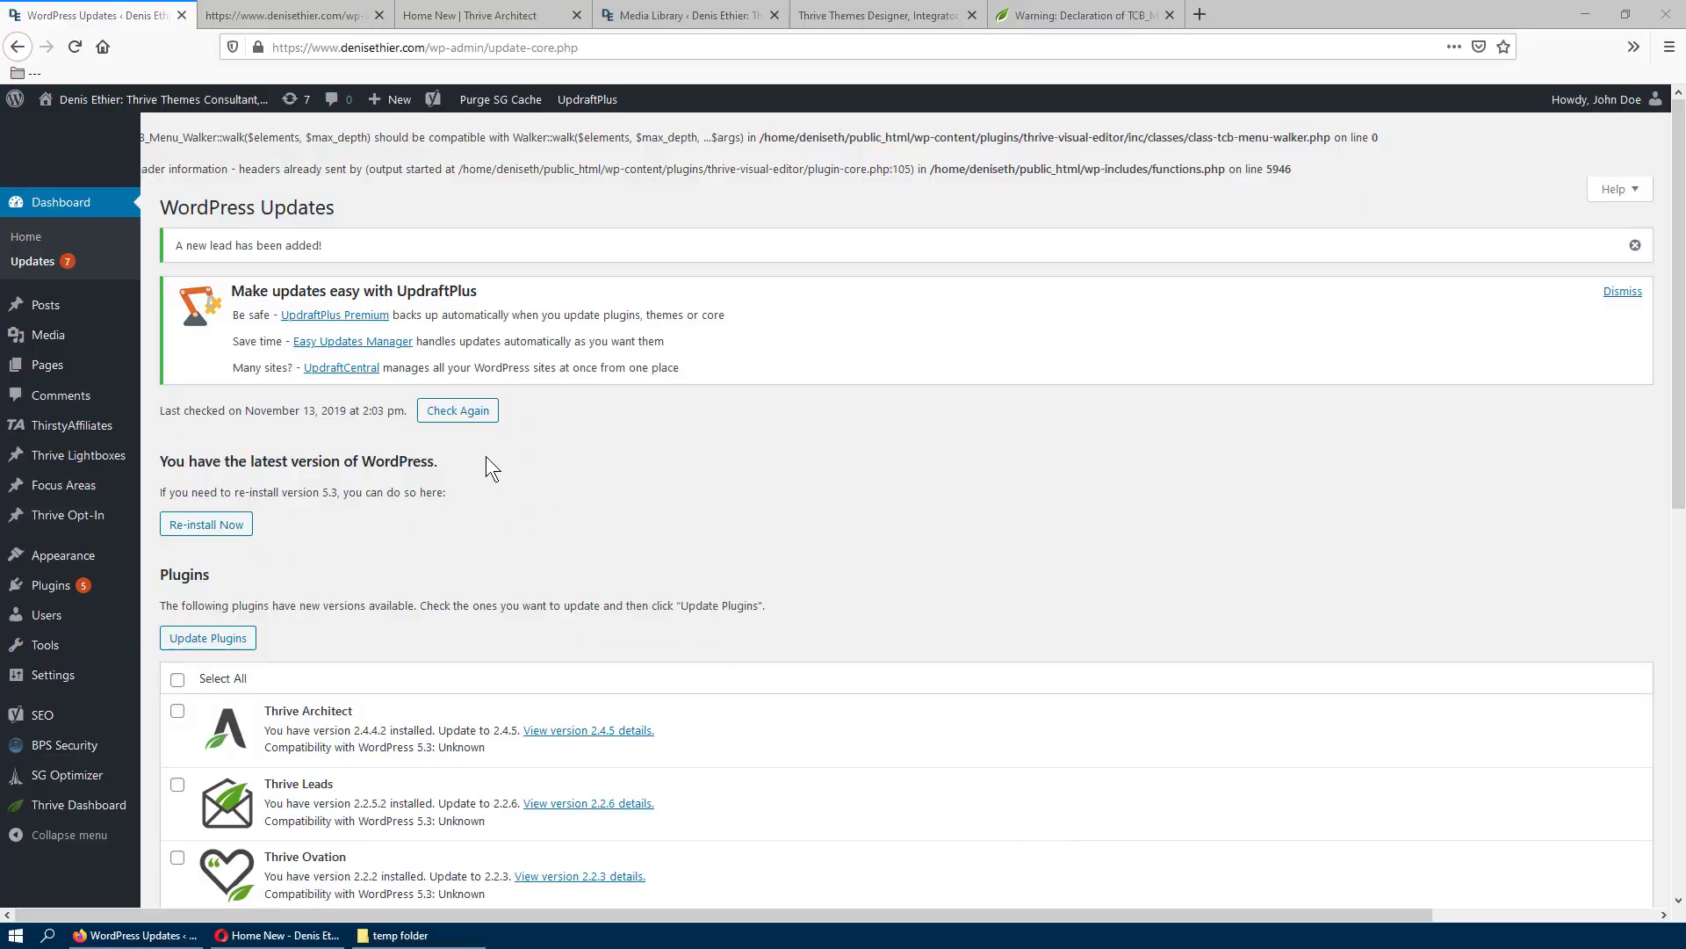
pyautogui.moveTo(374, 396)
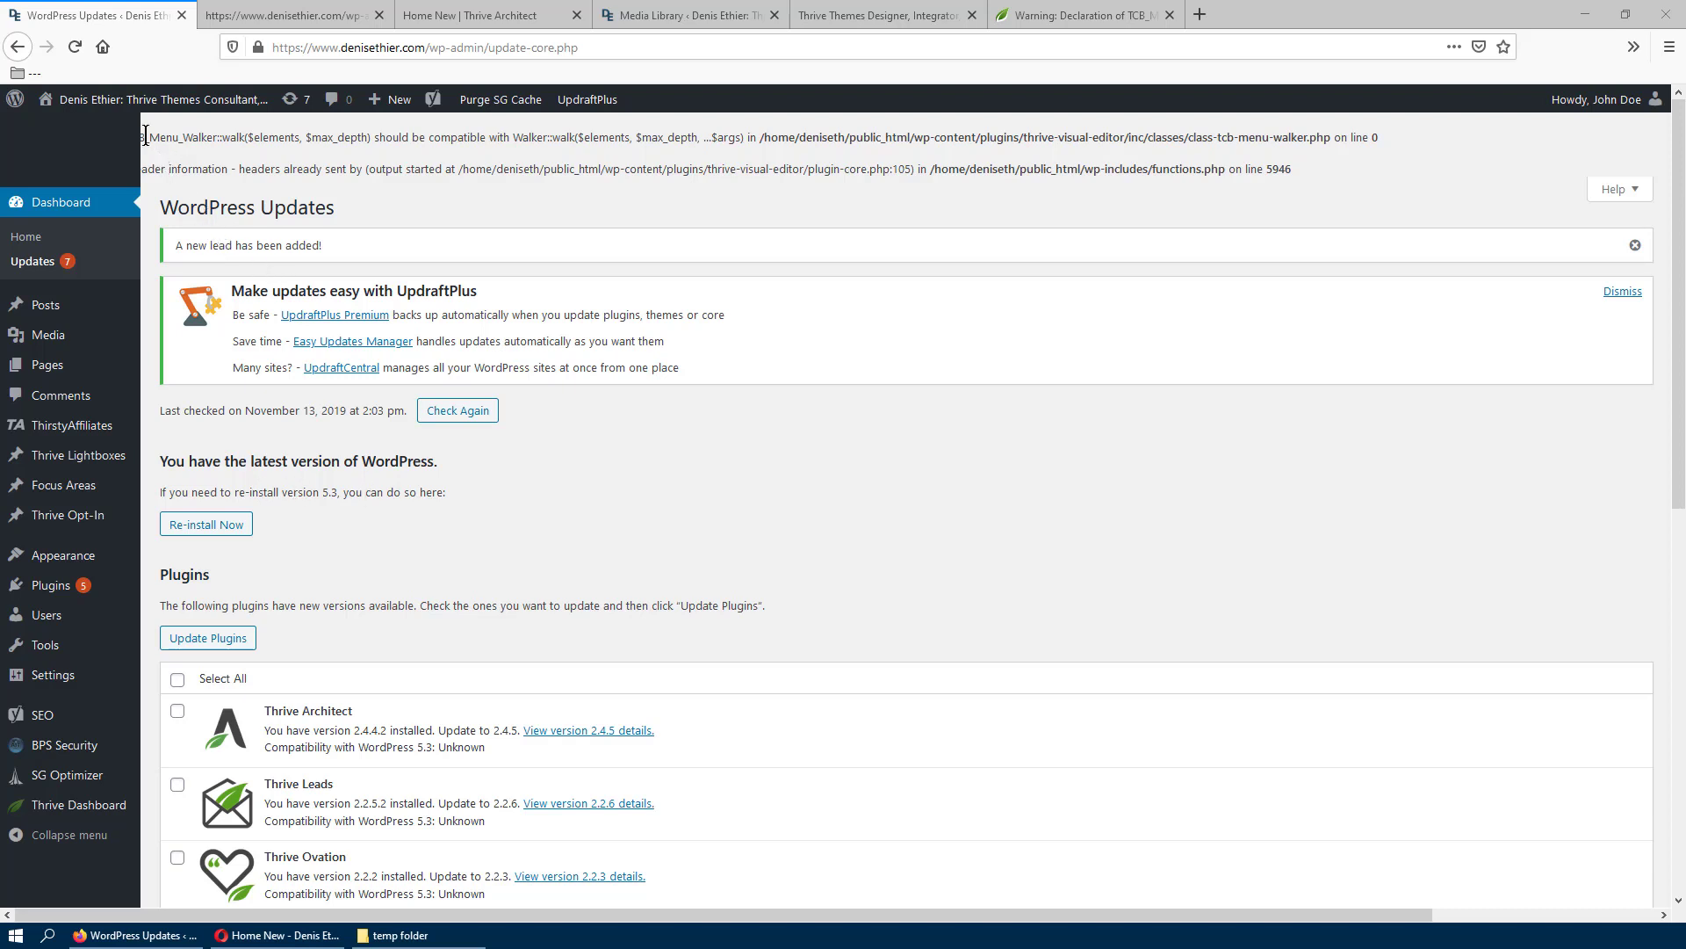
pyautogui.moveTo(1237, 125)
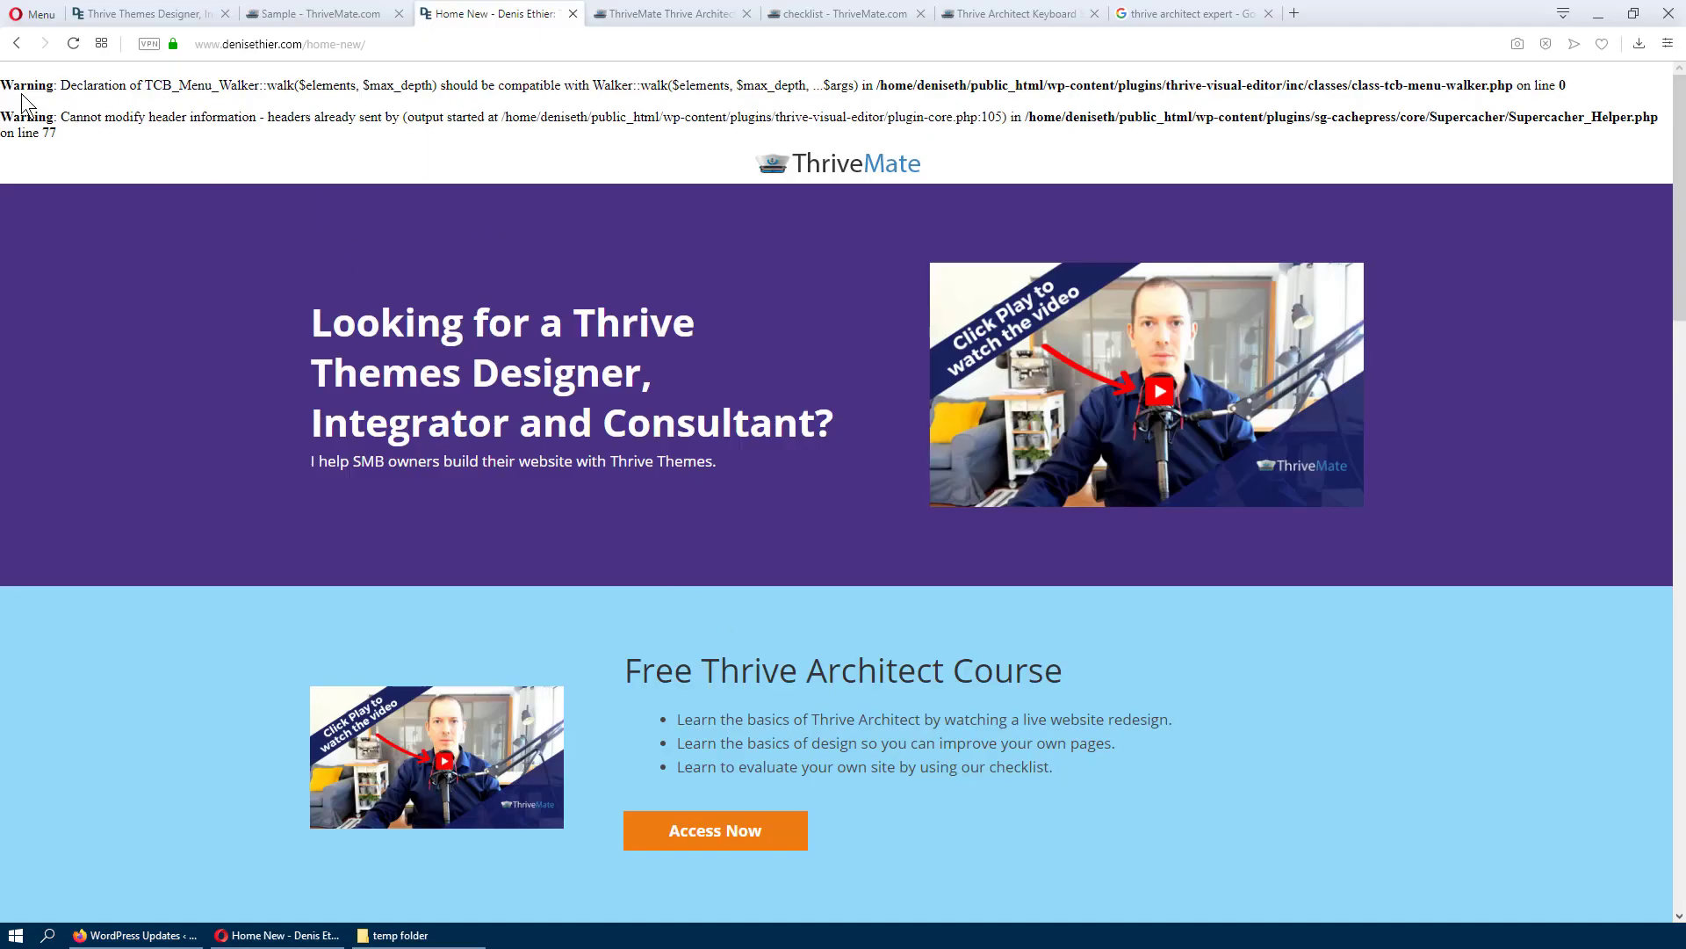
pyautogui.moveTo(92, 162)
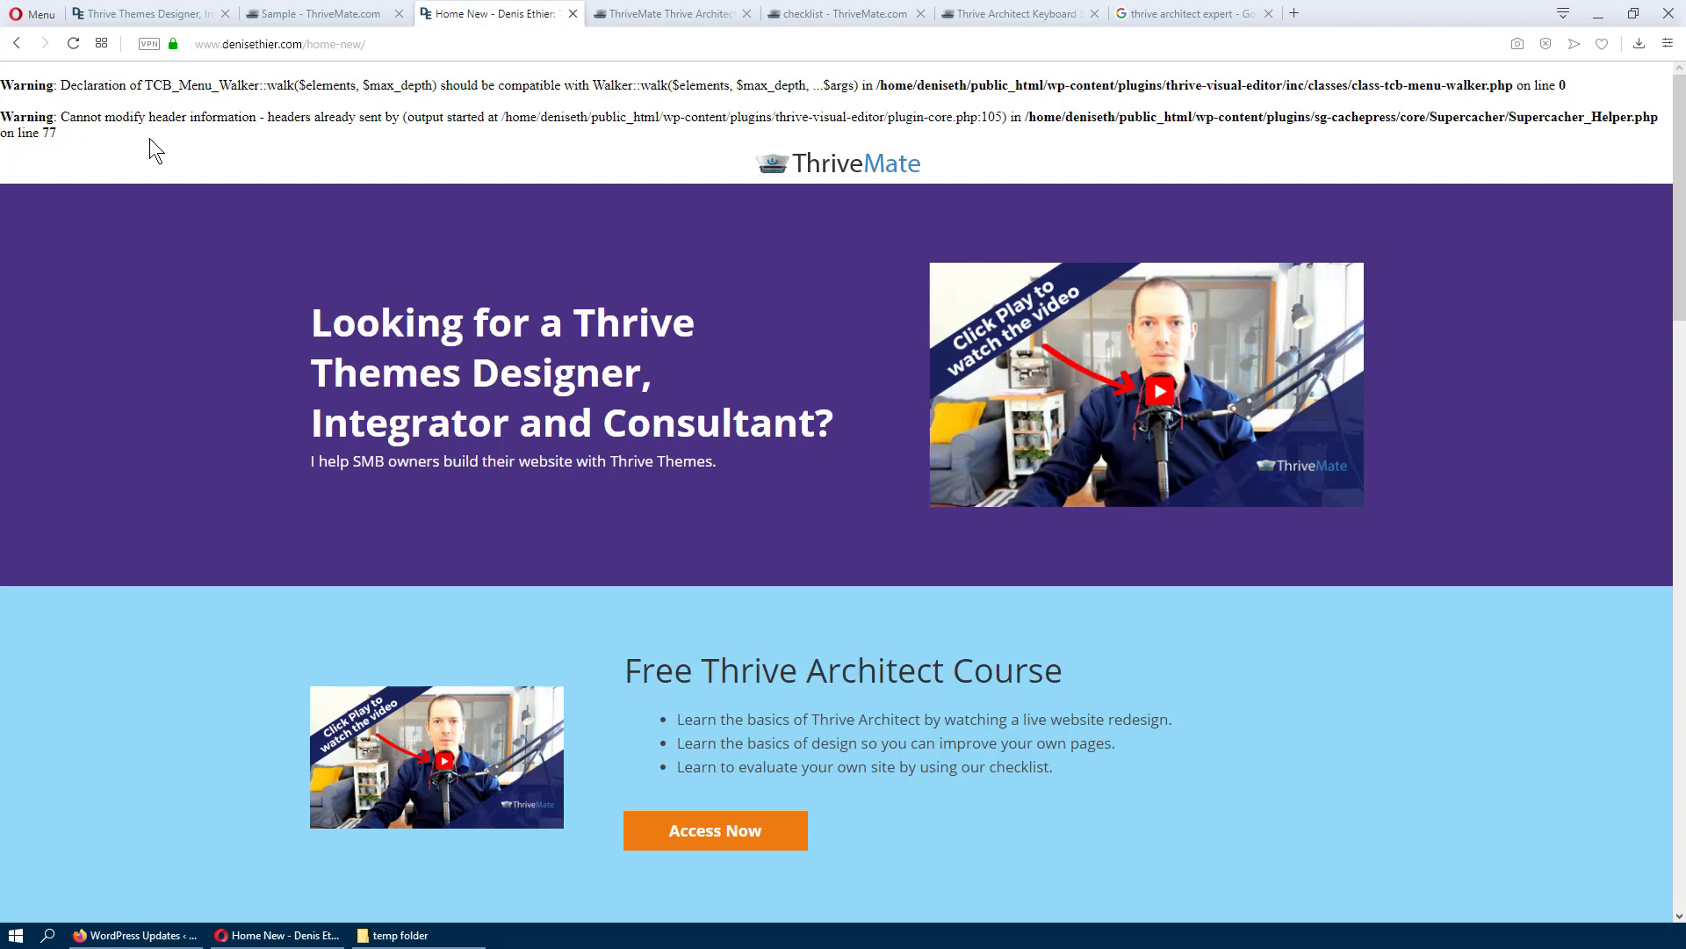
pyautogui.moveTo(1244, 206)
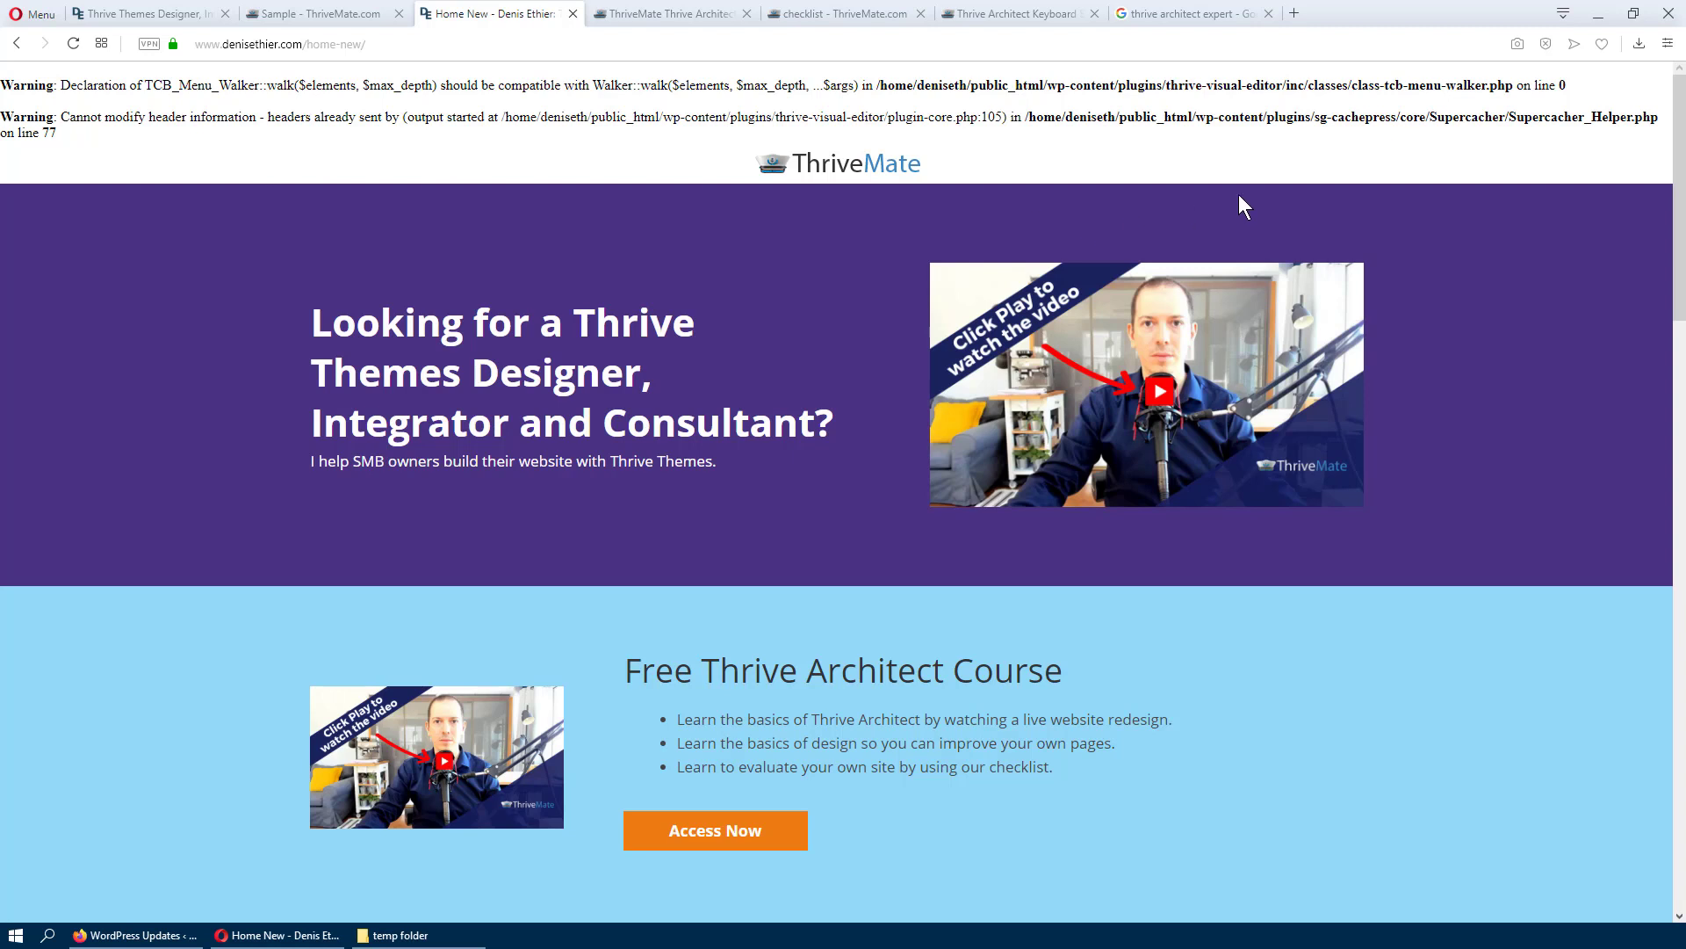
pyautogui.moveTo(1528, 115)
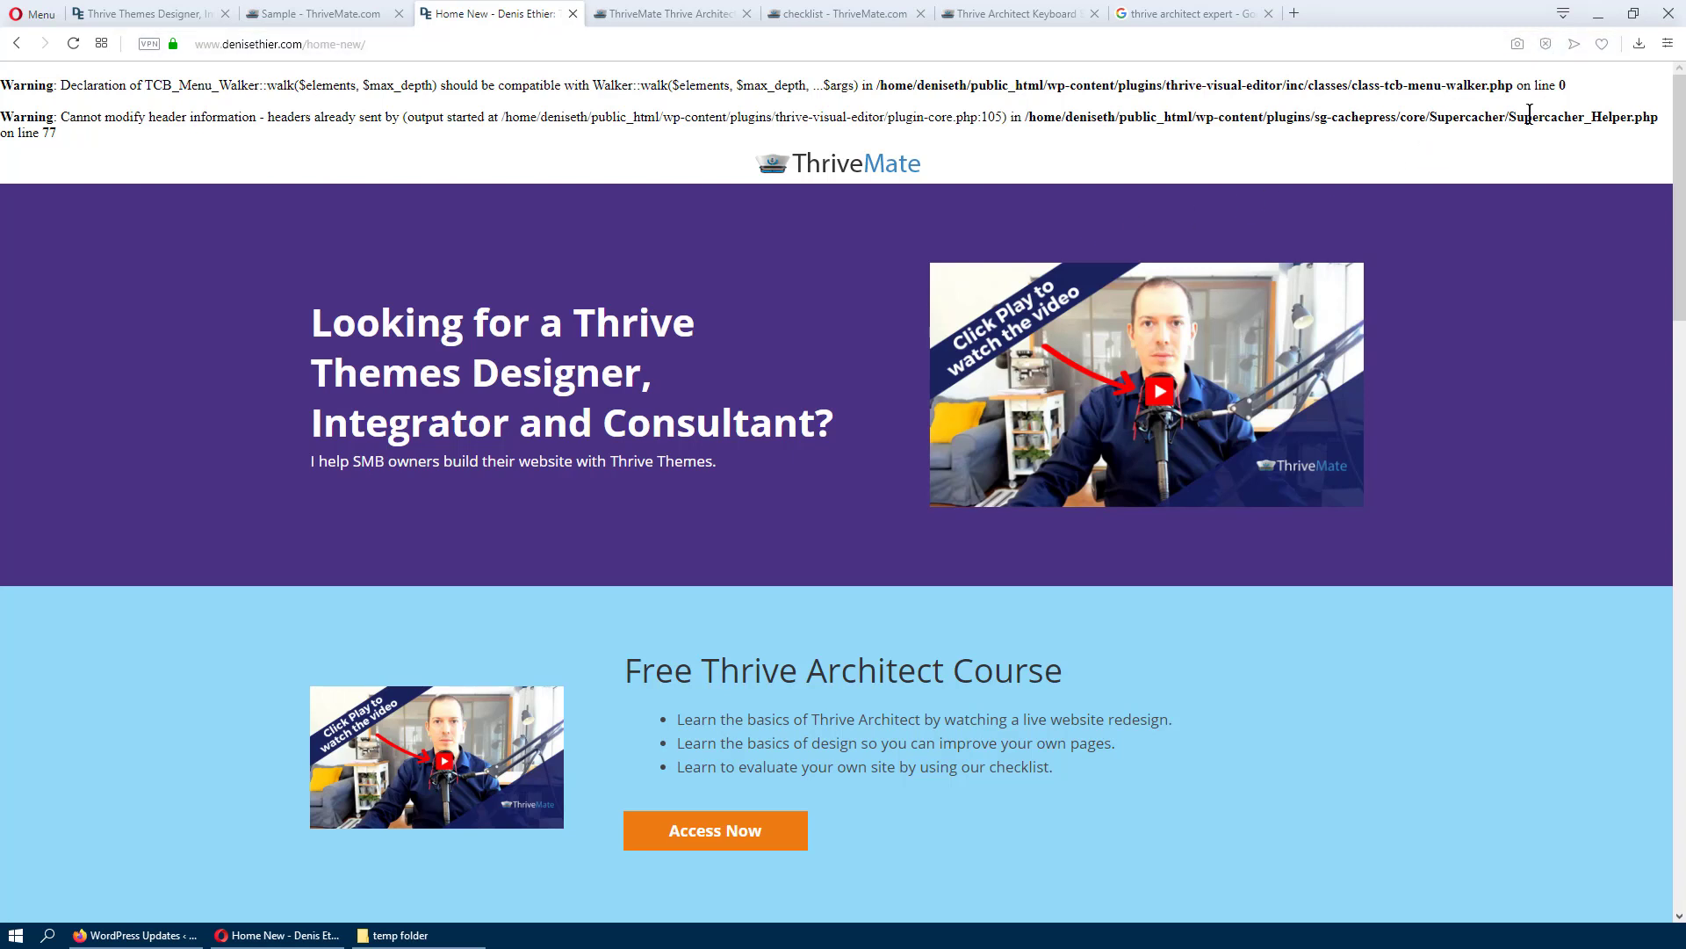
pyautogui.moveTo(1588, 108)
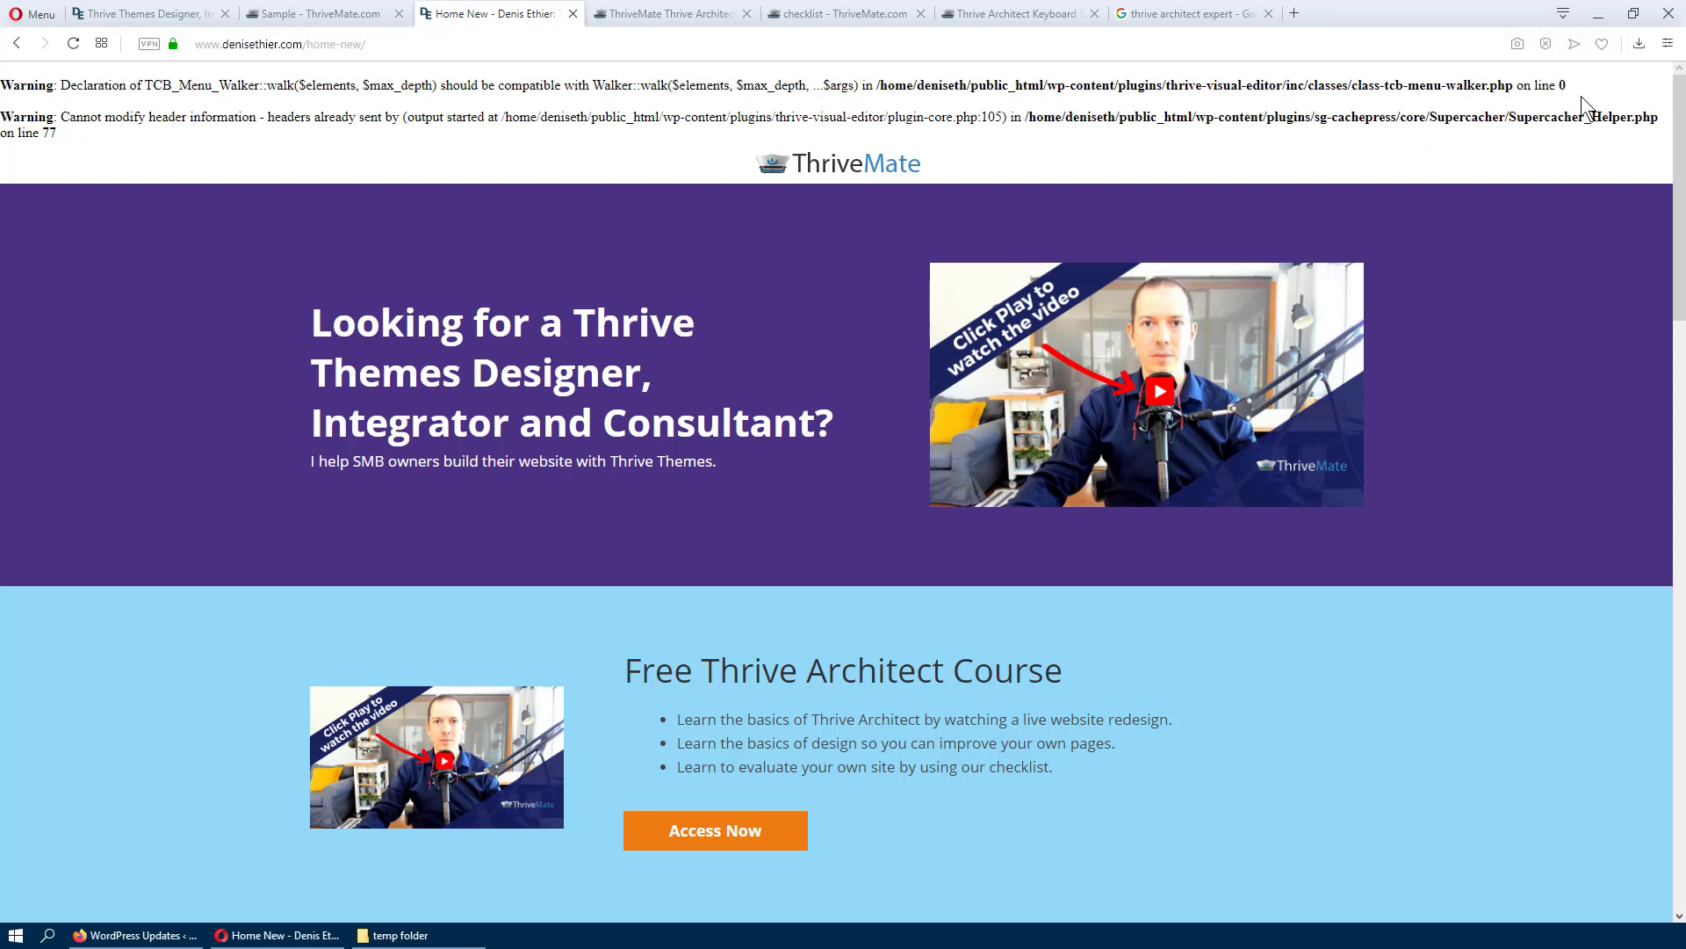
pyautogui.moveTo(1601, 14)
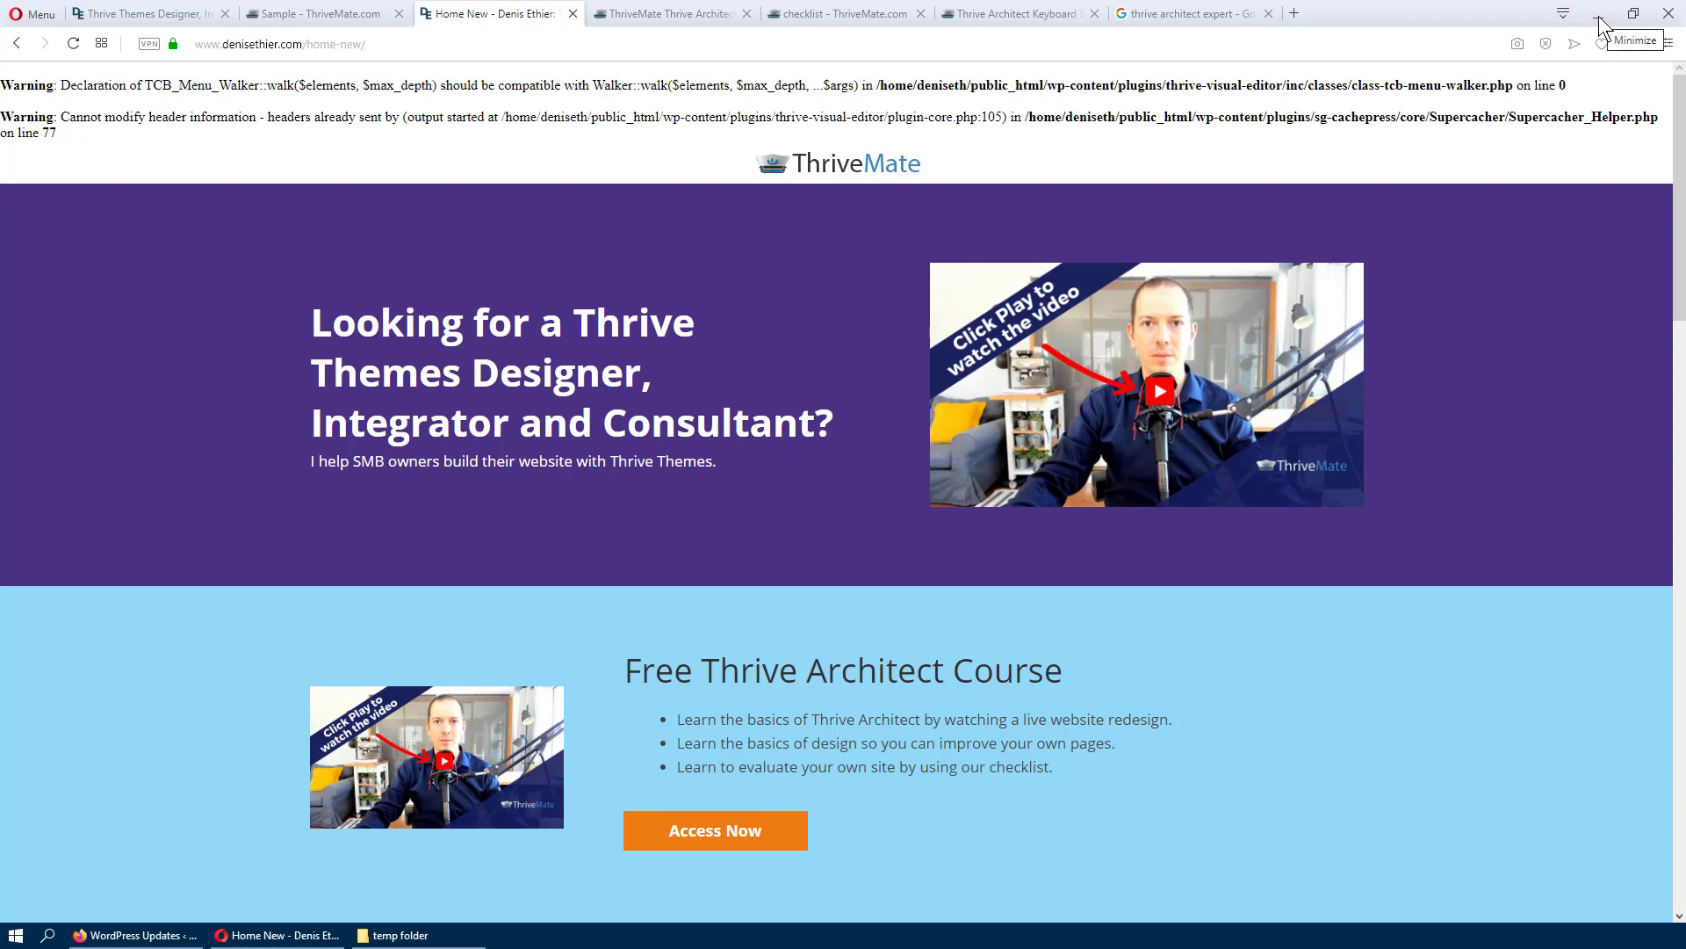
pyautogui.moveTo(483, 148)
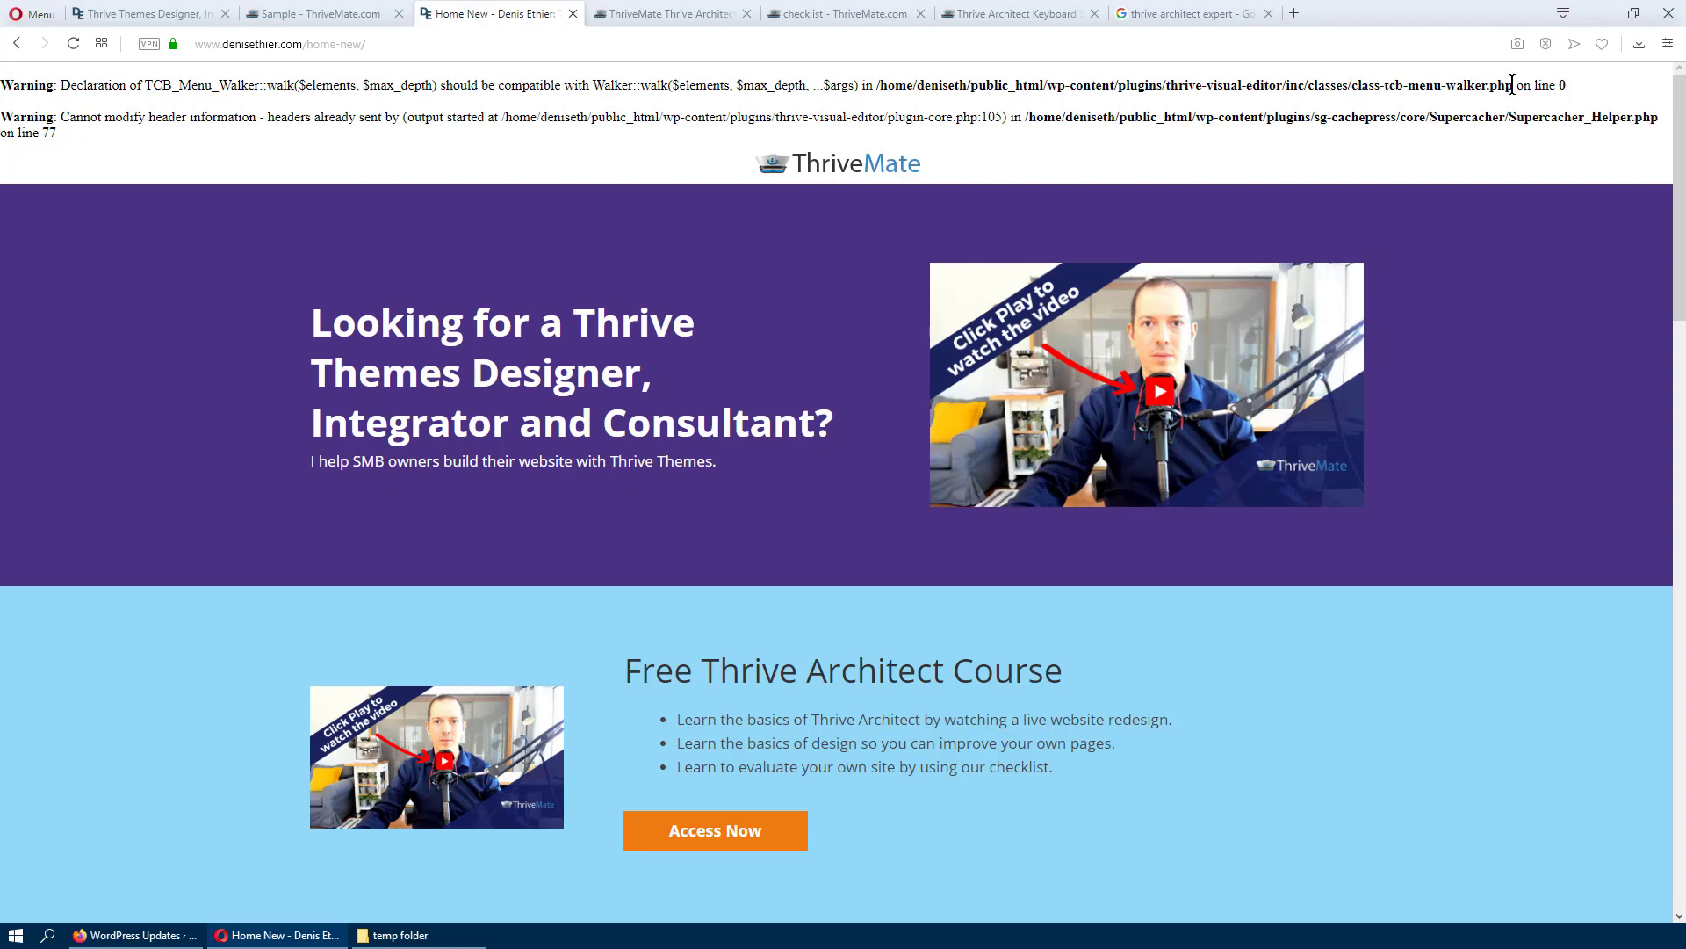
# Step: Return to the Thrive Themes support forums index from the current page
pyautogui.doubleClick(1393, 84)
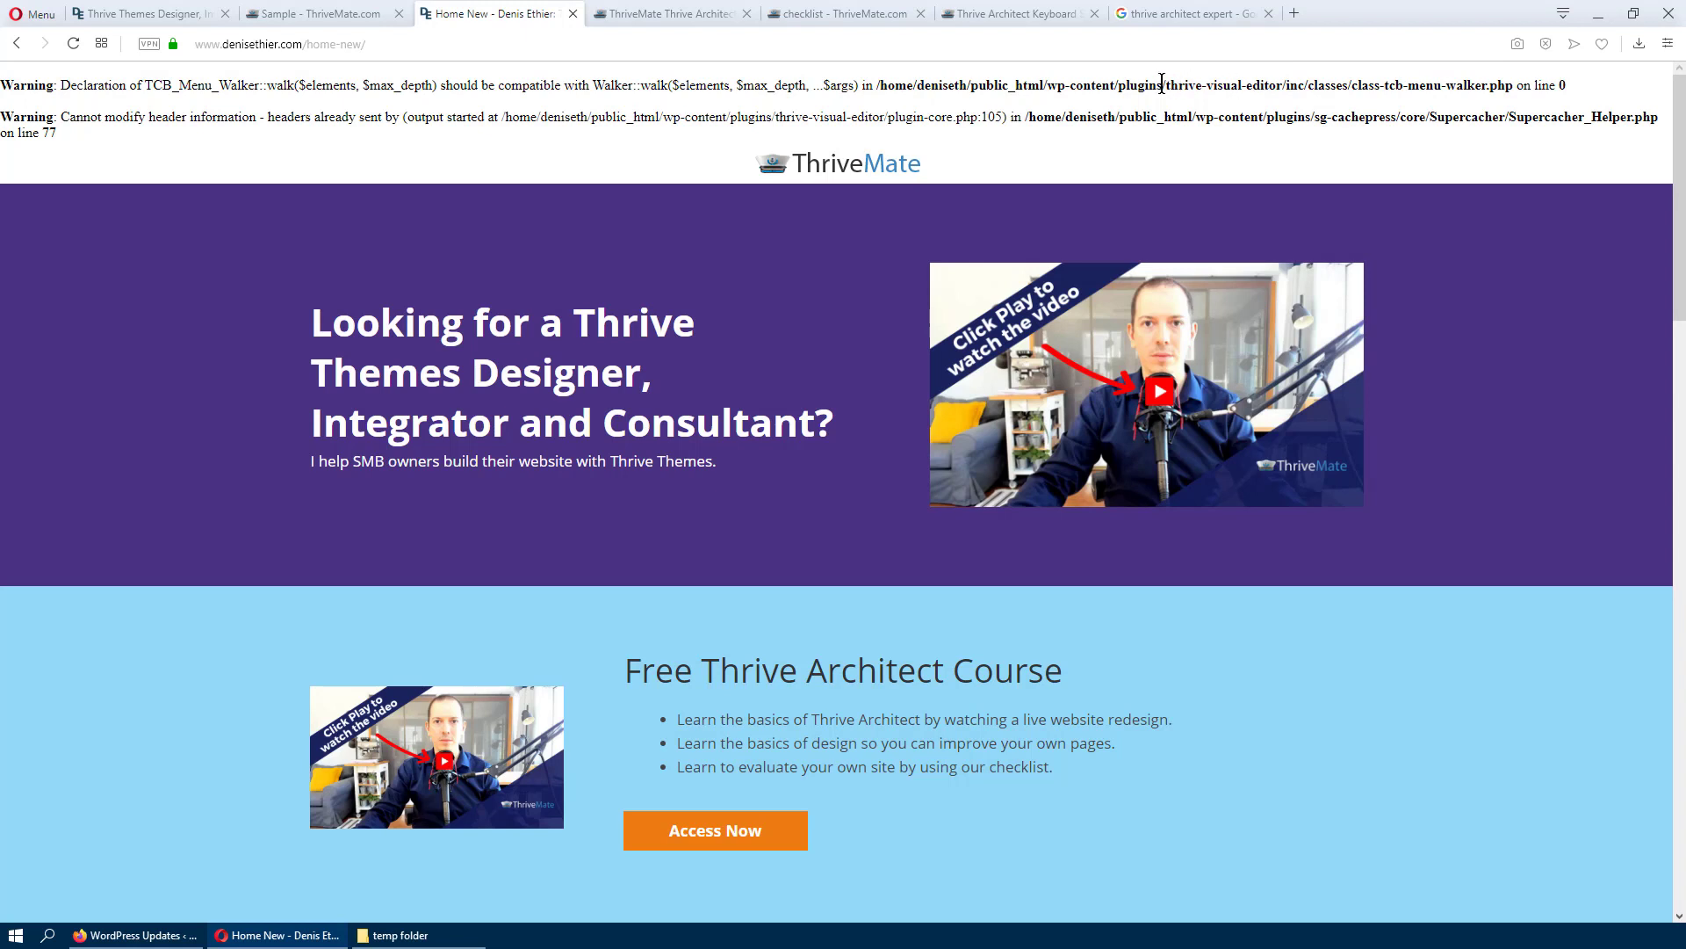
pyautogui.doubleClick(1221, 85)
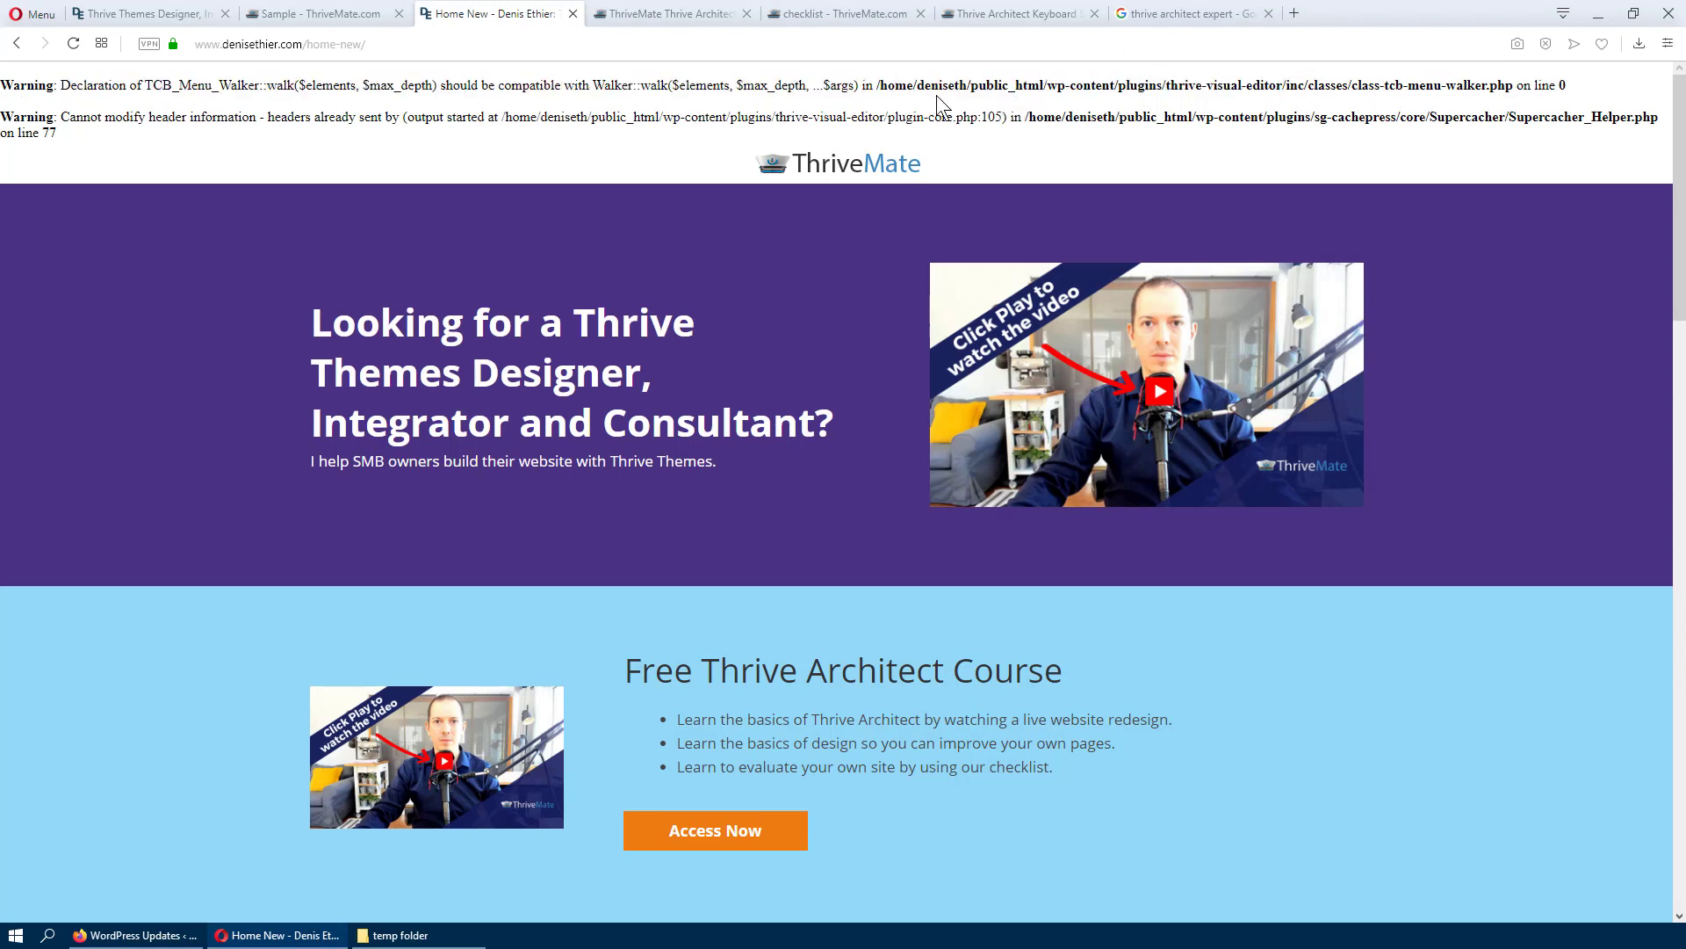
pyautogui.moveTo(1054, 91)
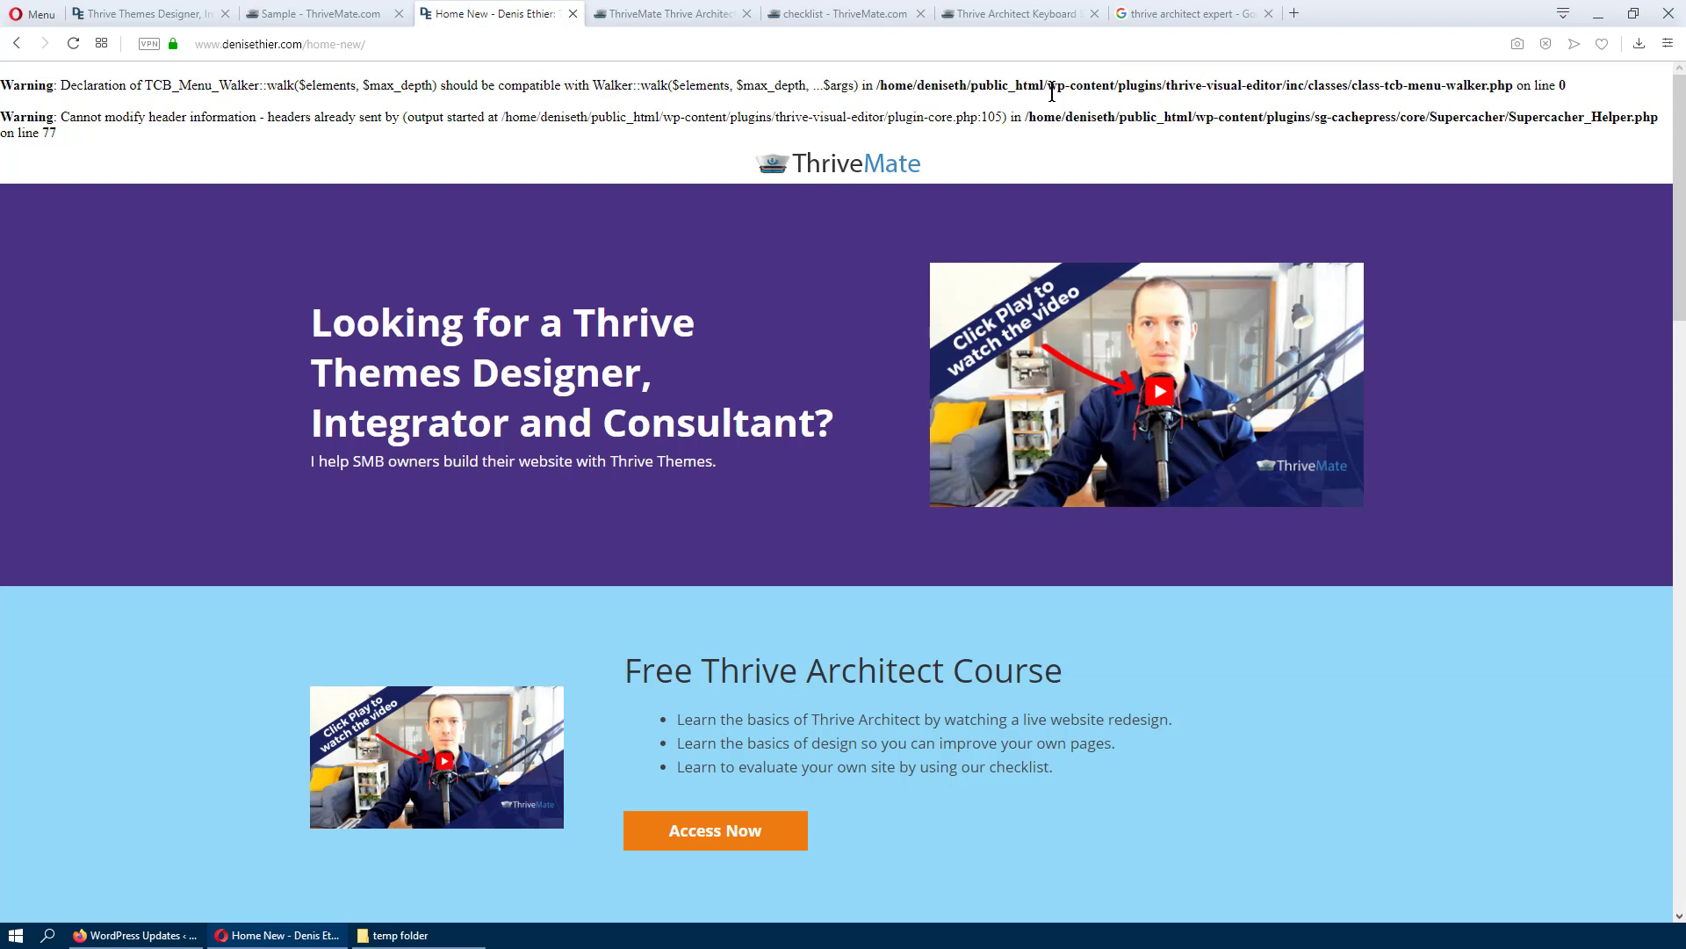
pyautogui.moveTo(1239, 91)
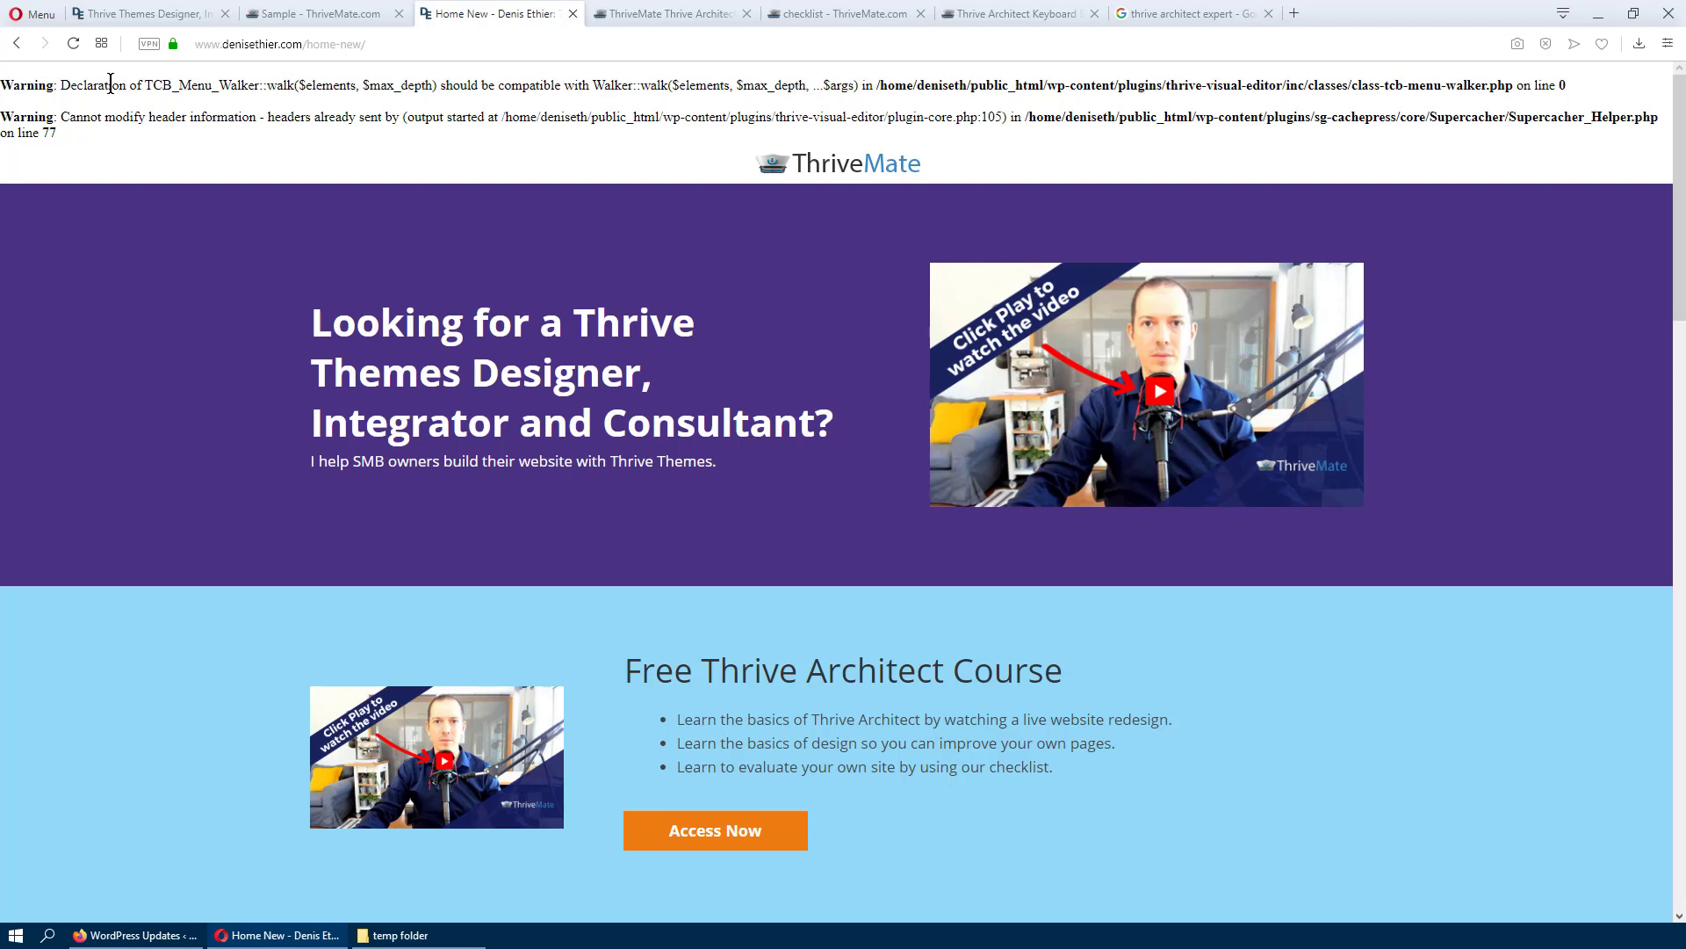
pyautogui.doubleClick(29, 85)
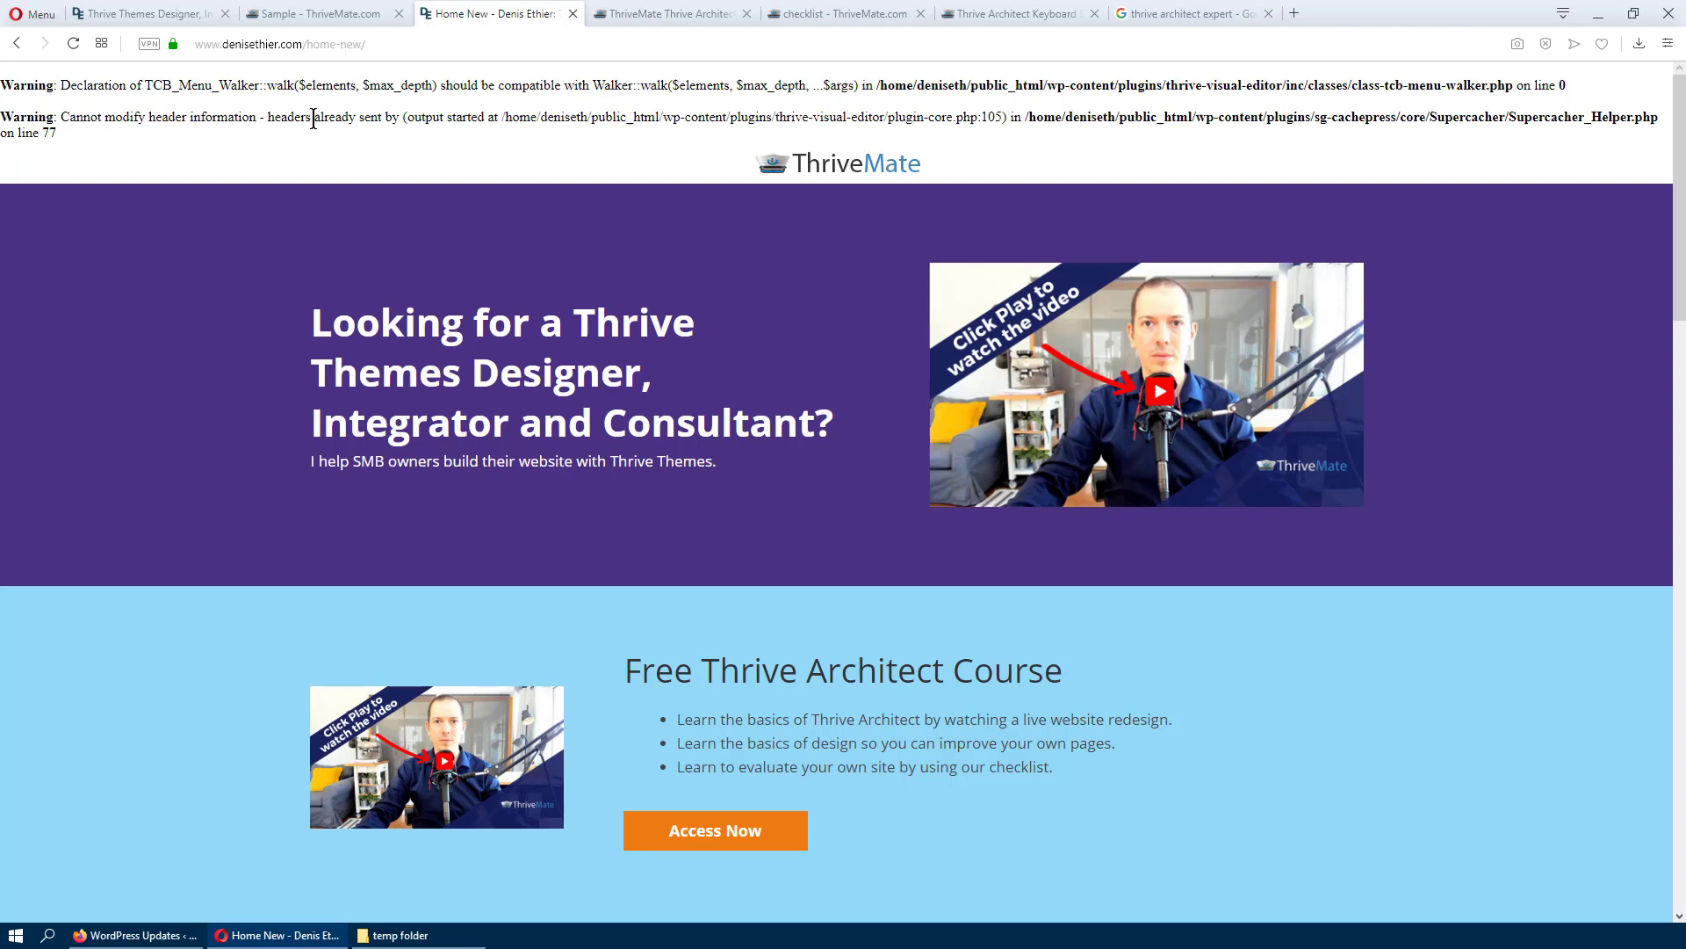
pyautogui.moveTo(1601, 14)
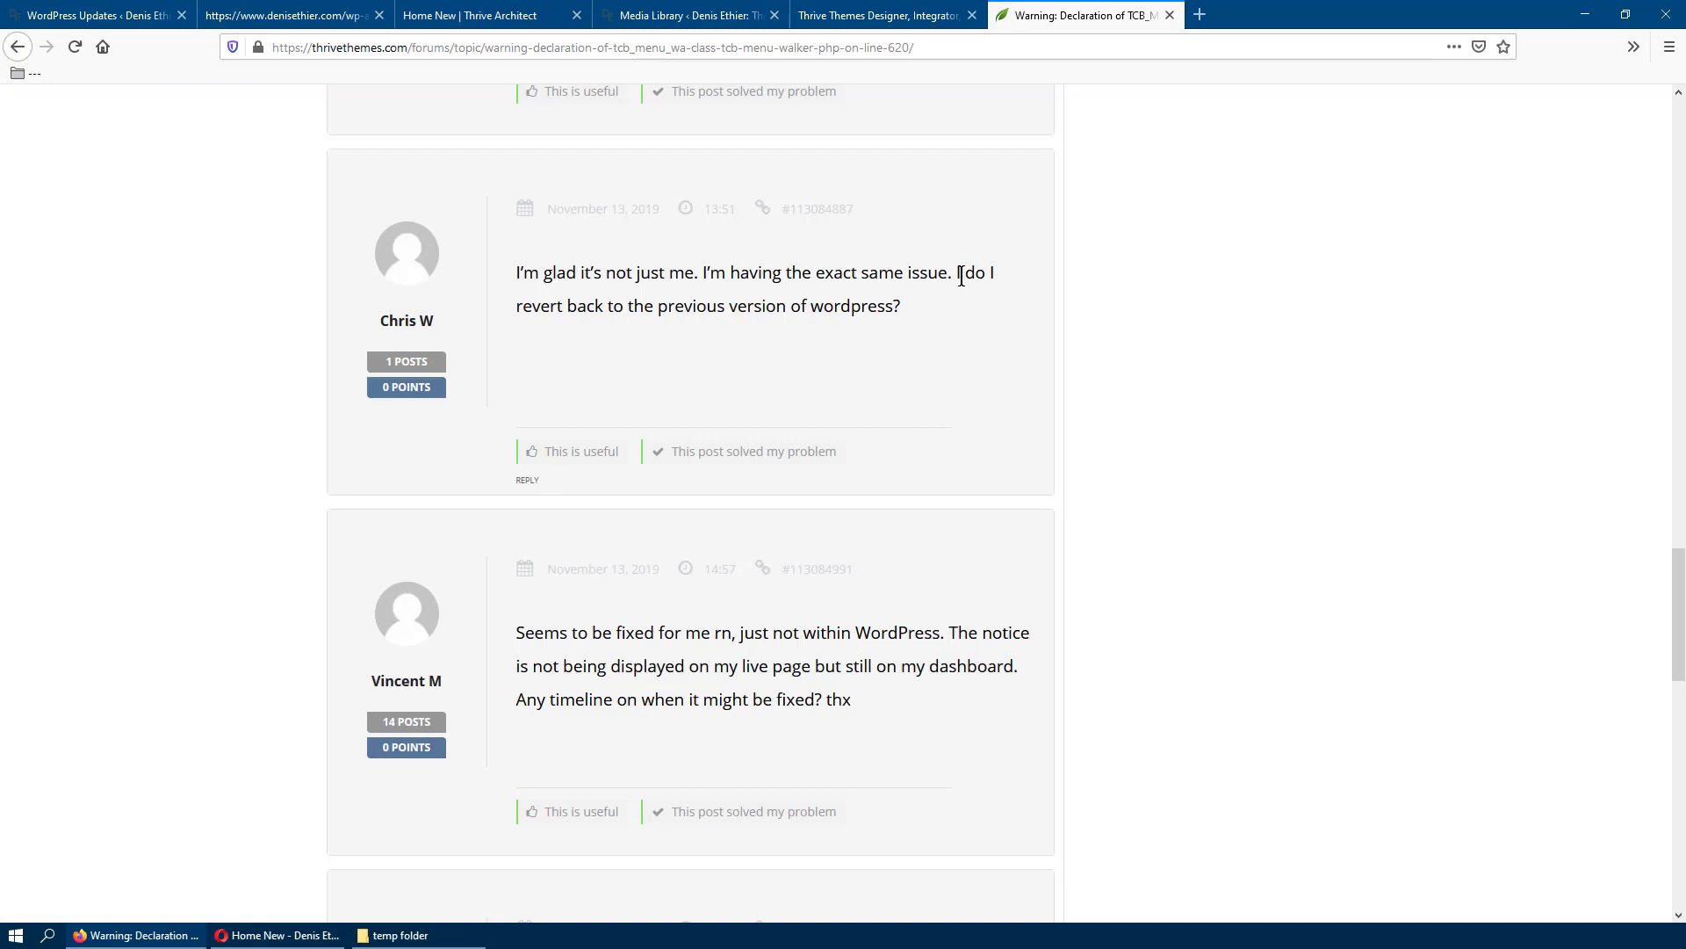
pyautogui.scroll(3)
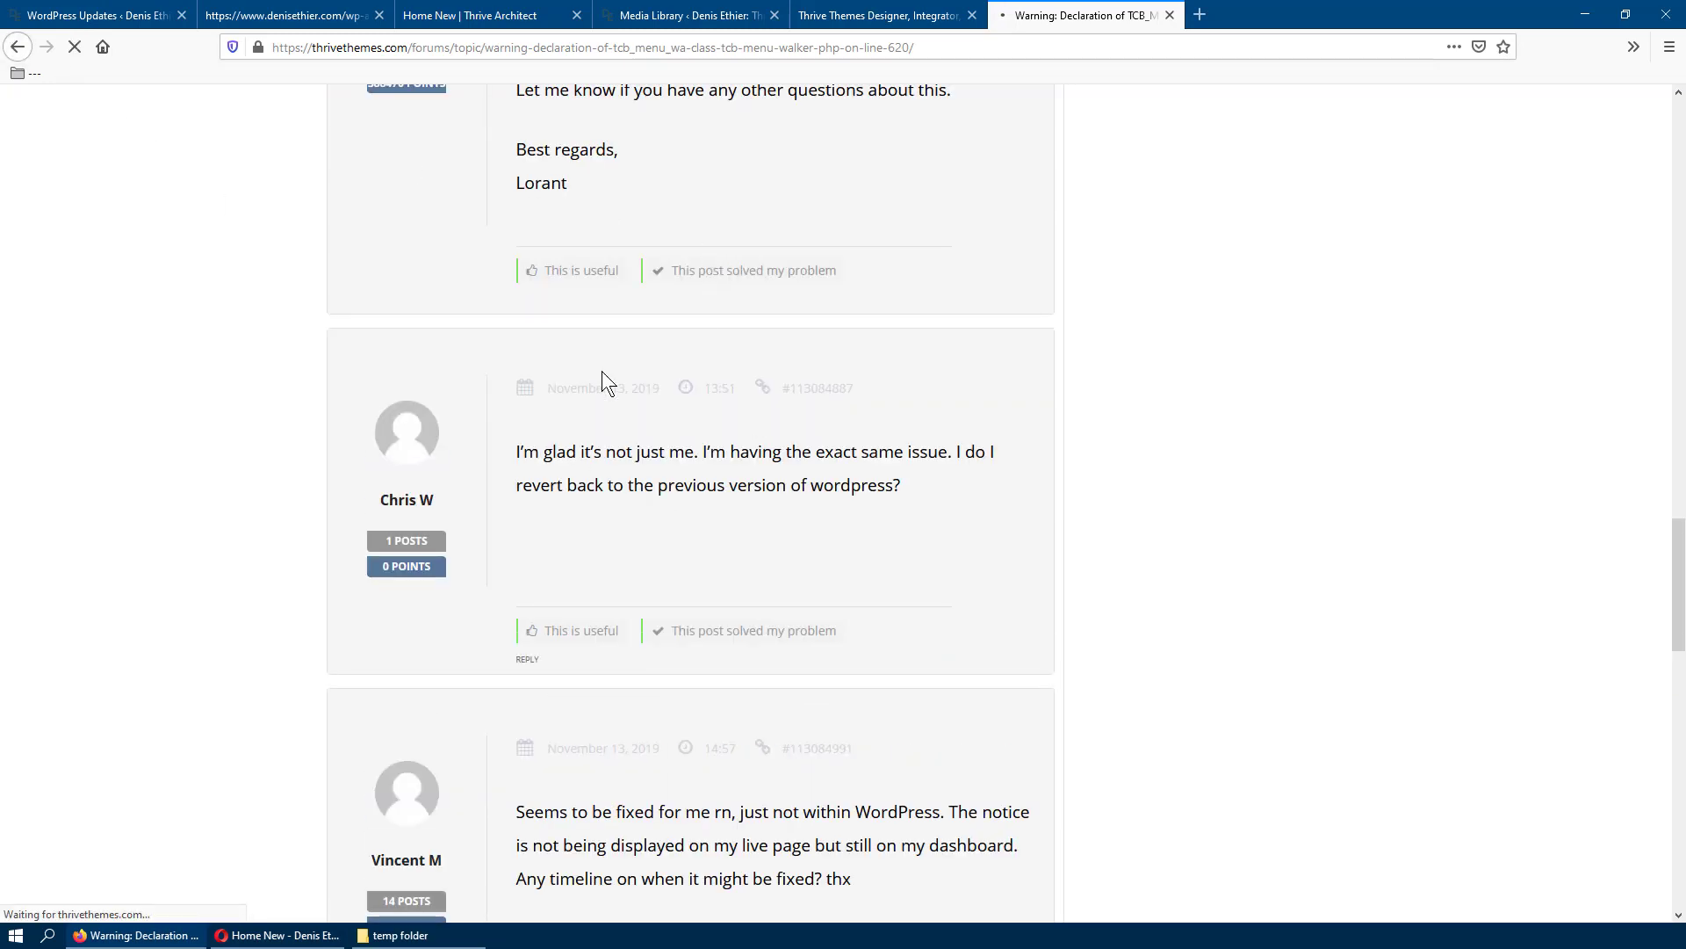
pyautogui.scroll(3)
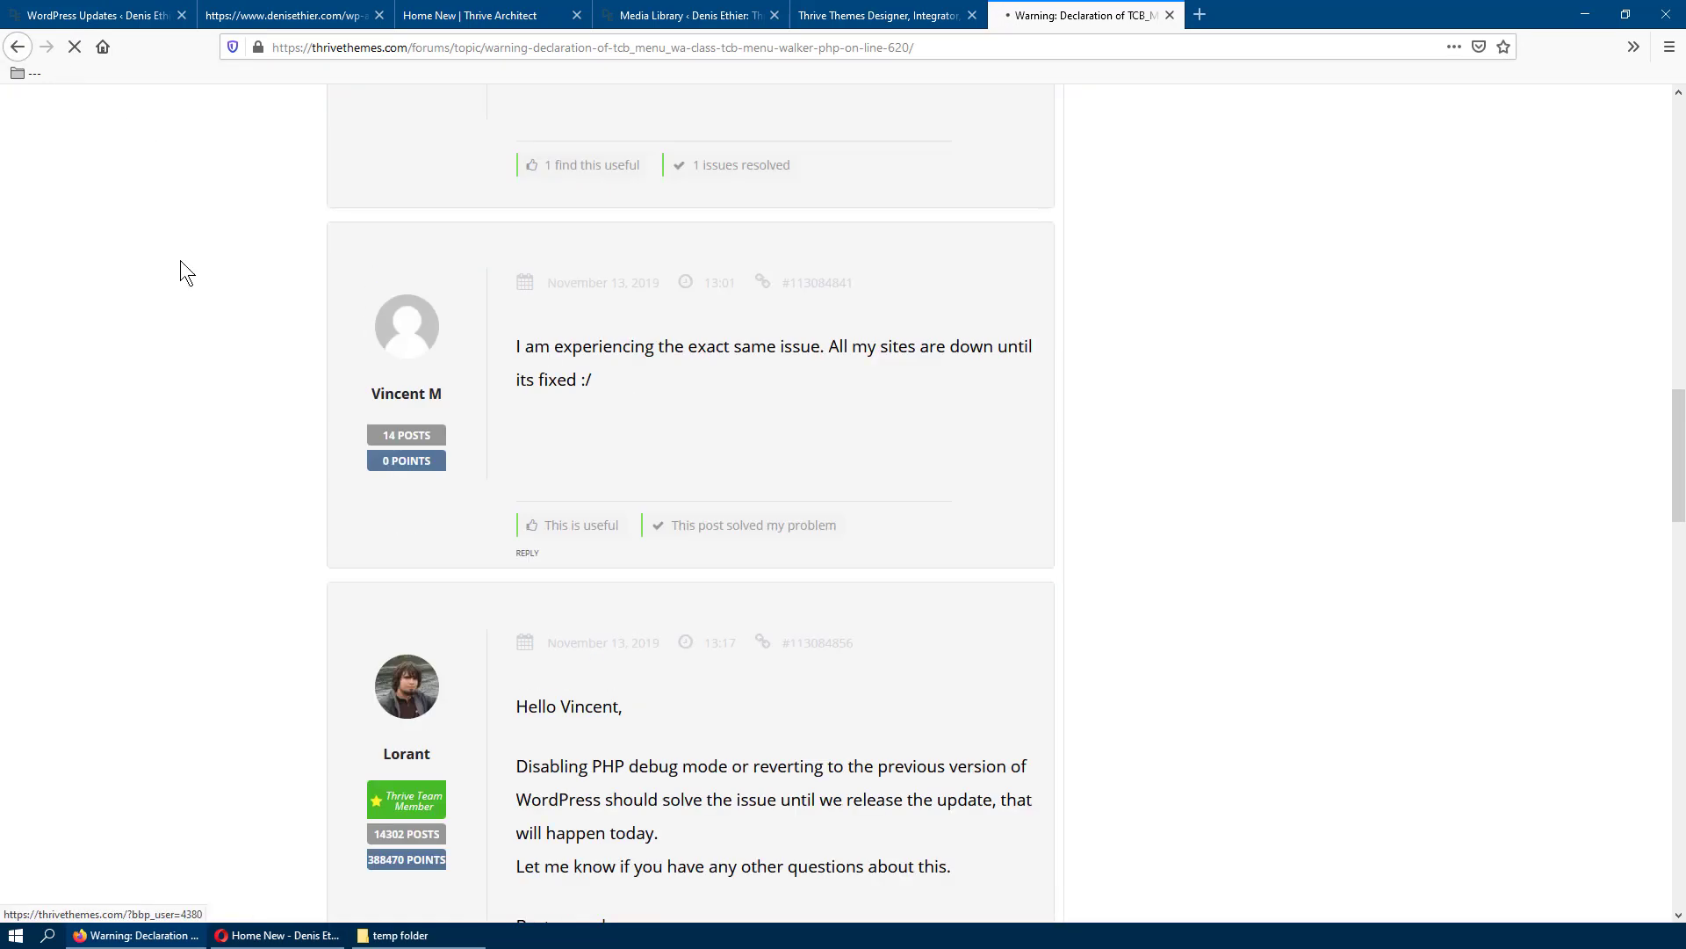
pyautogui.scroll(3)
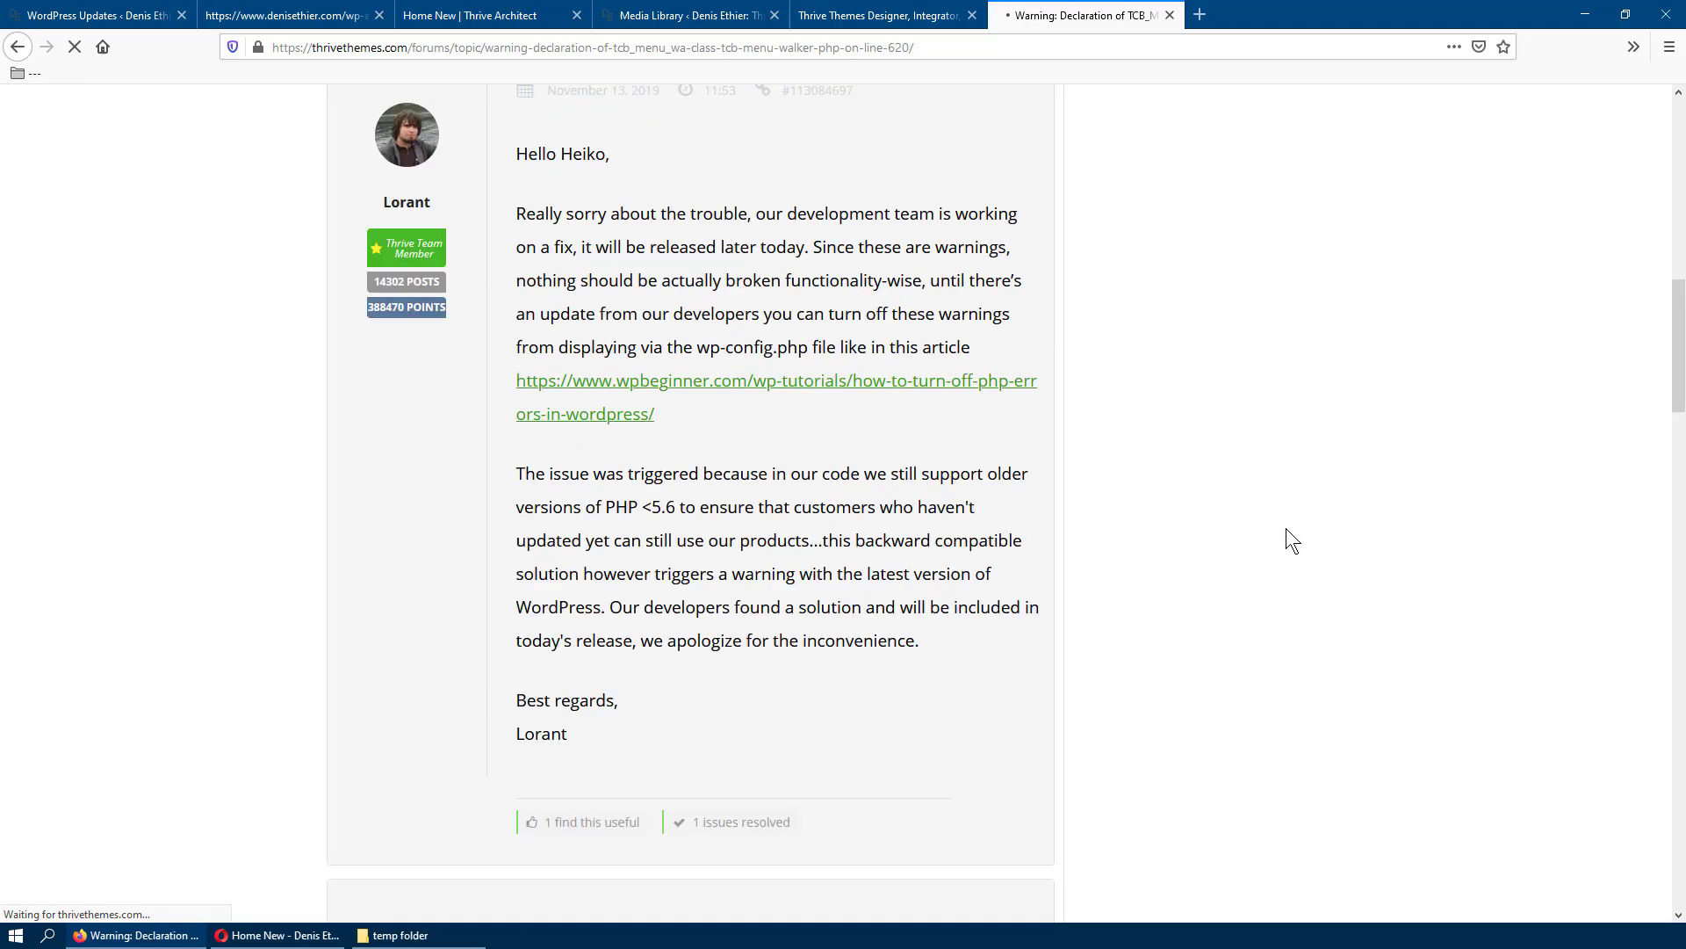
pyautogui.scroll(3)
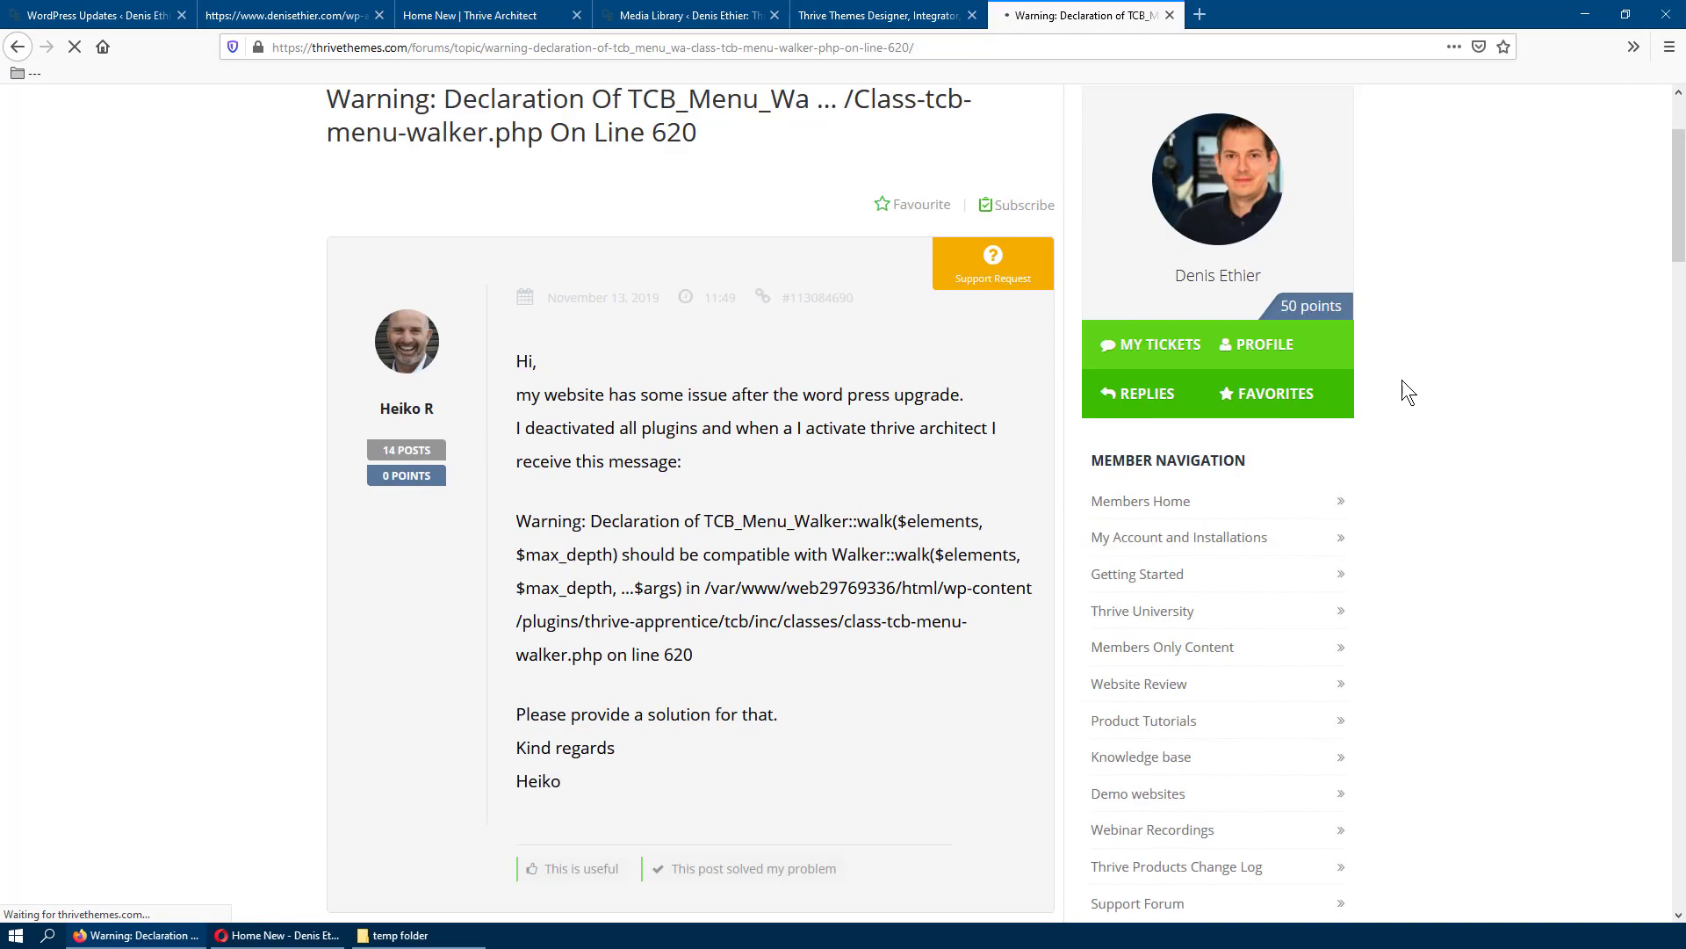
pyautogui.click(18, 47)
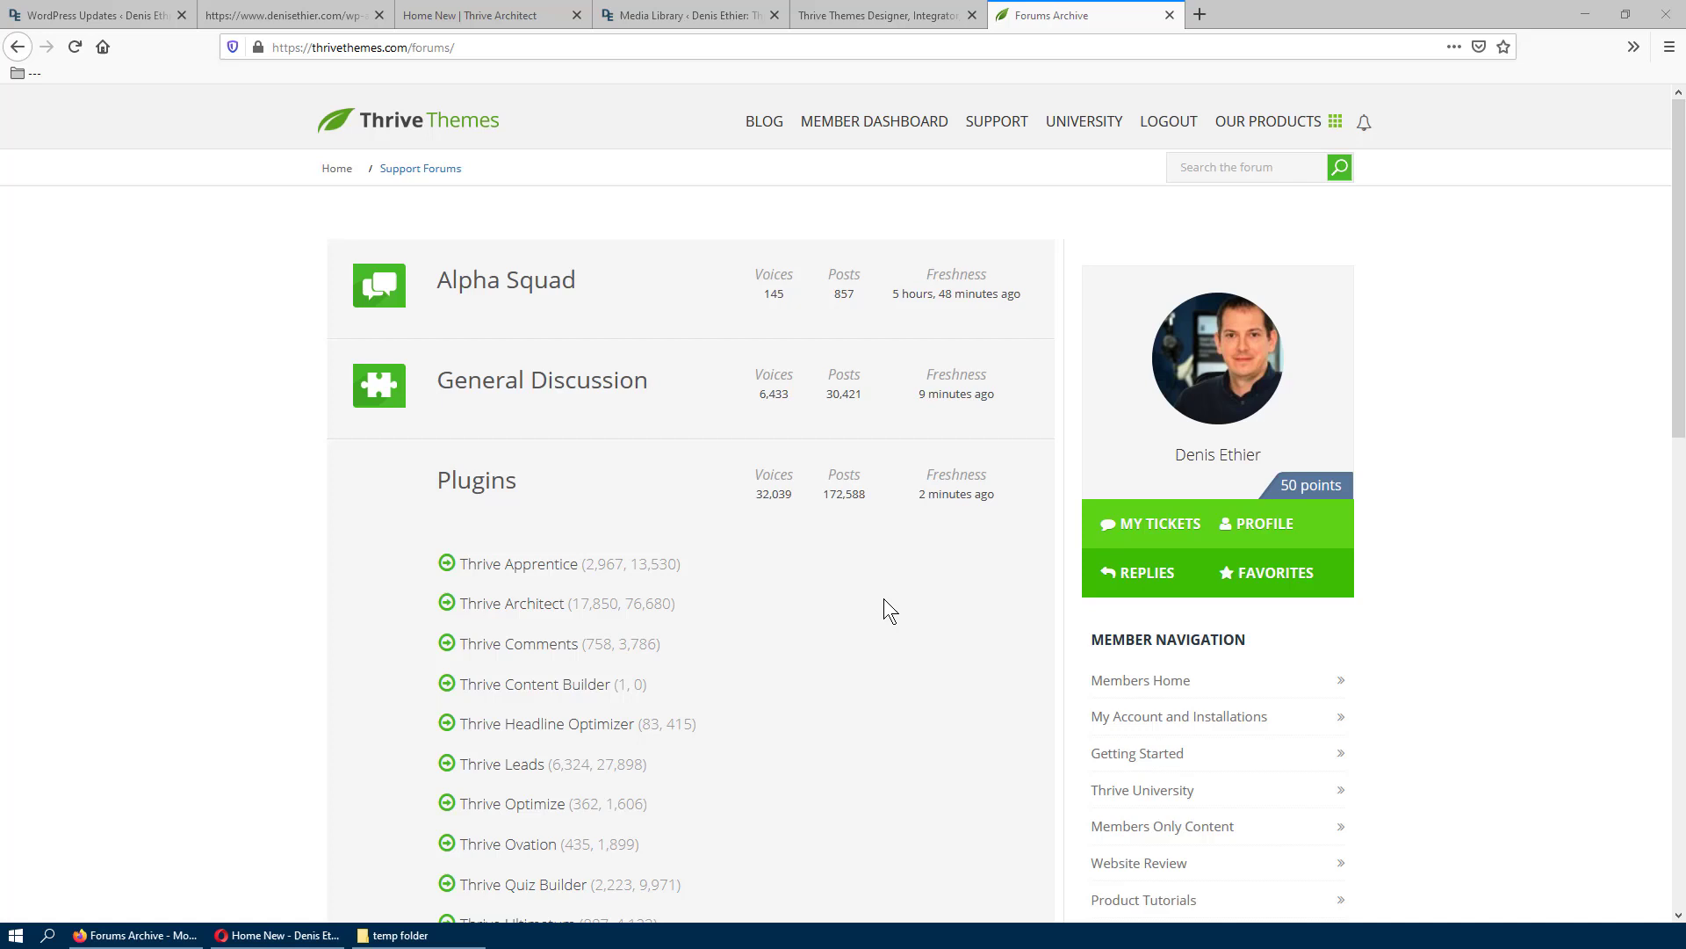
pyautogui.moveTo(529, 604)
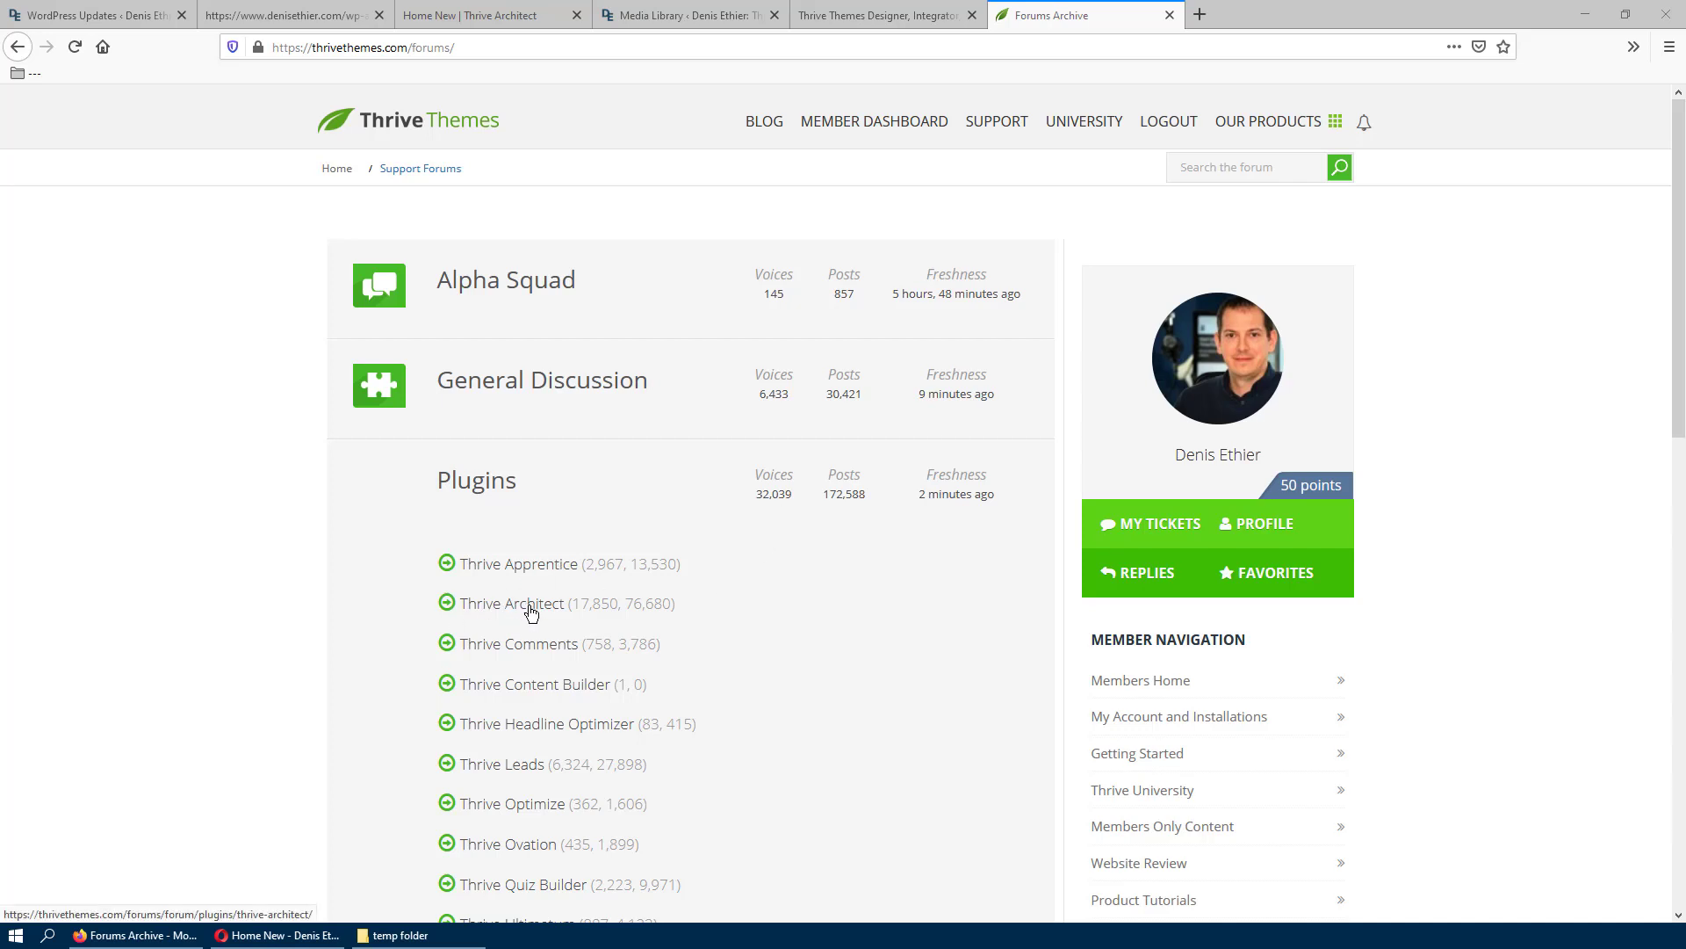
# Step: Enter the Thrive Architect forum from the support forums index
pyautogui.scroll(-3)
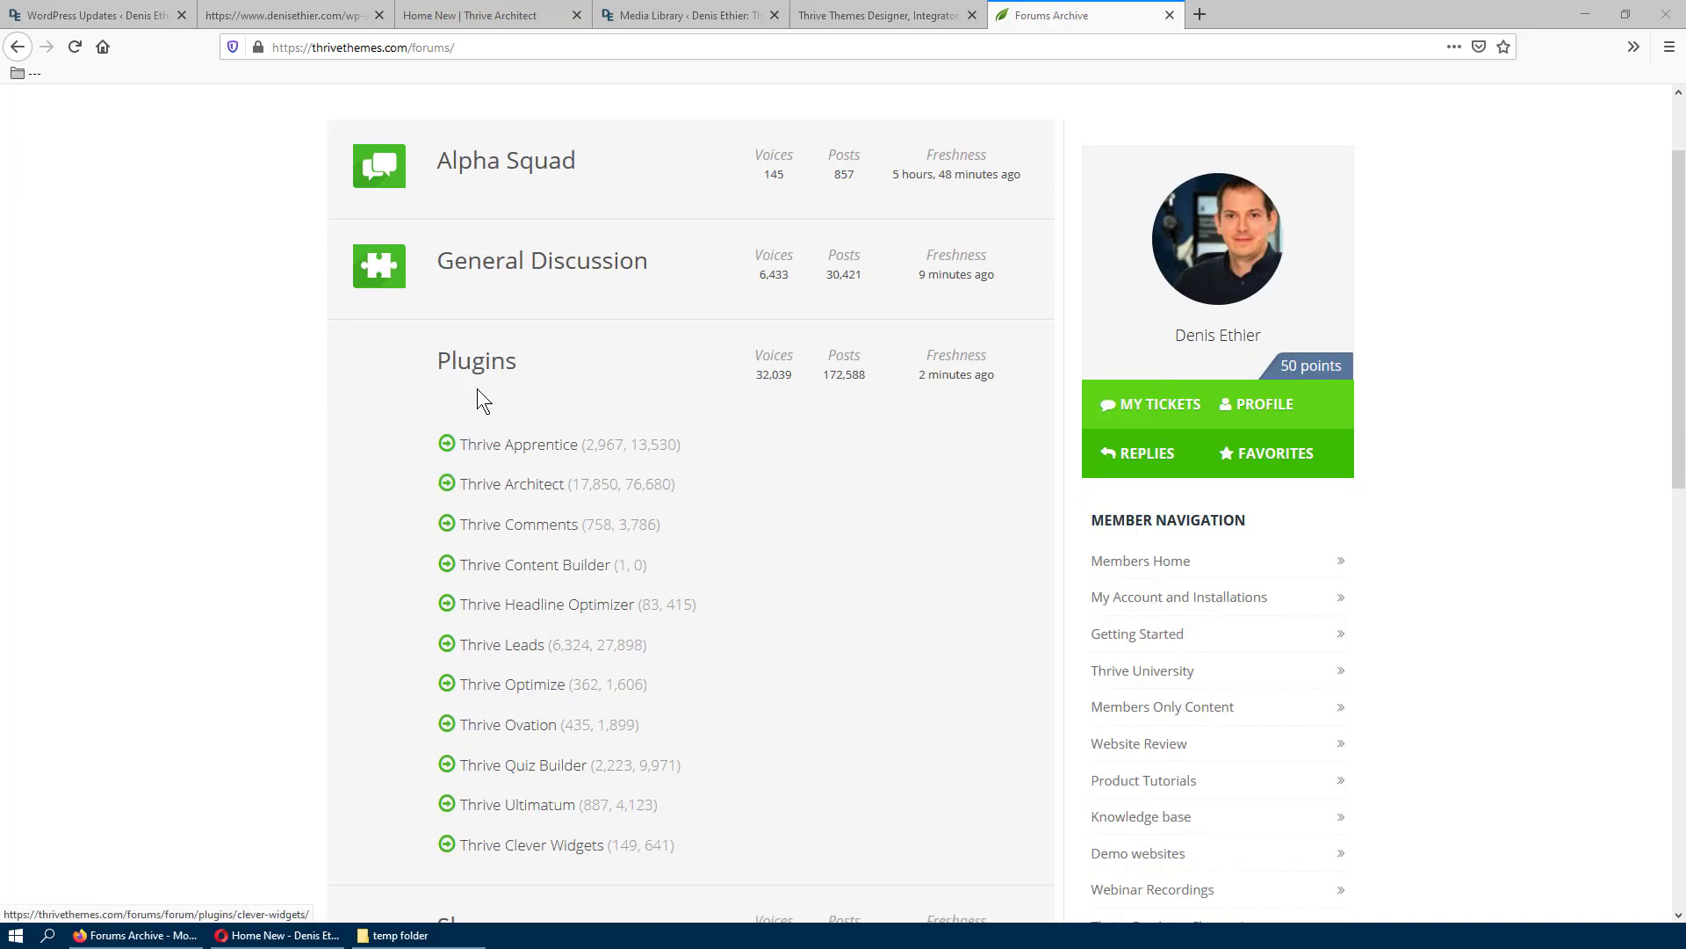
pyautogui.click(512, 483)
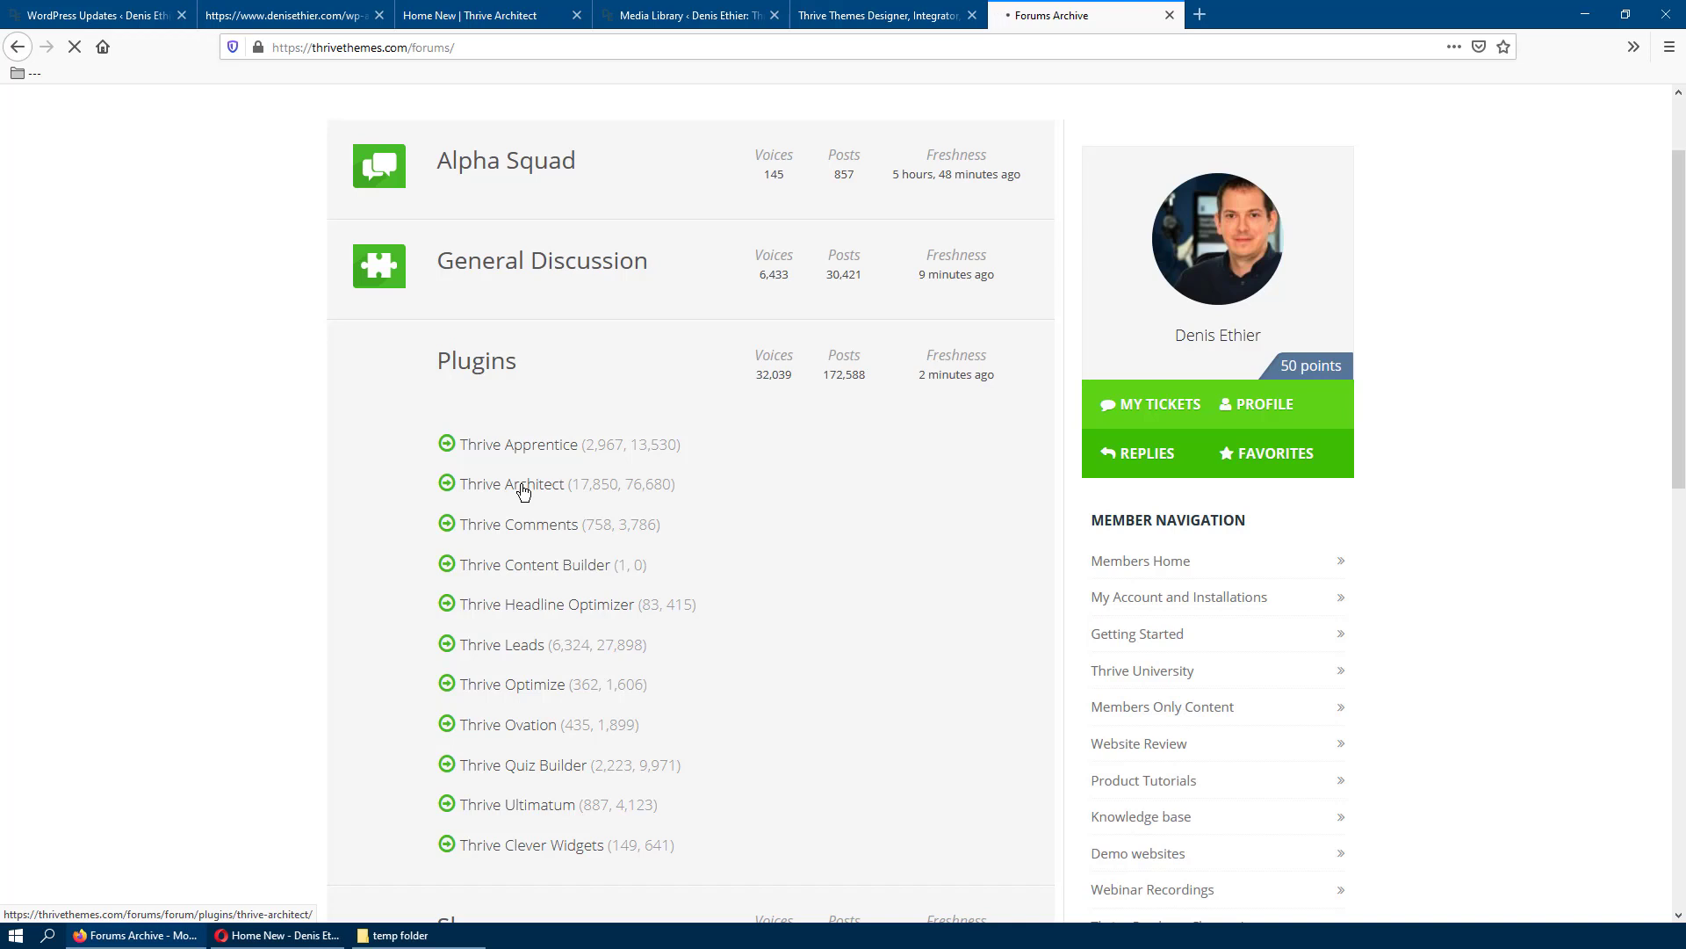
pyautogui.click(509, 484)
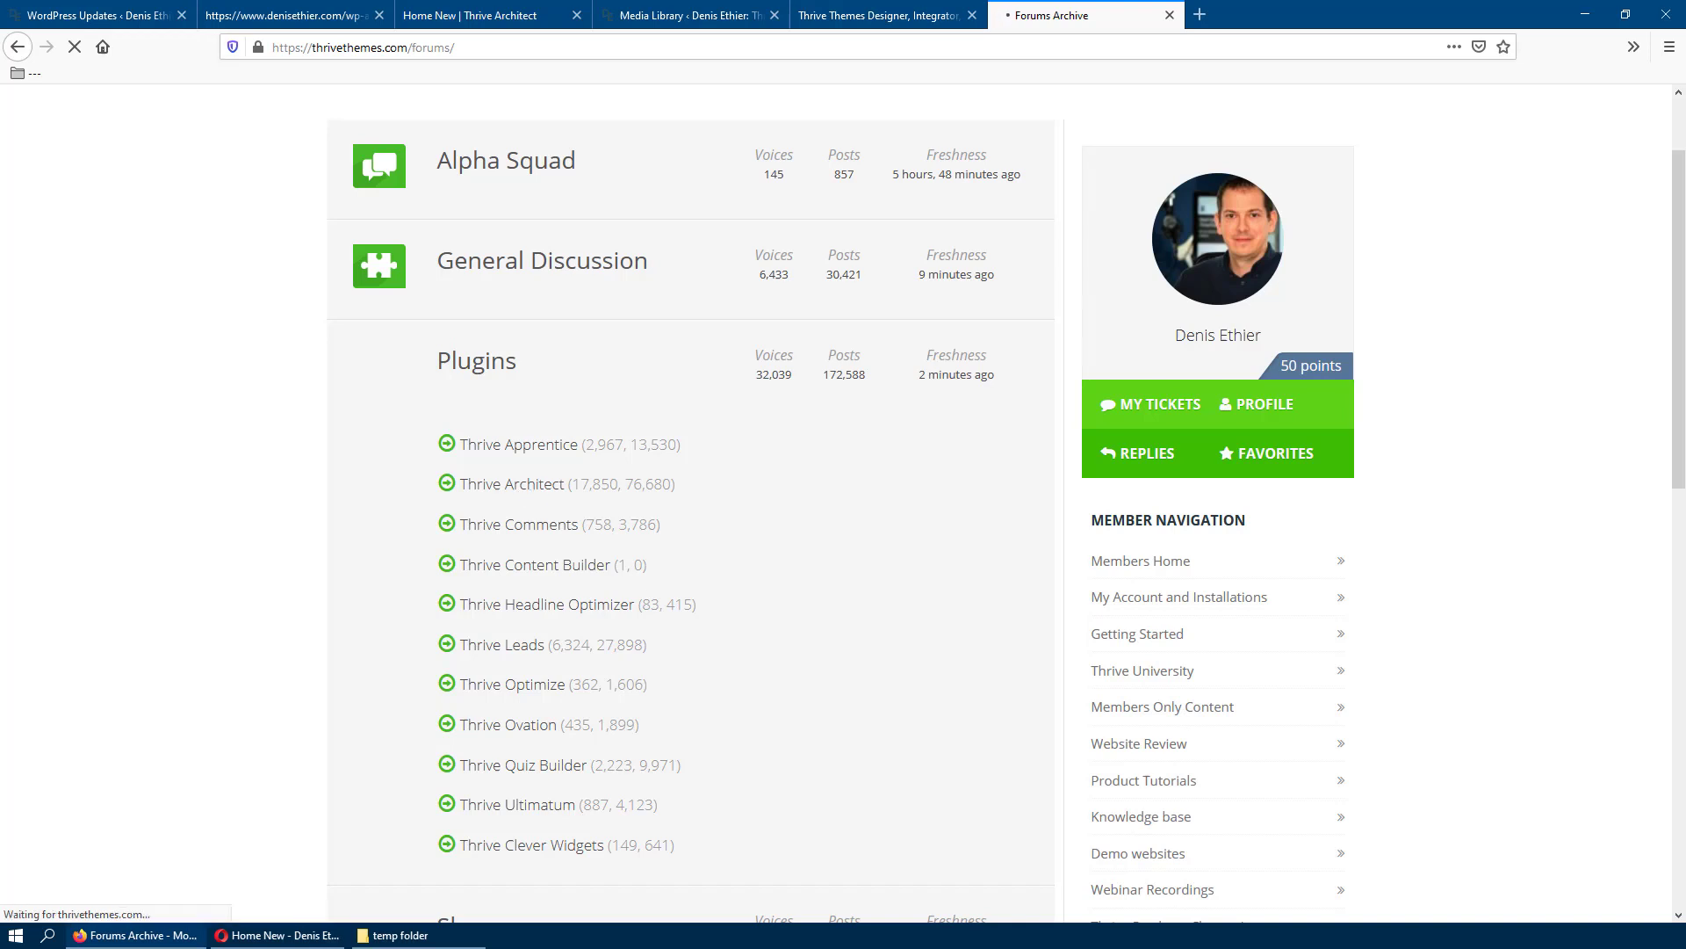
pyautogui.click(509, 483)
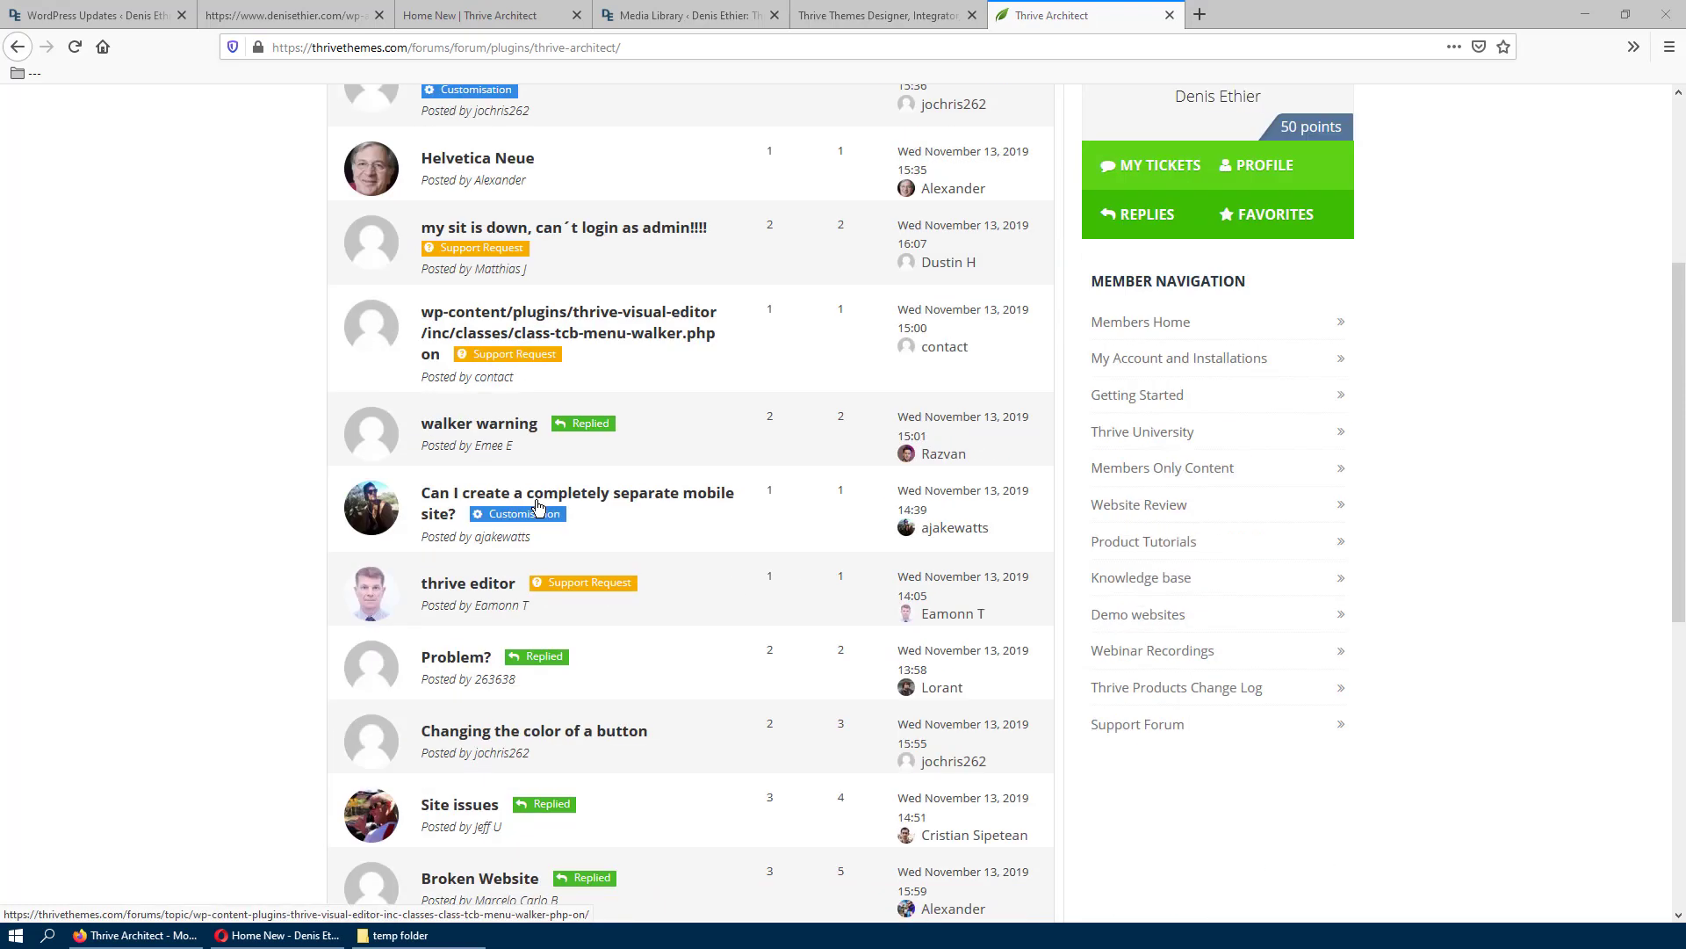
pyautogui.scroll(-3)
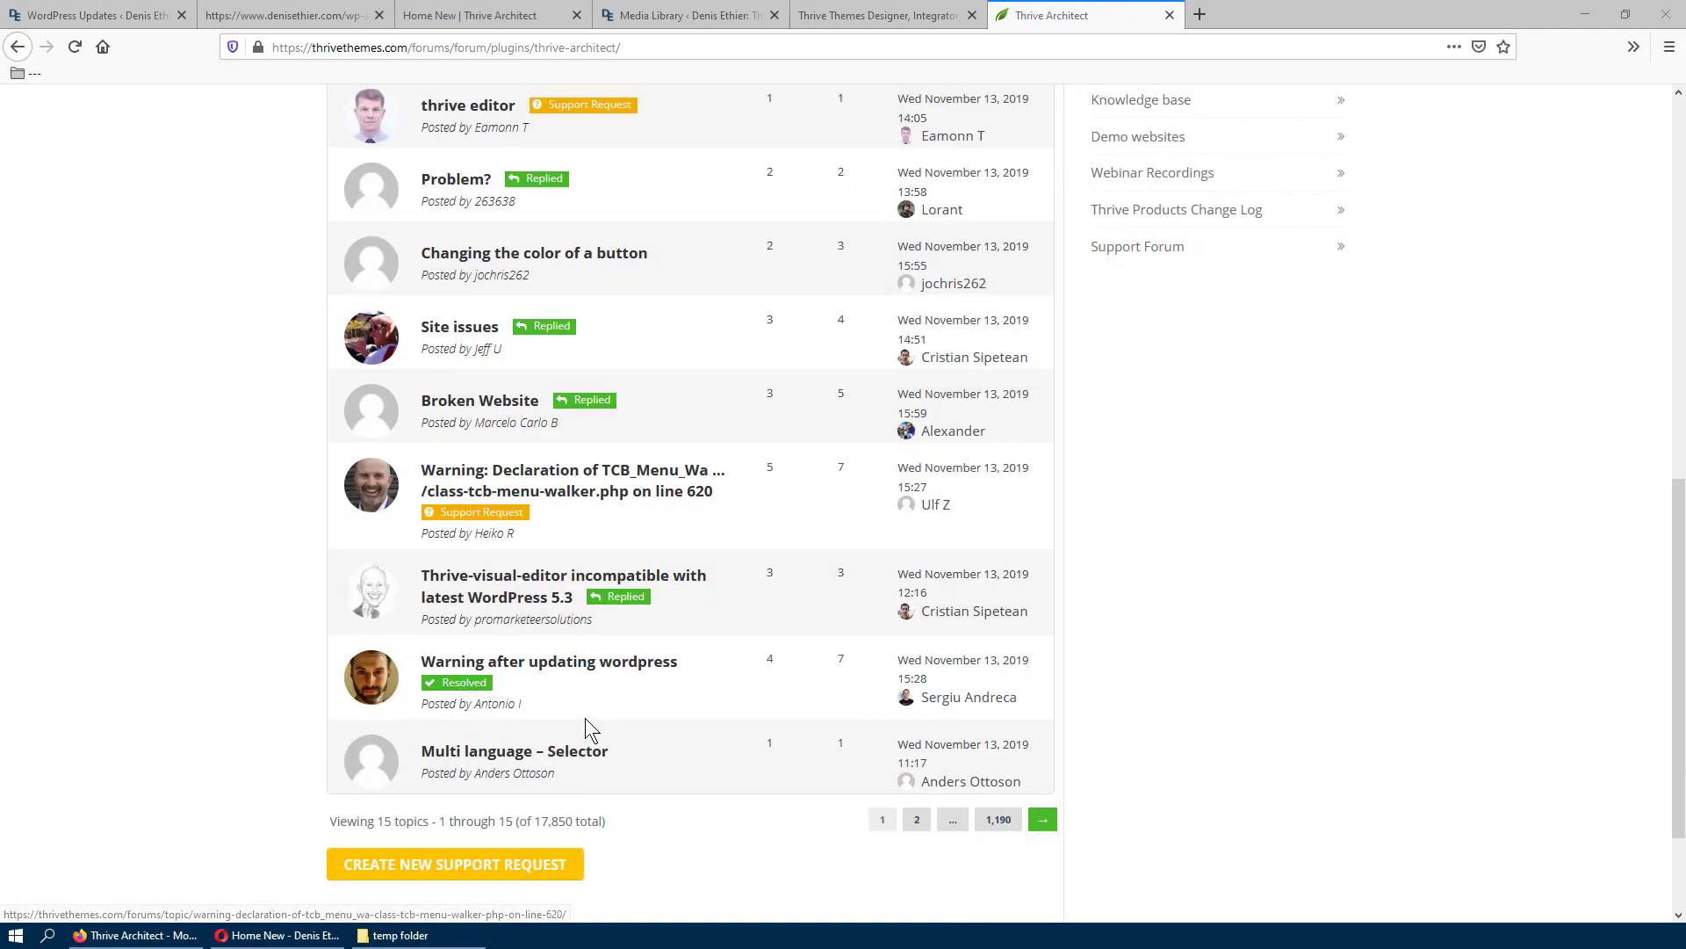
pyautogui.scroll(3)
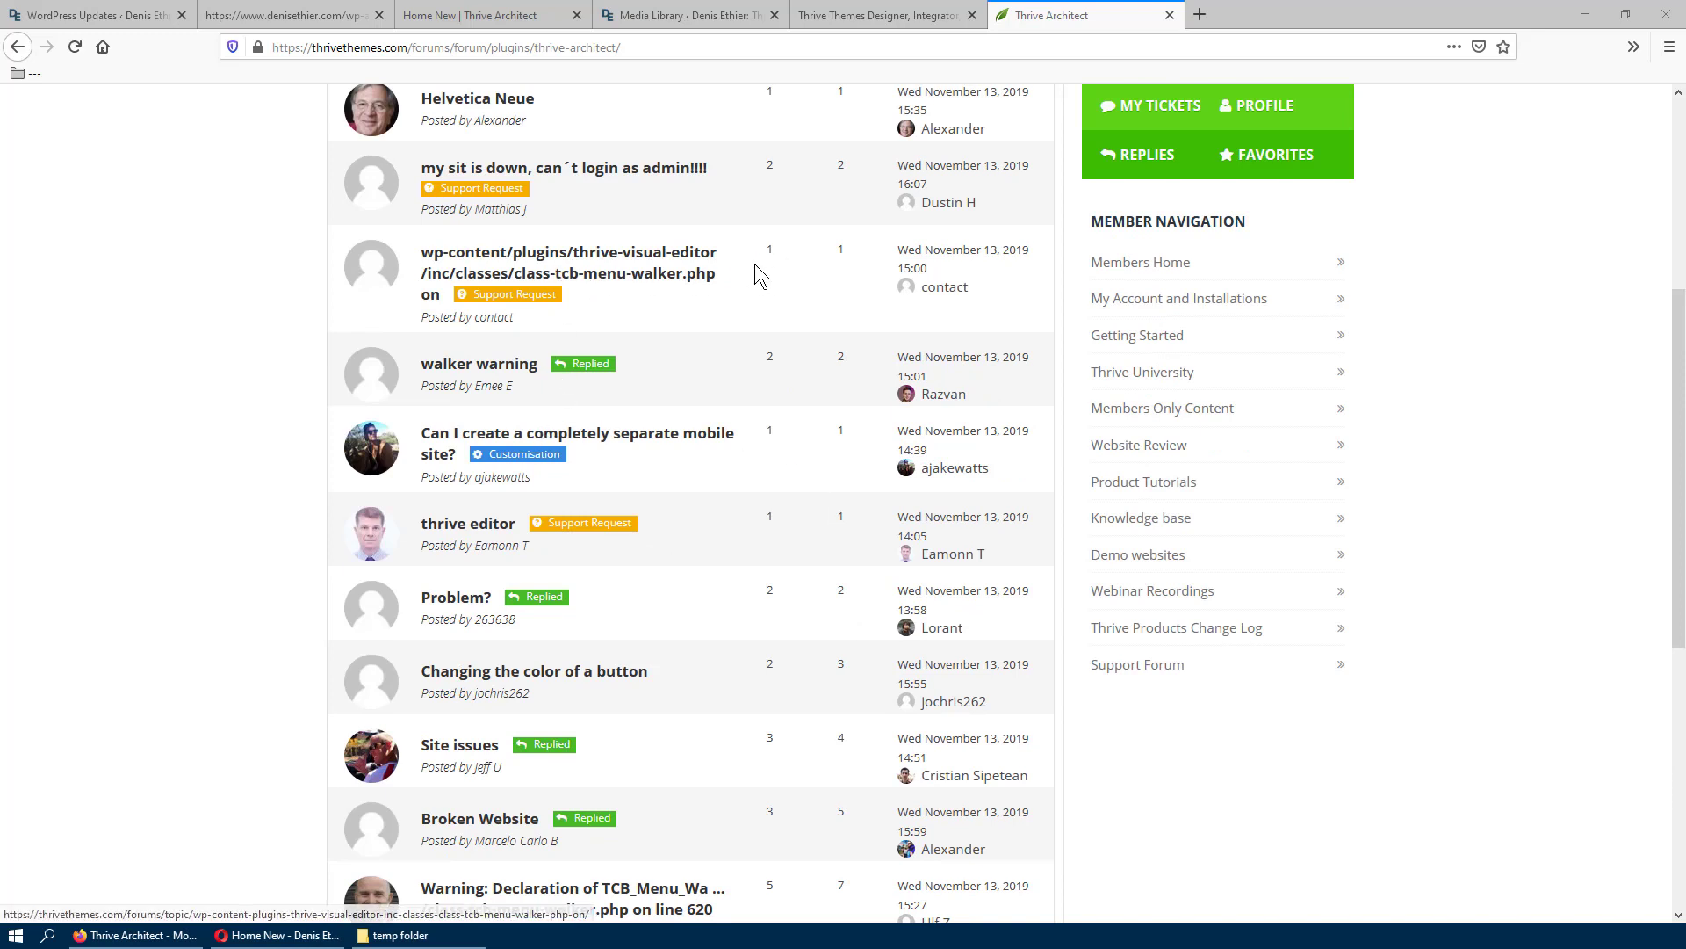
pyautogui.moveTo(727, 275)
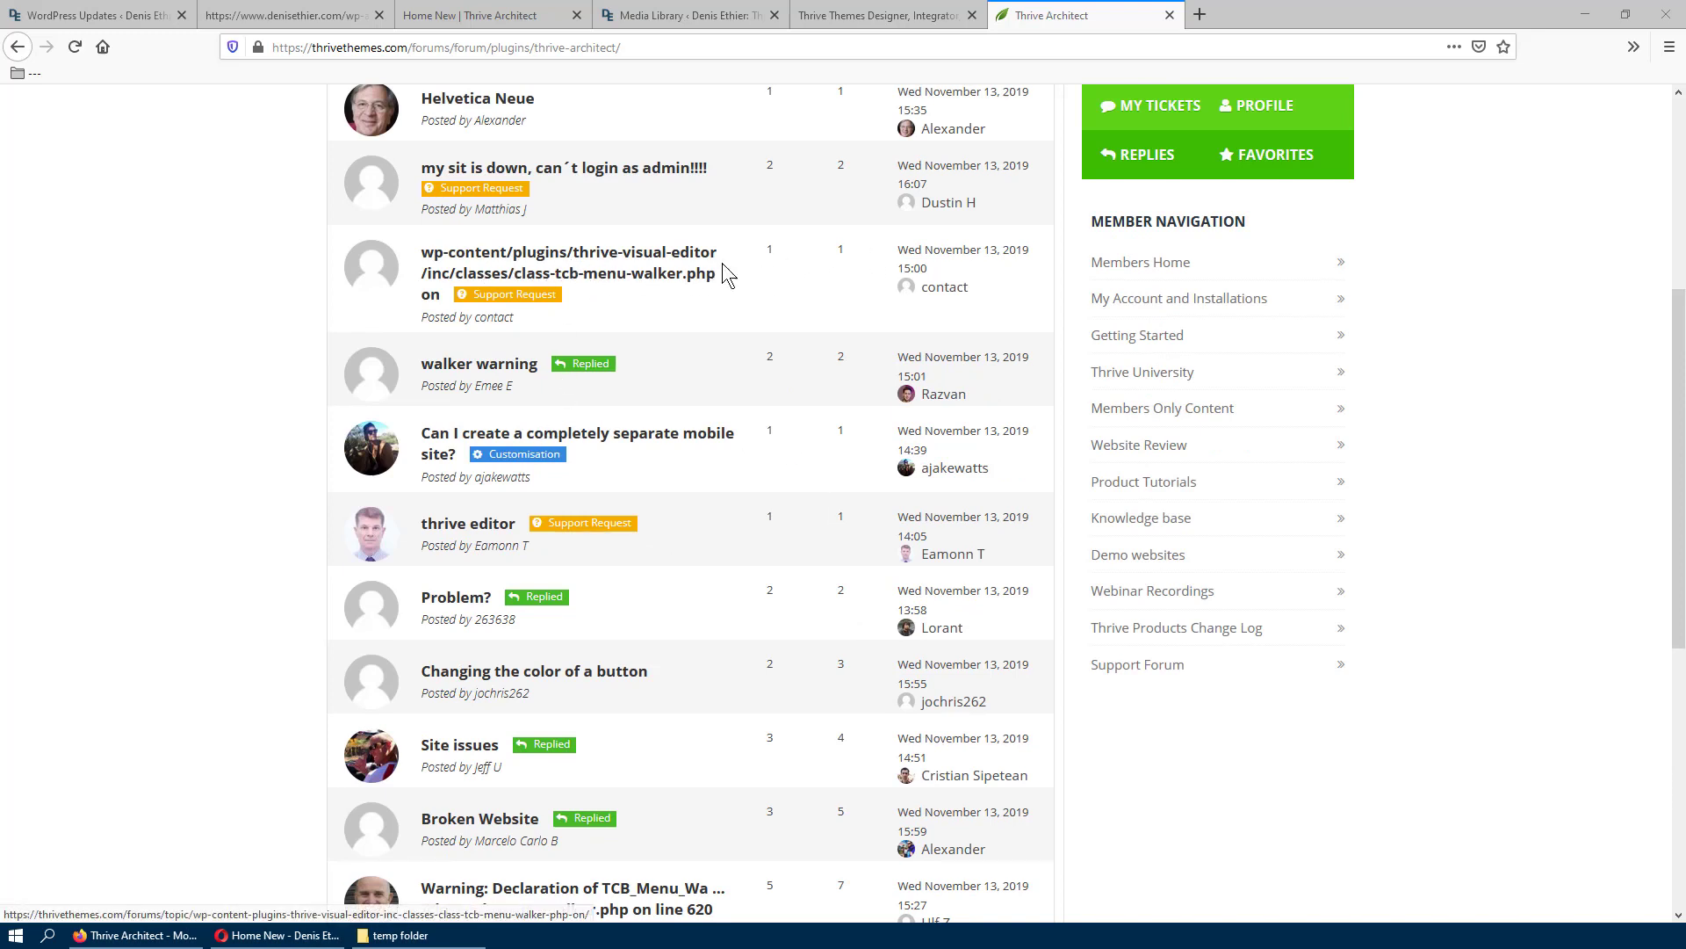
pyautogui.moveTo(511, 273)
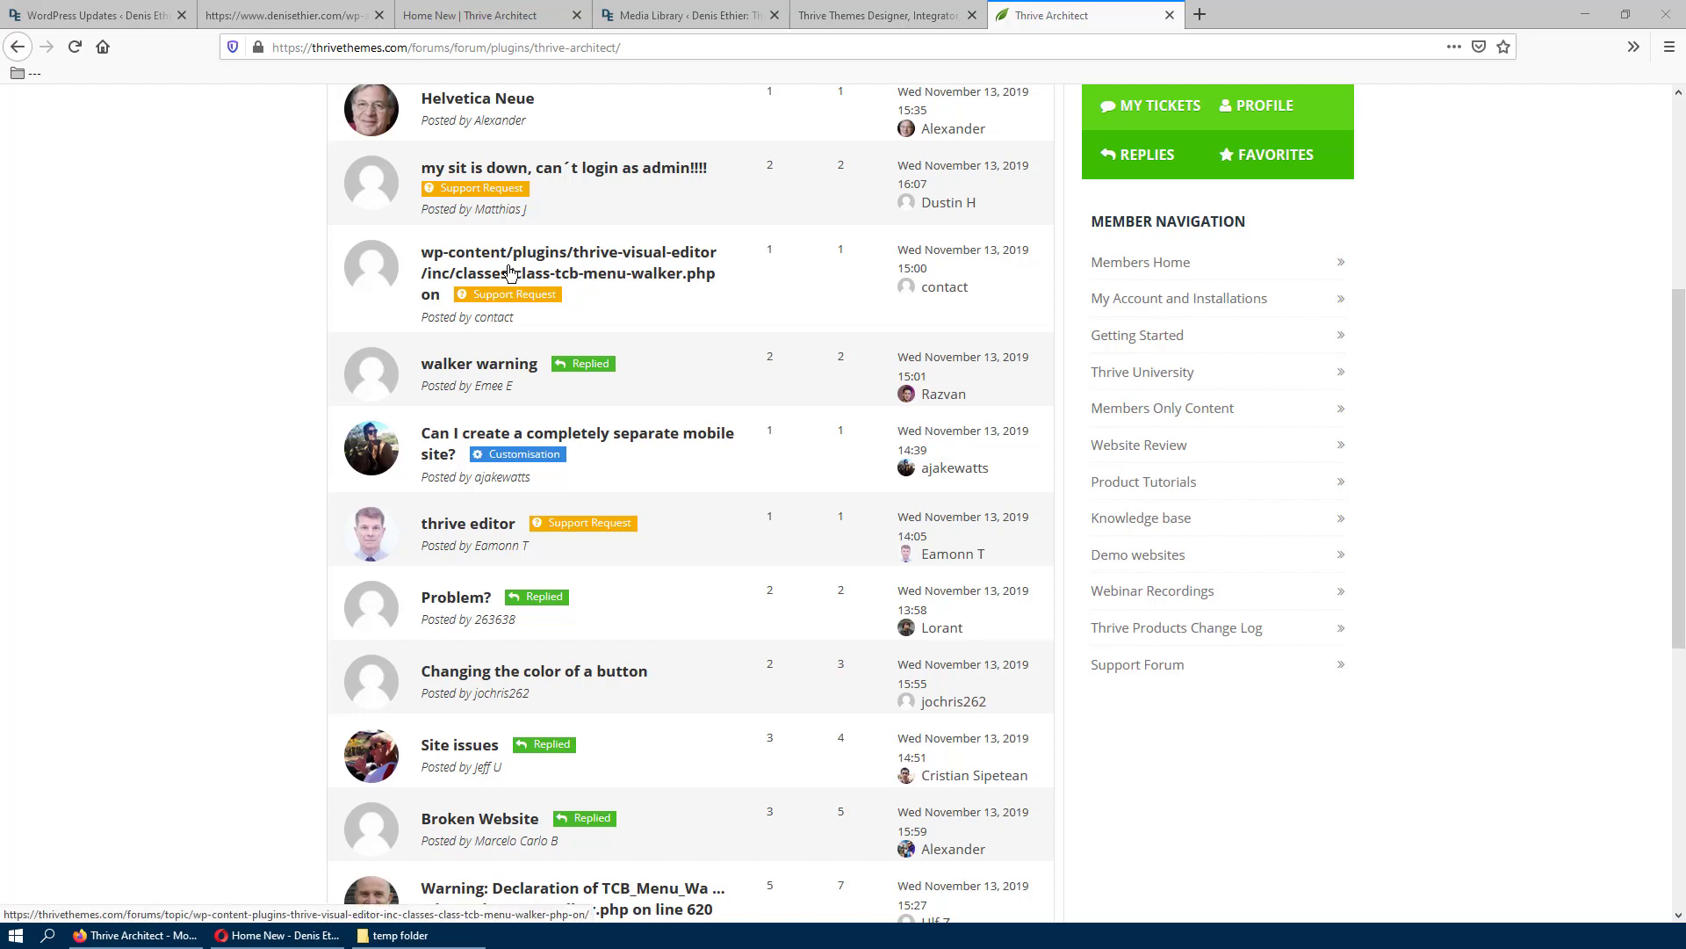
# Step: Locate and open the 'Thrive-visual-editor incompatible with latest WordPress 5.3' topic
pyautogui.scroll(-3)
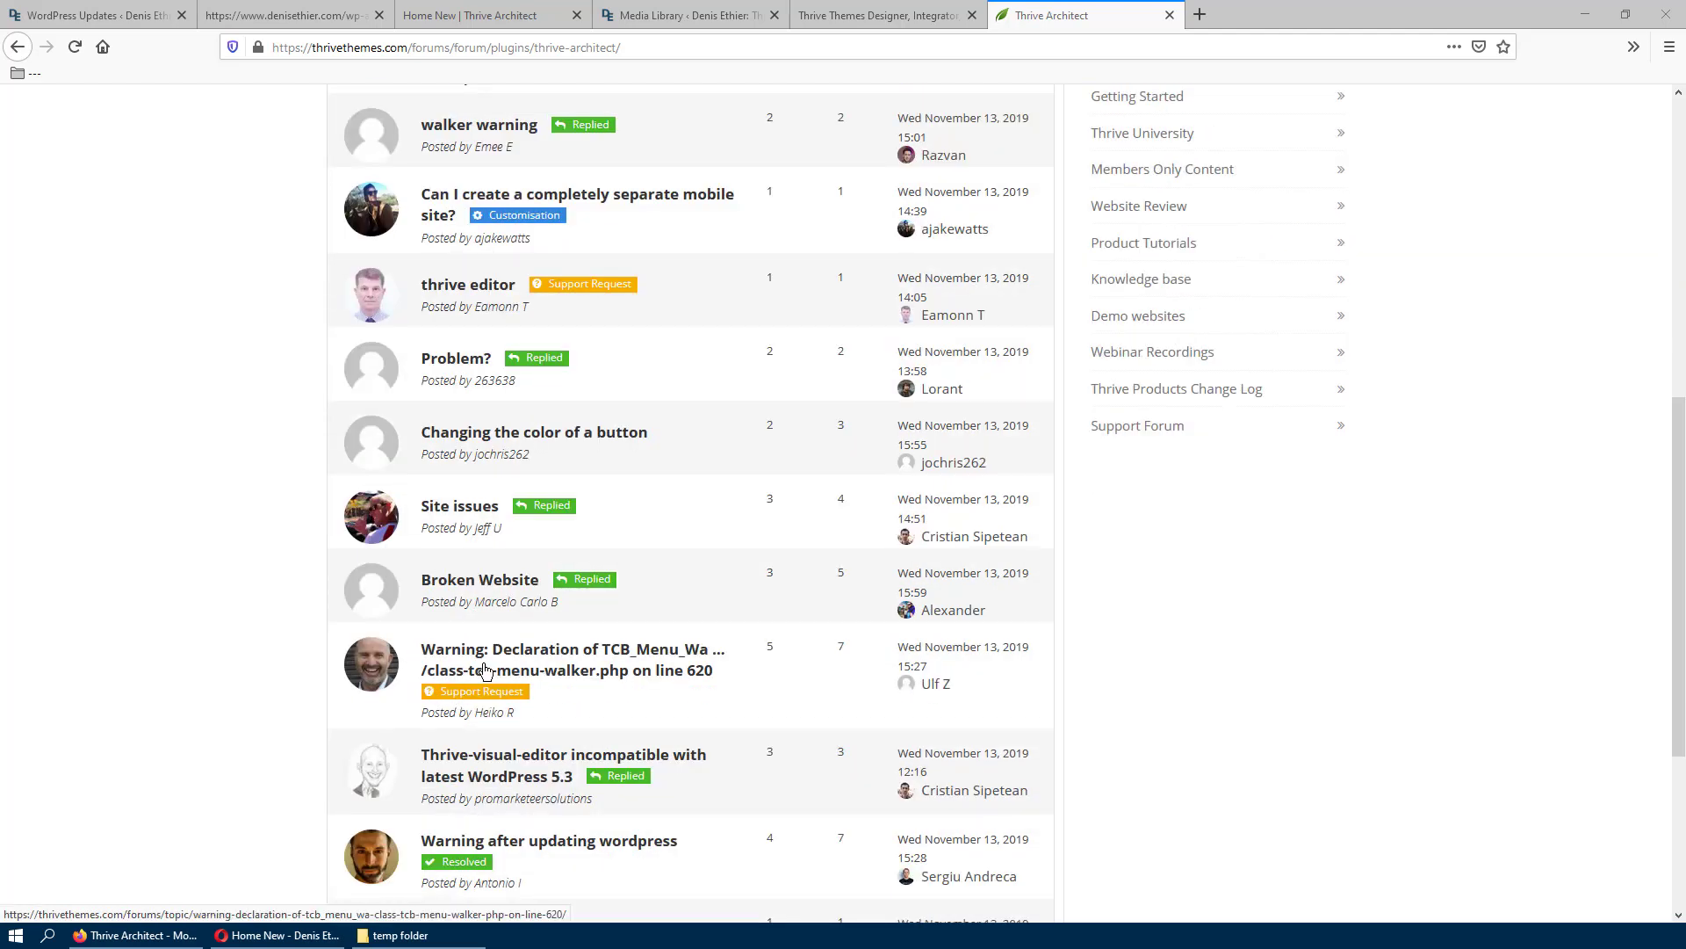
pyautogui.moveTo(586, 337)
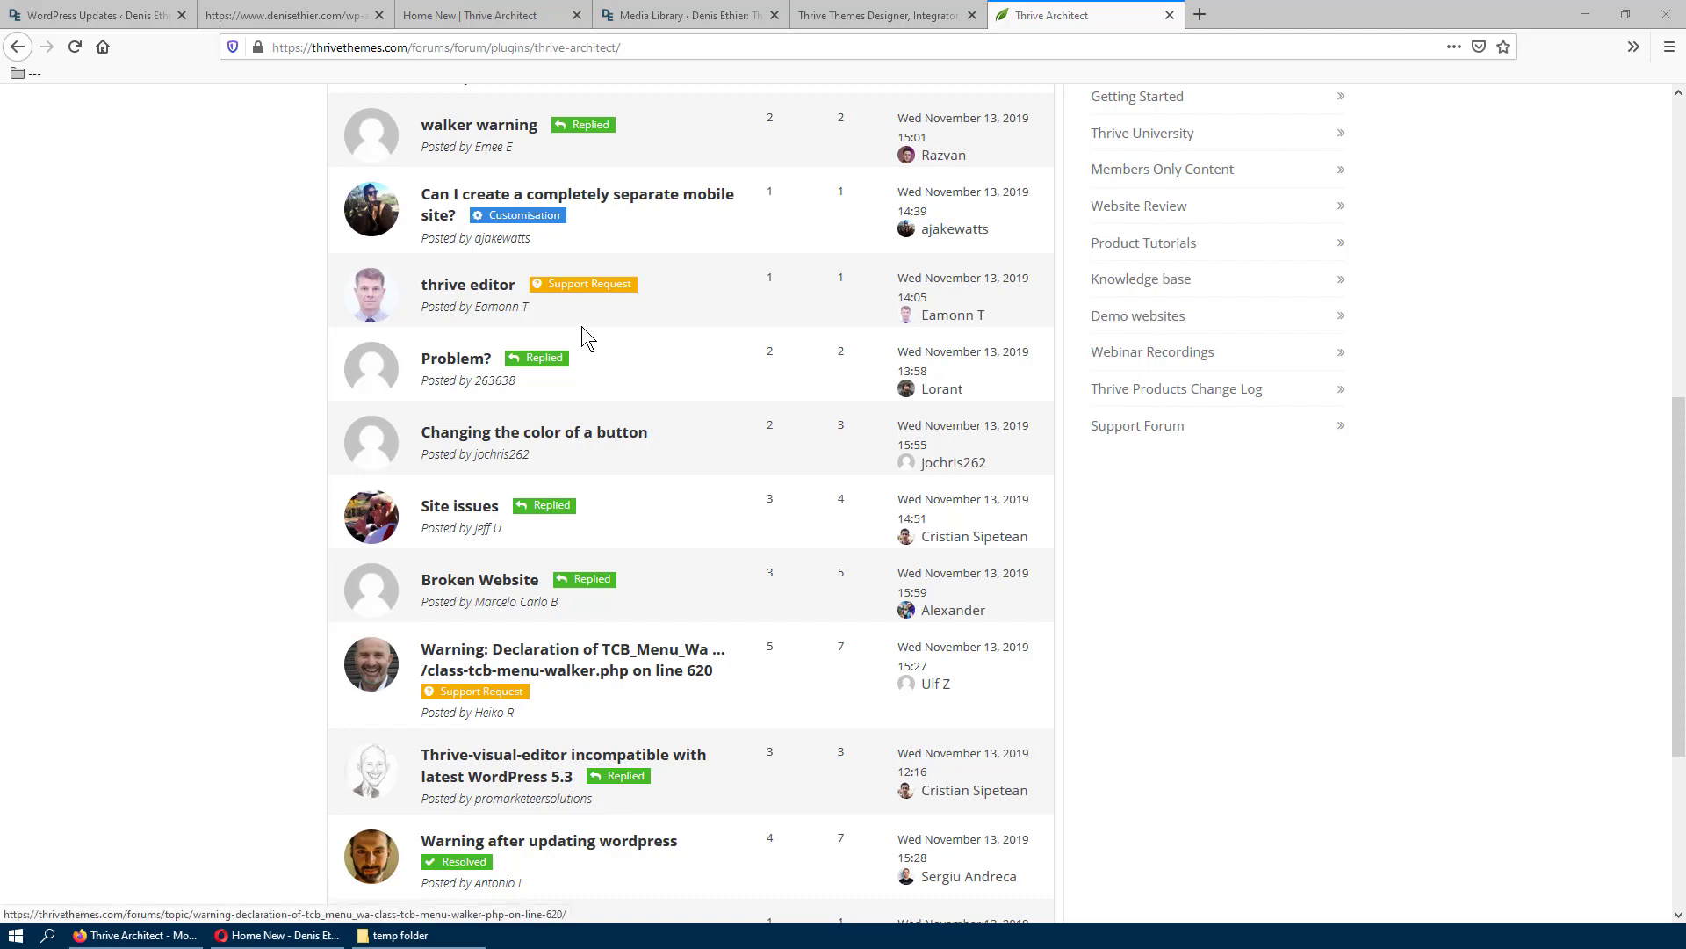
pyautogui.scroll(3)
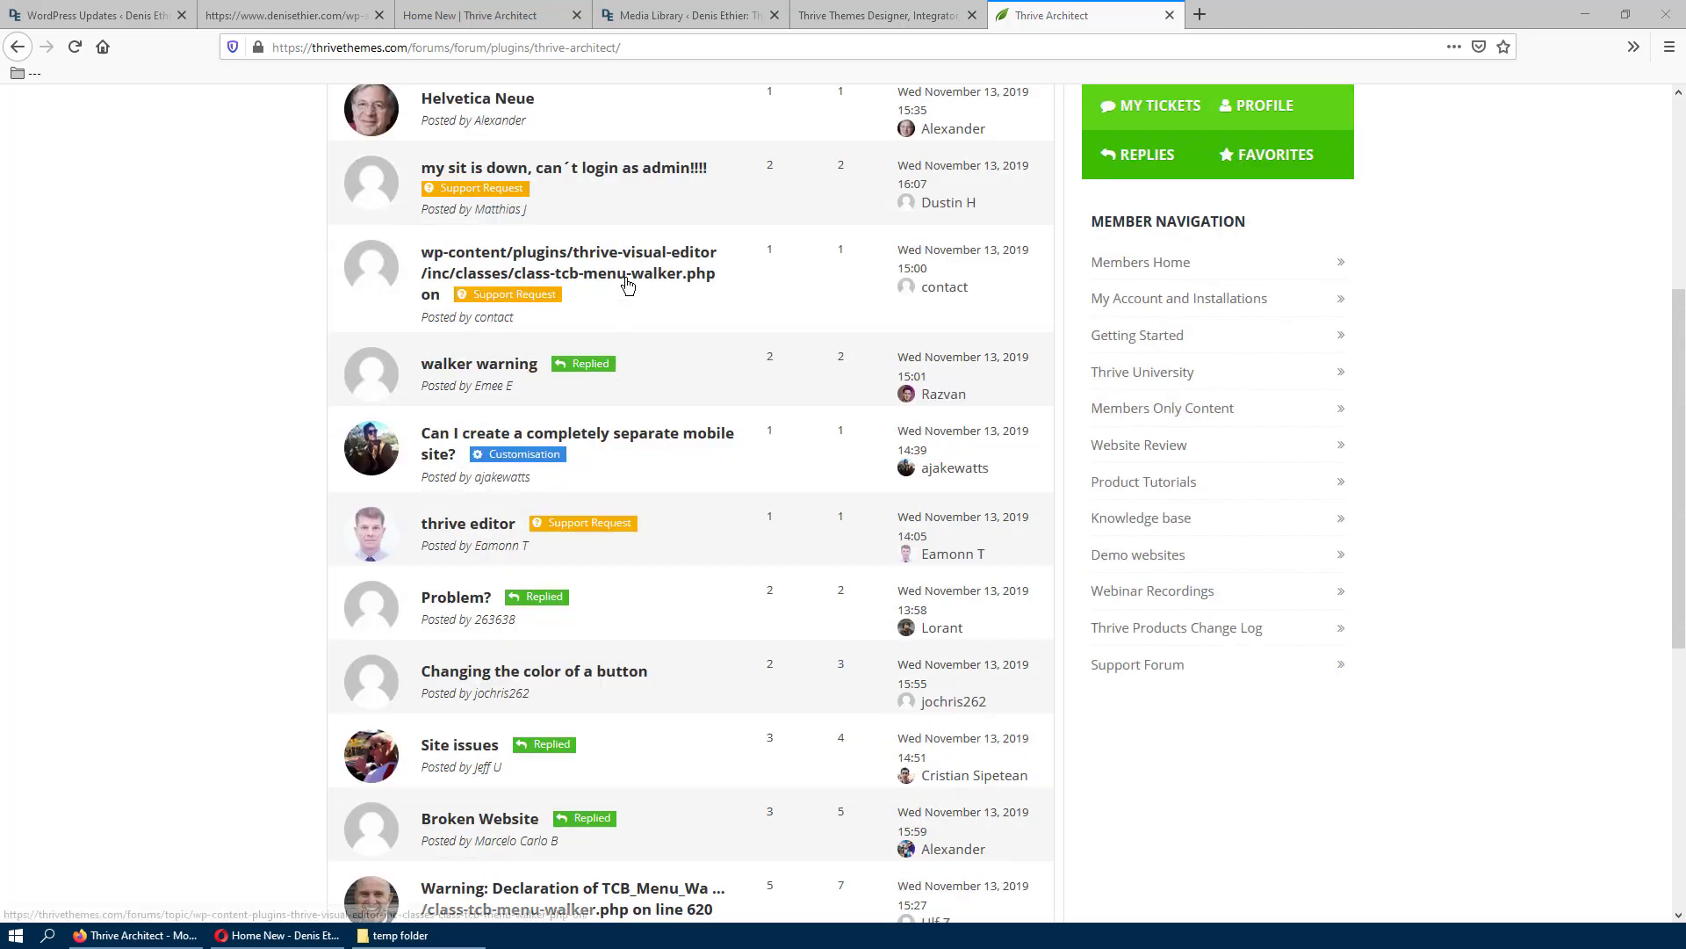
pyautogui.scroll(-3)
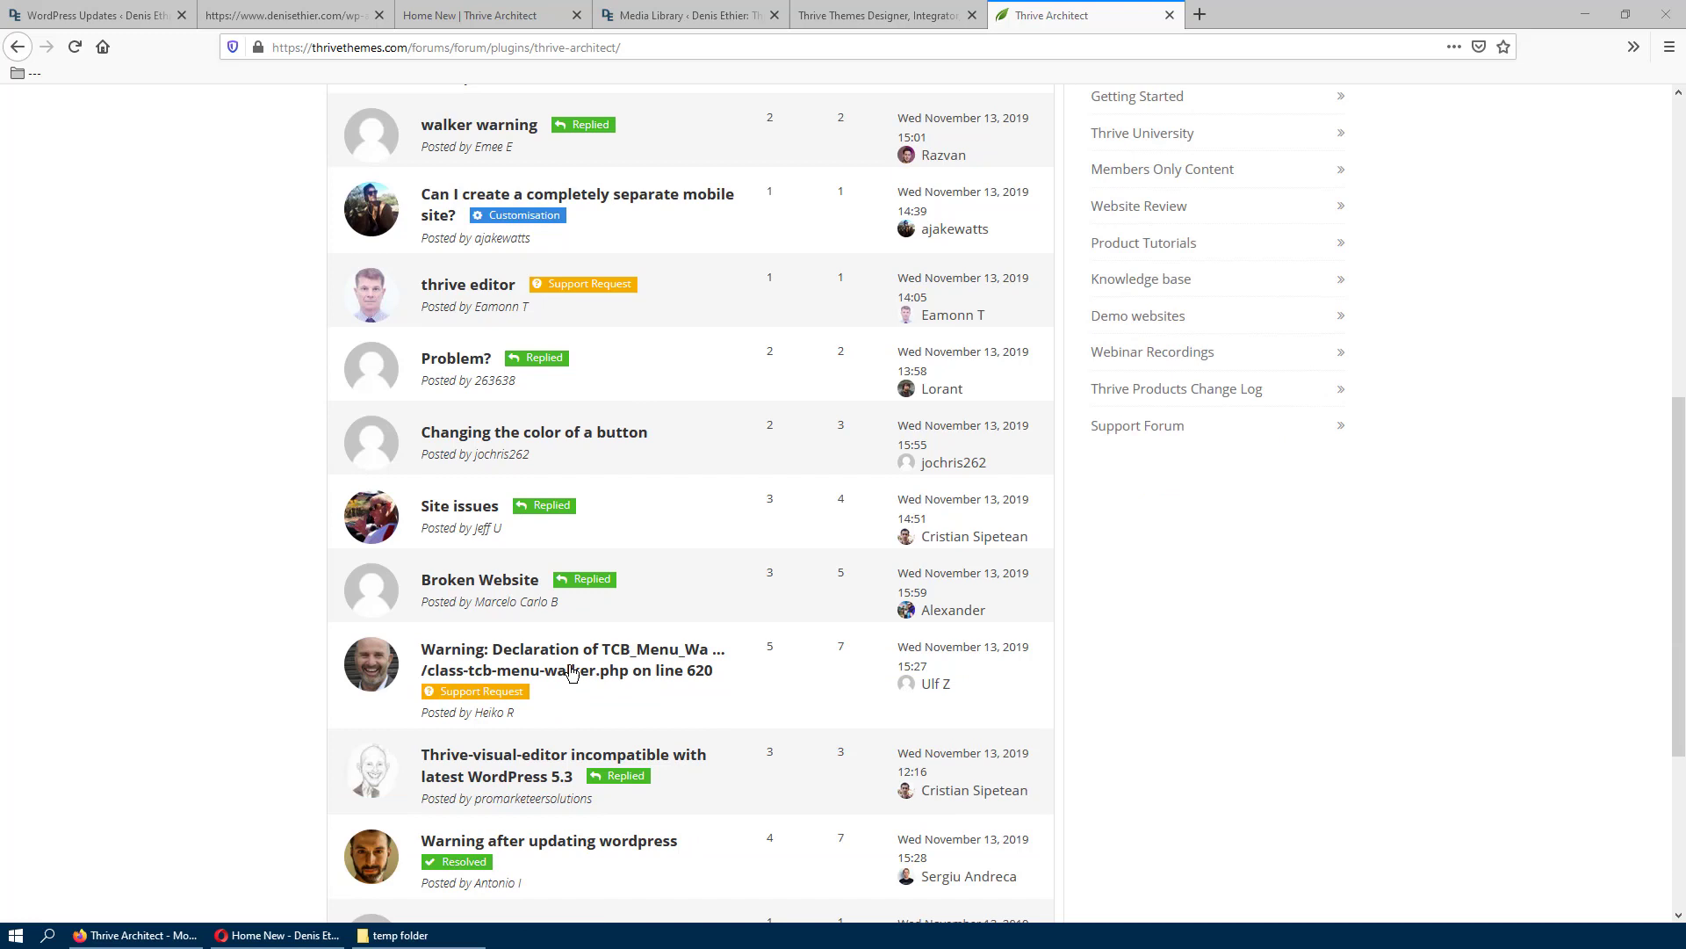
pyautogui.moveTo(531, 807)
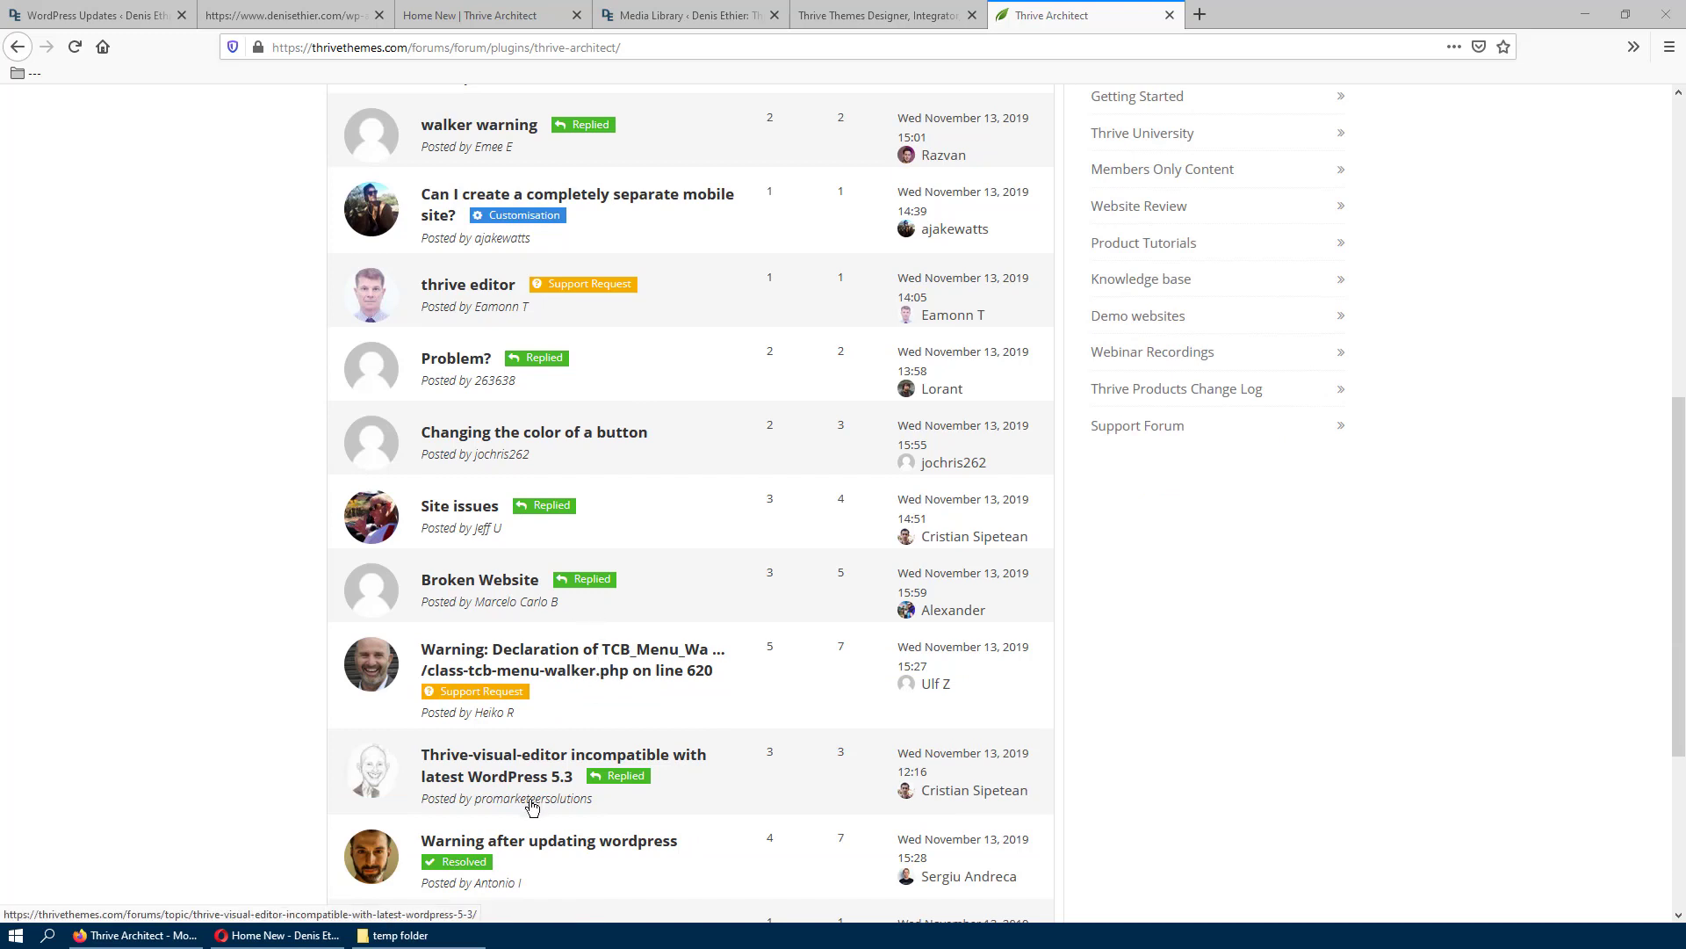
pyautogui.moveTo(516, 780)
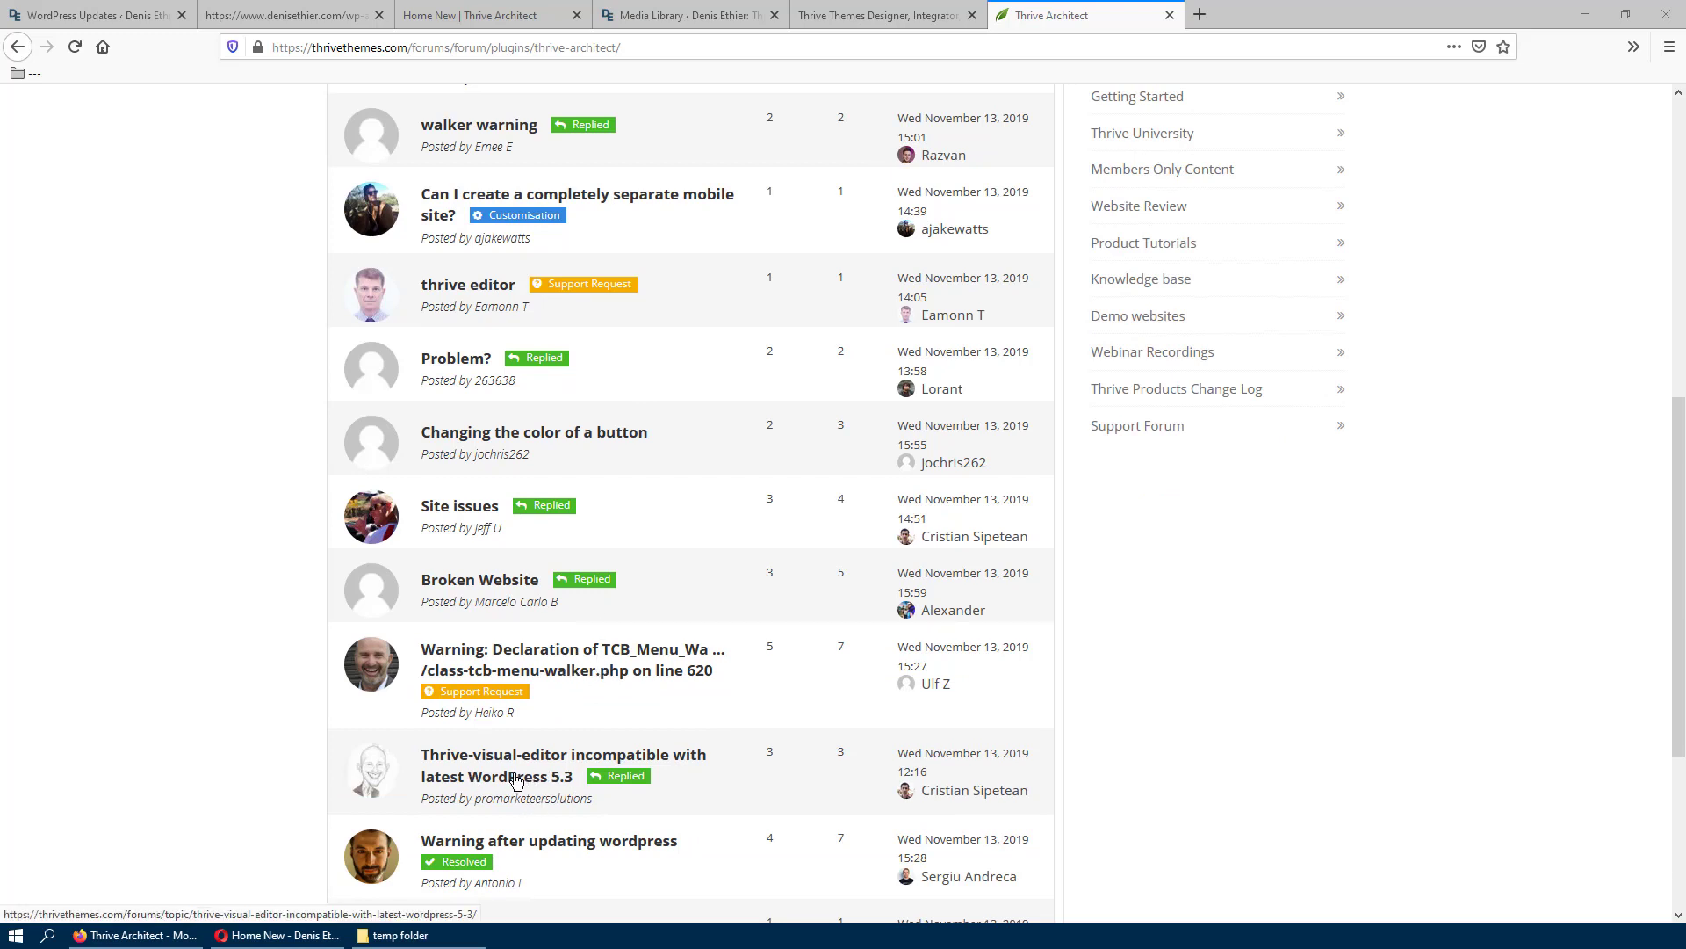
pyautogui.click(567, 657)
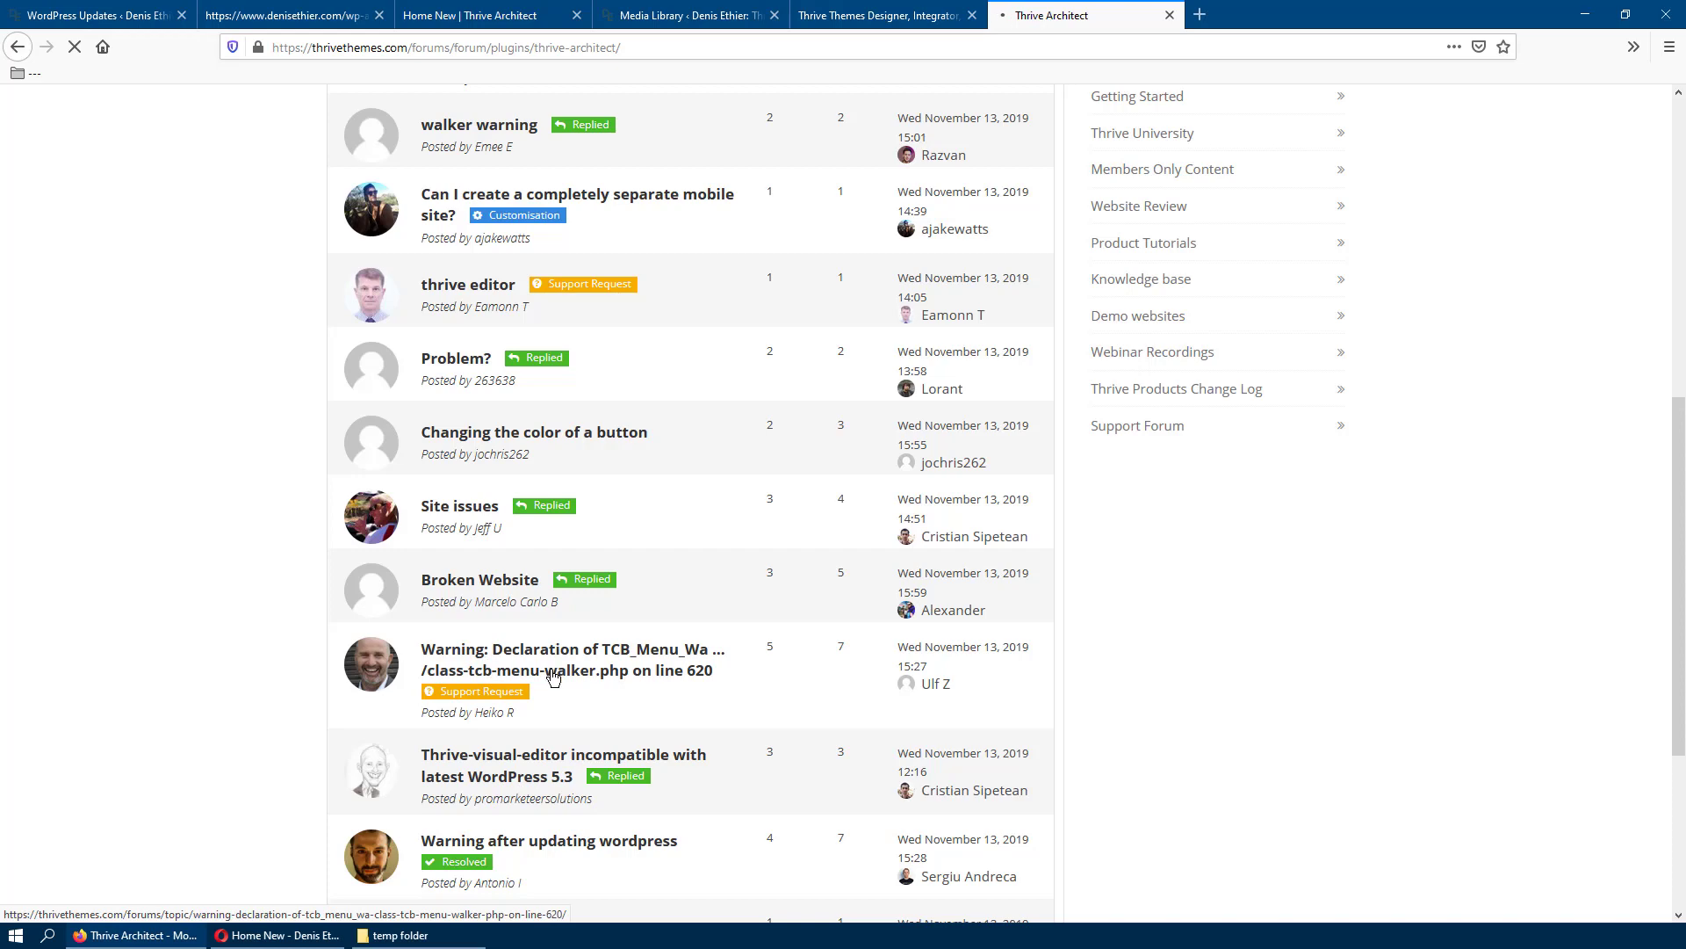
pyautogui.click(536, 754)
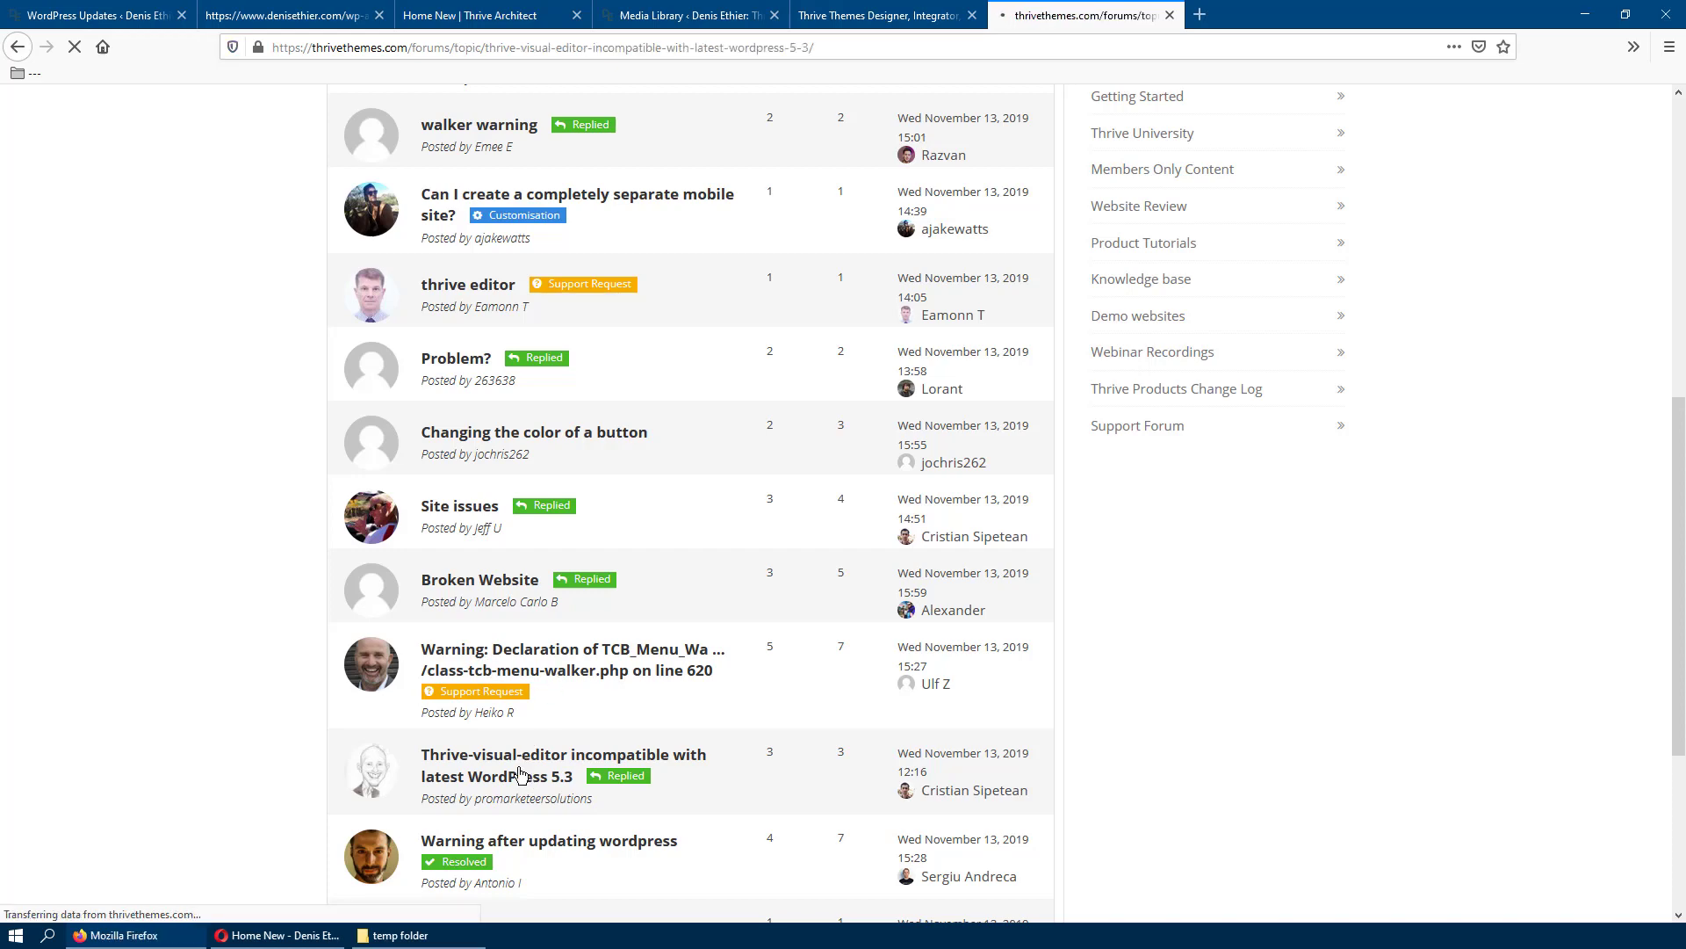
# Step: Read down the thread to the Thrive Team reply promising a patch in today's release
pyautogui.click(555, 765)
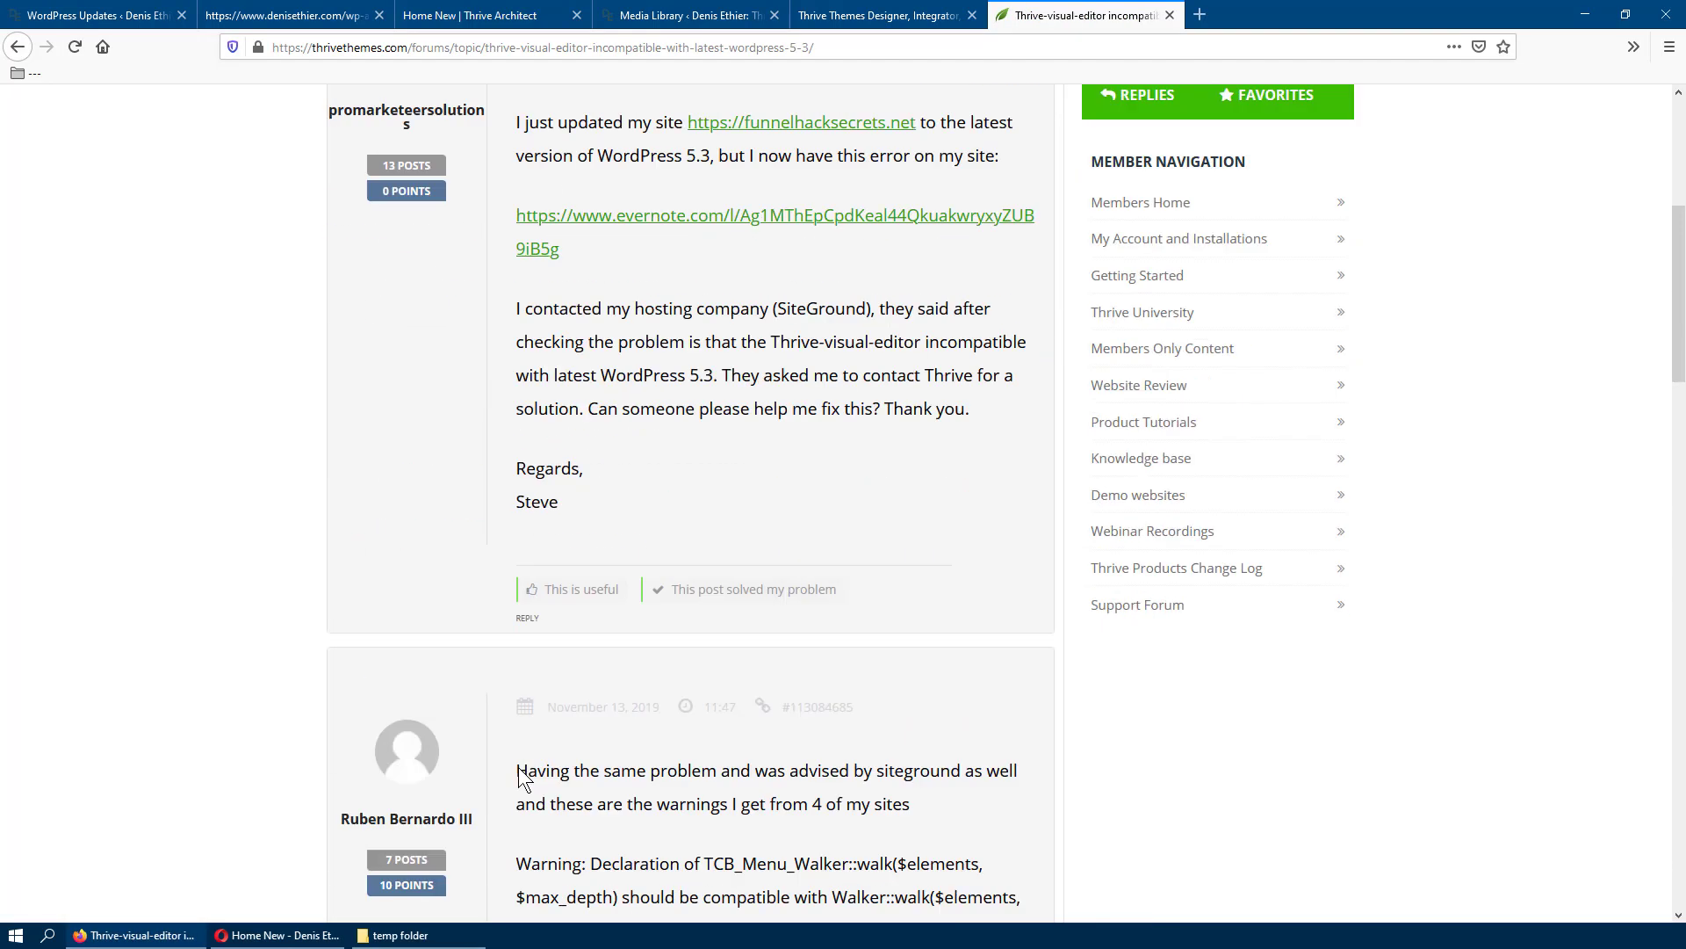
pyautogui.scroll(-3)
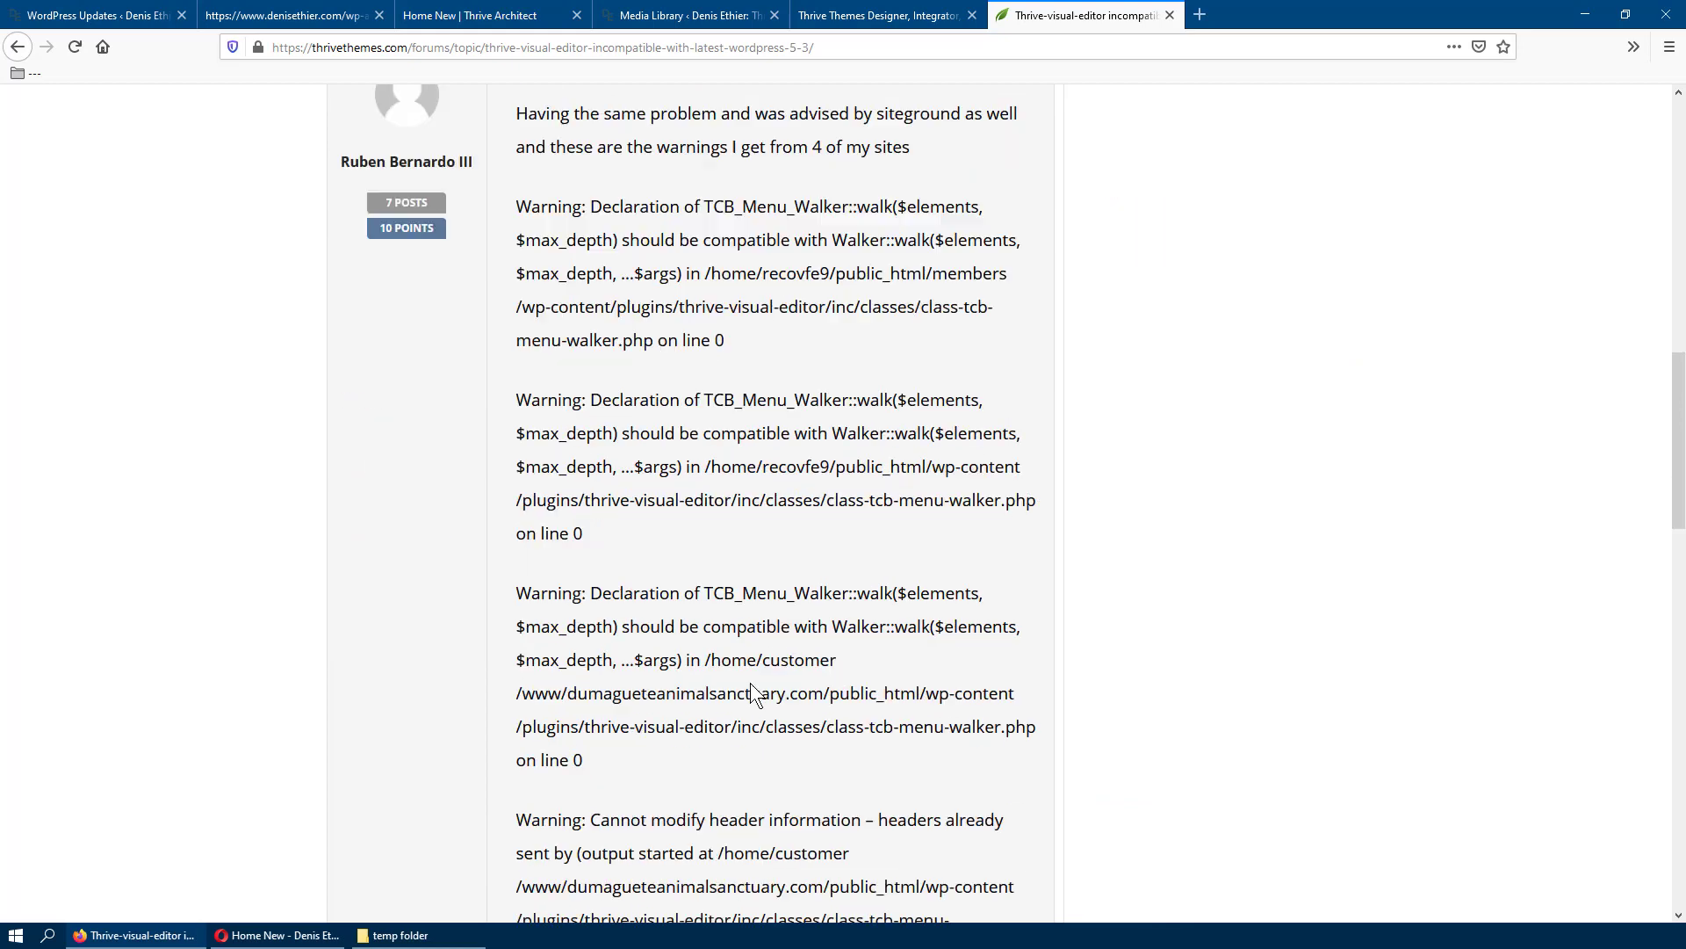
pyautogui.scroll(-3)
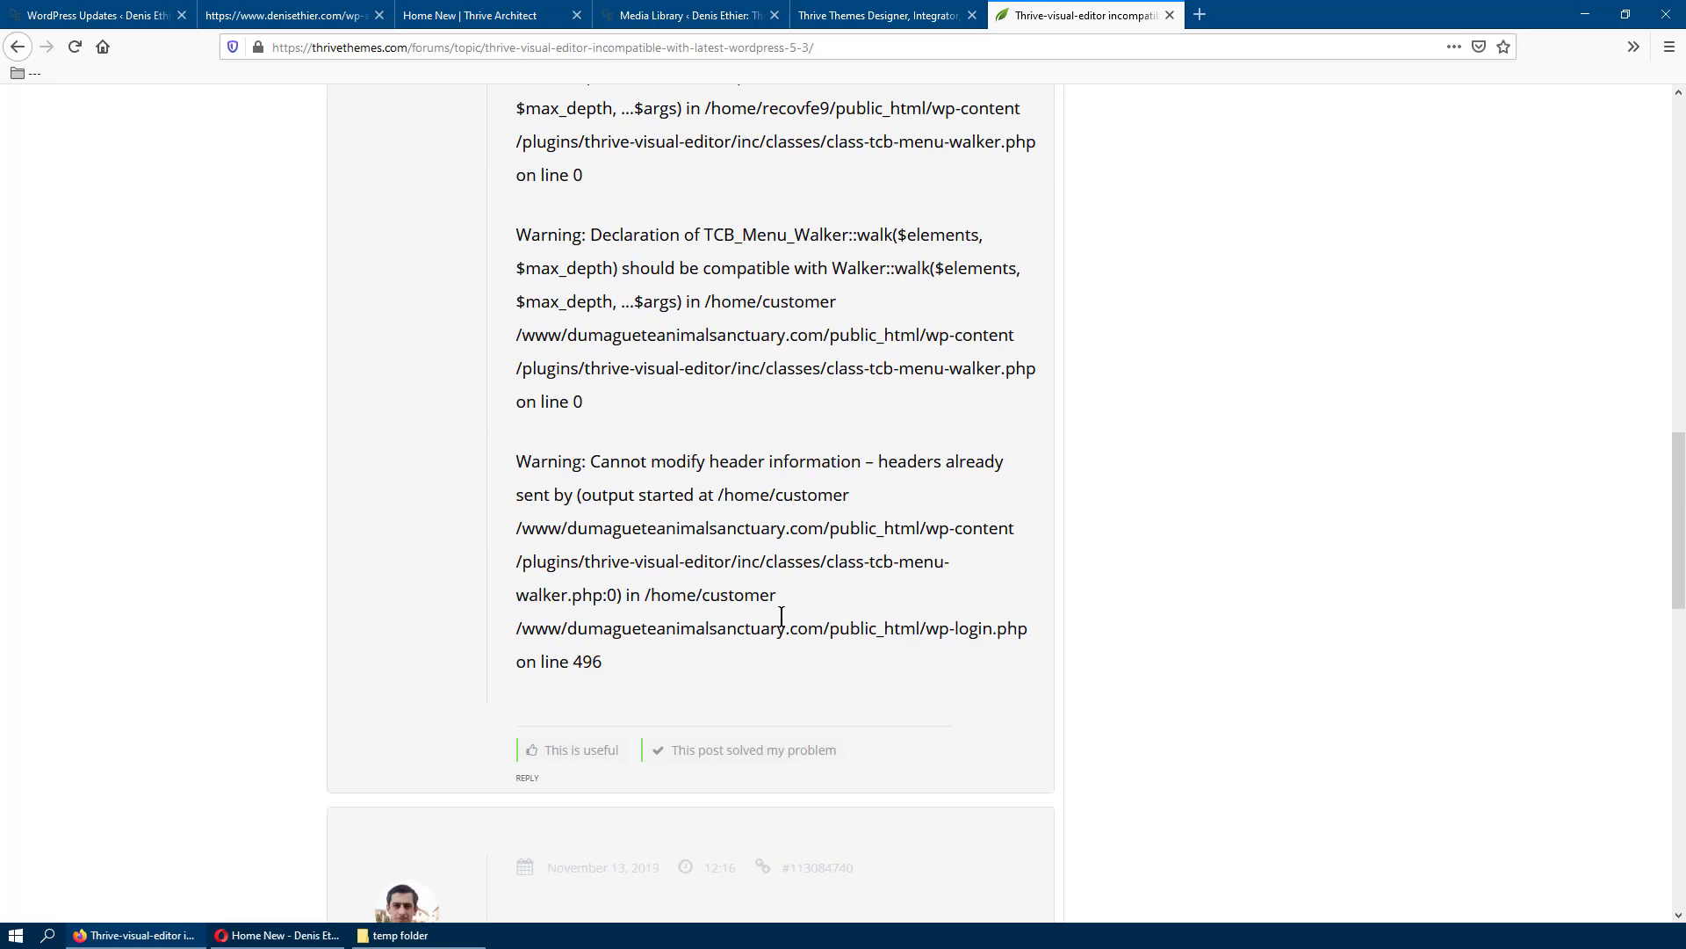
pyautogui.scroll(-3)
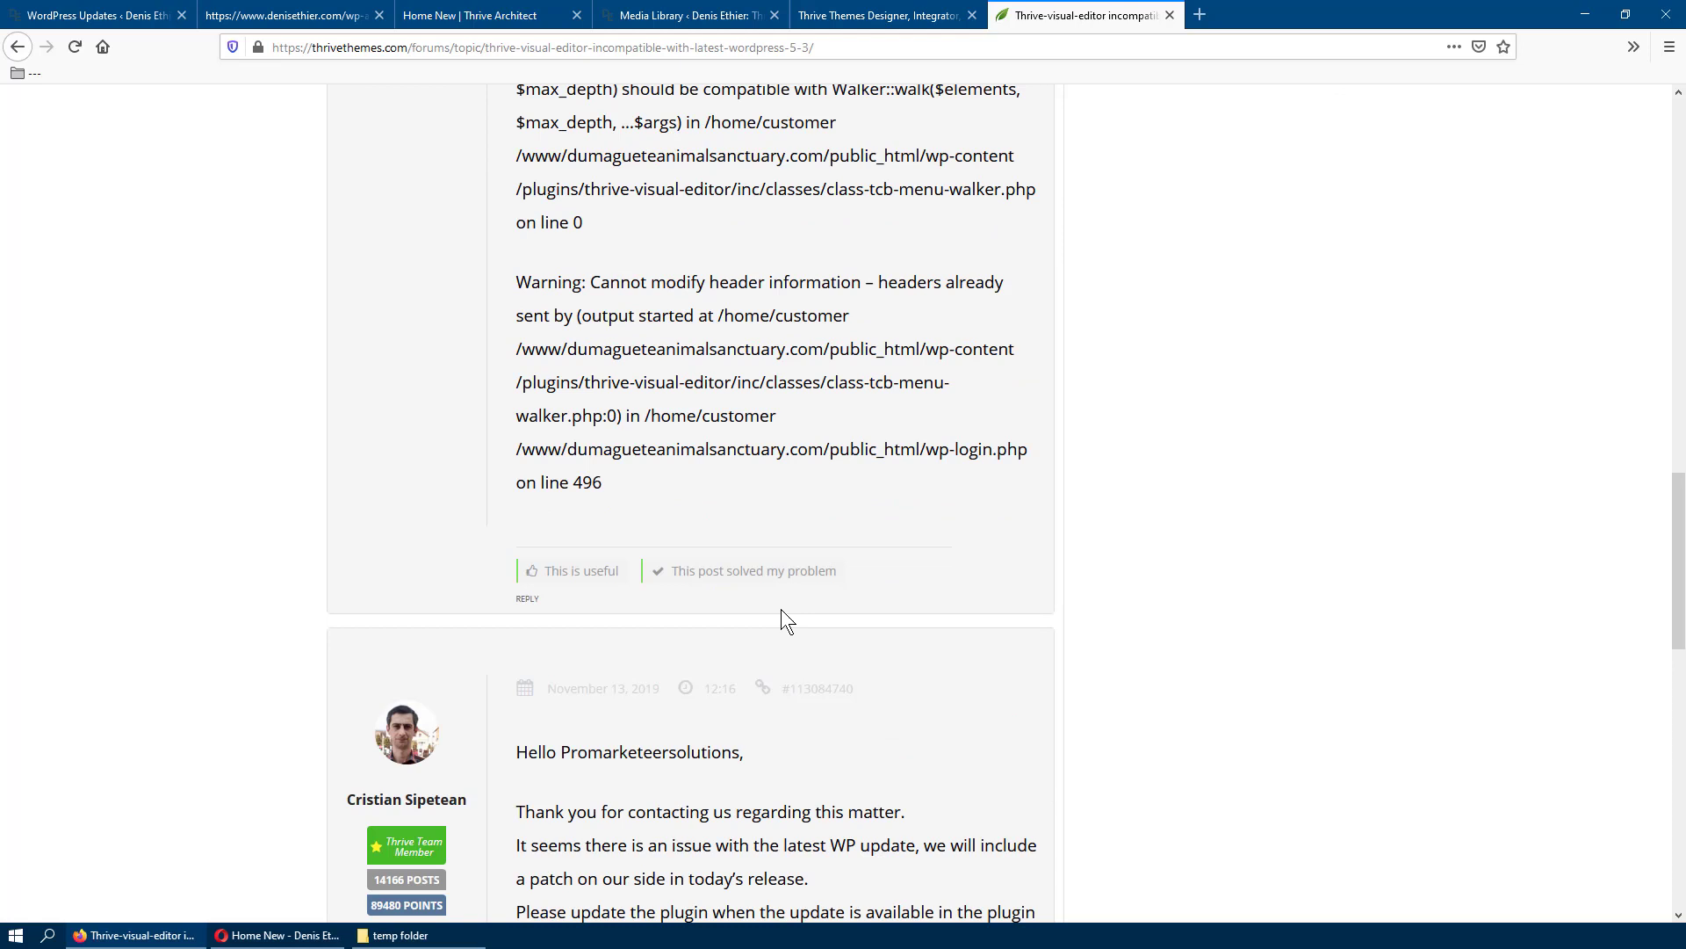
pyautogui.moveTo(790, 650)
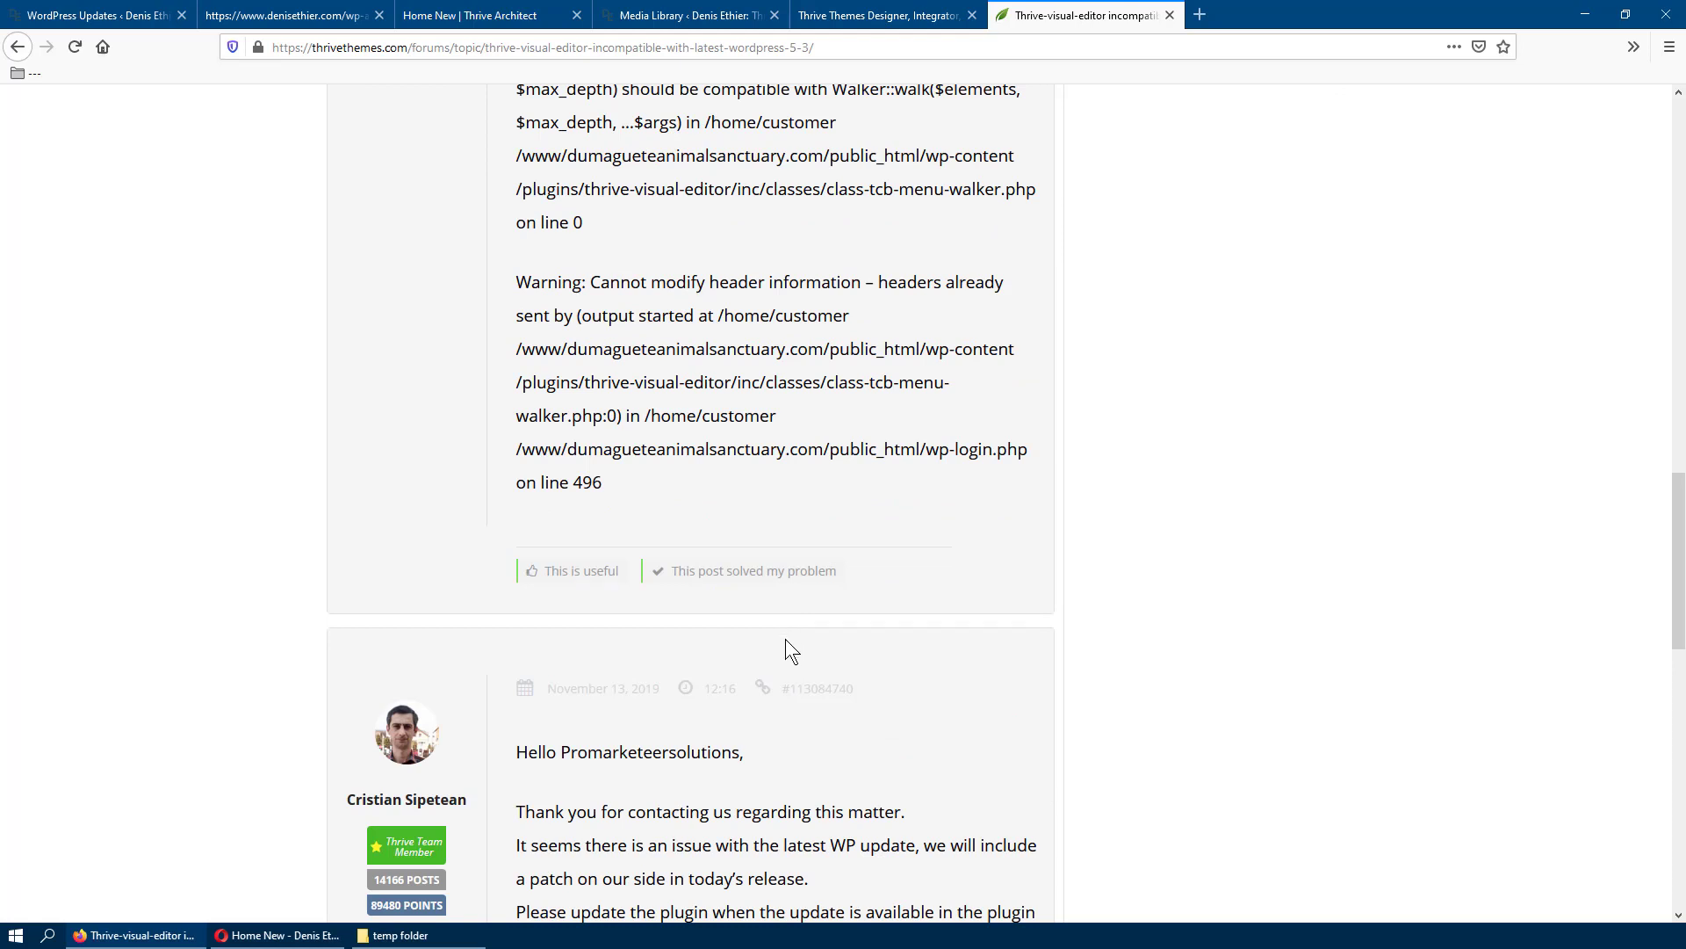
pyautogui.scroll(-3)
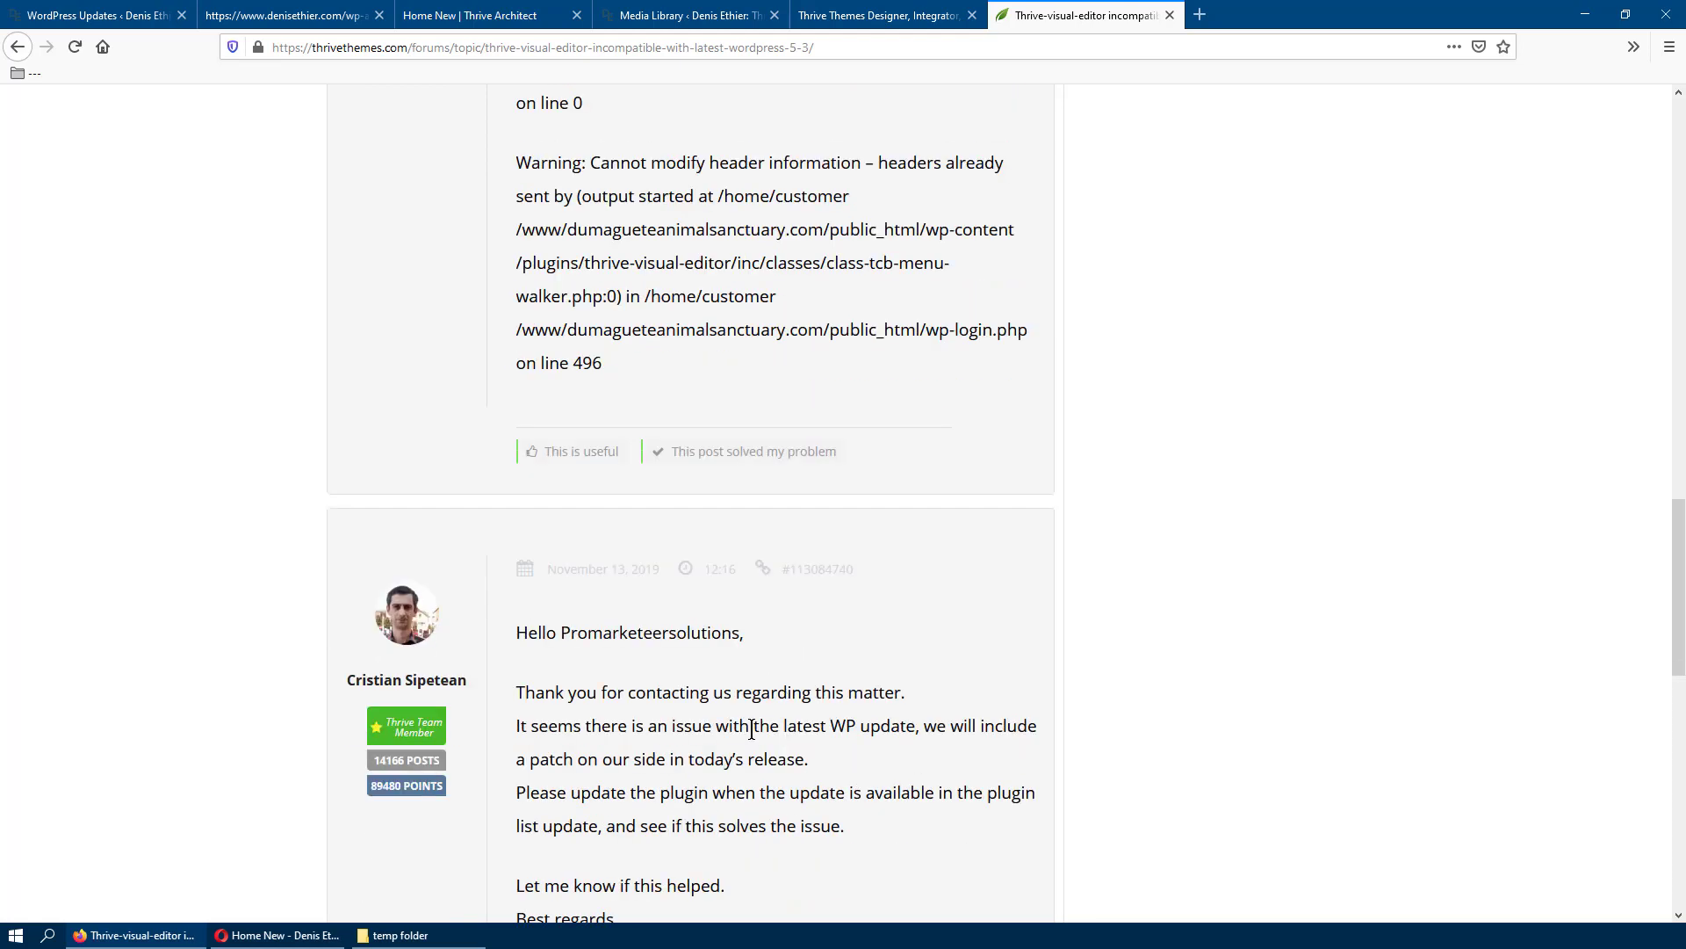
pyautogui.scroll(-3)
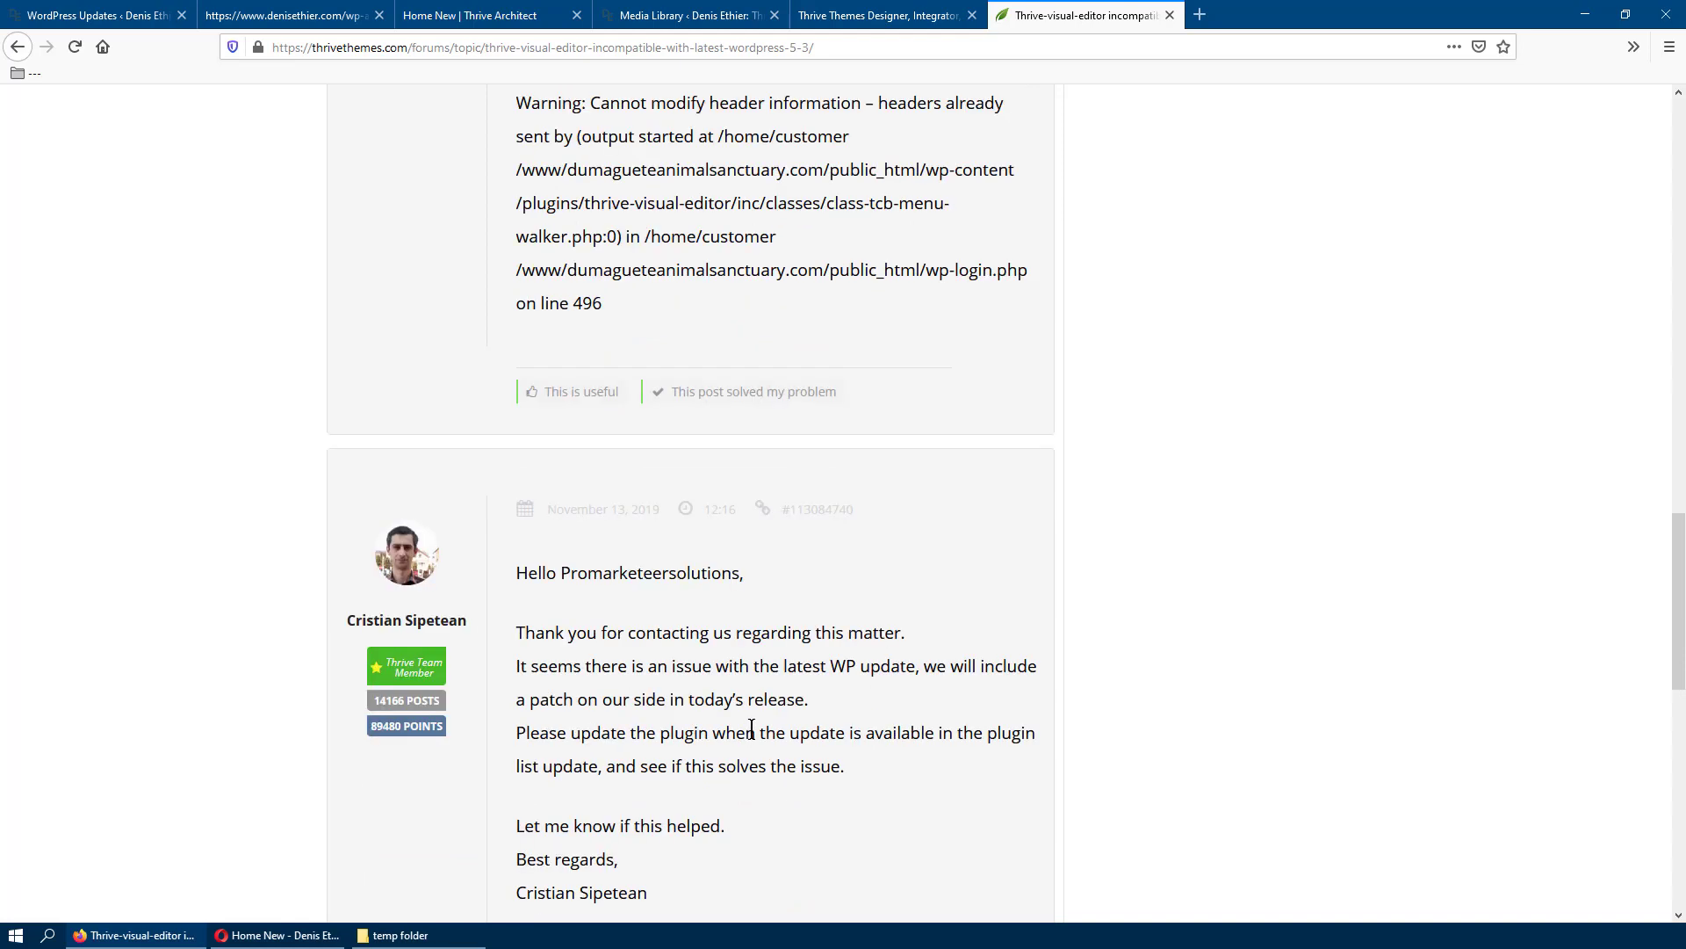
pyautogui.scroll(-3)
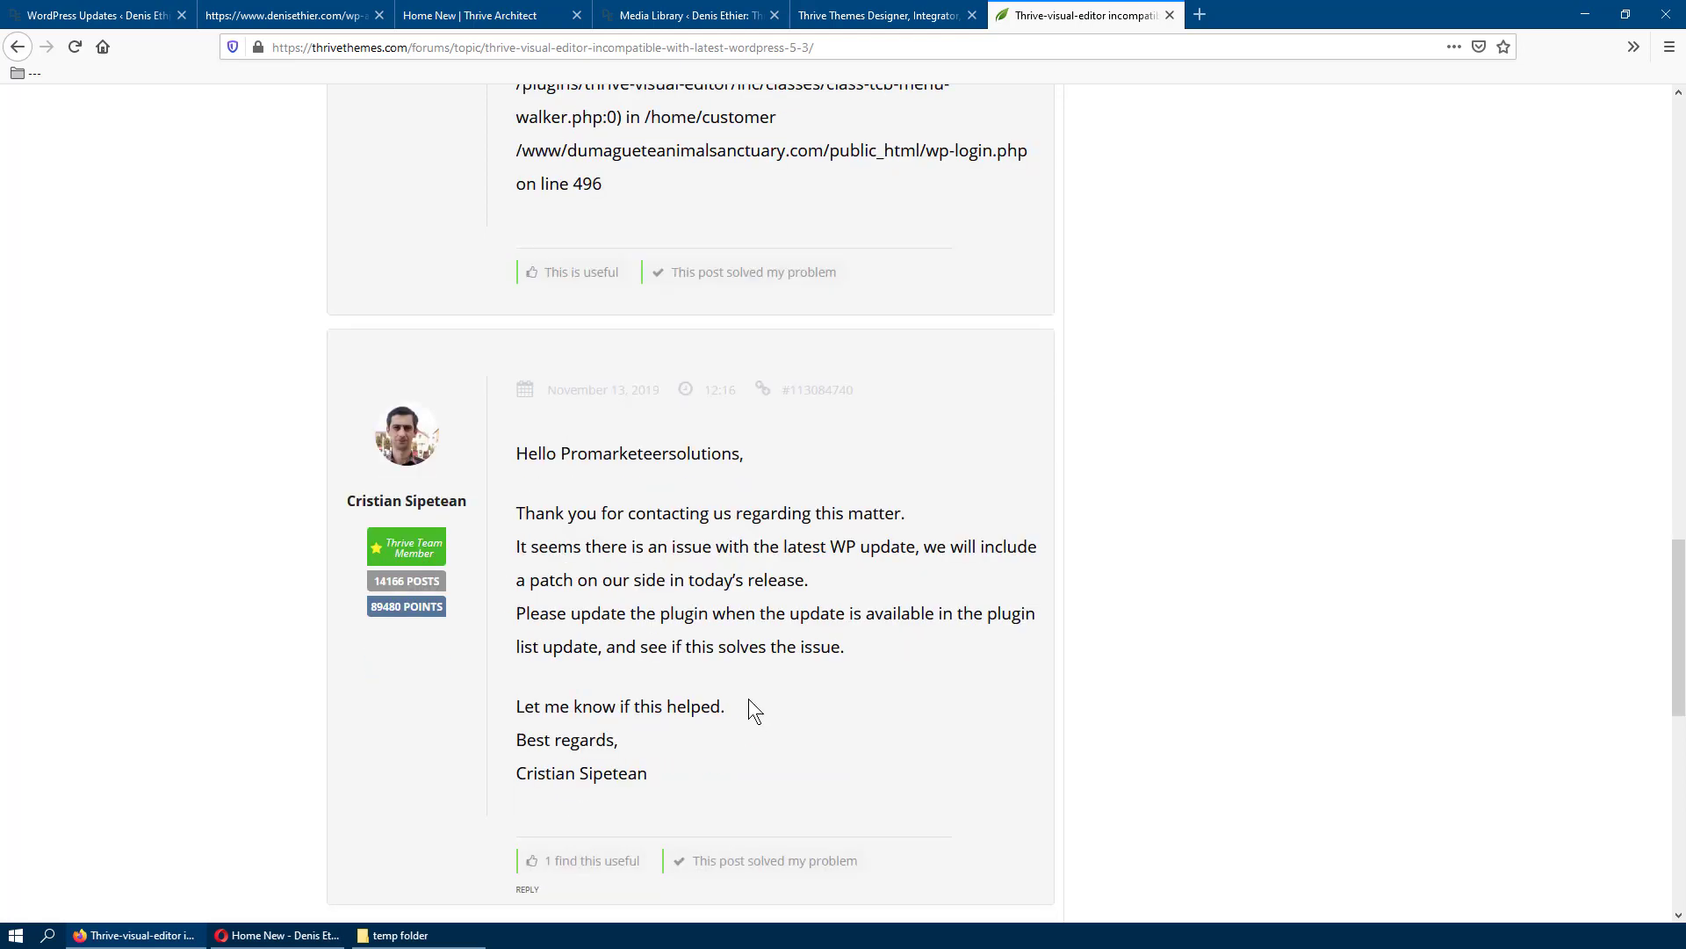
pyautogui.moveTo(689, 600)
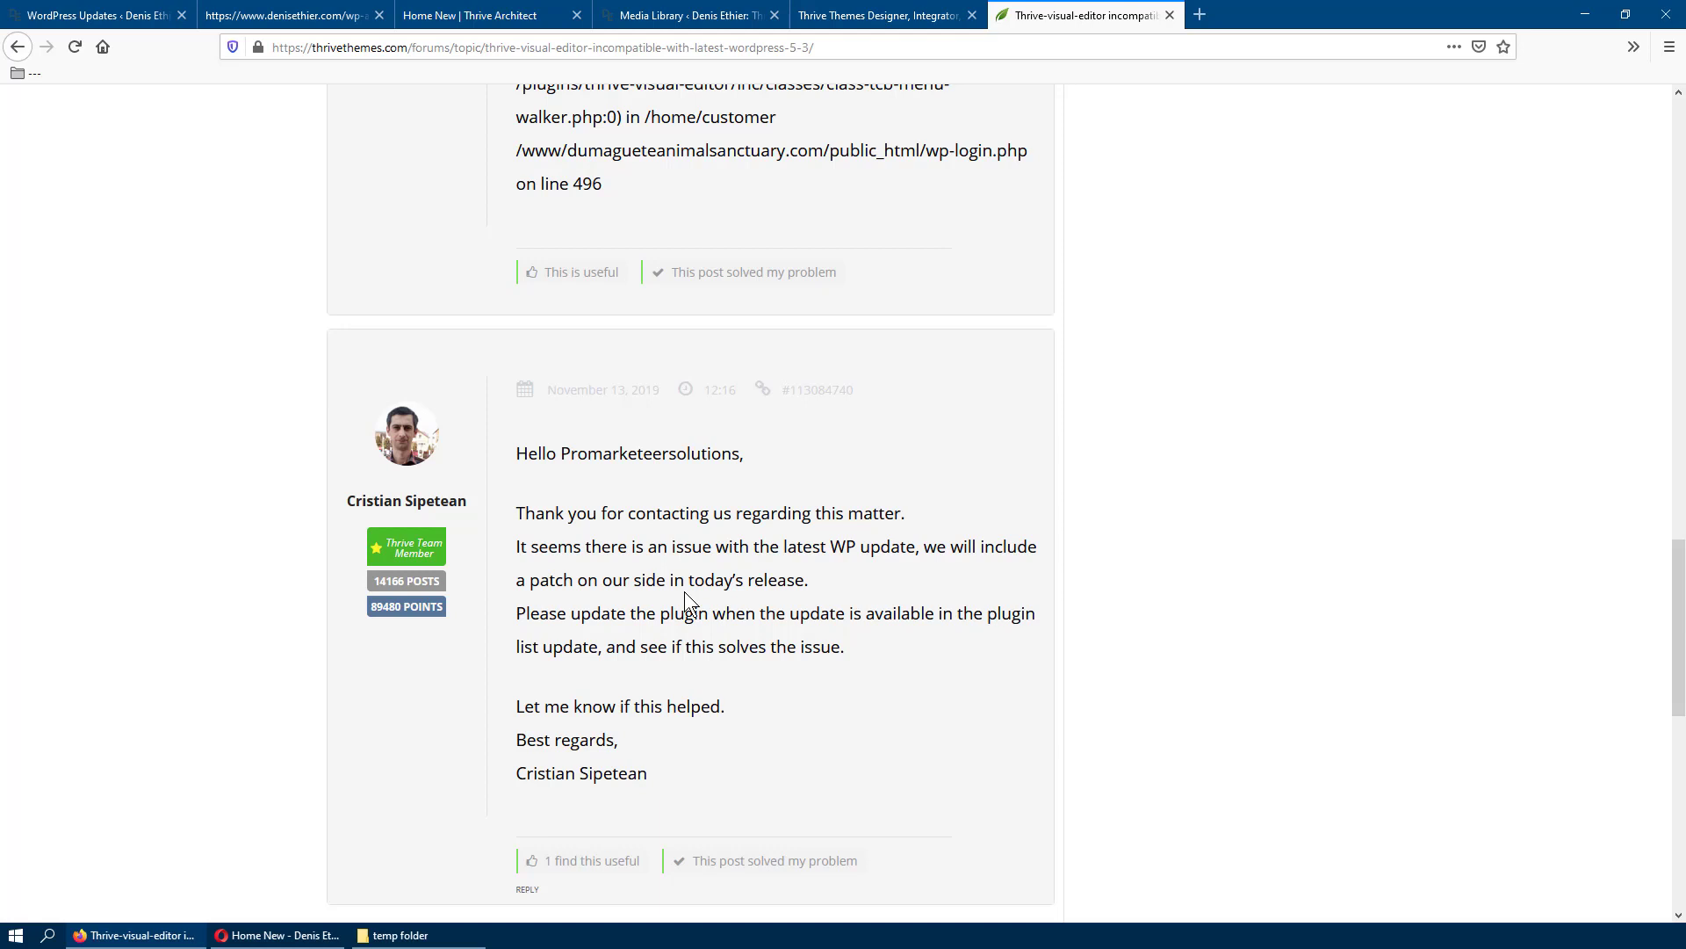
pyautogui.moveTo(815, 554)
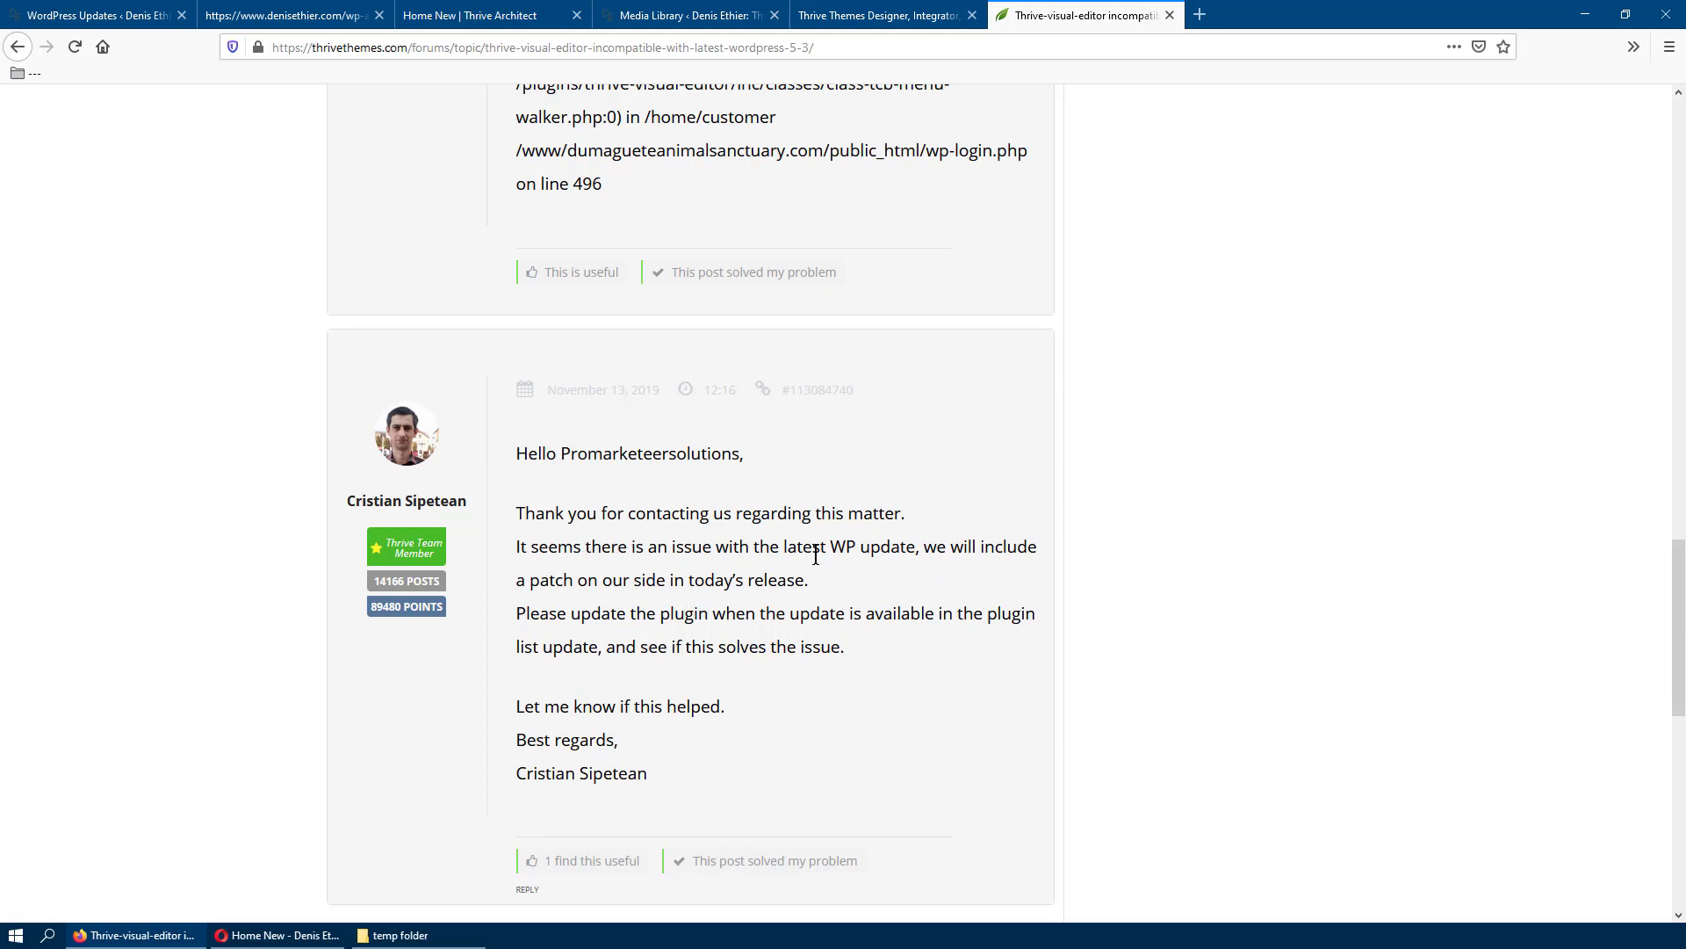
pyautogui.moveTo(928, 539)
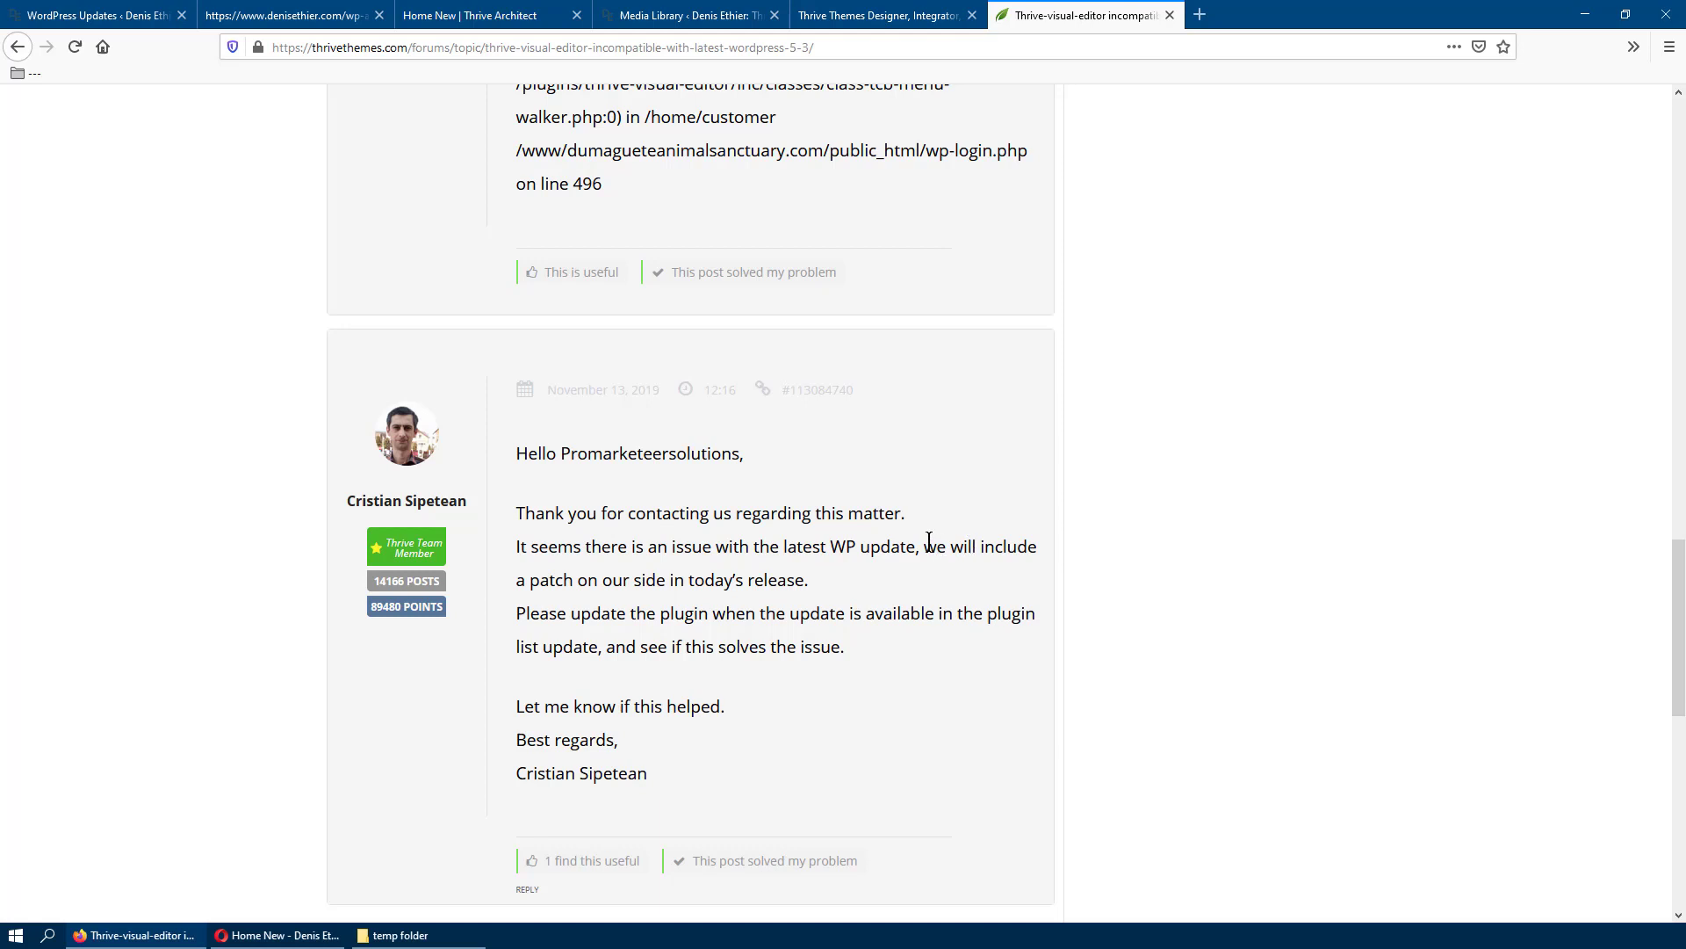
pyautogui.moveTo(701, 586)
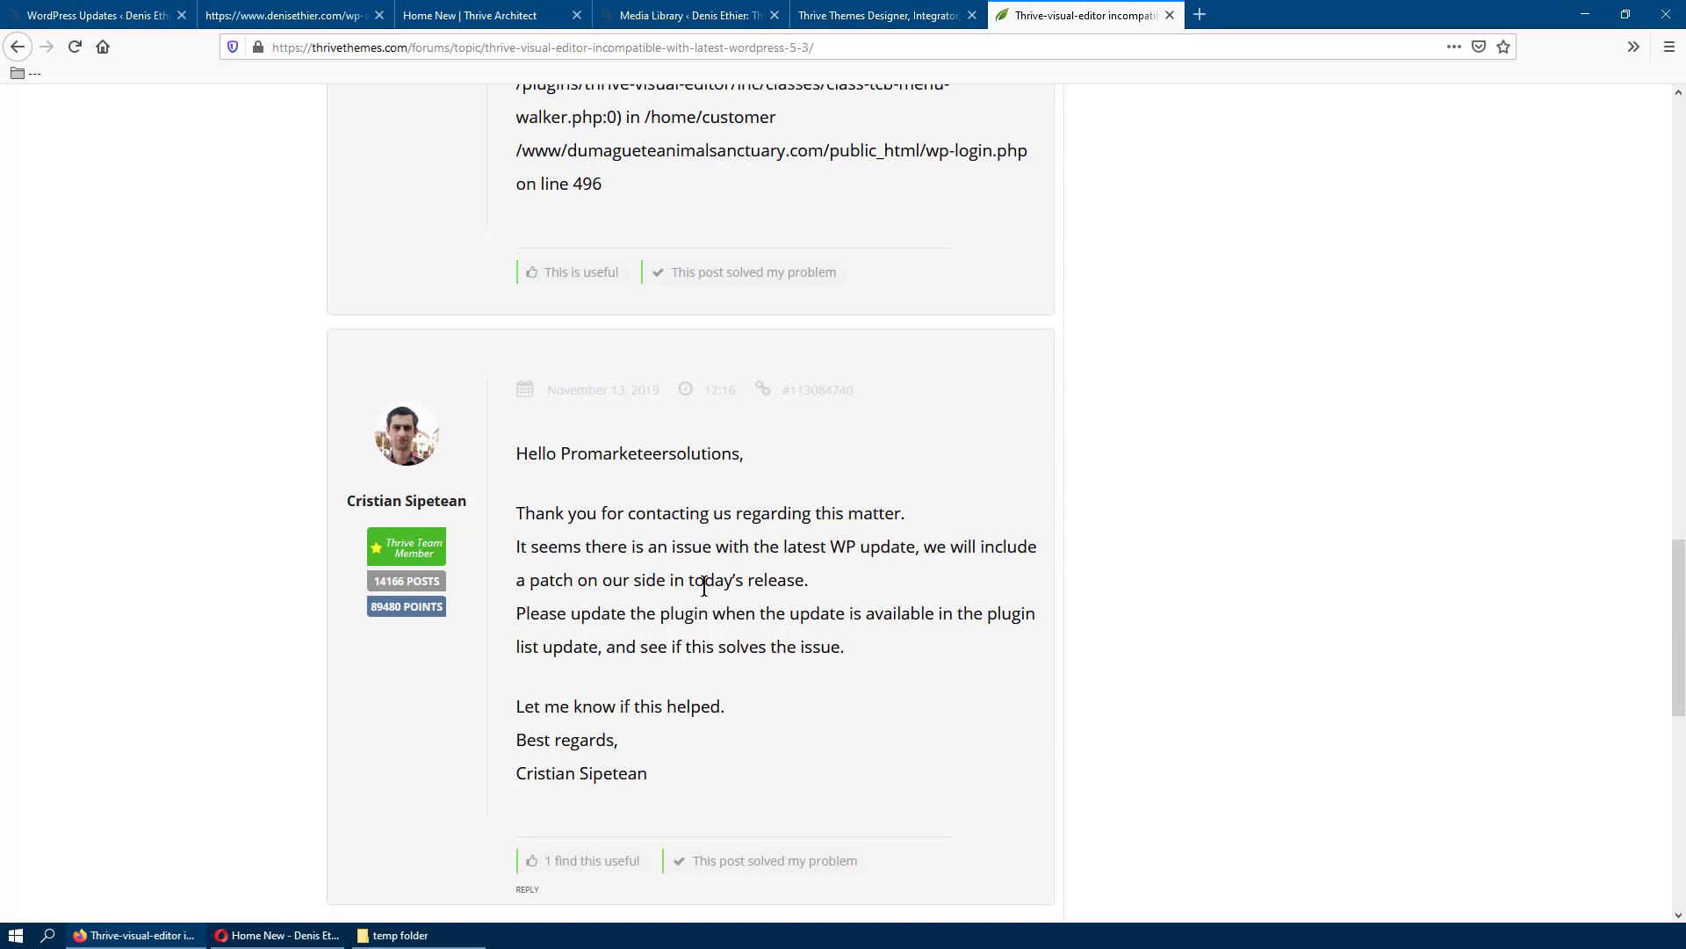
pyautogui.moveTo(751, 617)
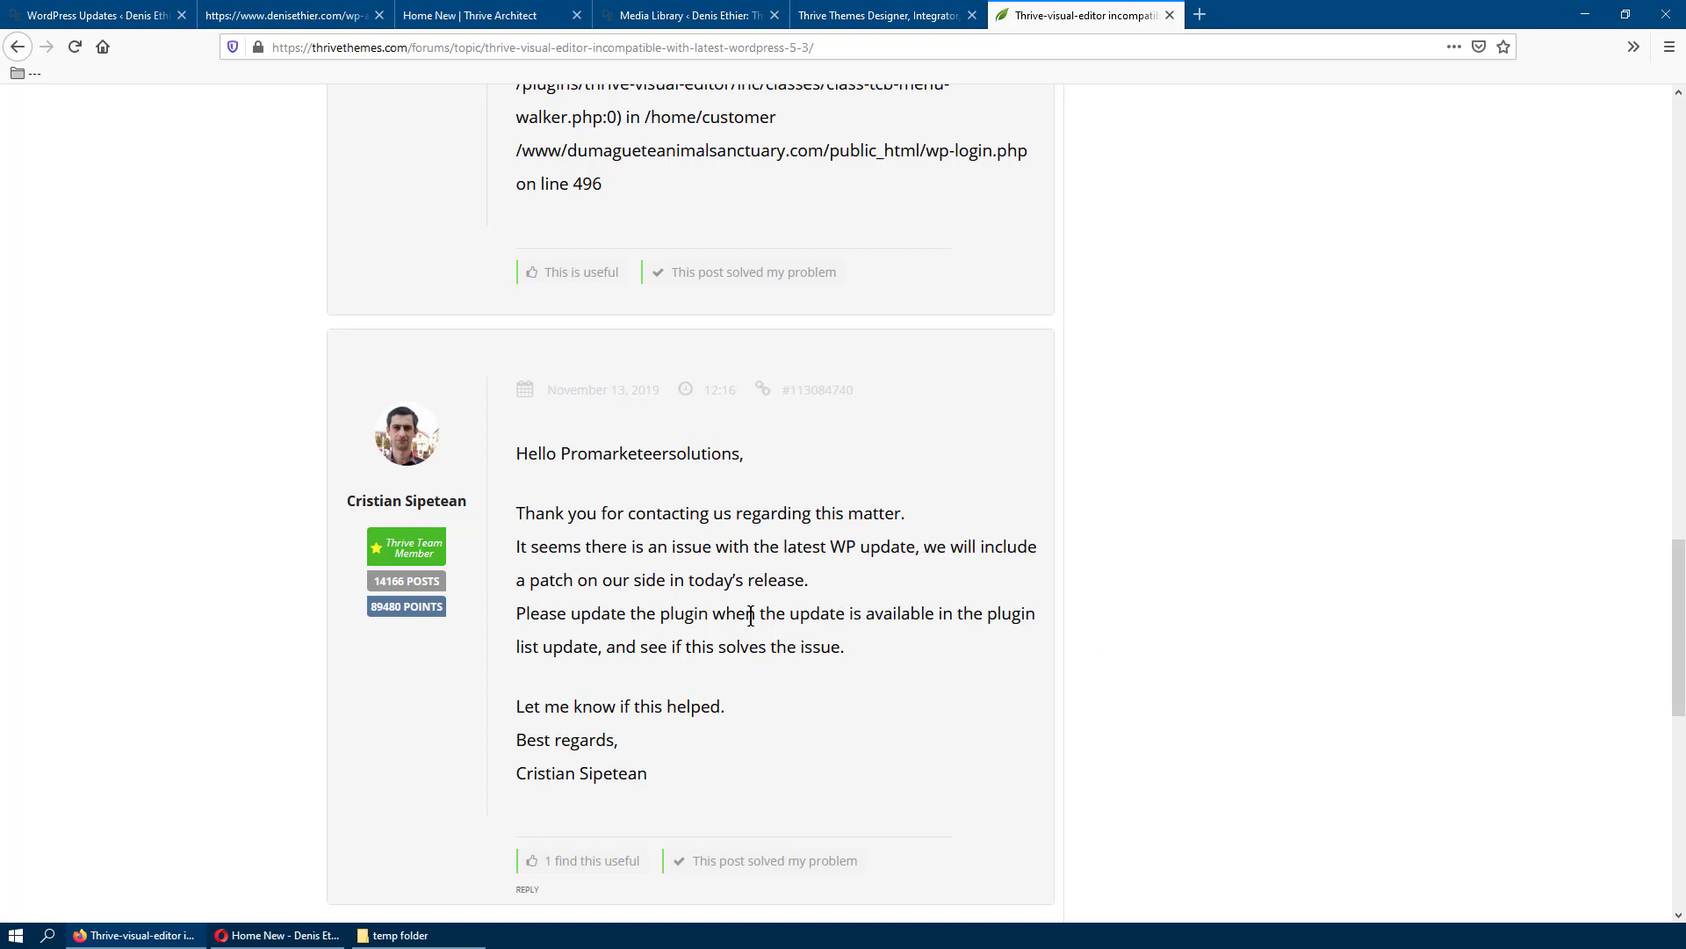
pyautogui.moveTo(753, 640)
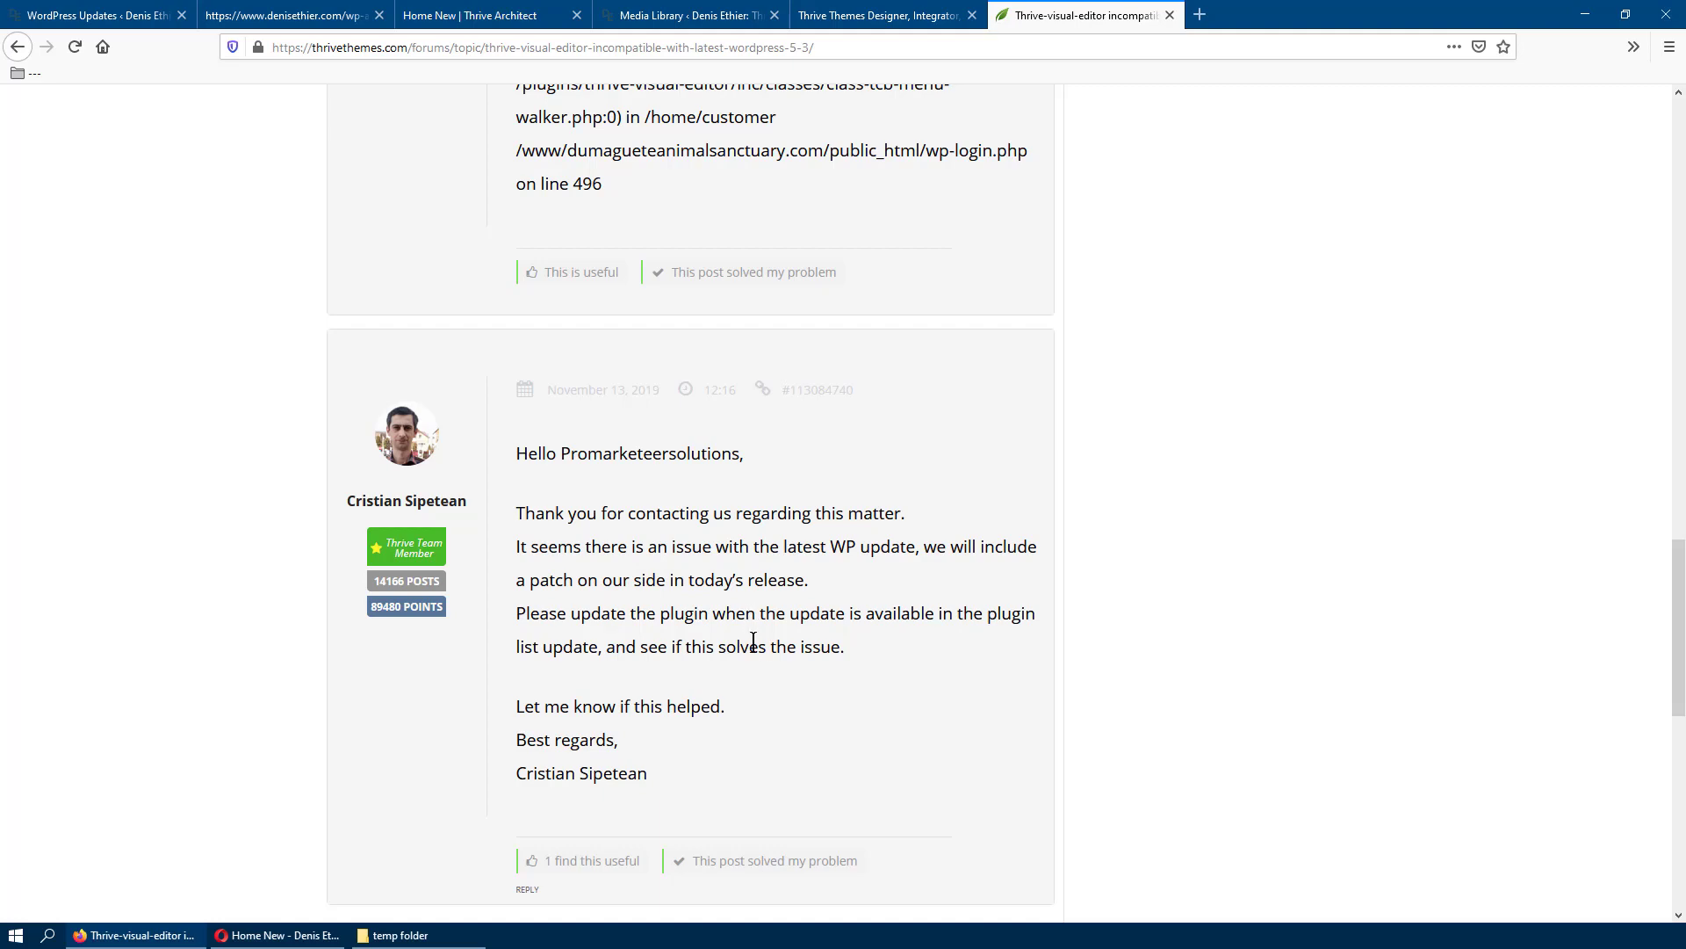
# Step: Skim other users' TCB_Menu_Walker warning reports, then switch back to the WordPress Updates page
pyautogui.scroll(3)
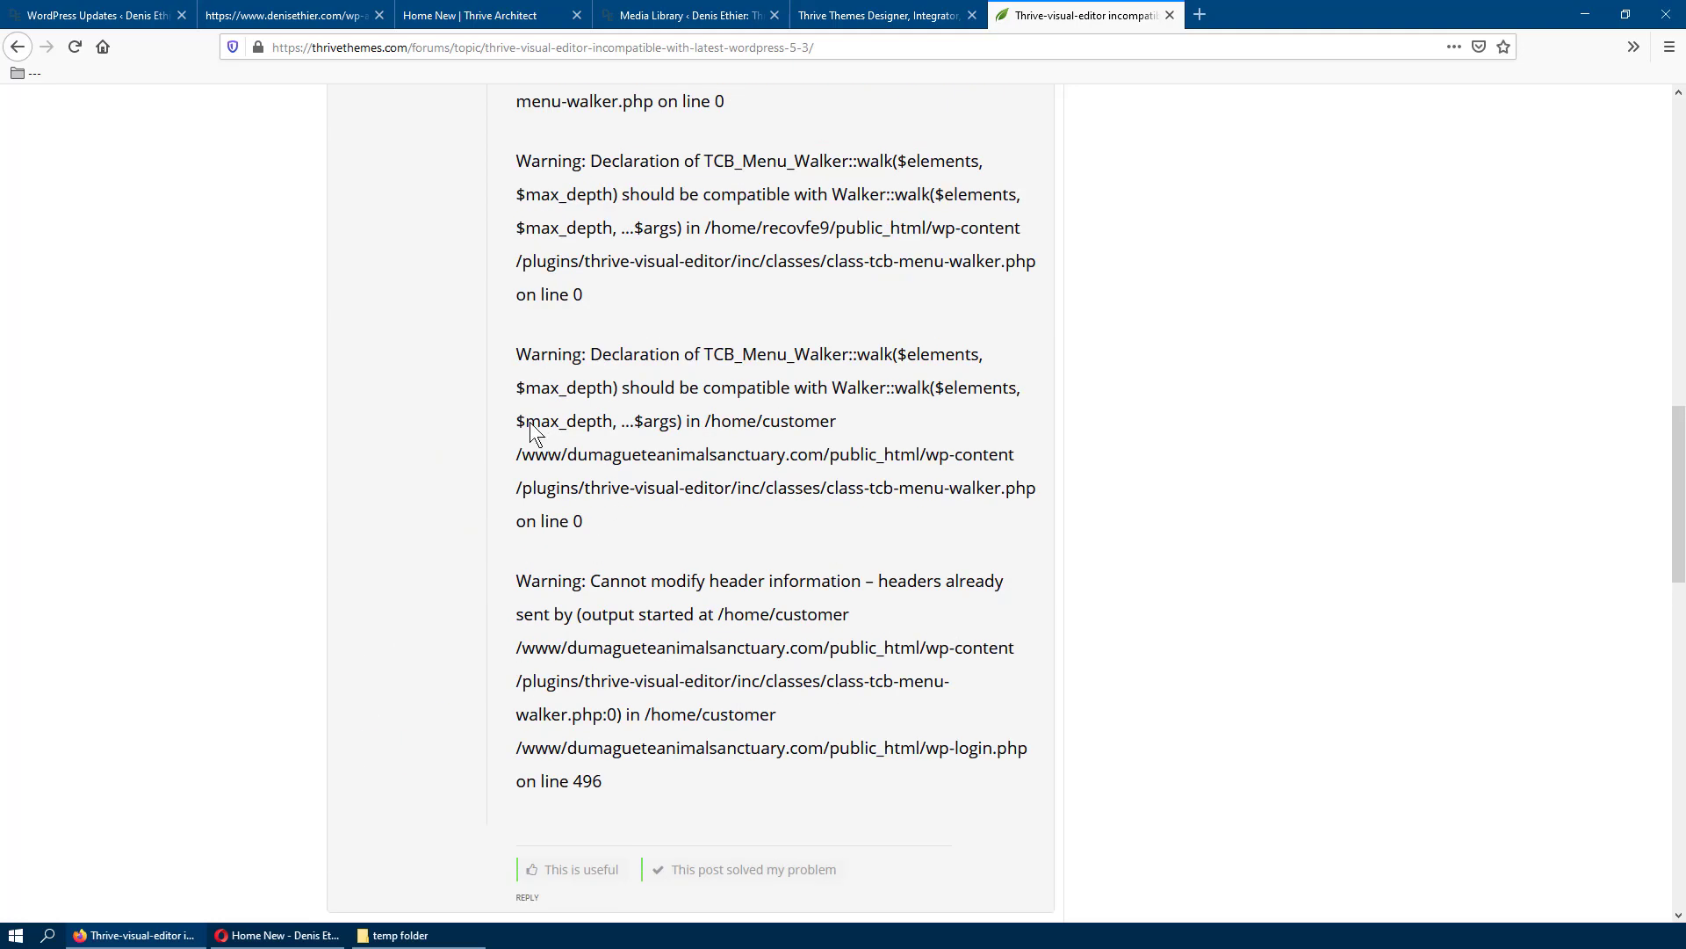
pyautogui.moveTo(628, 460)
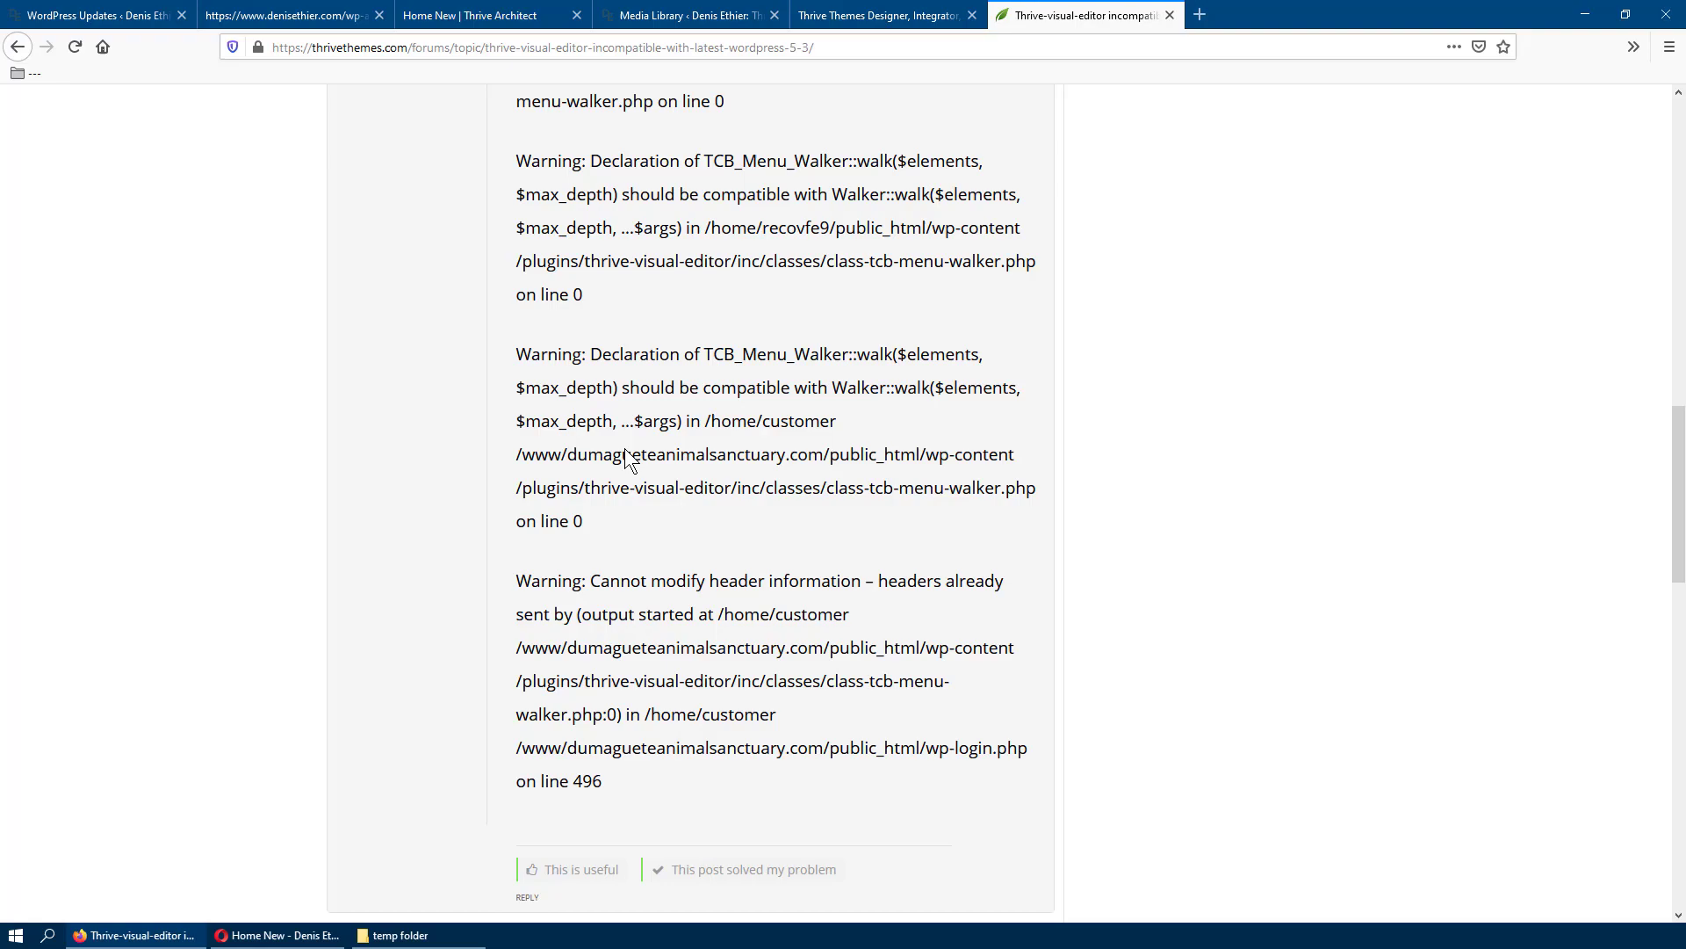
pyautogui.scroll(-3)
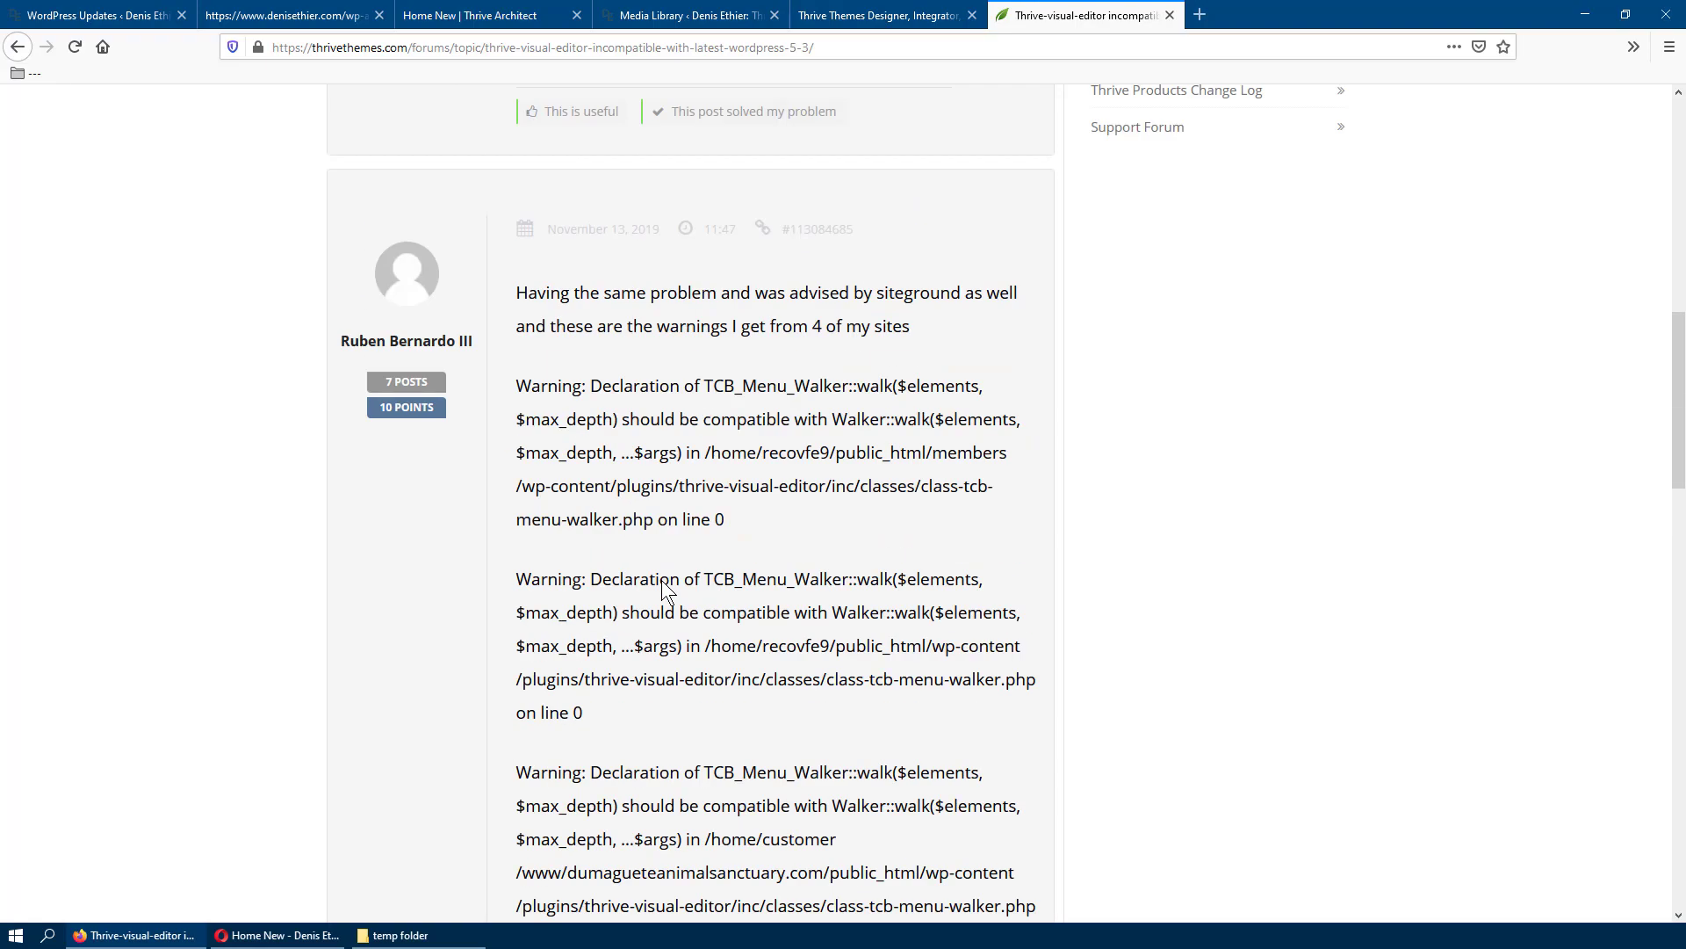
pyautogui.moveTo(729, 571)
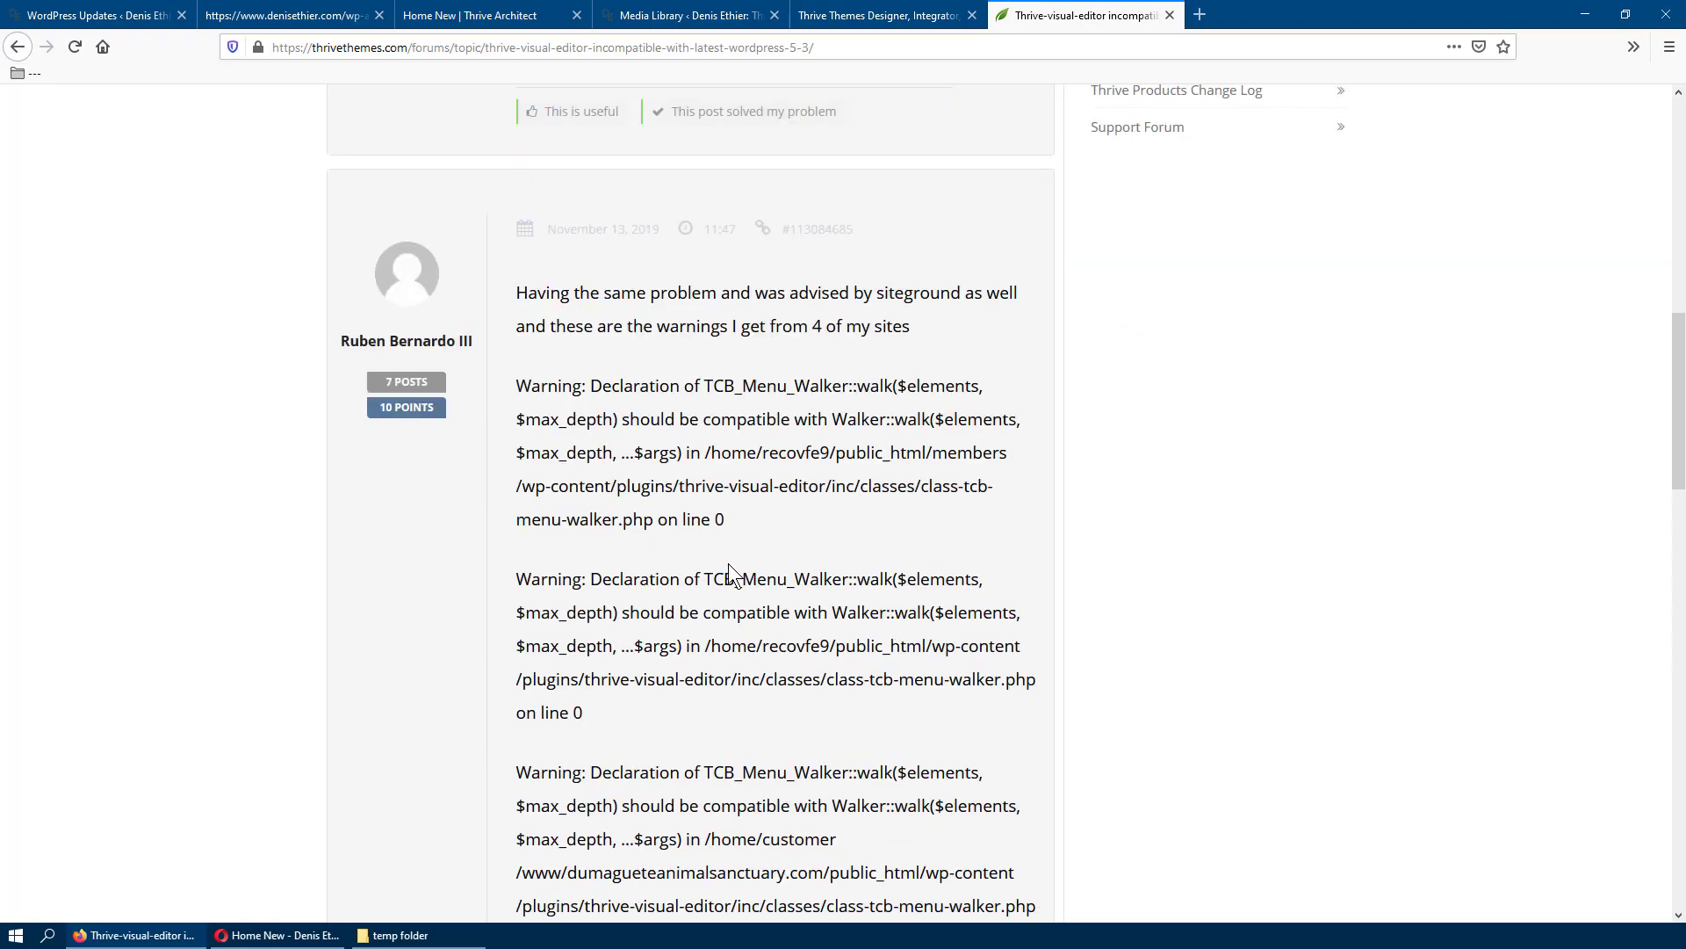
pyautogui.scroll(-3)
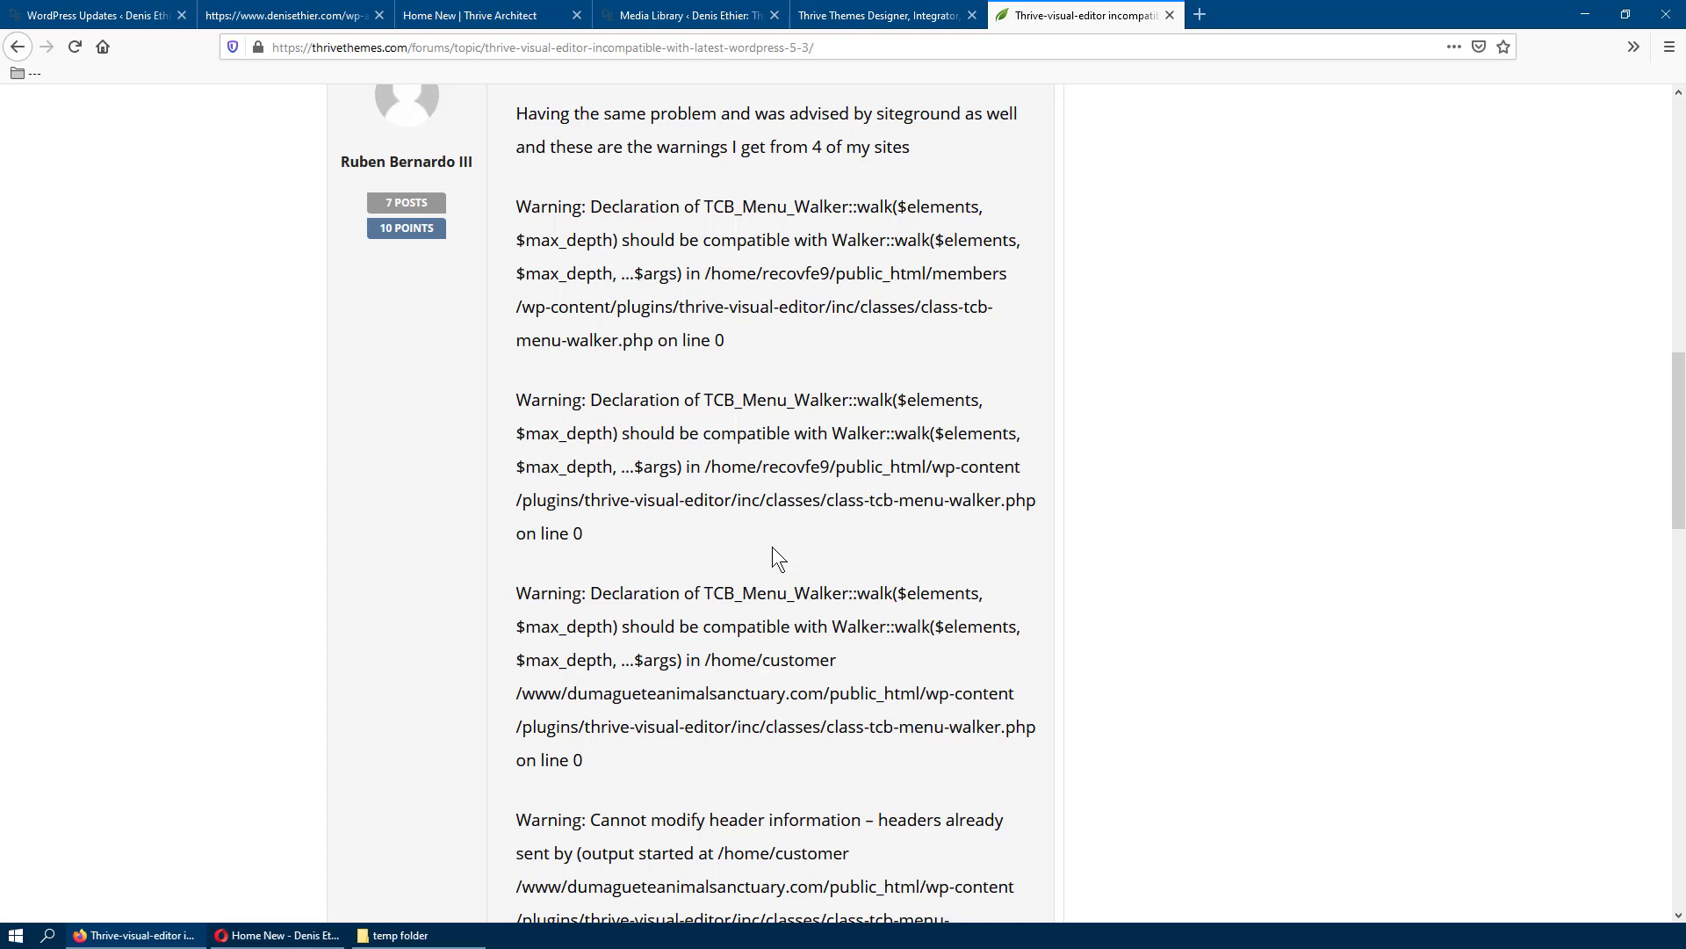
pyautogui.moveTo(718, 684)
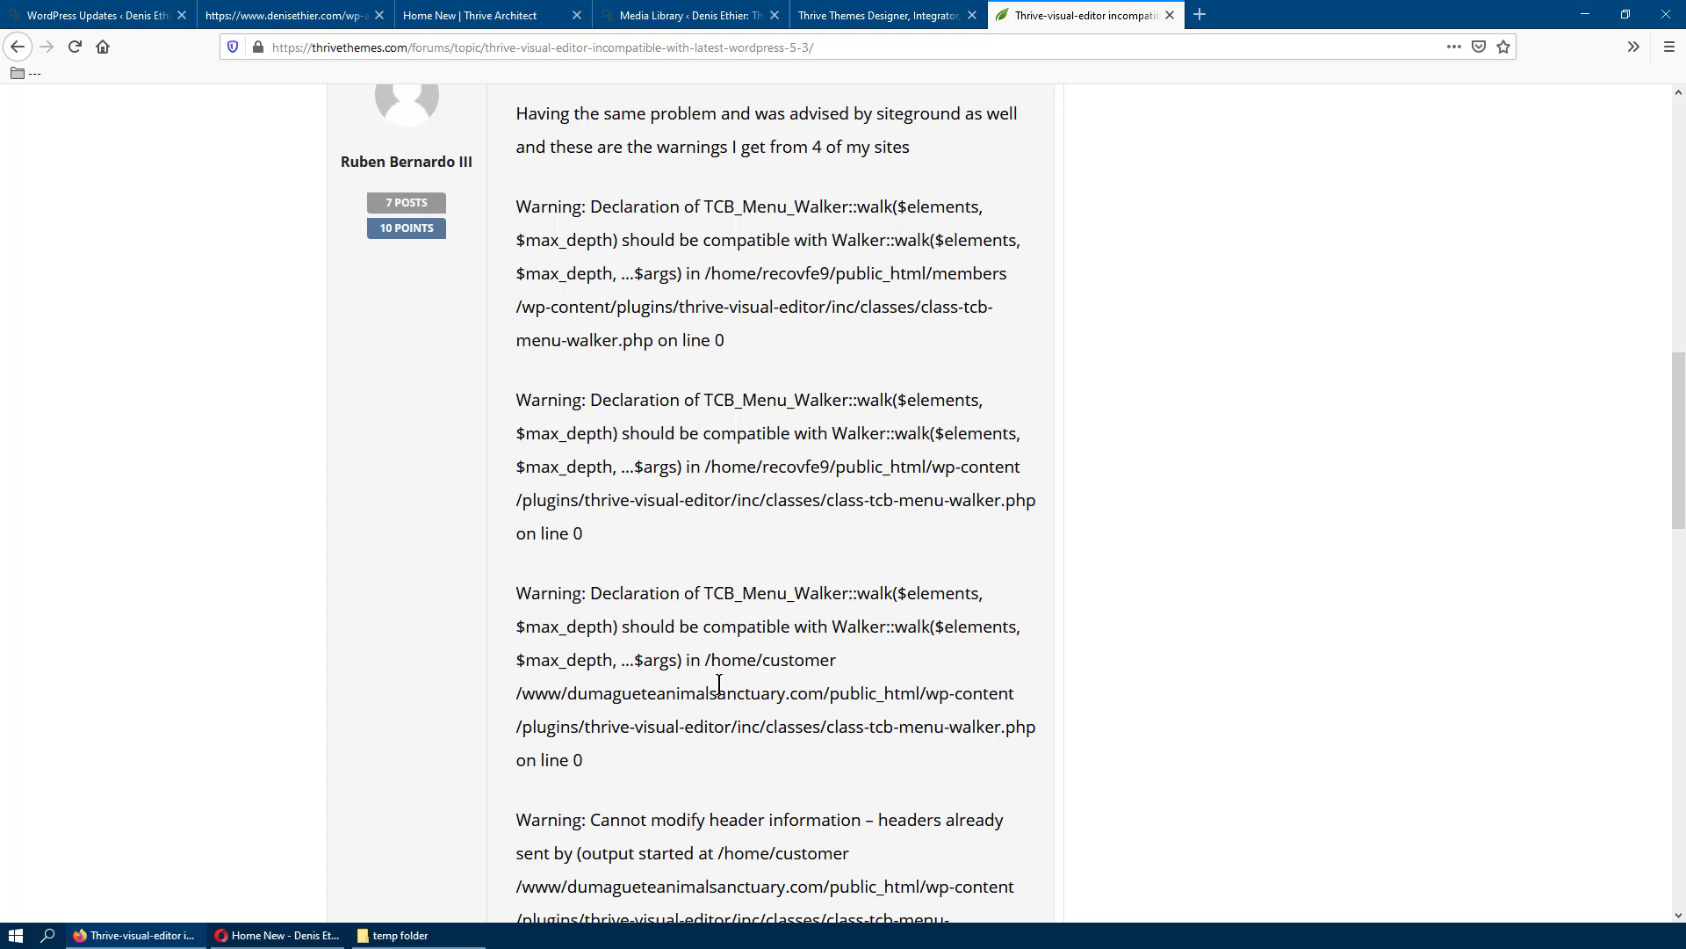
pyautogui.moveTo(666, 305)
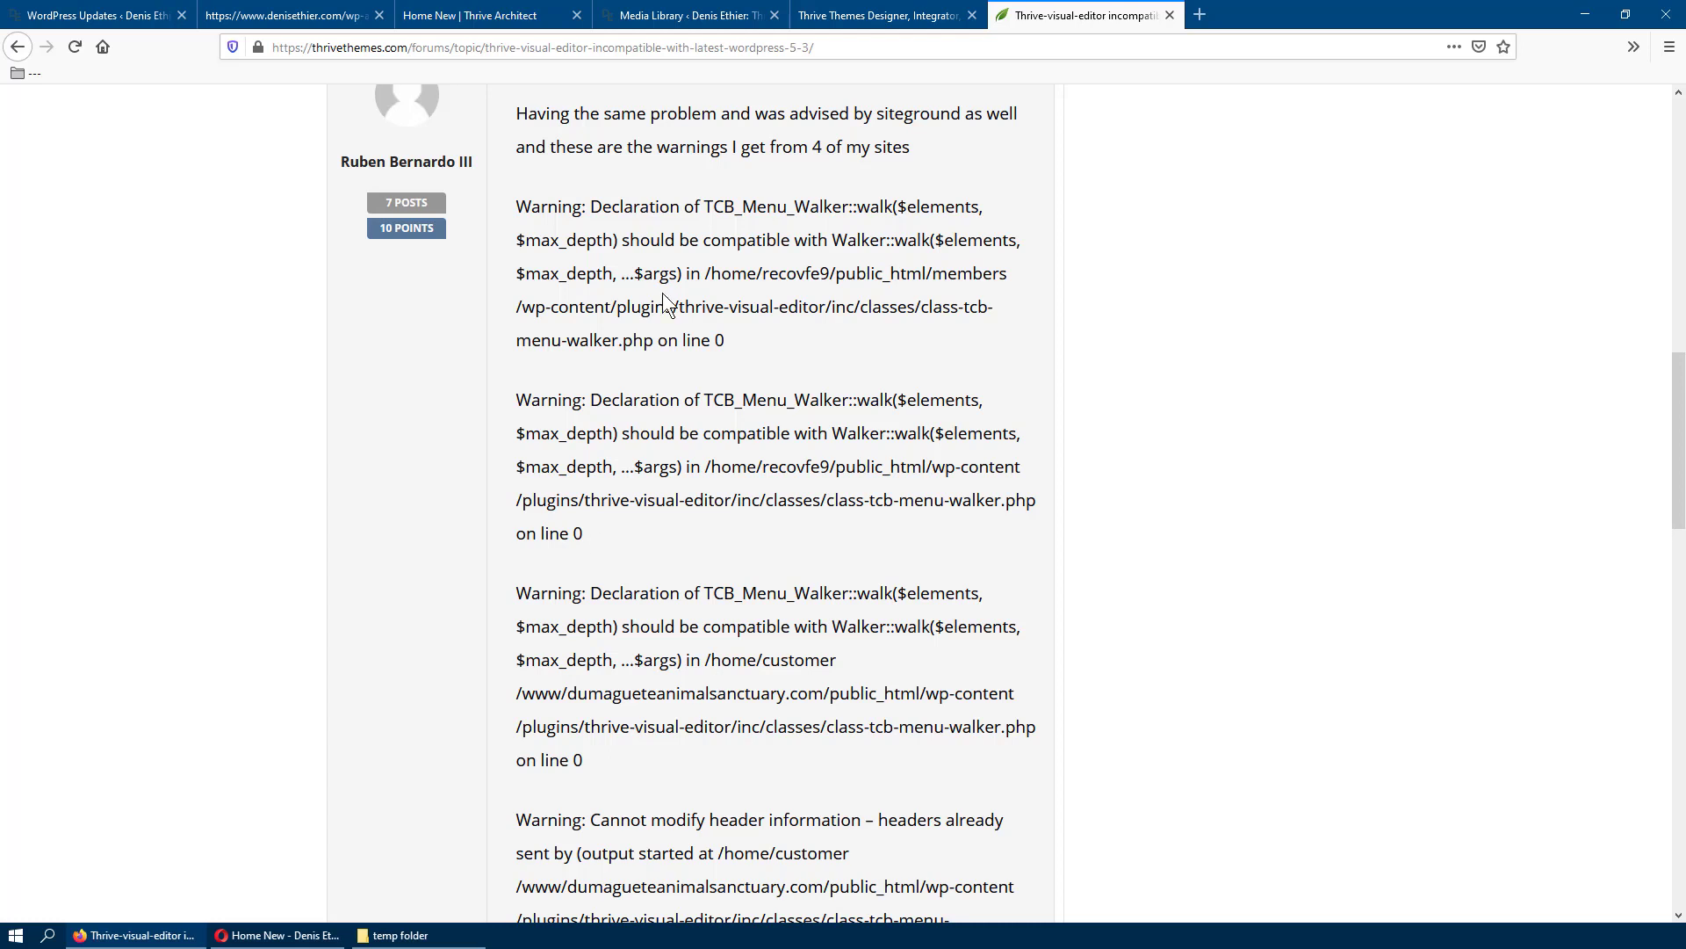
pyautogui.moveTo(665, 546)
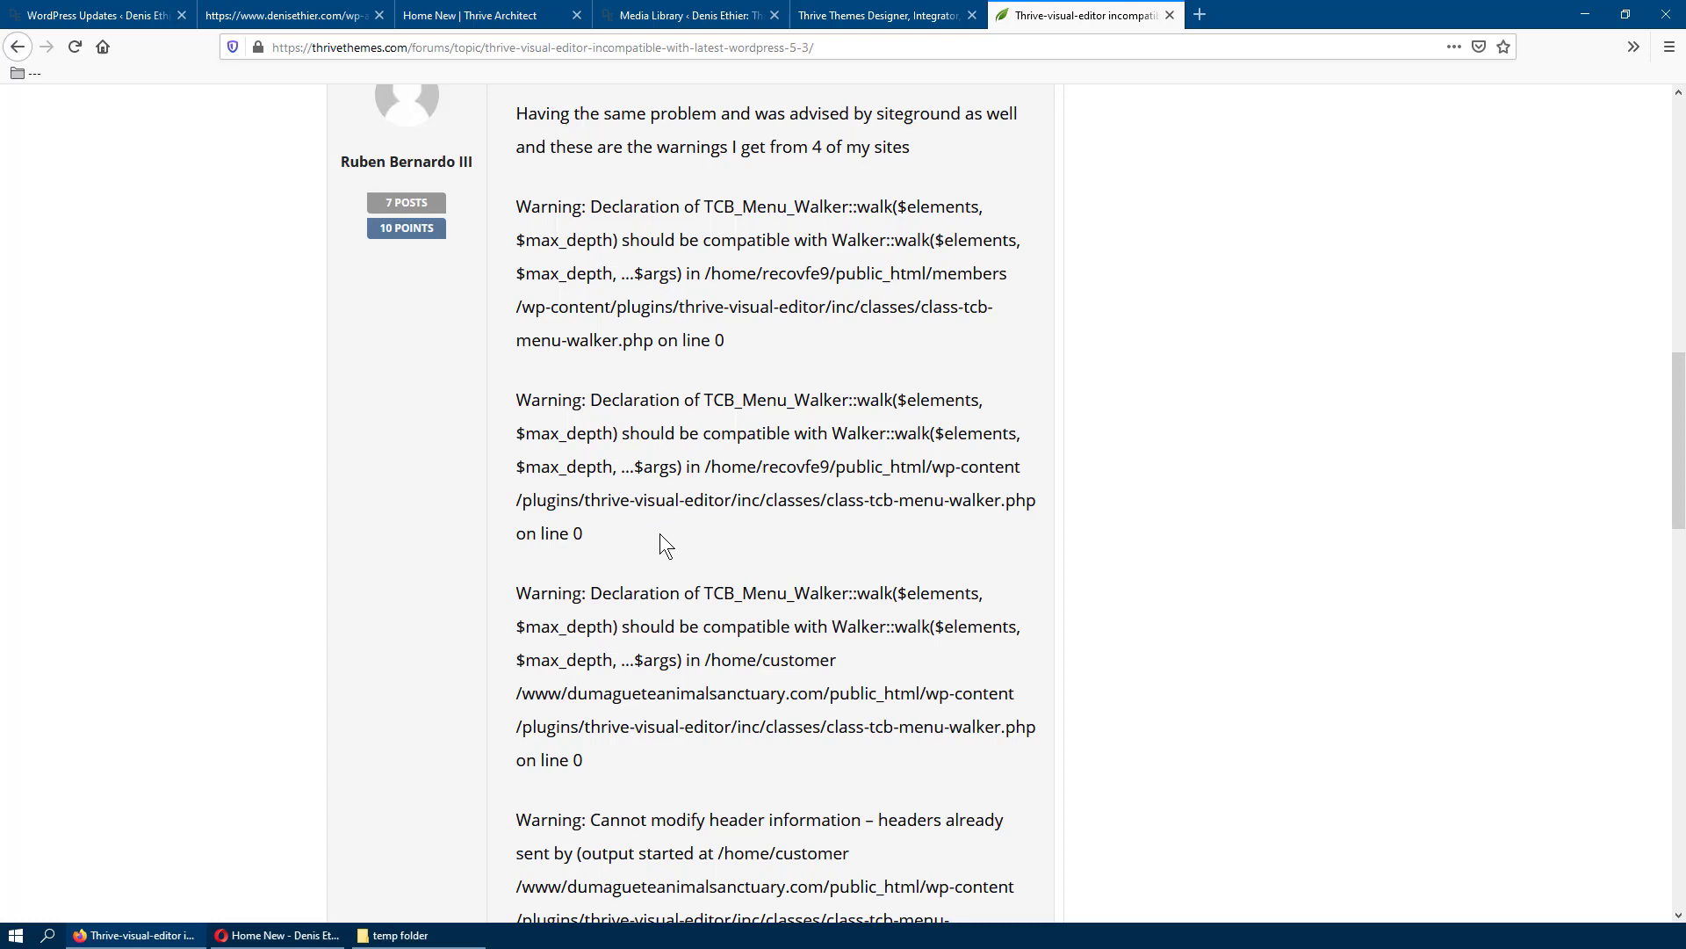
pyautogui.moveTo(821, 752)
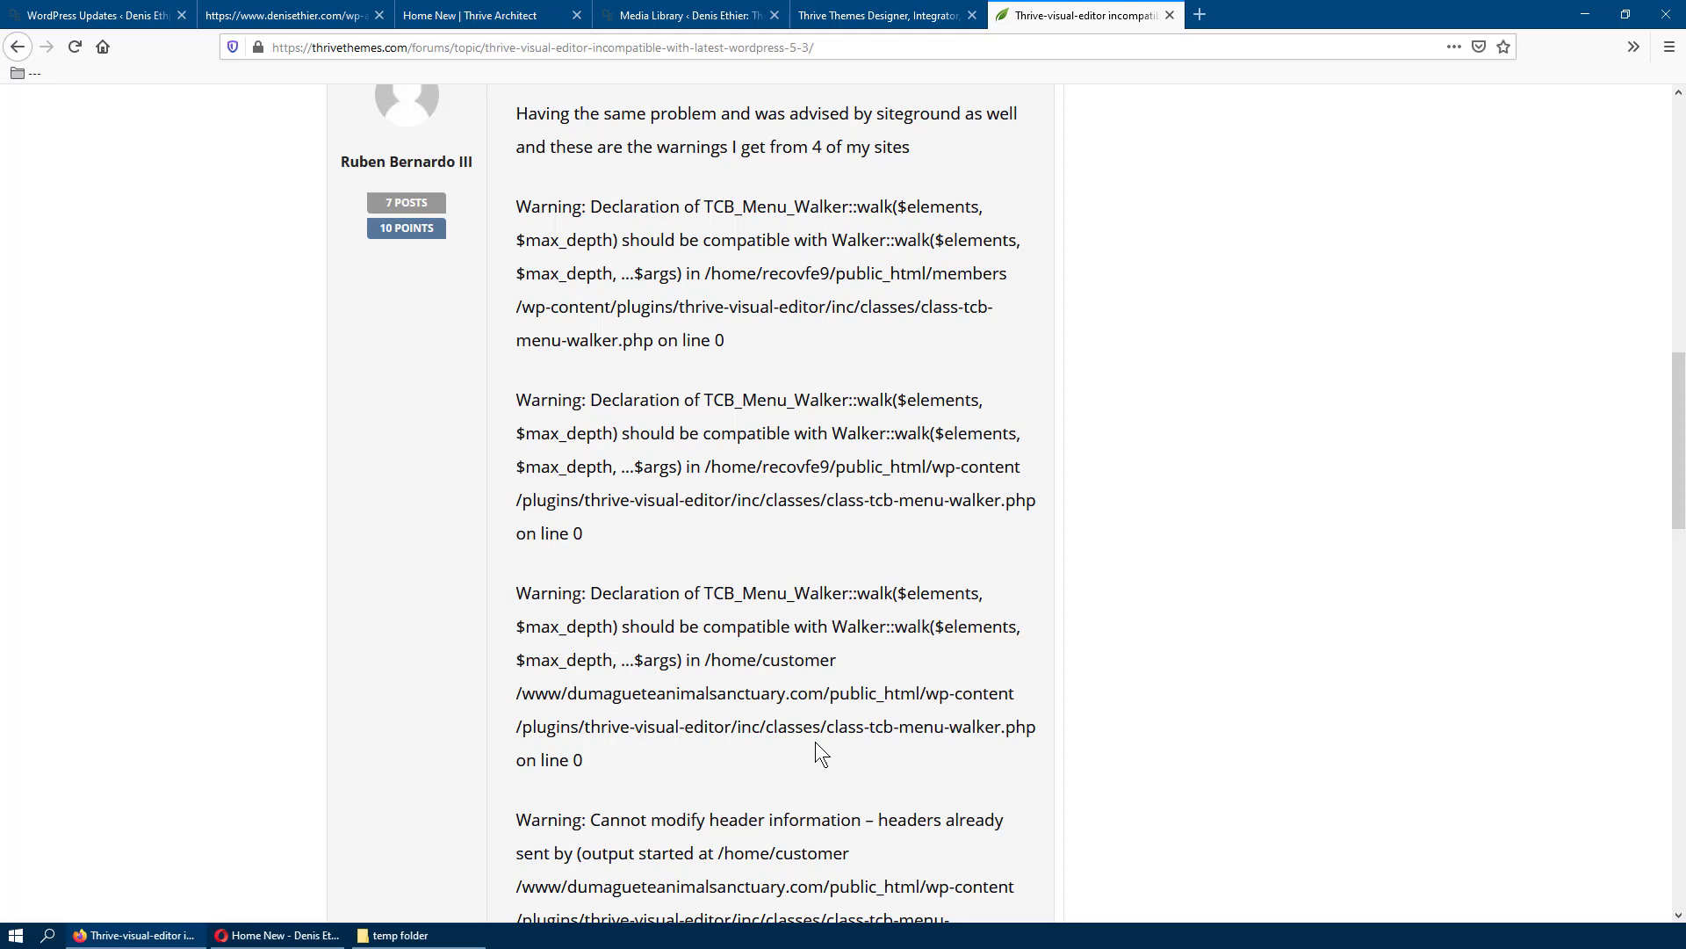
pyautogui.moveTo(634, 577)
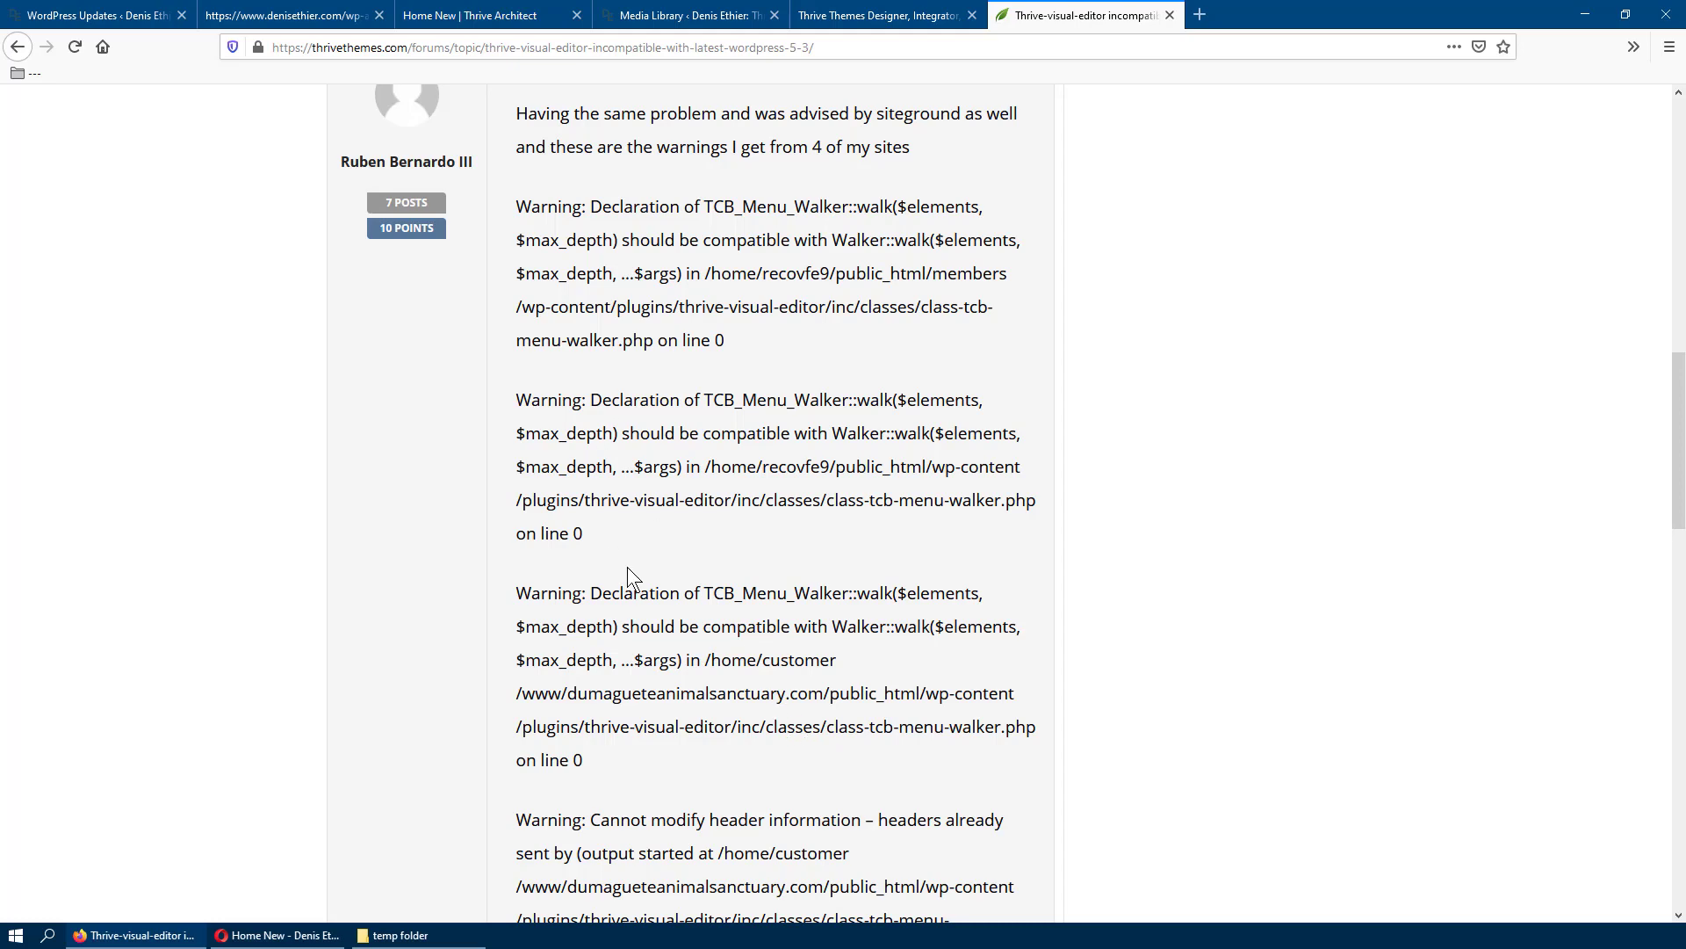
pyautogui.moveTo(212, 76)
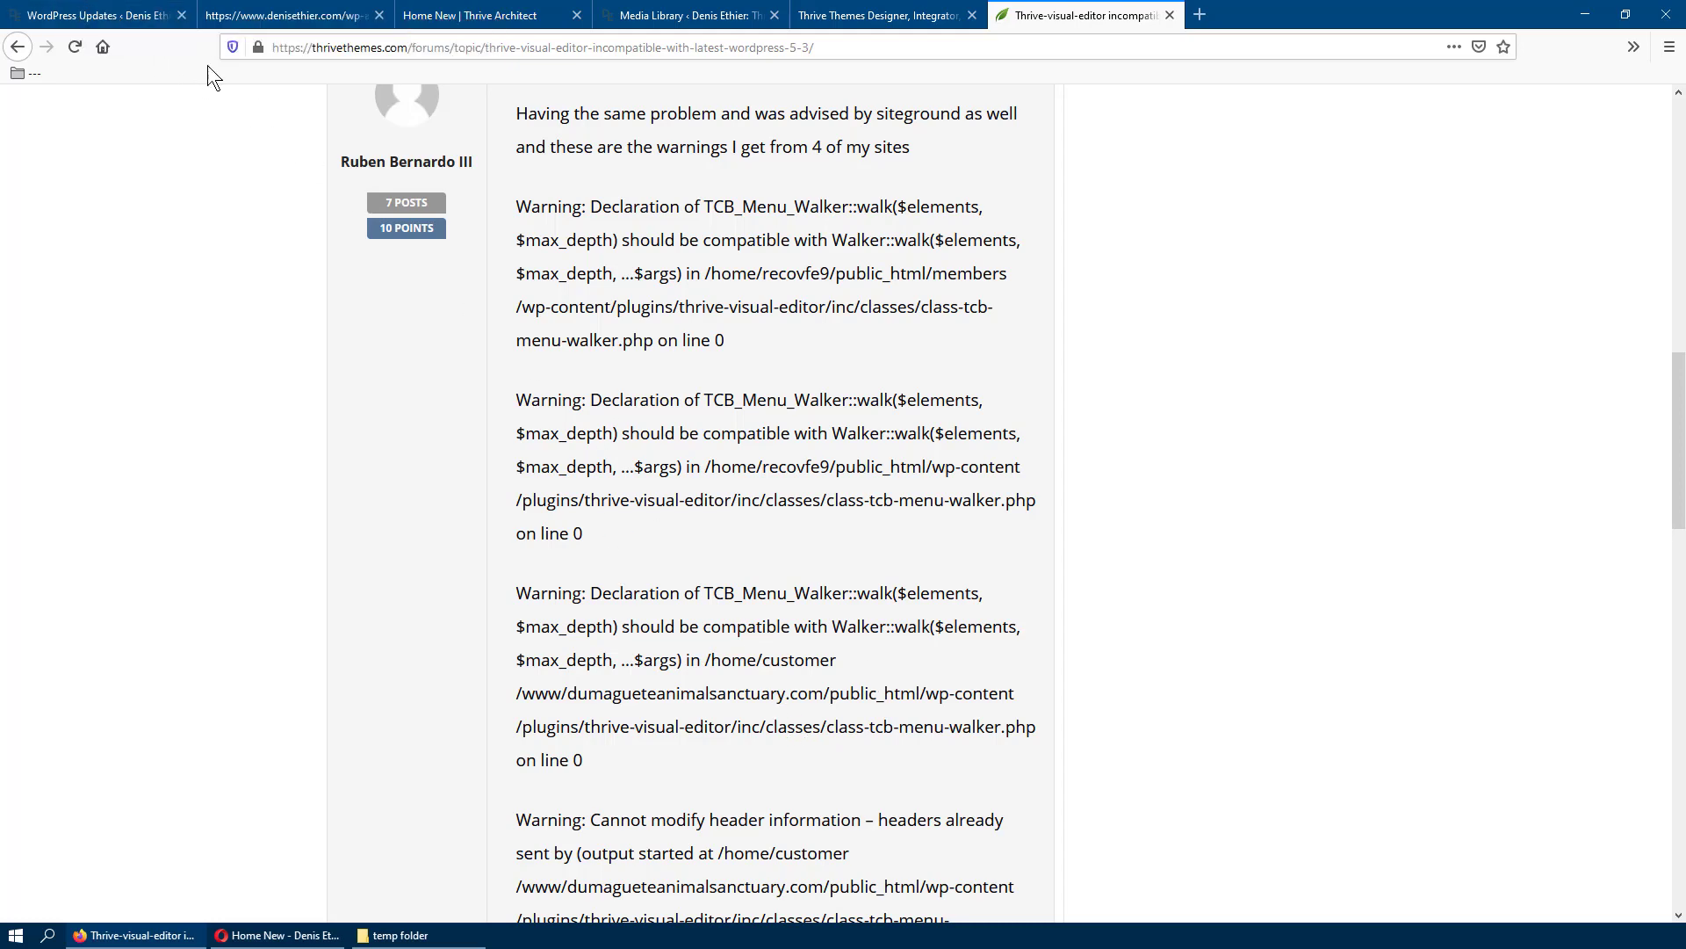
pyautogui.click(97, 14)
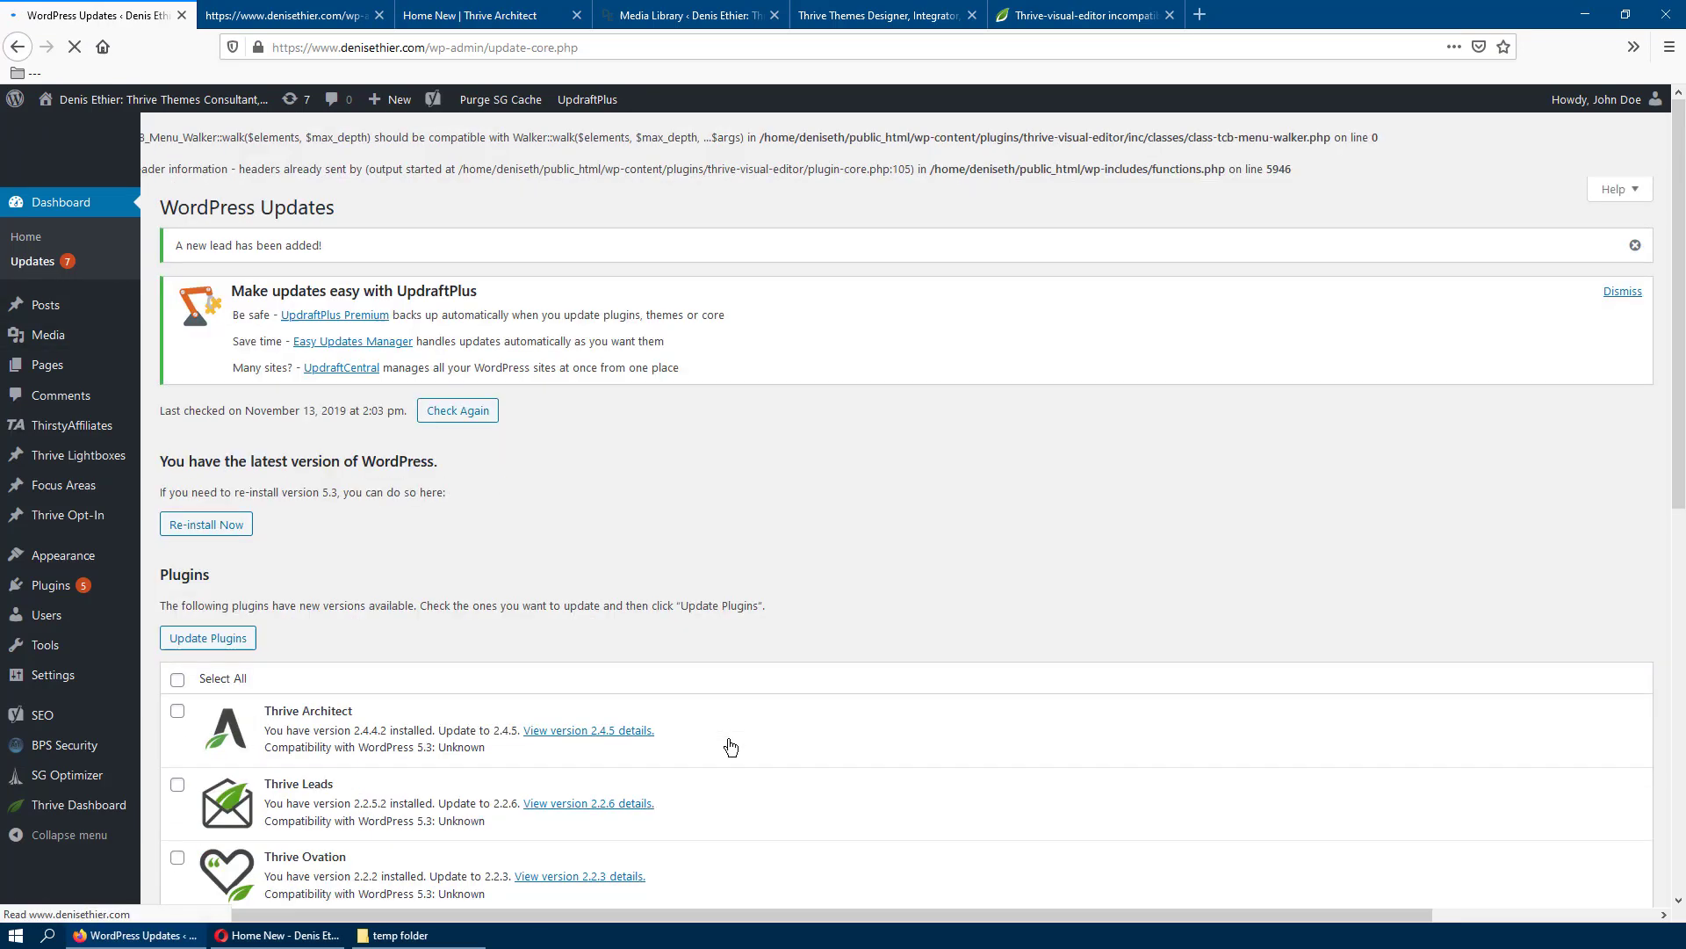
# Step: Tick Select All for the five pending plugin updates and go to Installed Plugins
pyautogui.scroll(-3)
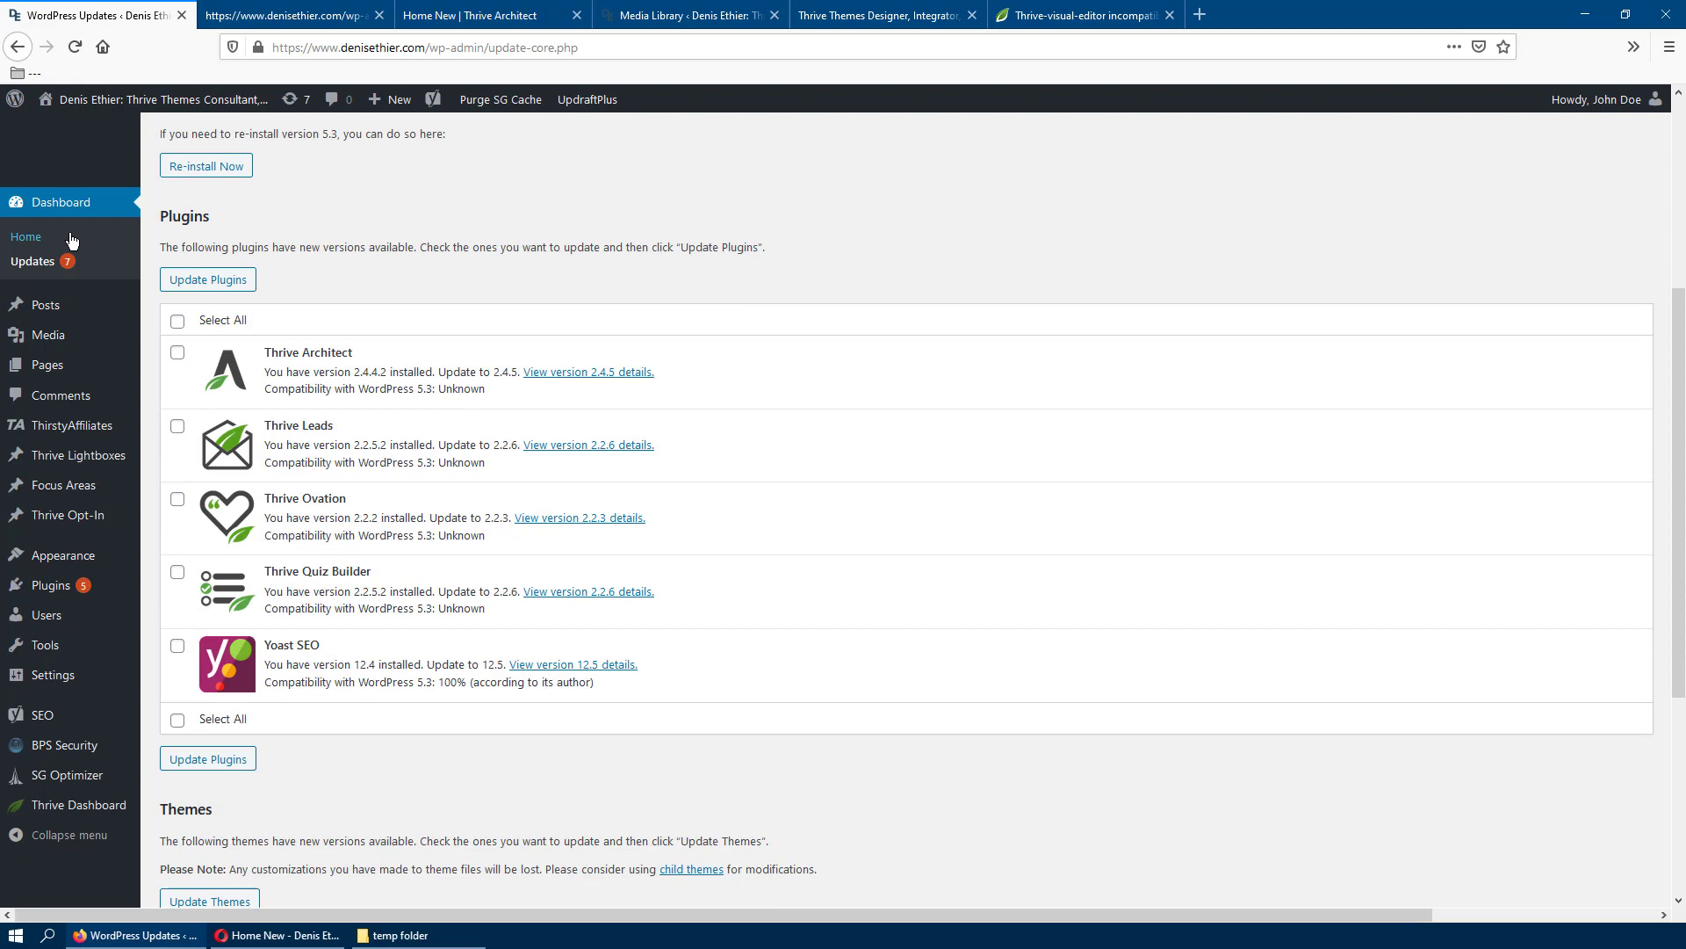
pyautogui.moveTo(371, 746)
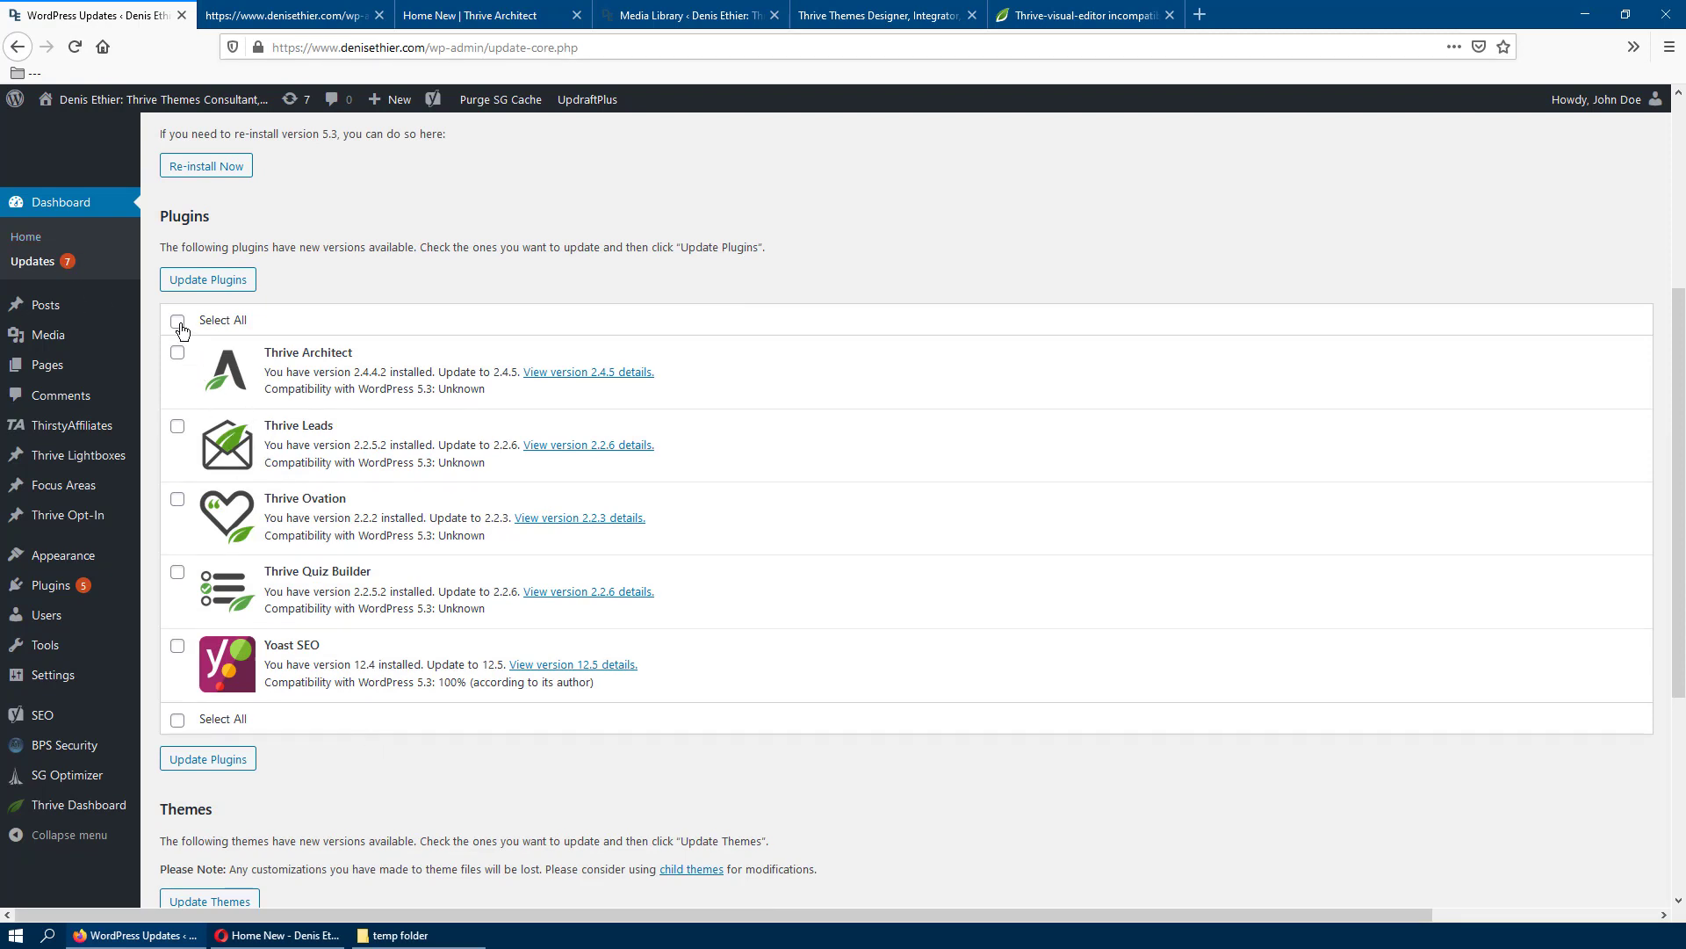
pyautogui.click(178, 320)
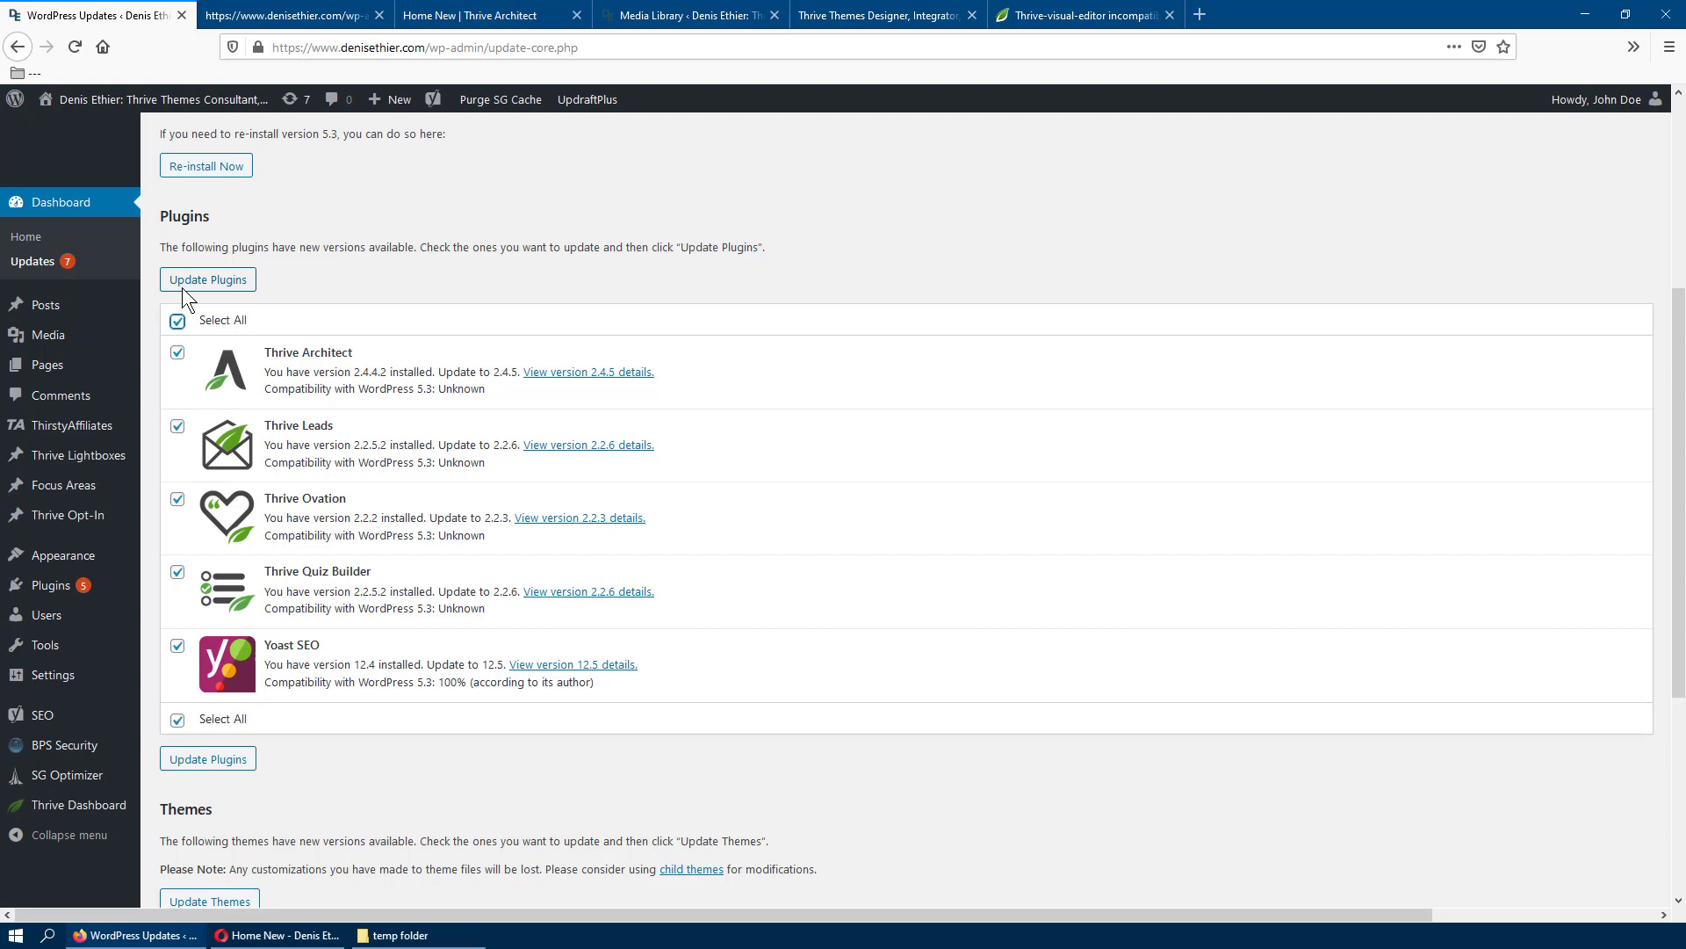
pyautogui.click(207, 279)
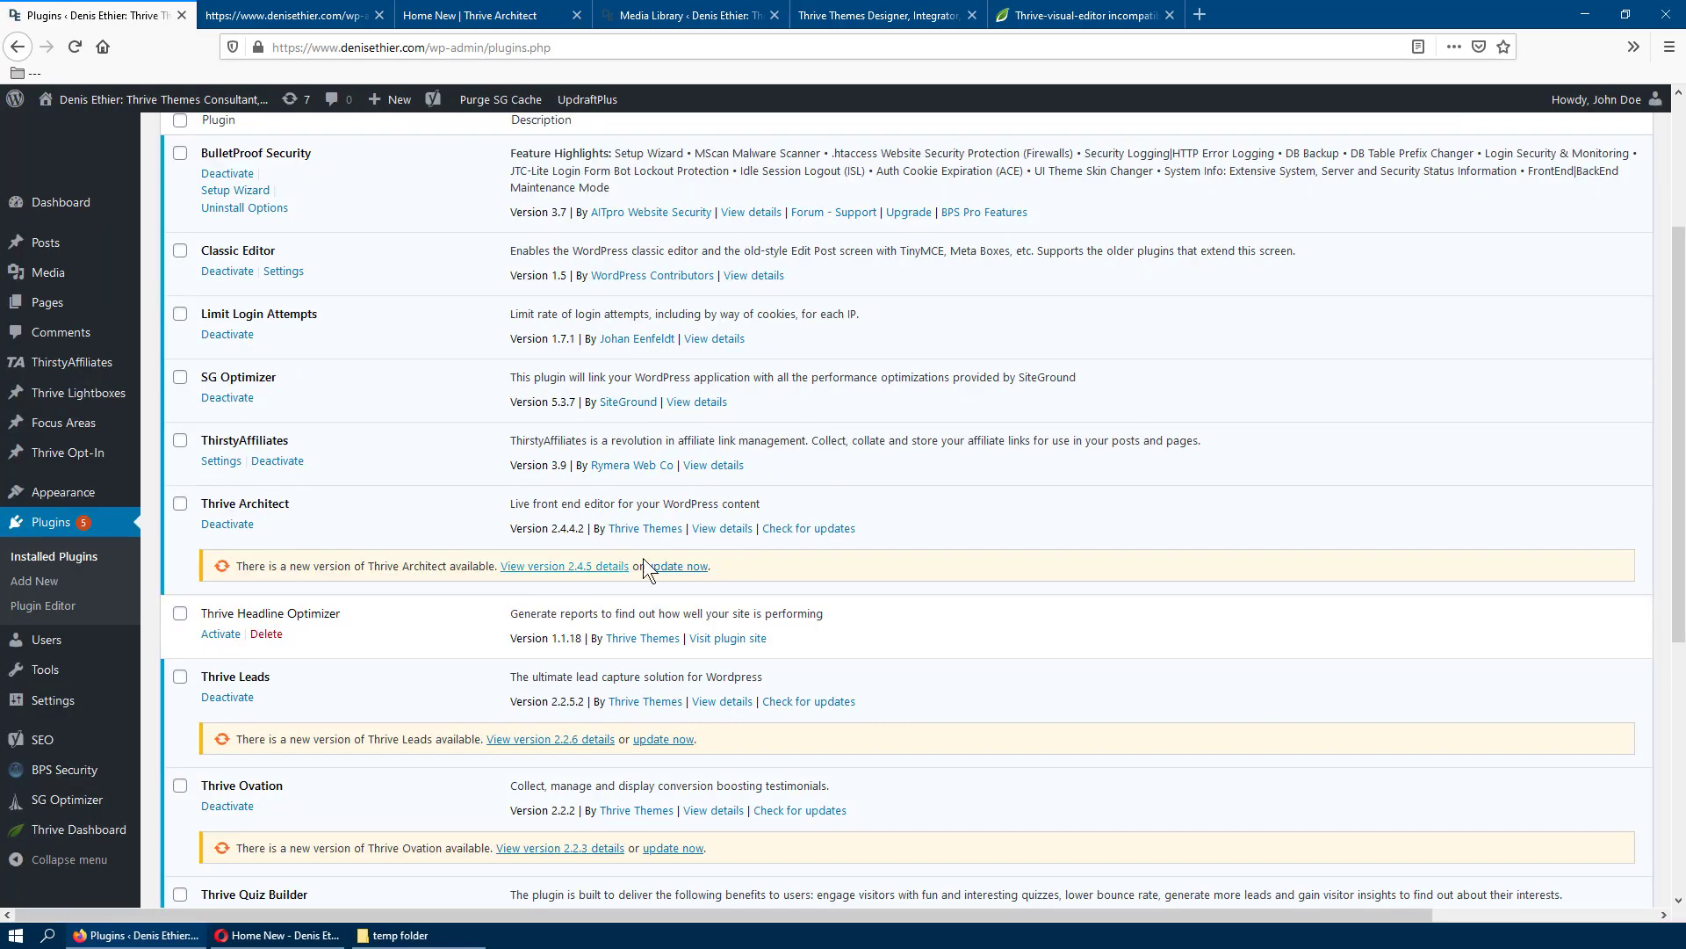
pyautogui.moveTo(675, 566)
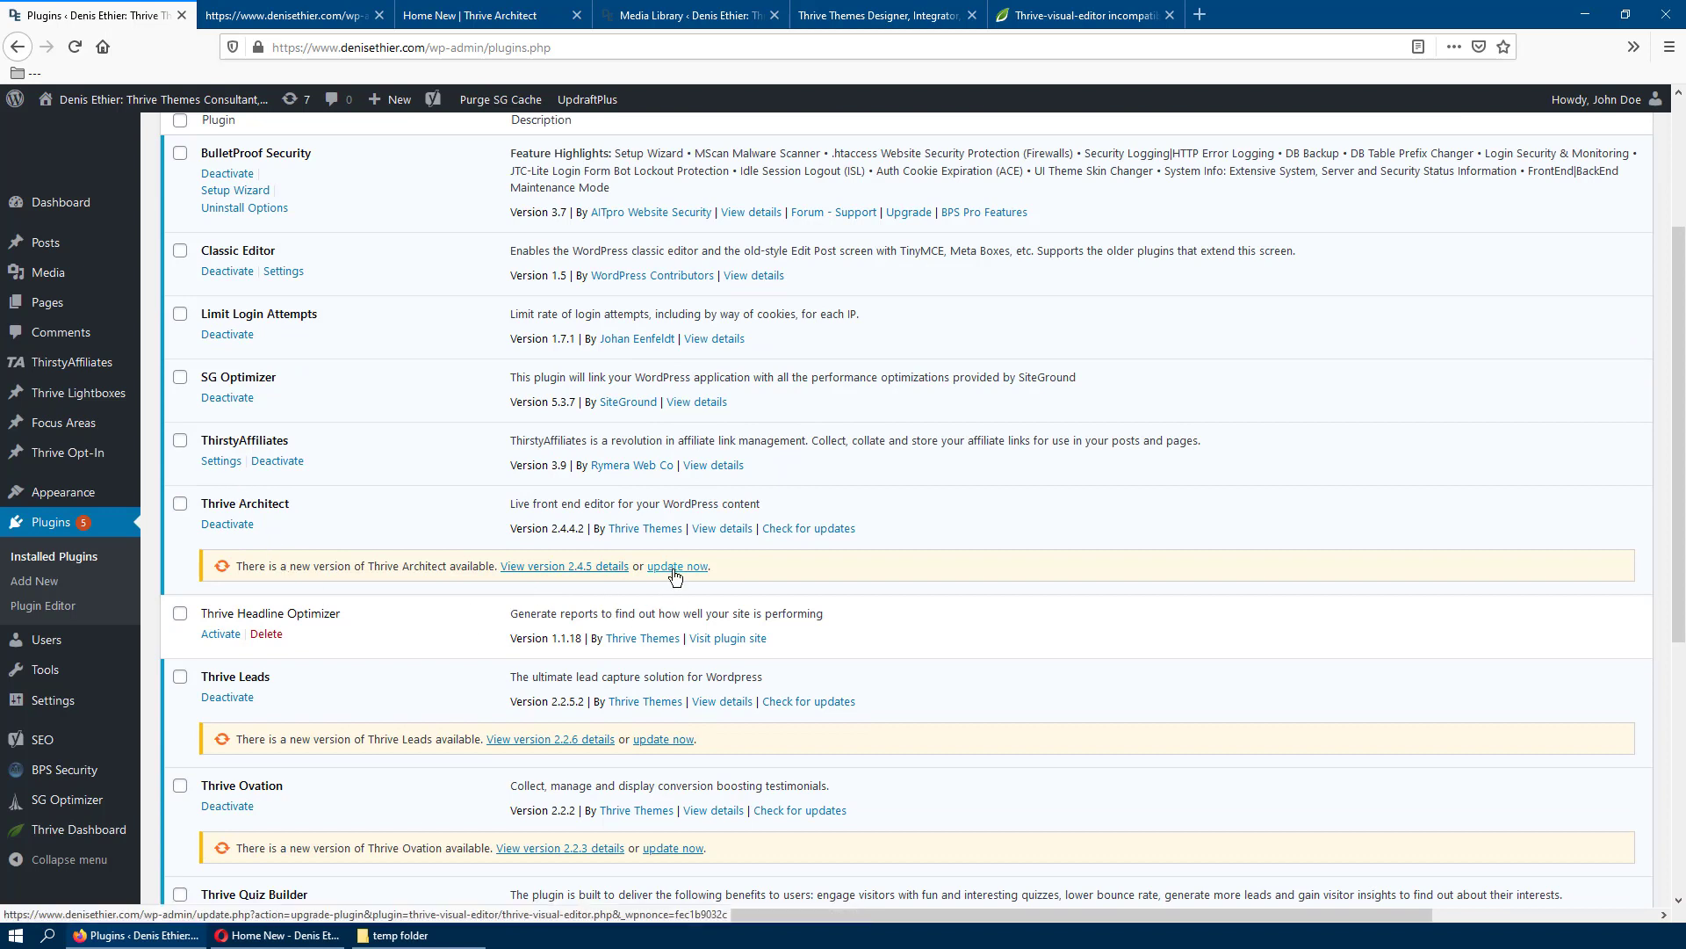
# Step: Update Thrive Architect 2.4.5, Thrive Leads 2.2.6, Thrive Ovation 2.2.3 and Thrive Quiz Builder via 'update now'
pyautogui.click(677, 566)
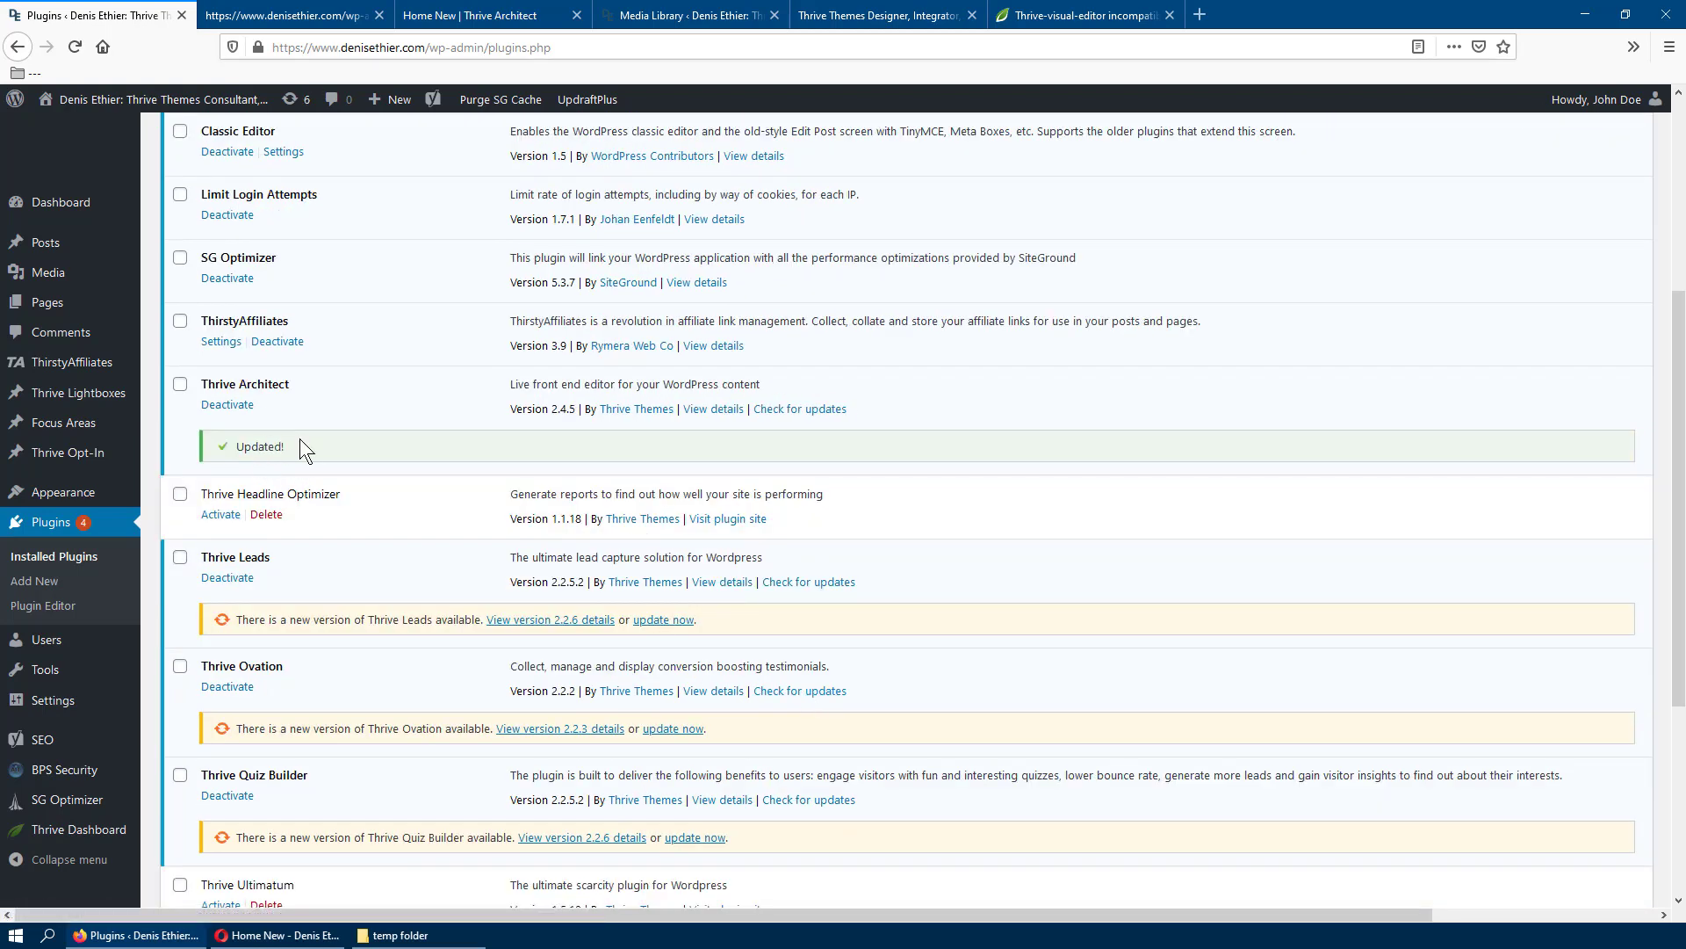
pyautogui.moveTo(321, 468)
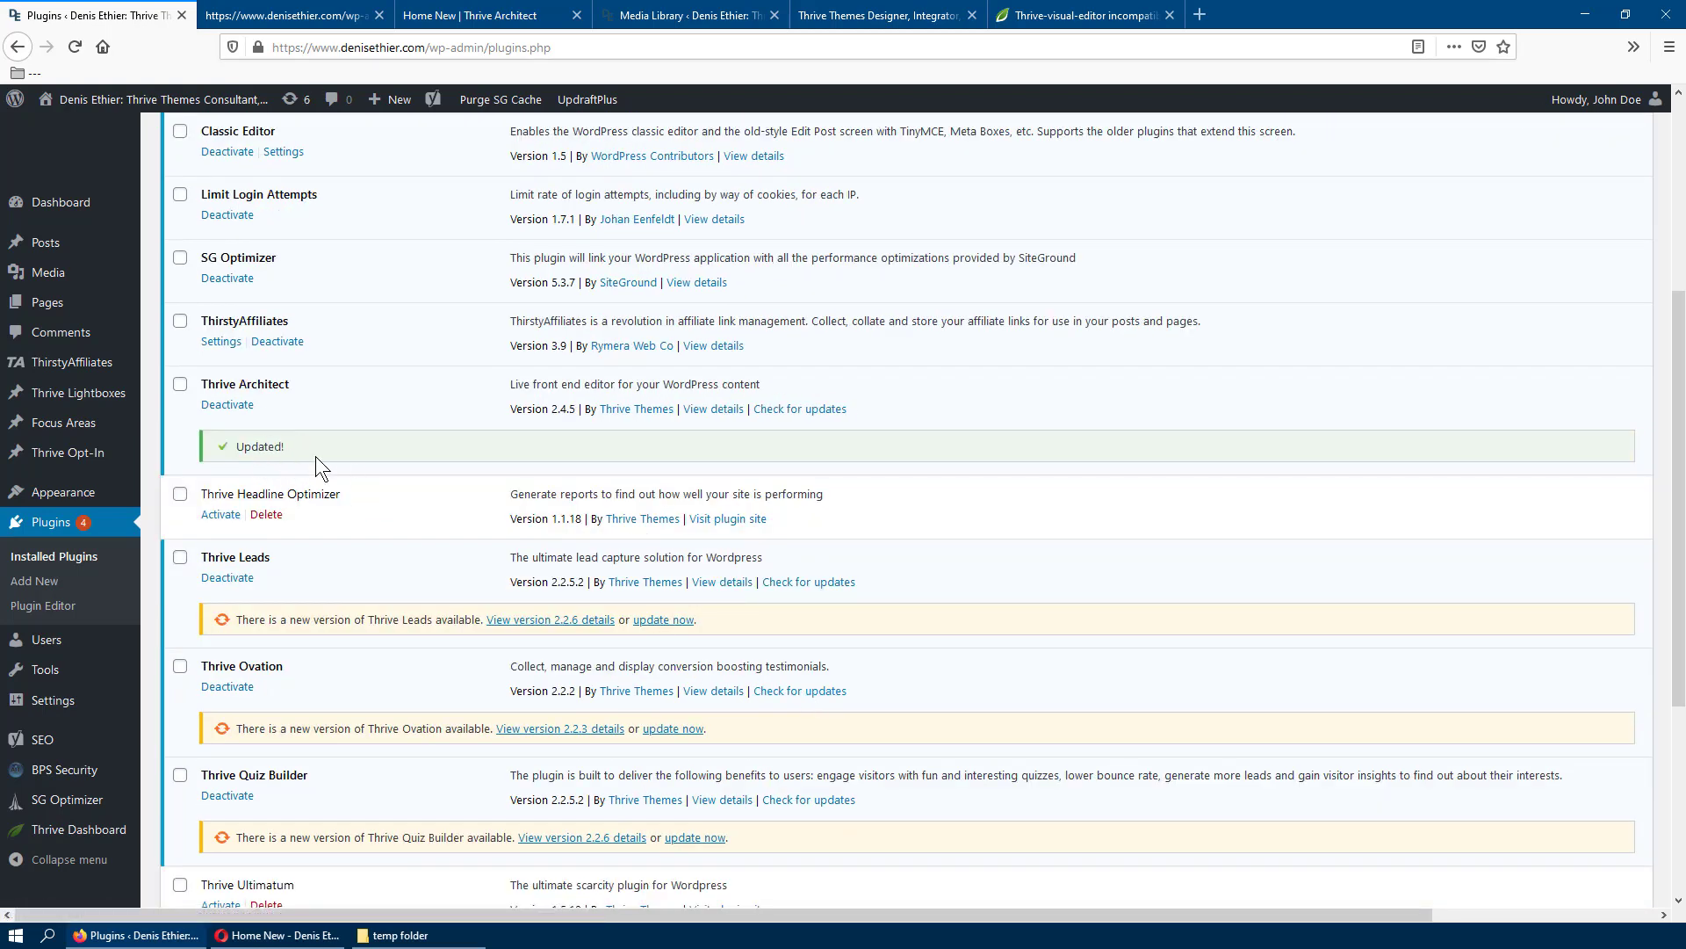
pyautogui.moveTo(267, 452)
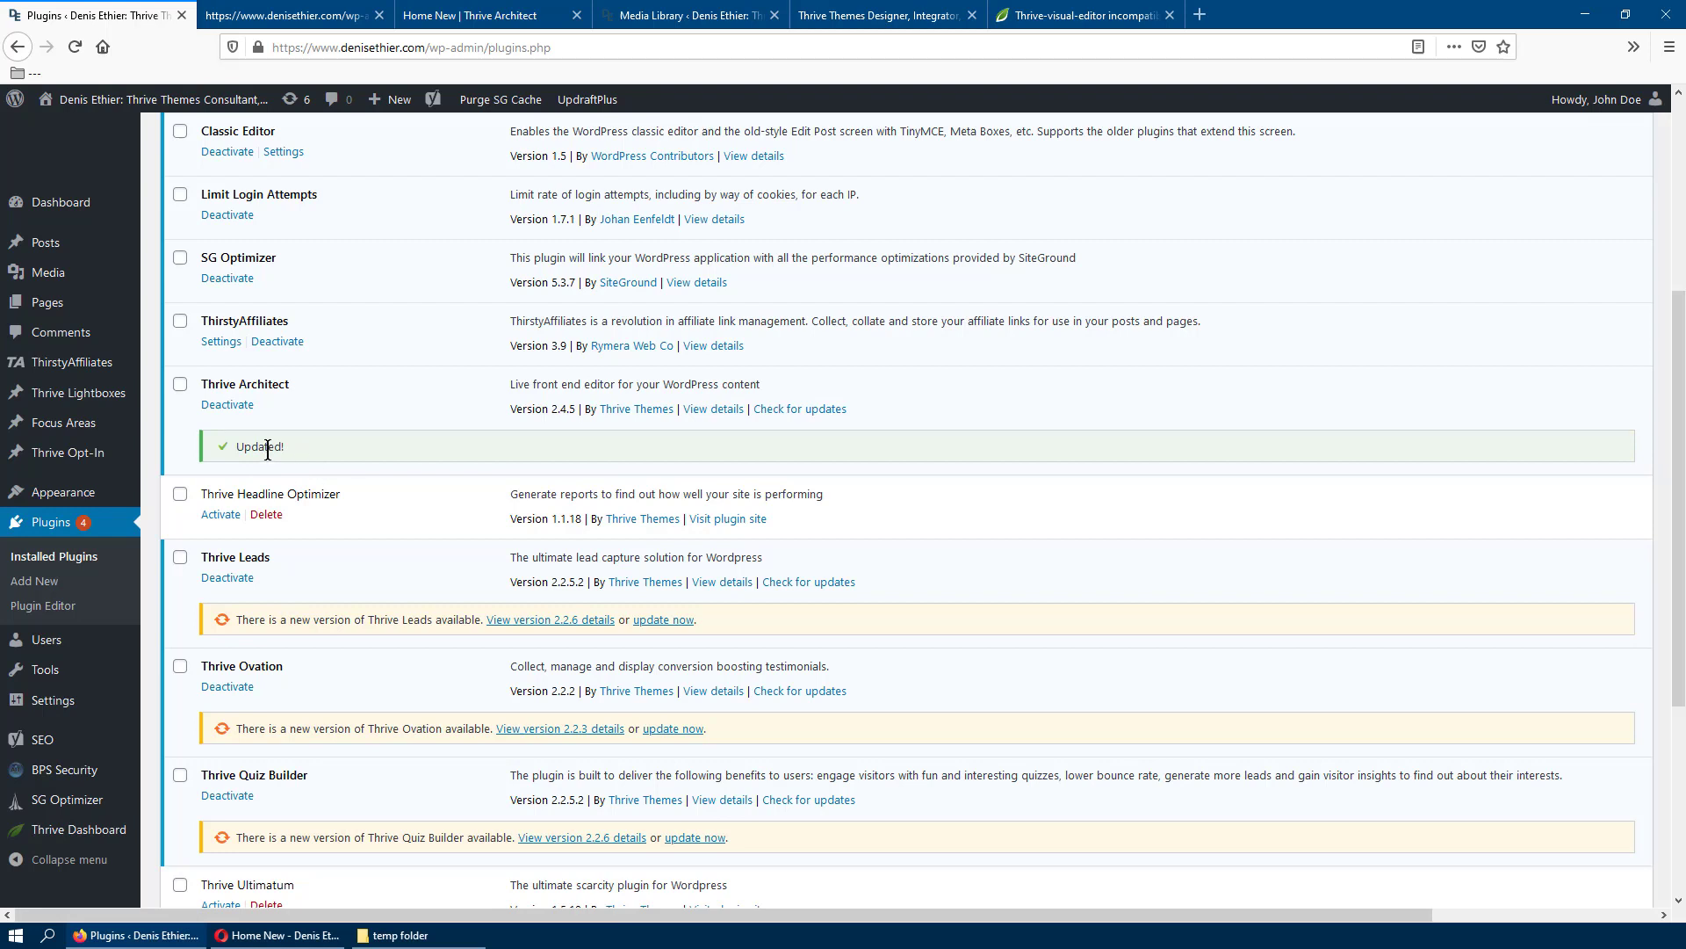
pyautogui.moveTo(385, 527)
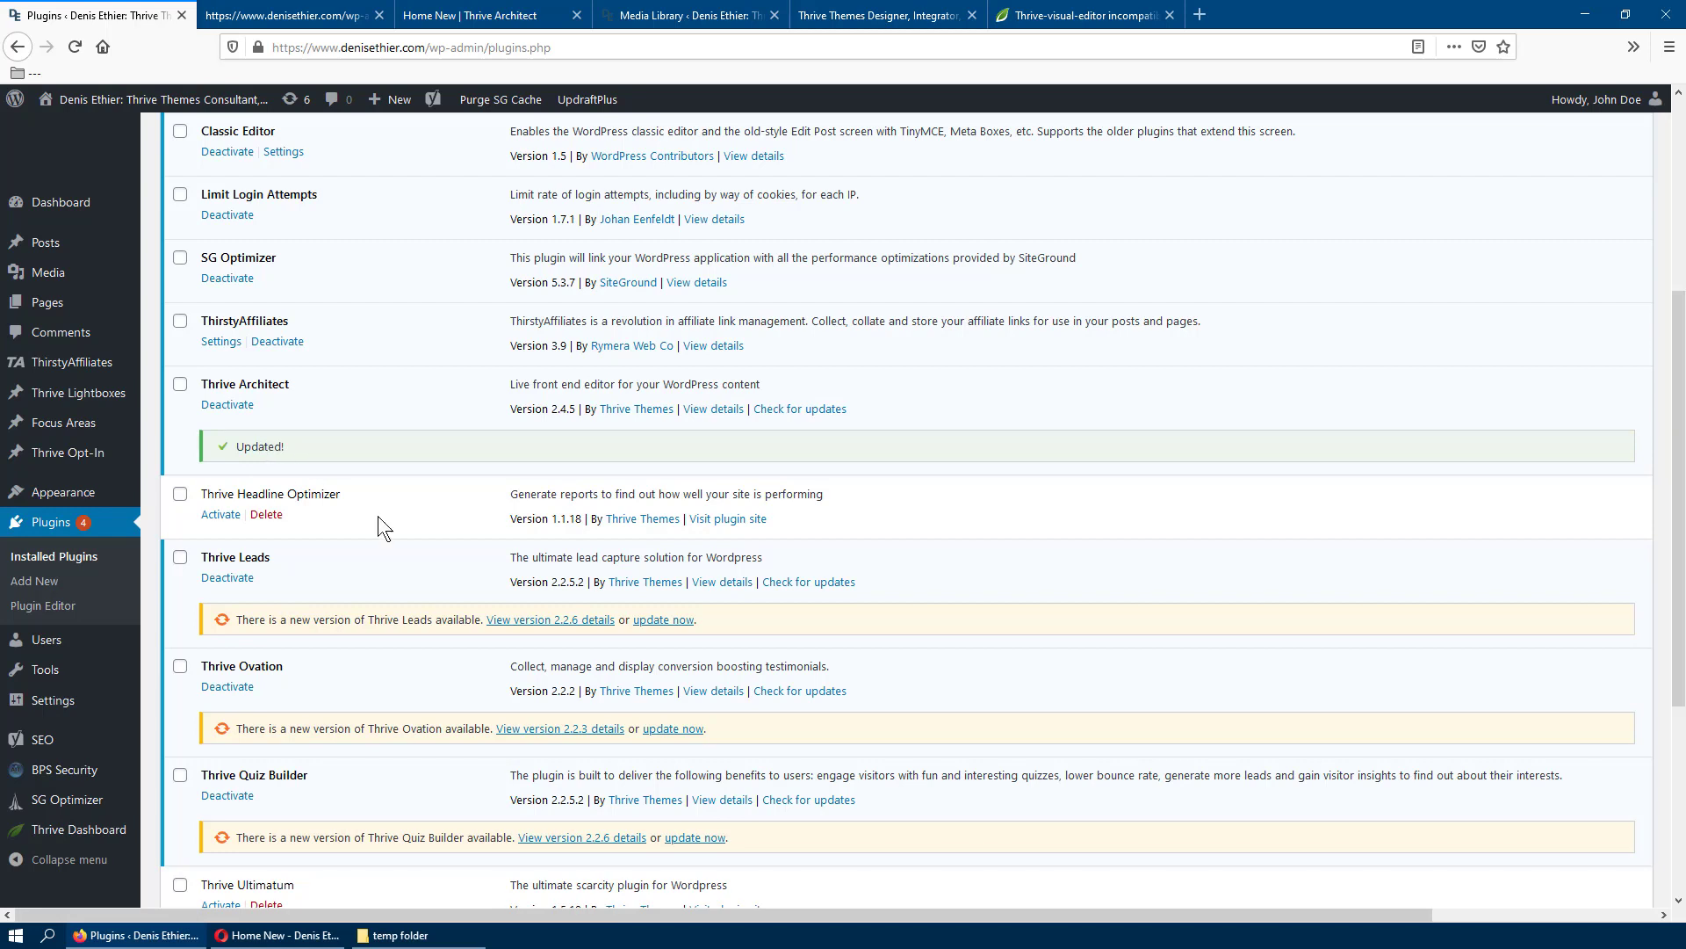
pyautogui.click(662, 618)
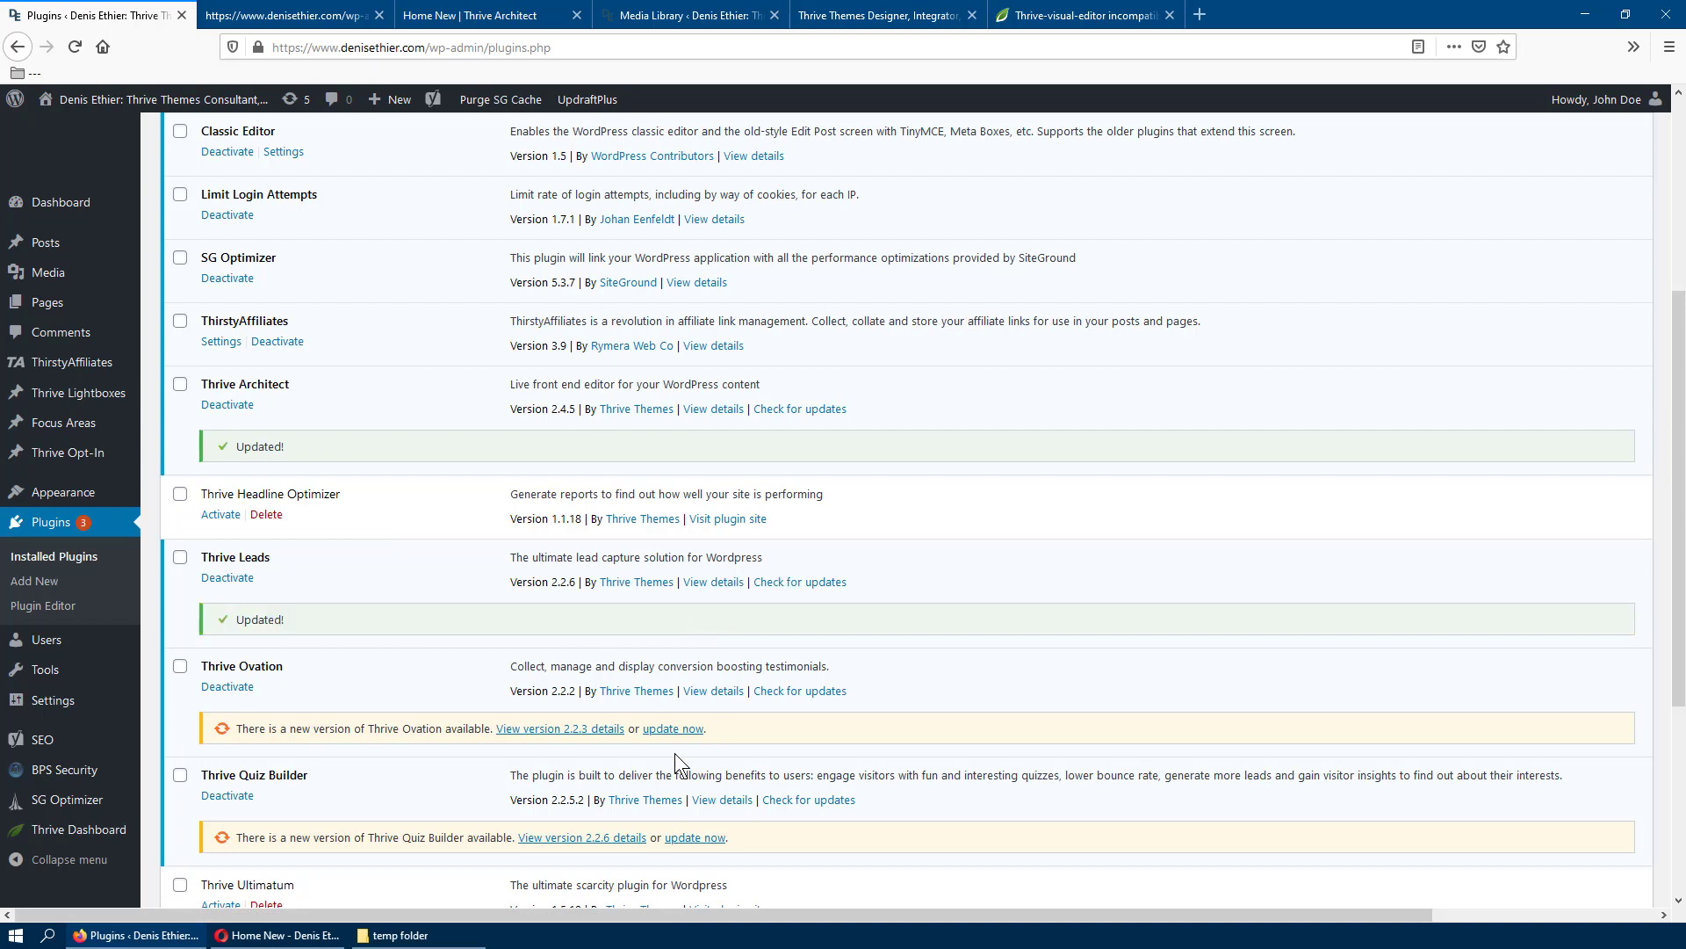
pyautogui.click(672, 728)
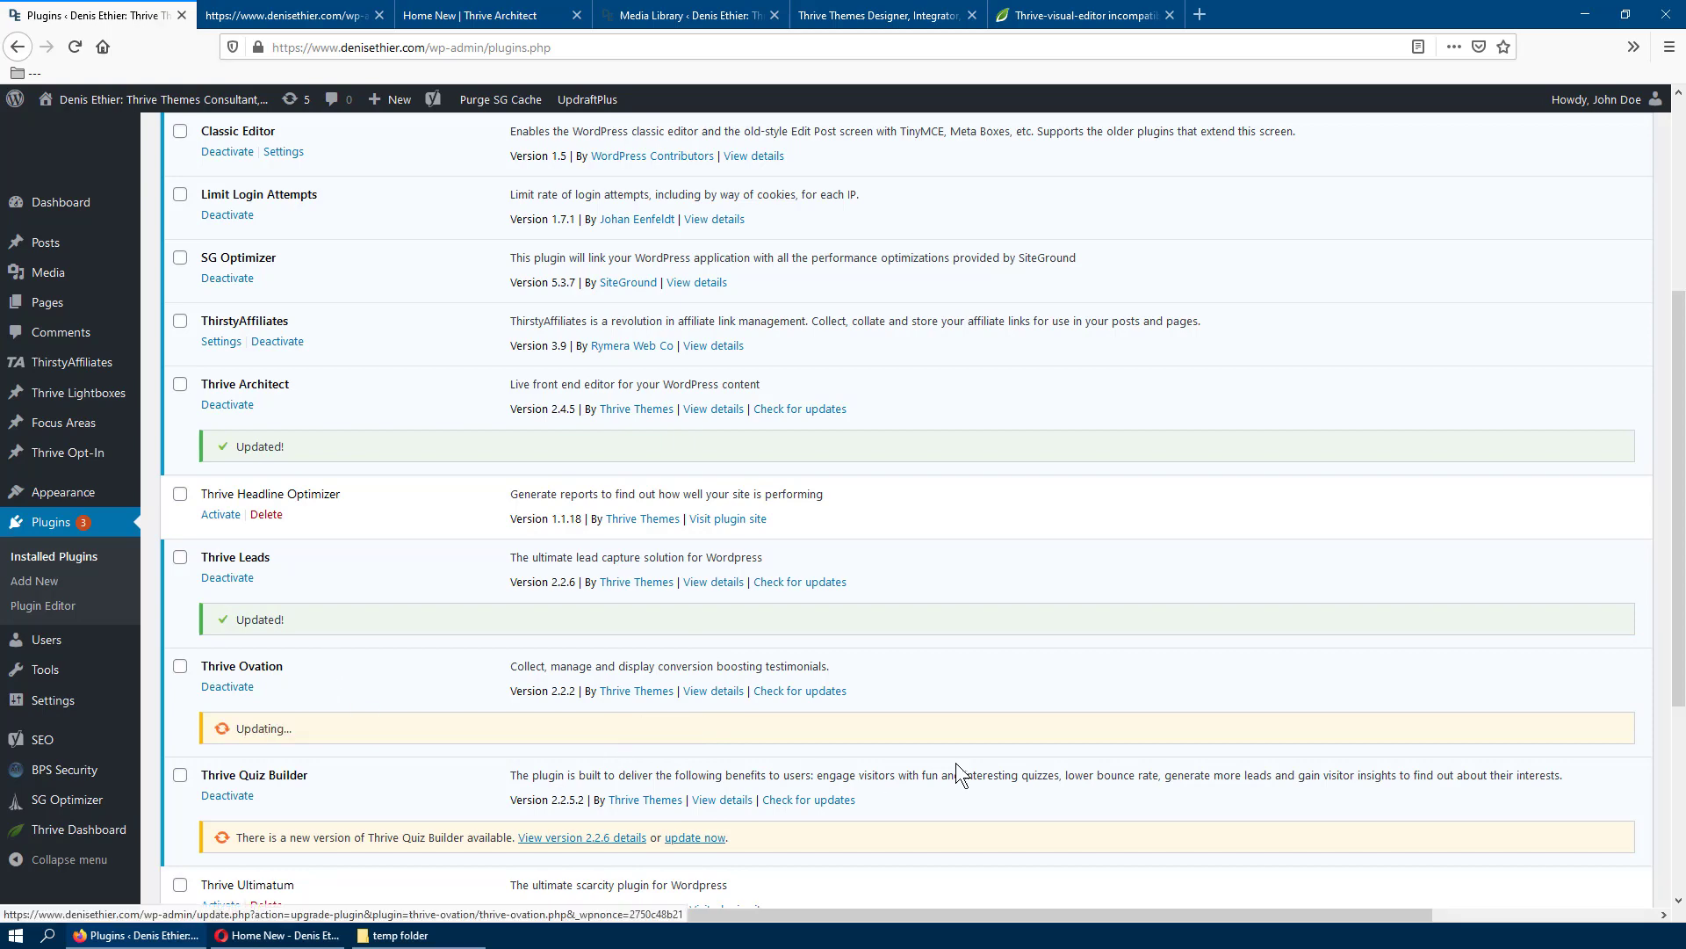
pyautogui.scroll(-3)
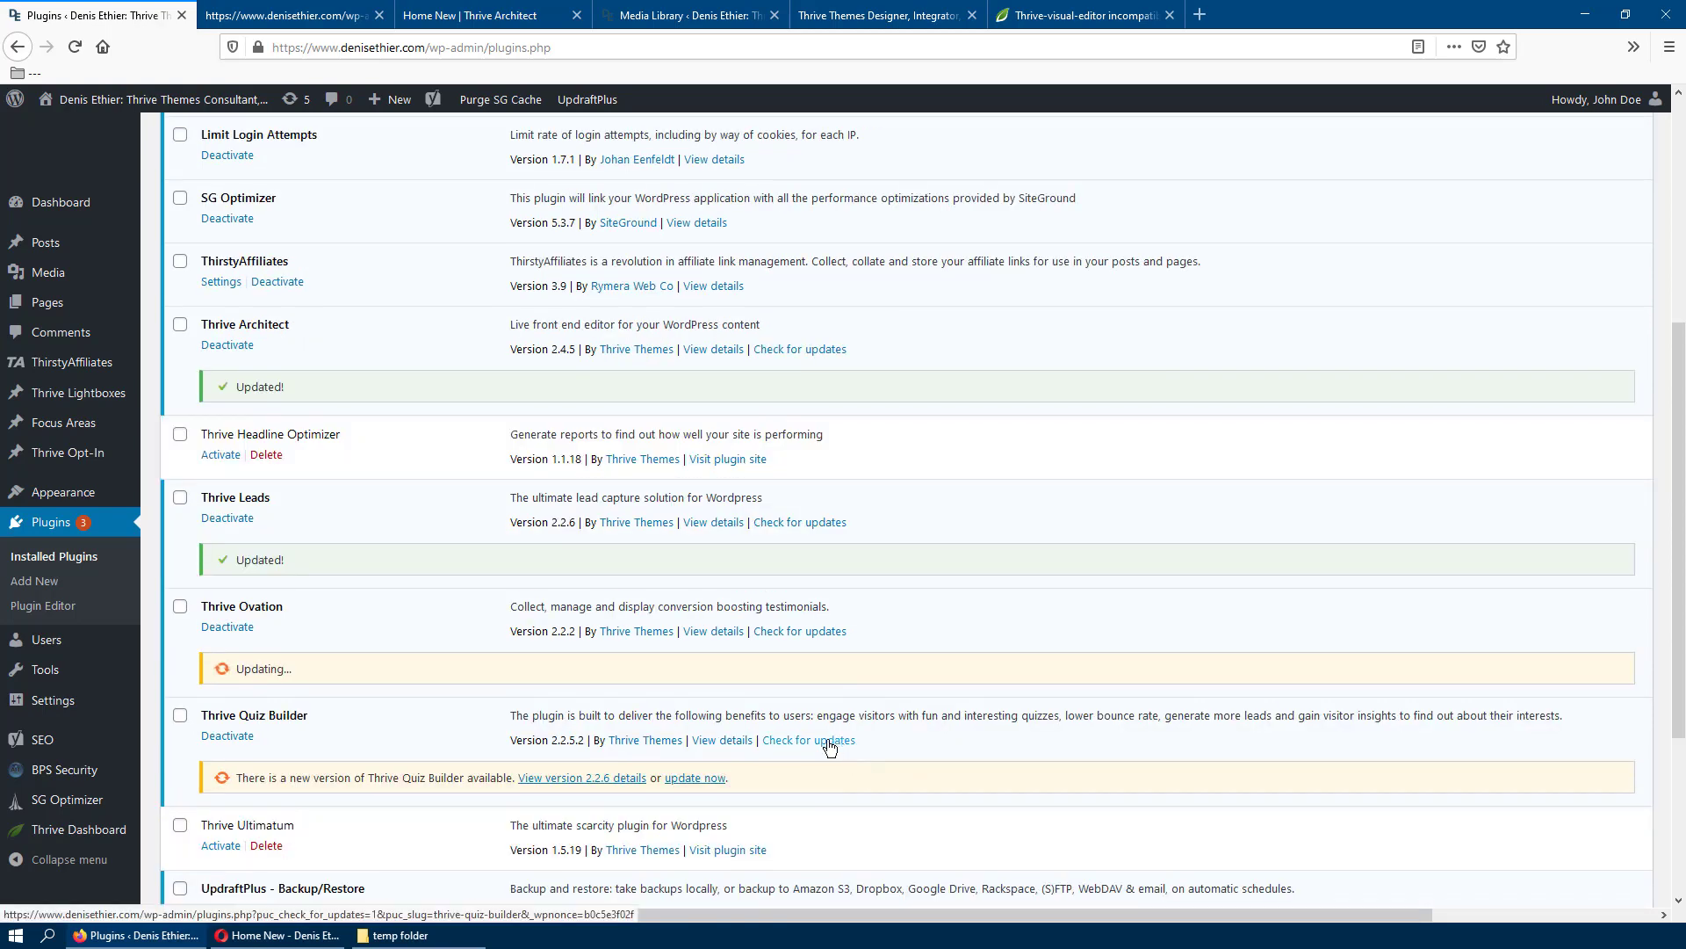
pyautogui.click(694, 776)
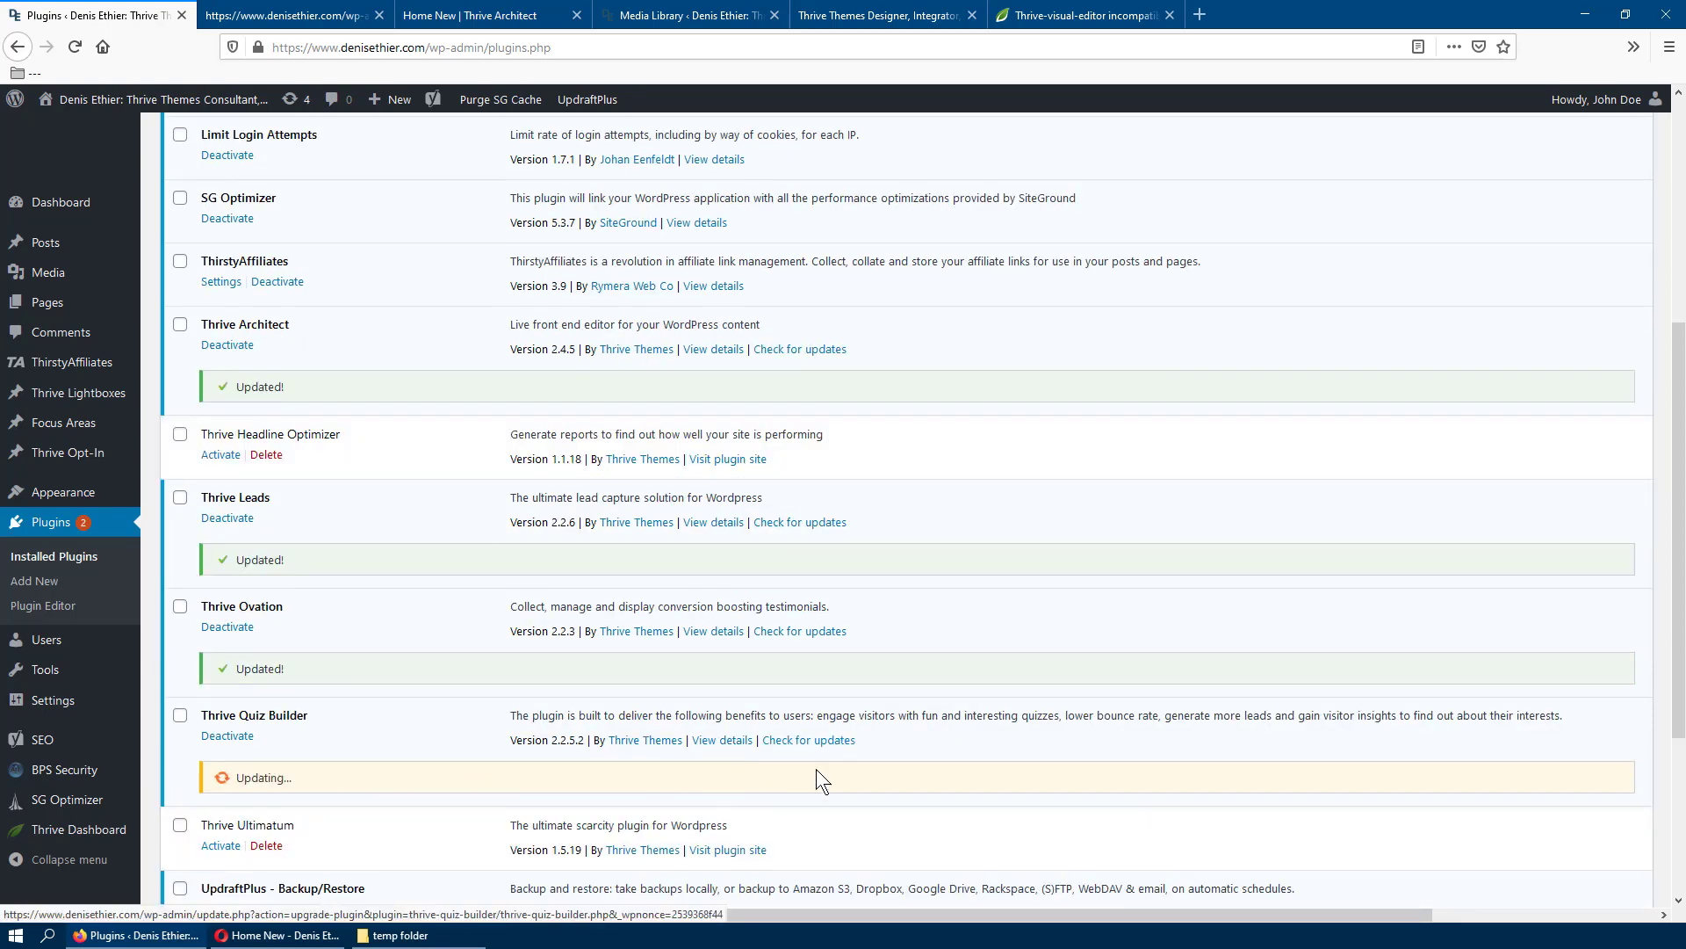
pyautogui.scroll(-3)
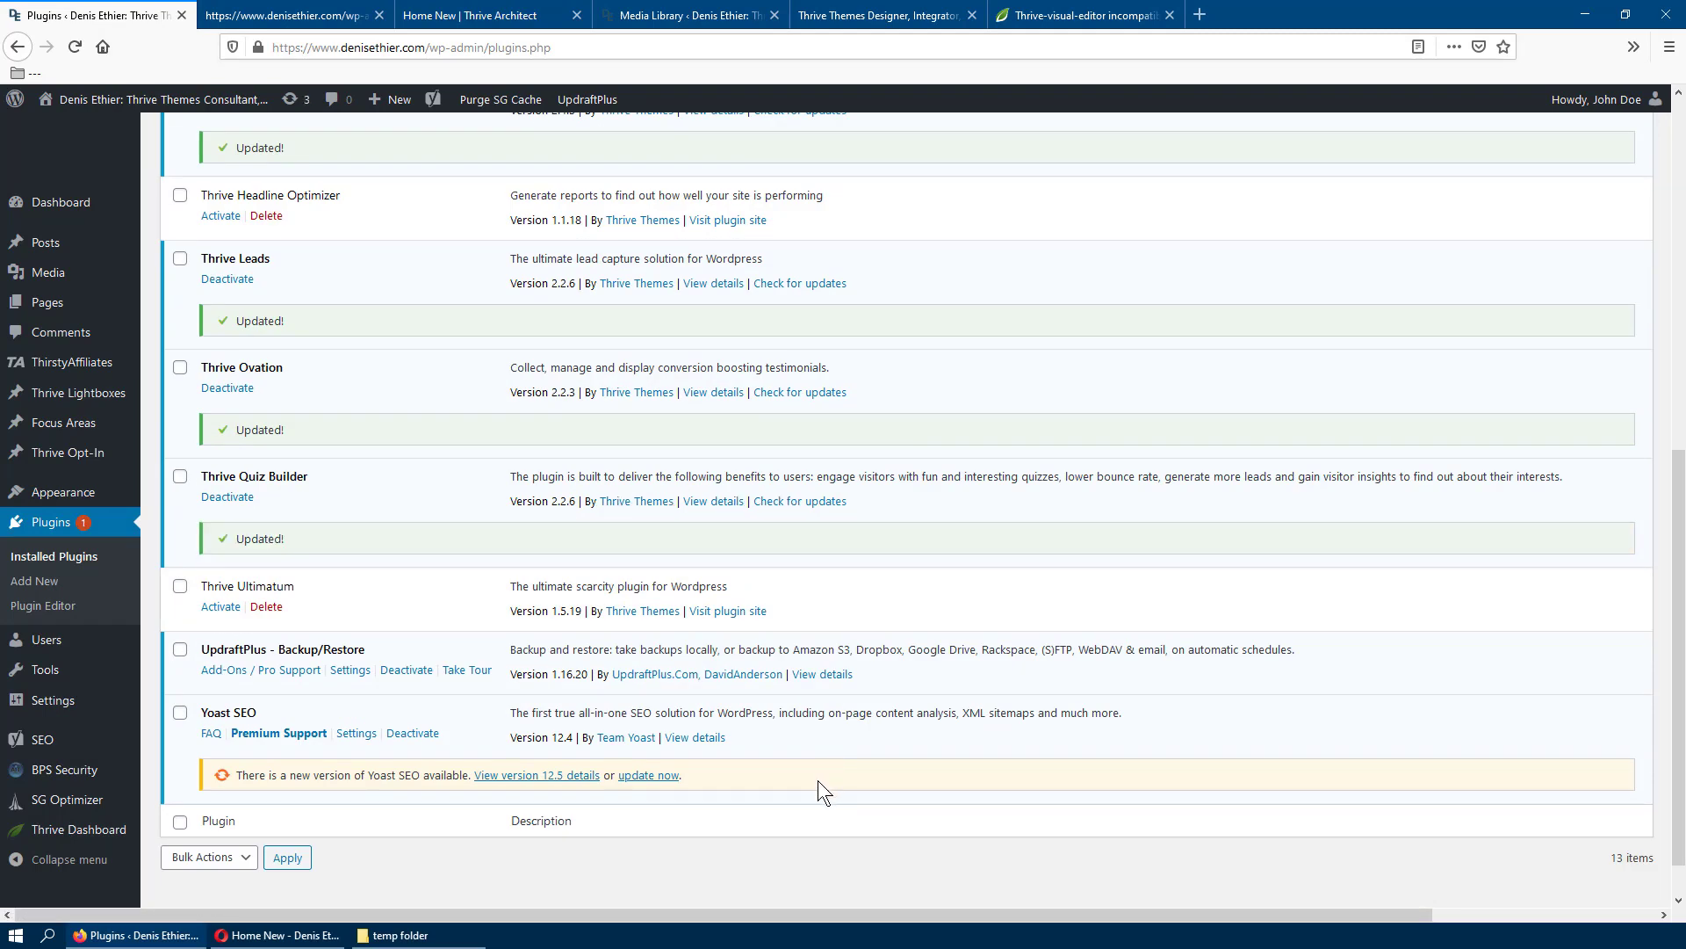
pyautogui.scroll(3)
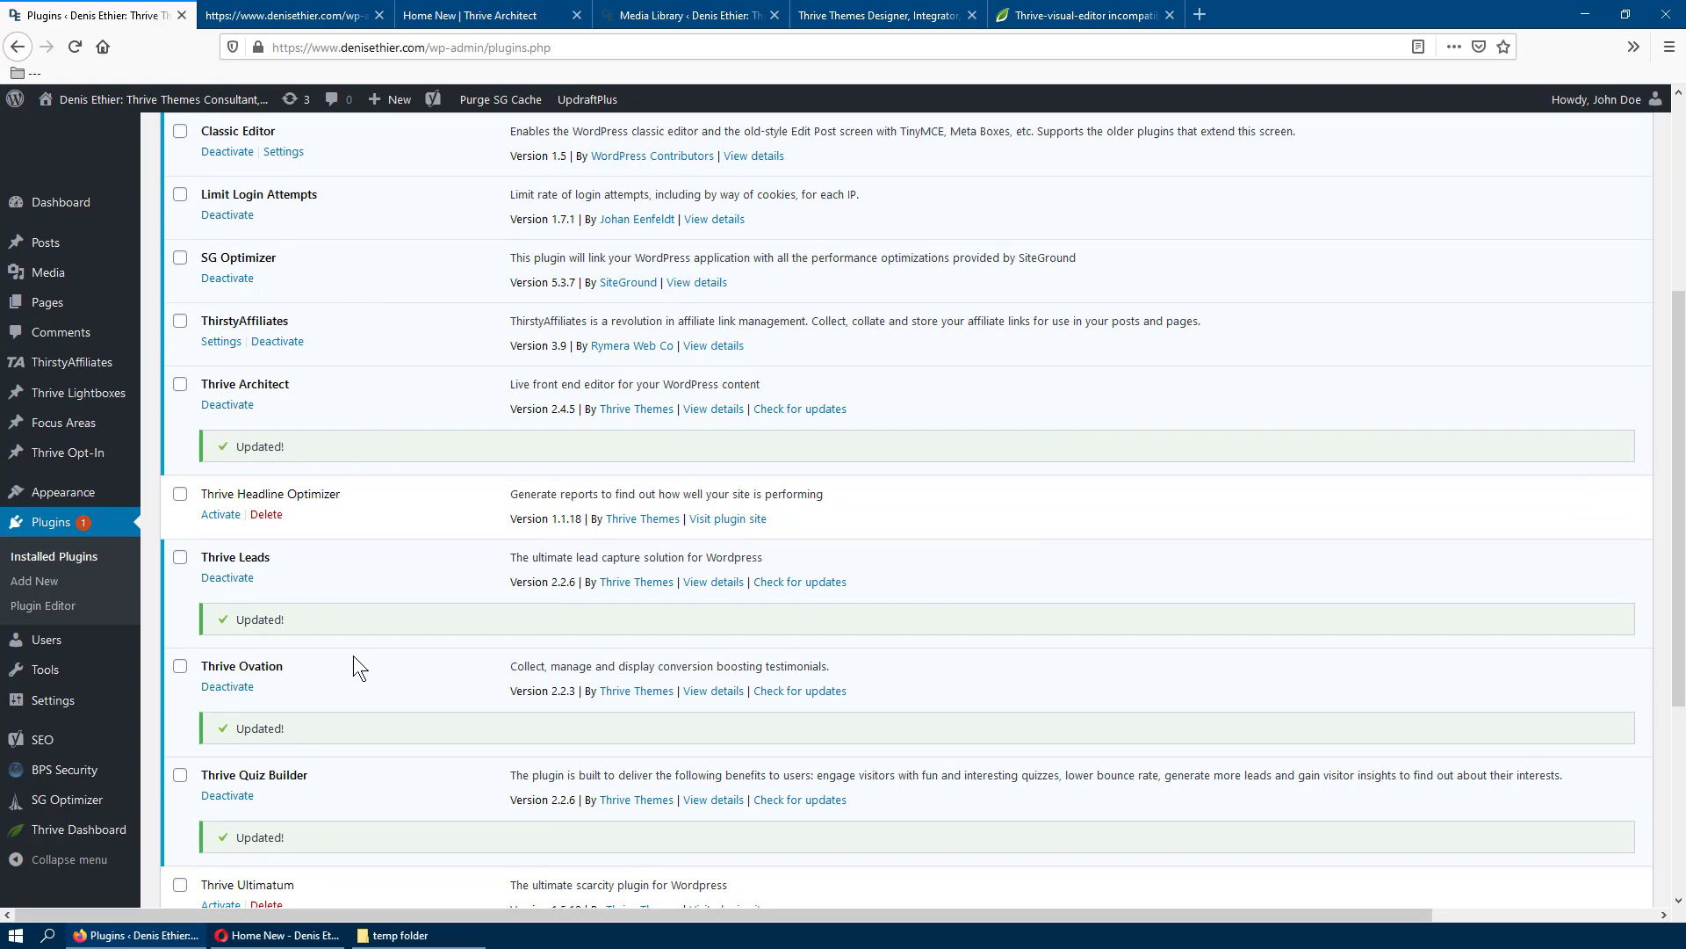
pyautogui.scroll(-3)
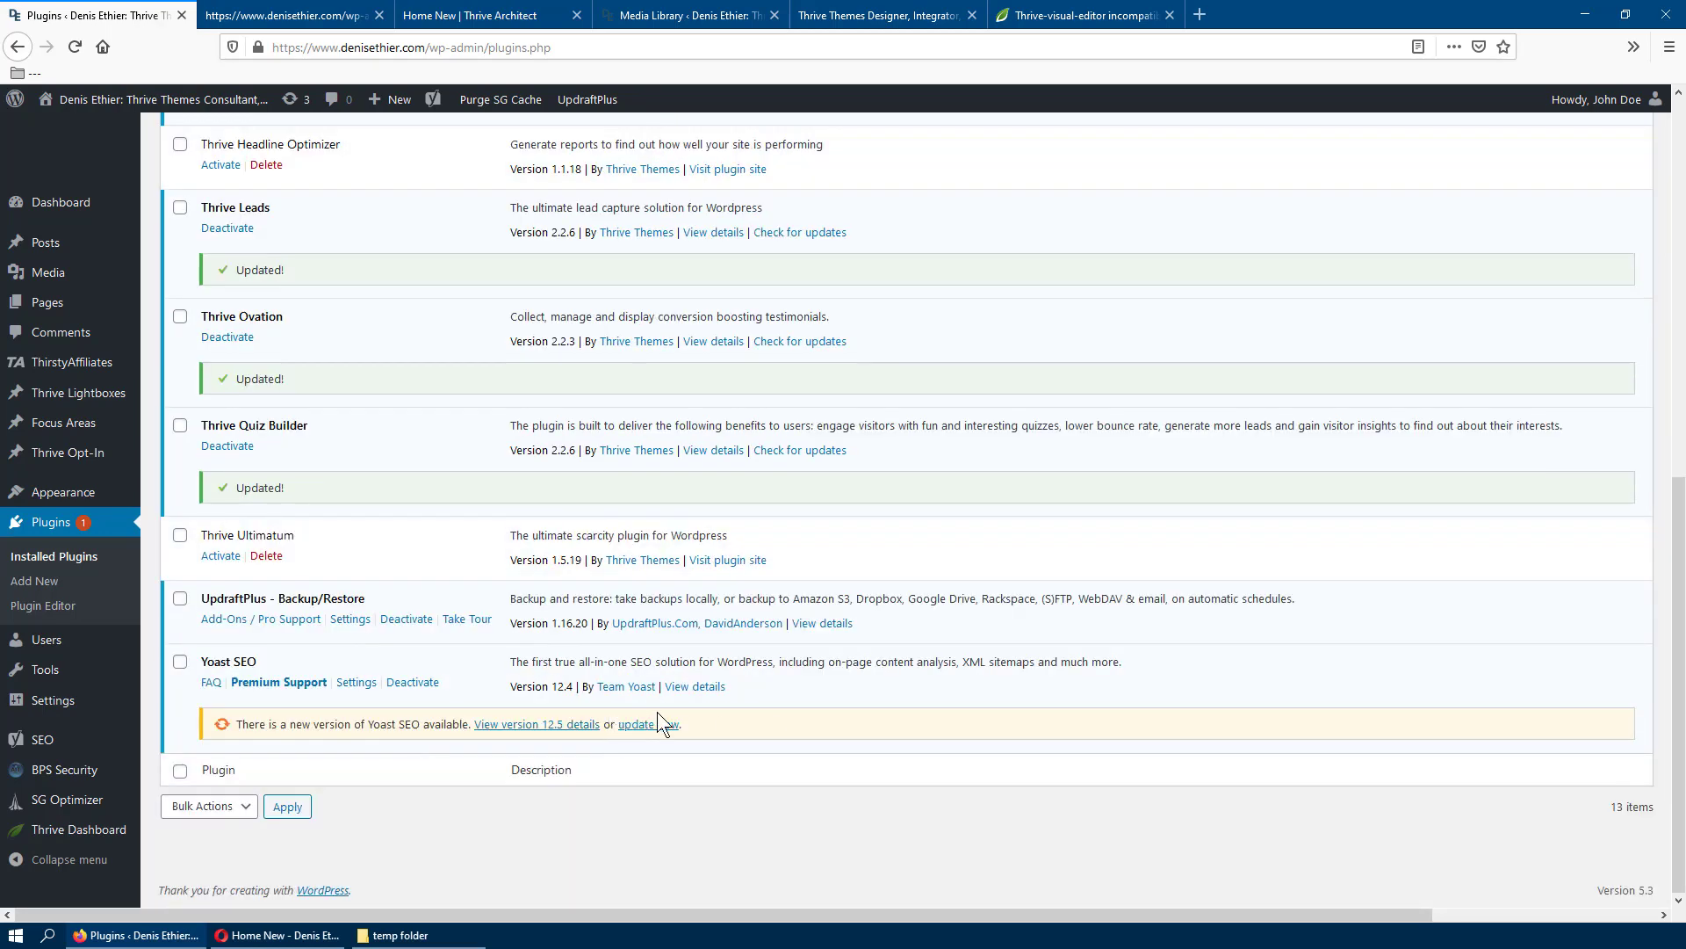
pyautogui.scroll(3)
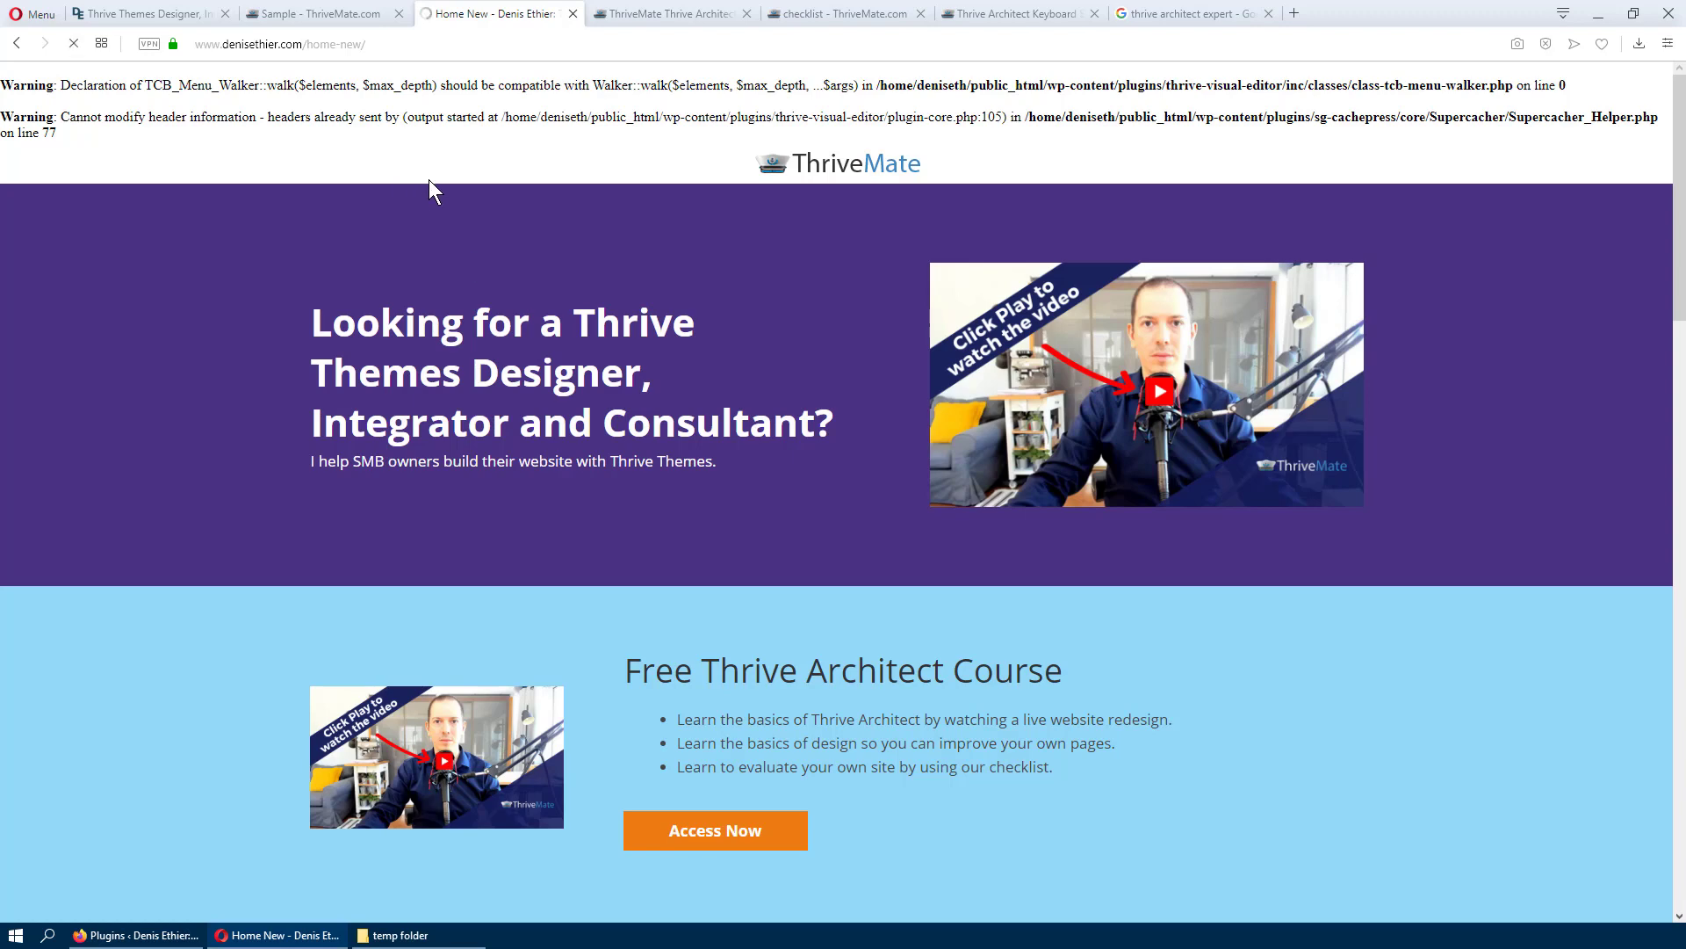
# Step: Reload the site home page in Opera to check the PHP warnings are gone
pyautogui.click(72, 44)
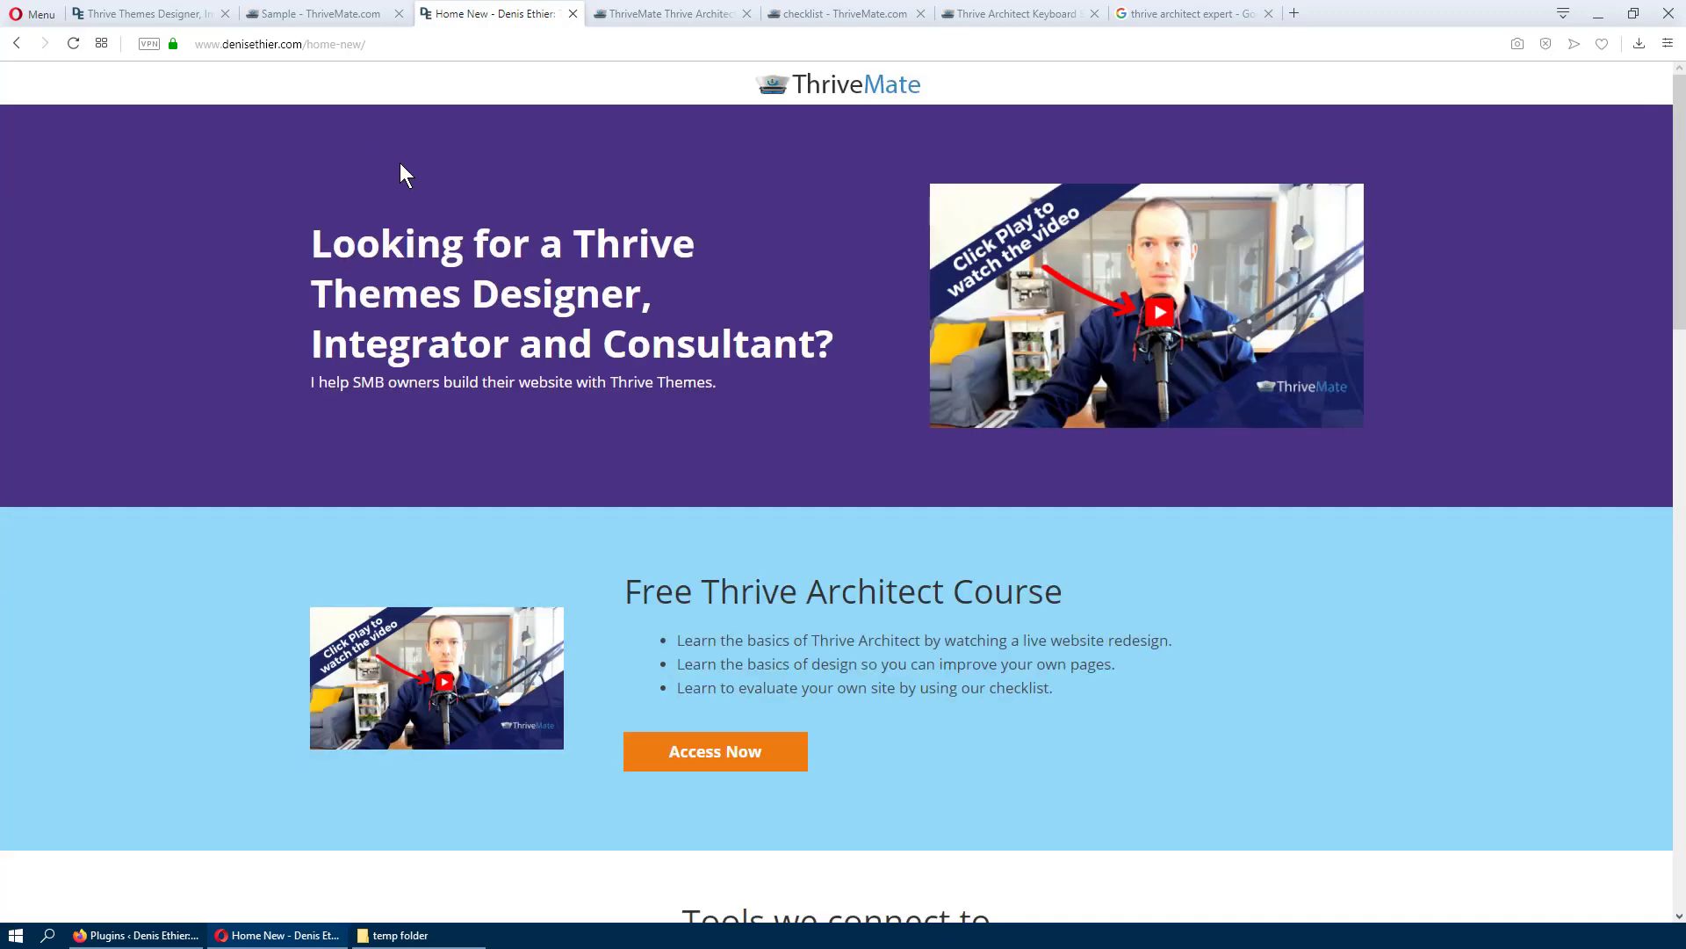
pyautogui.moveTo(431, 277)
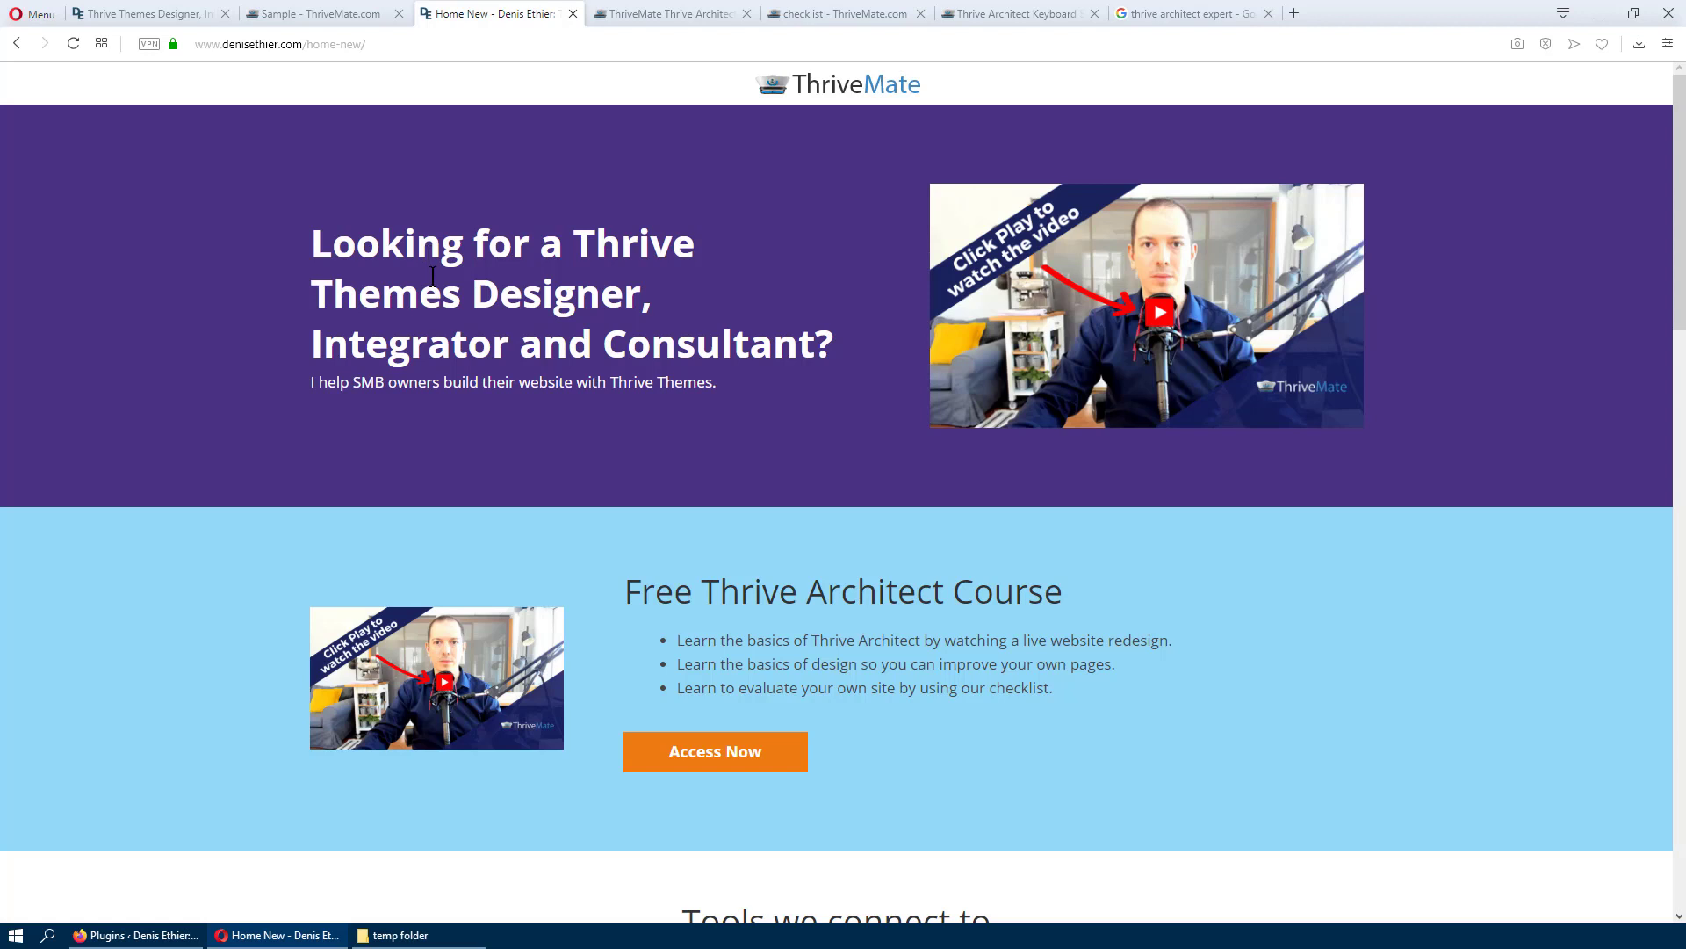
pyautogui.moveTo(825, 204)
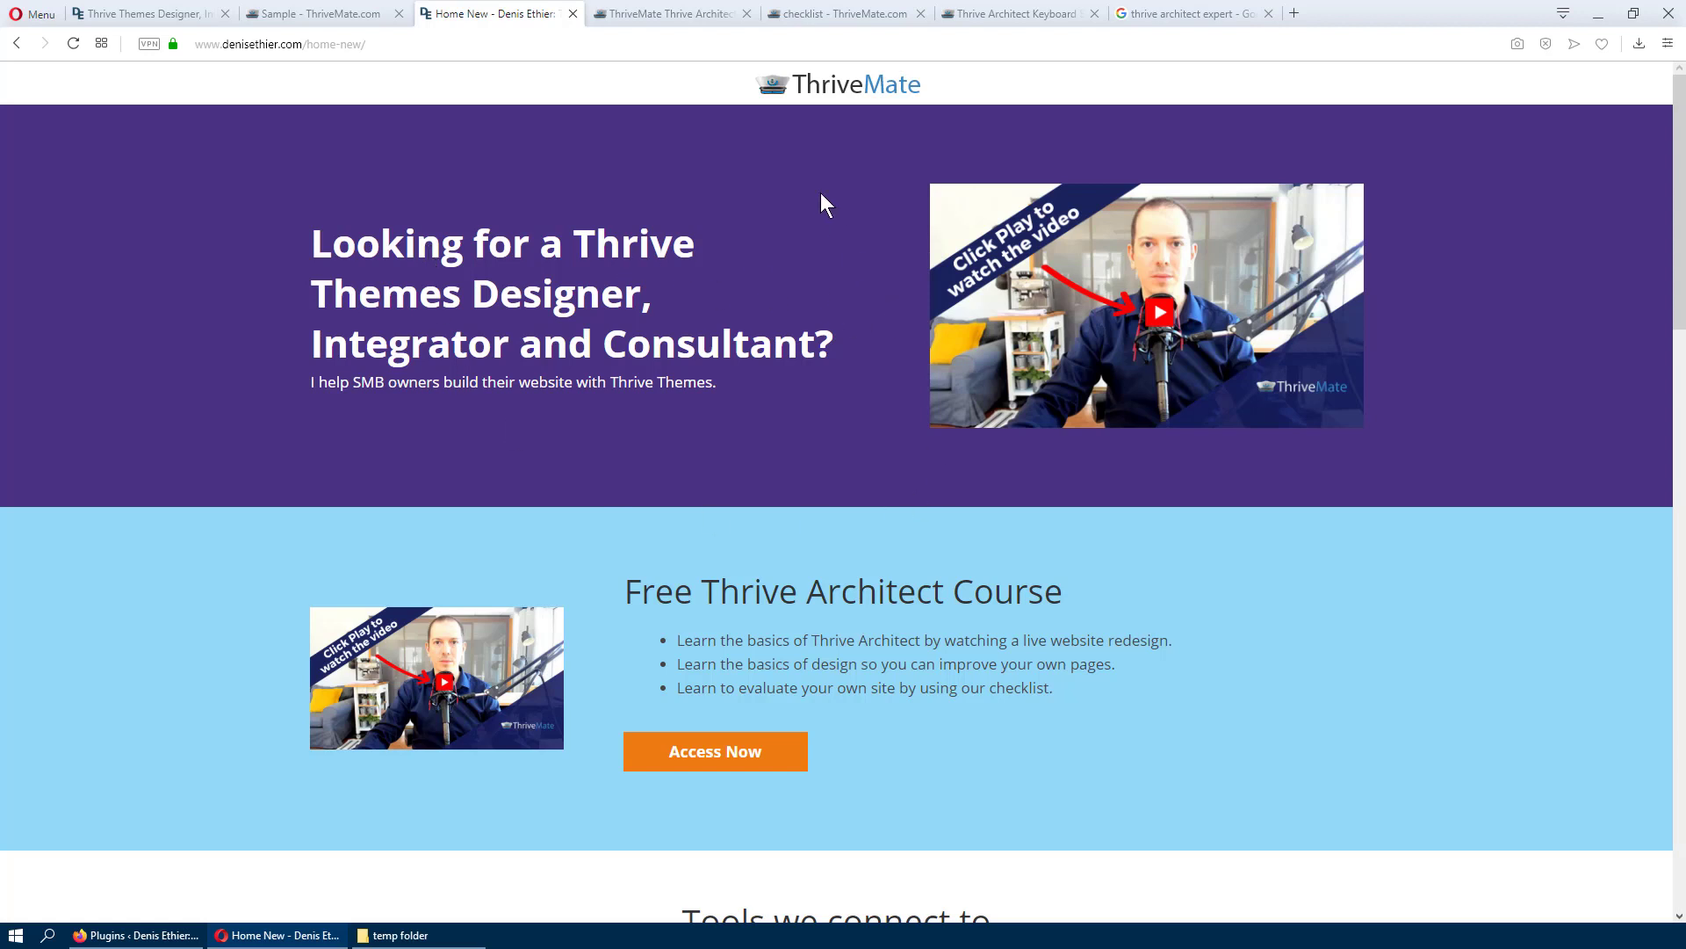
pyautogui.moveTo(408, 650)
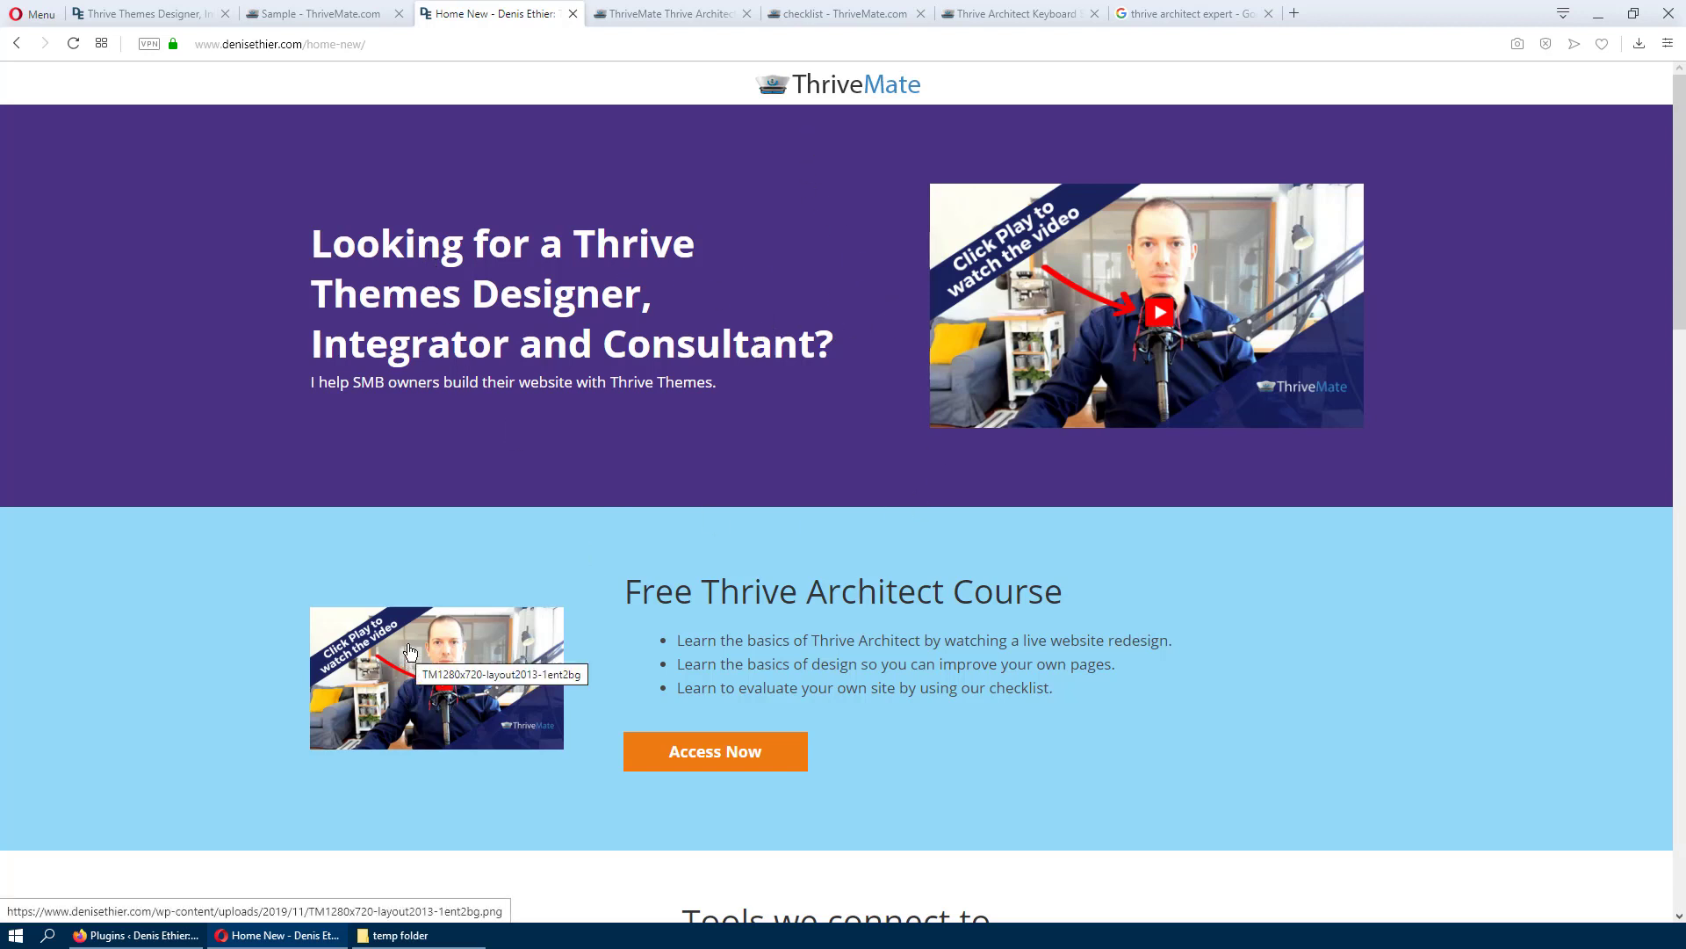
pyautogui.moveTo(559, 490)
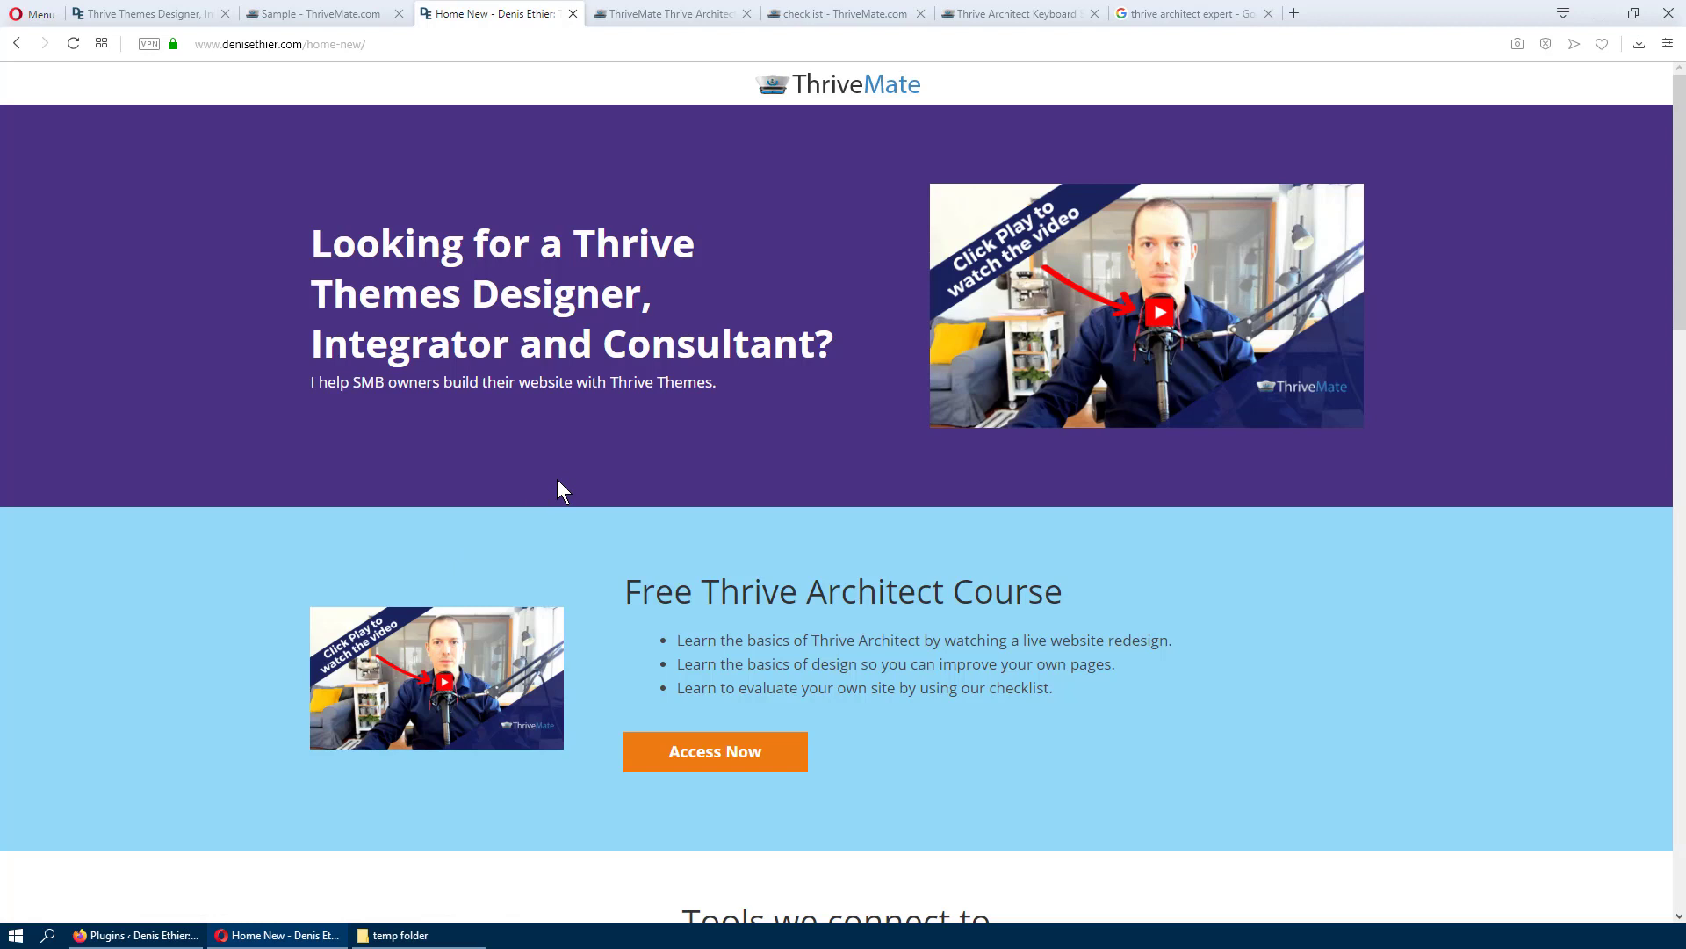
pyautogui.moveTo(538, 522)
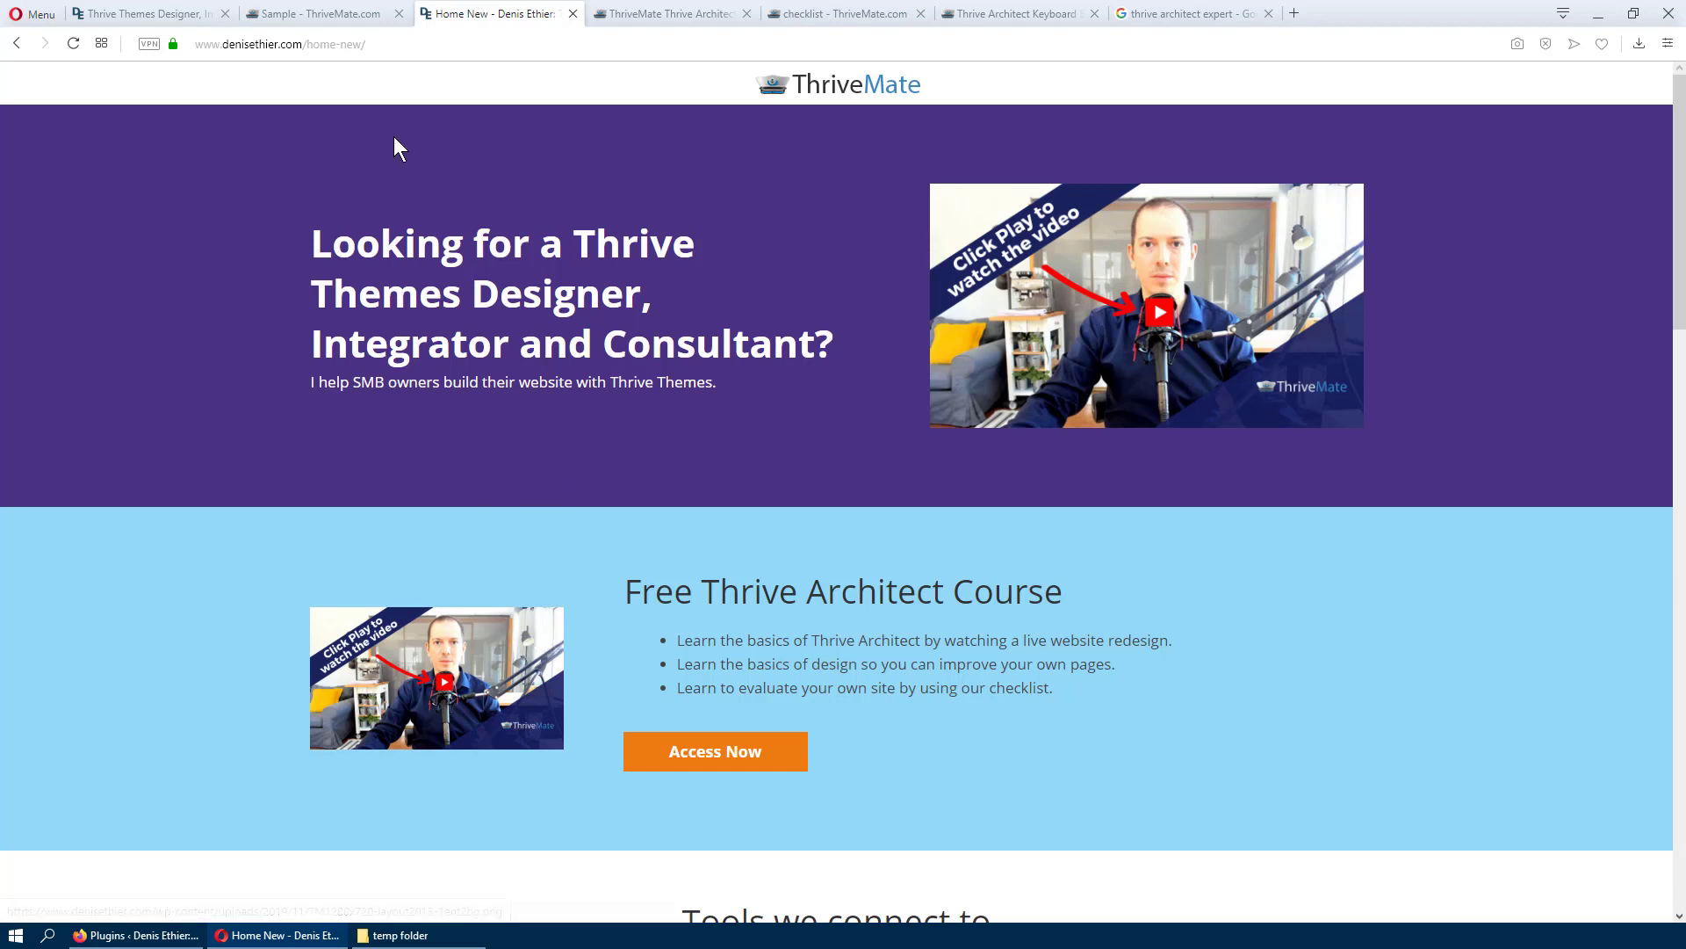
pyautogui.moveTo(548, 161)
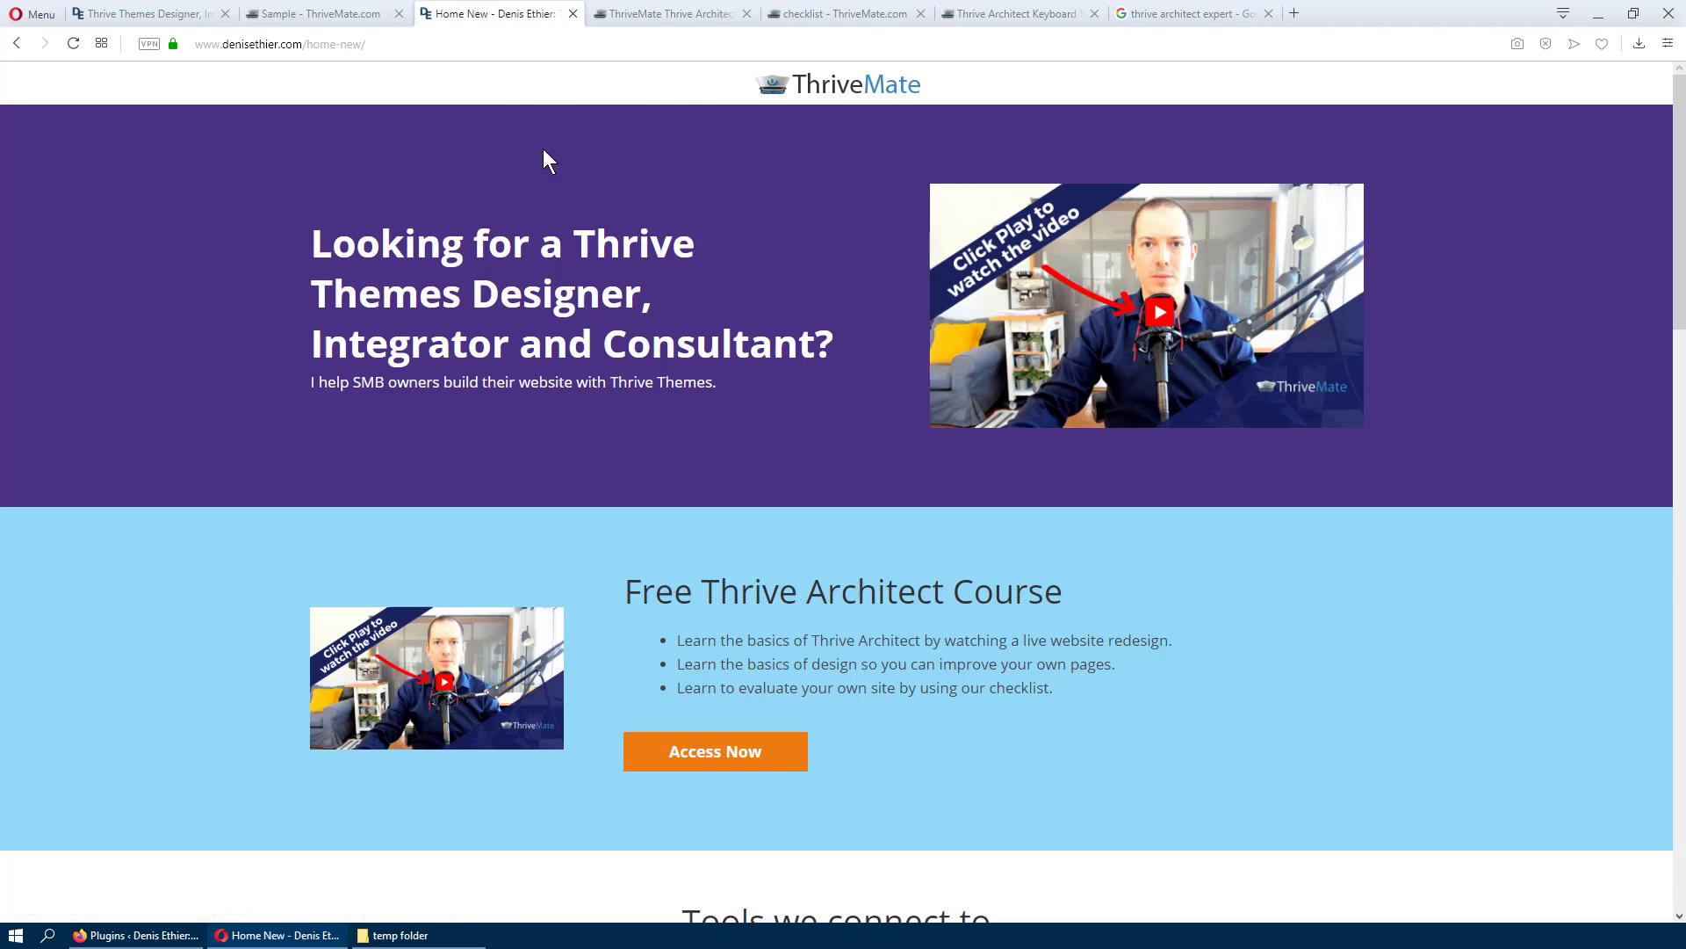
pyautogui.moveTo(844, 586)
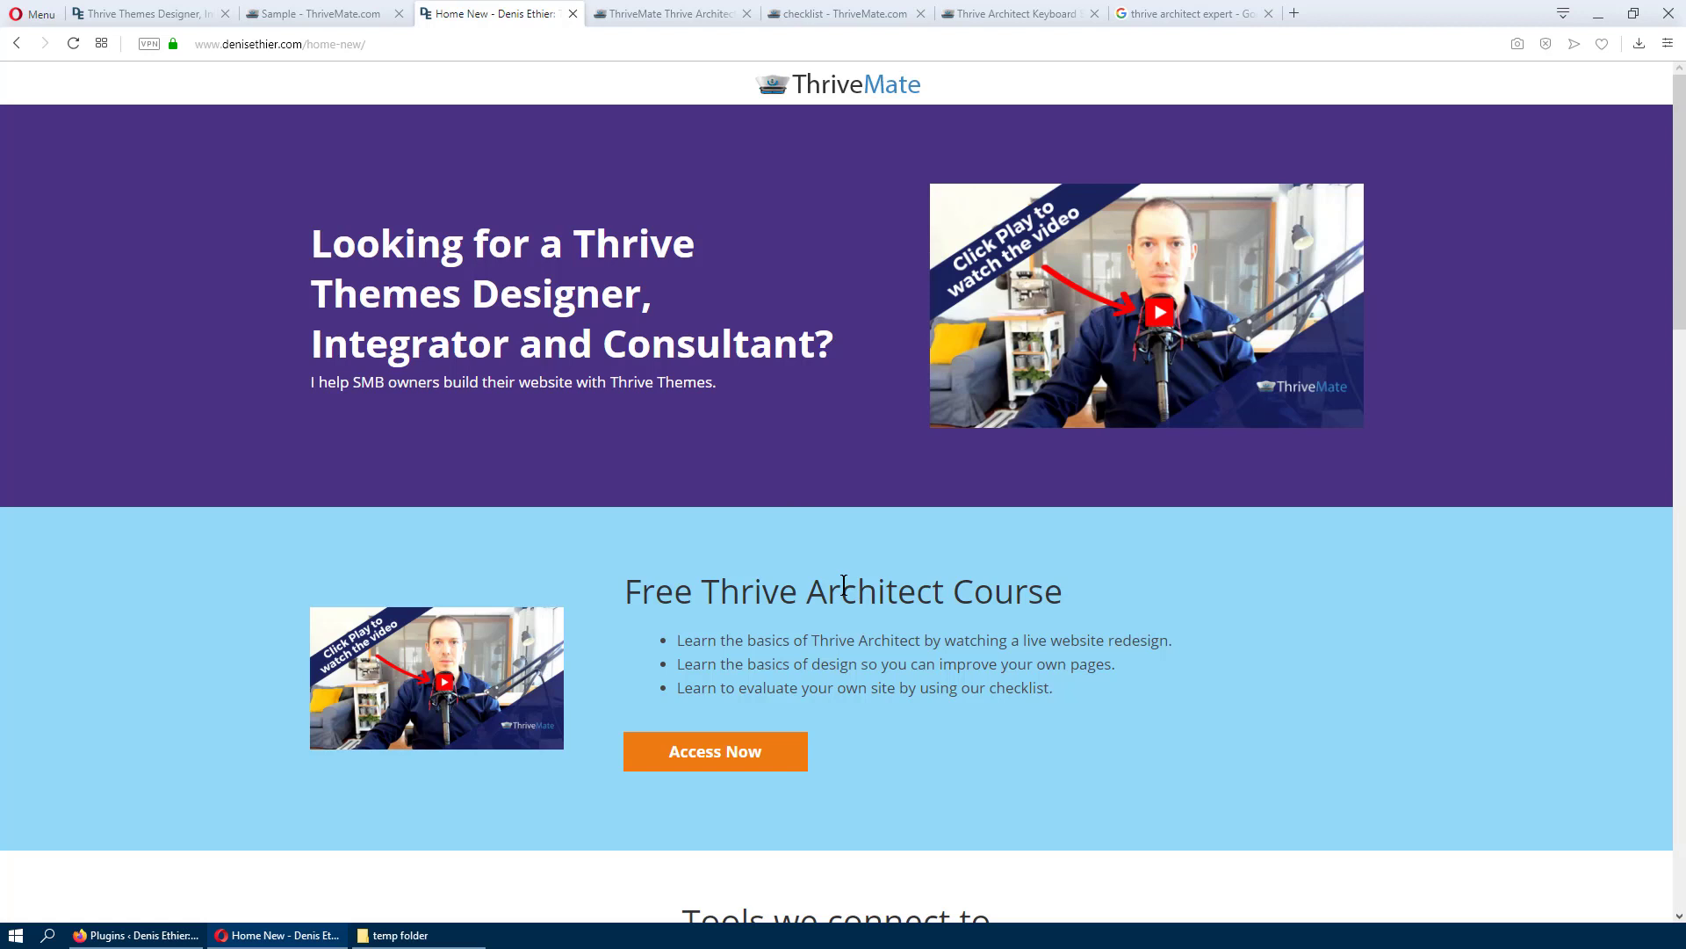
pyautogui.moveTo(120, 934)
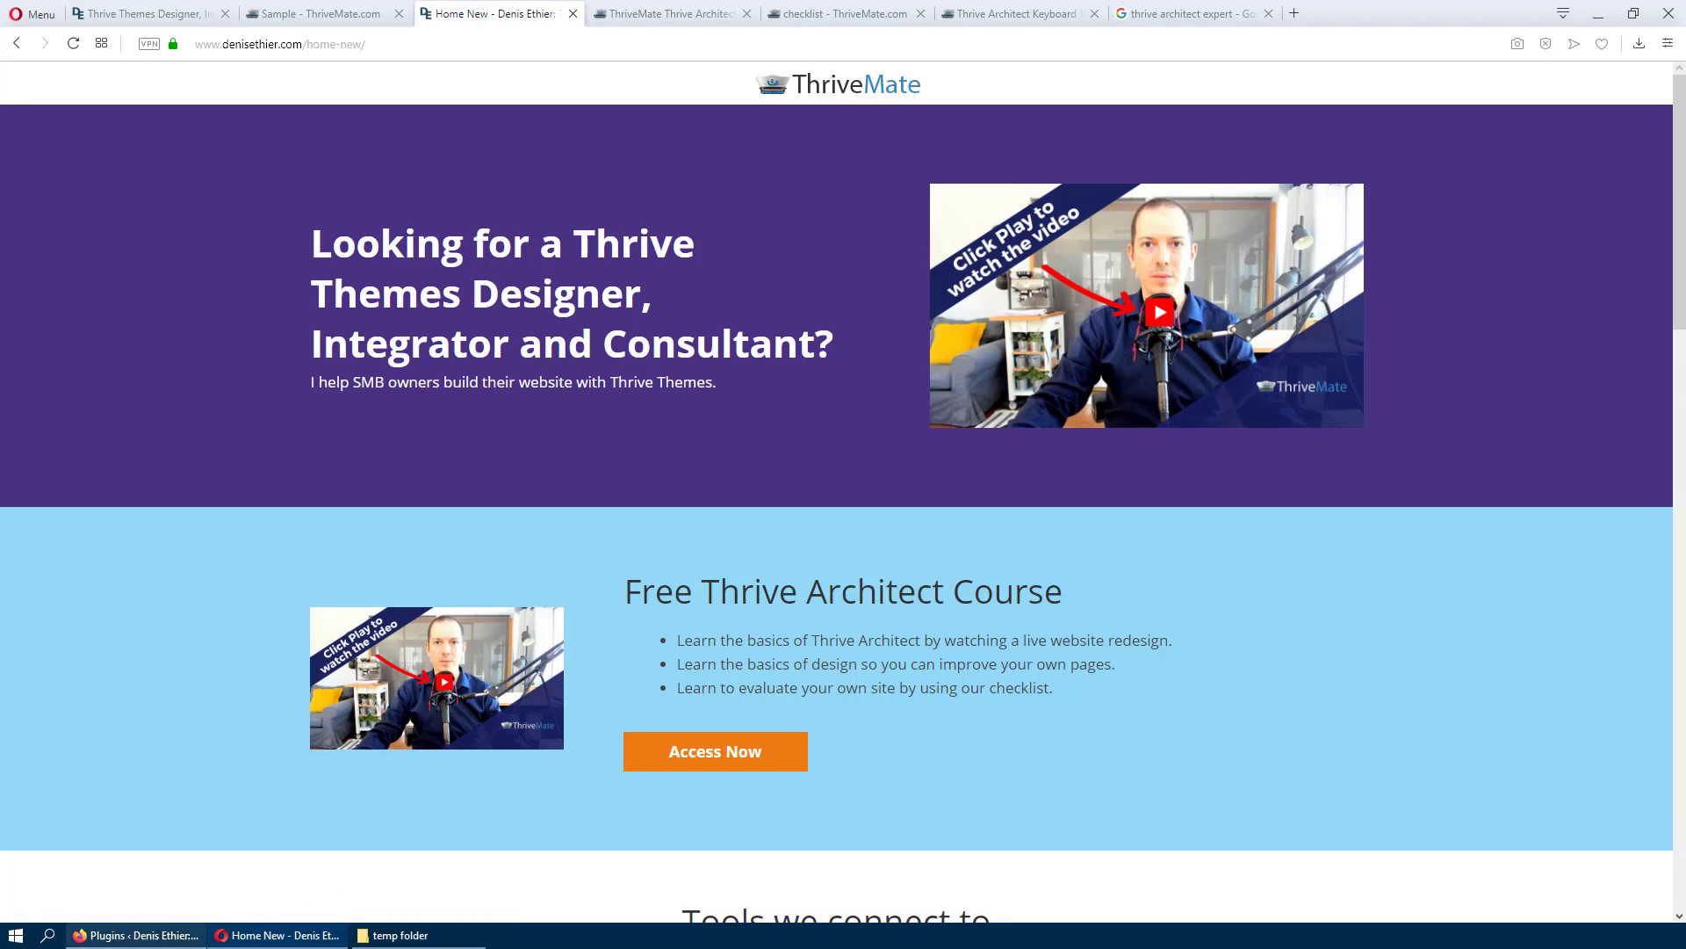
pyautogui.moveTo(137, 935)
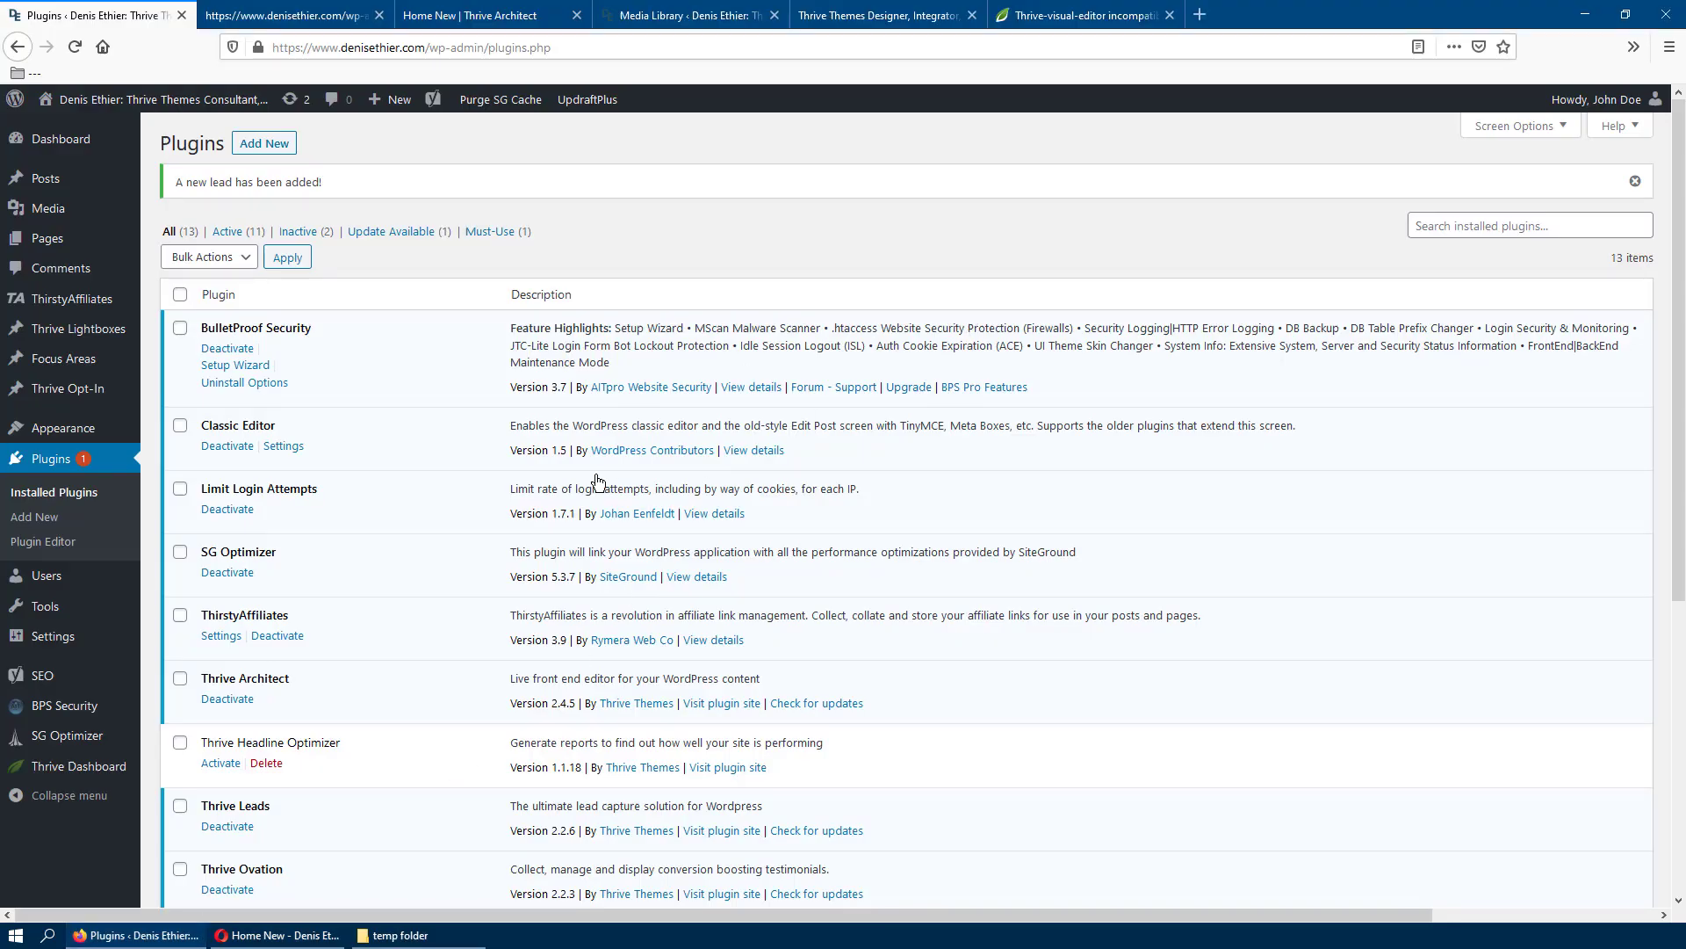
pyautogui.moveTo(450, 489)
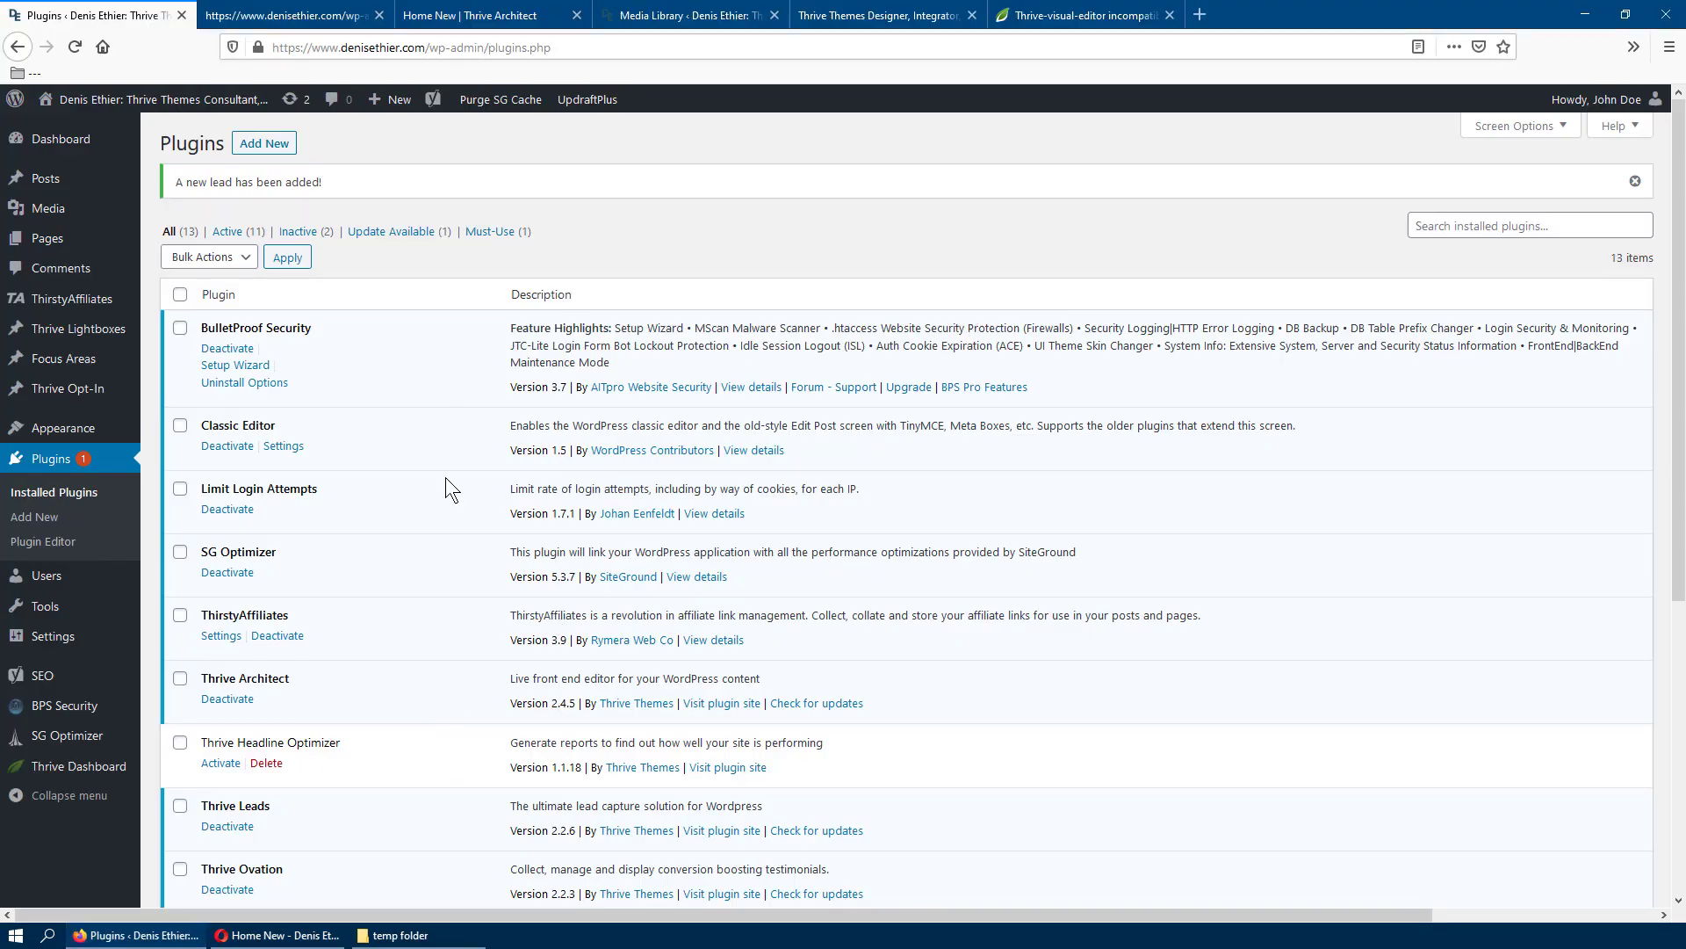
pyautogui.moveTo(489, 487)
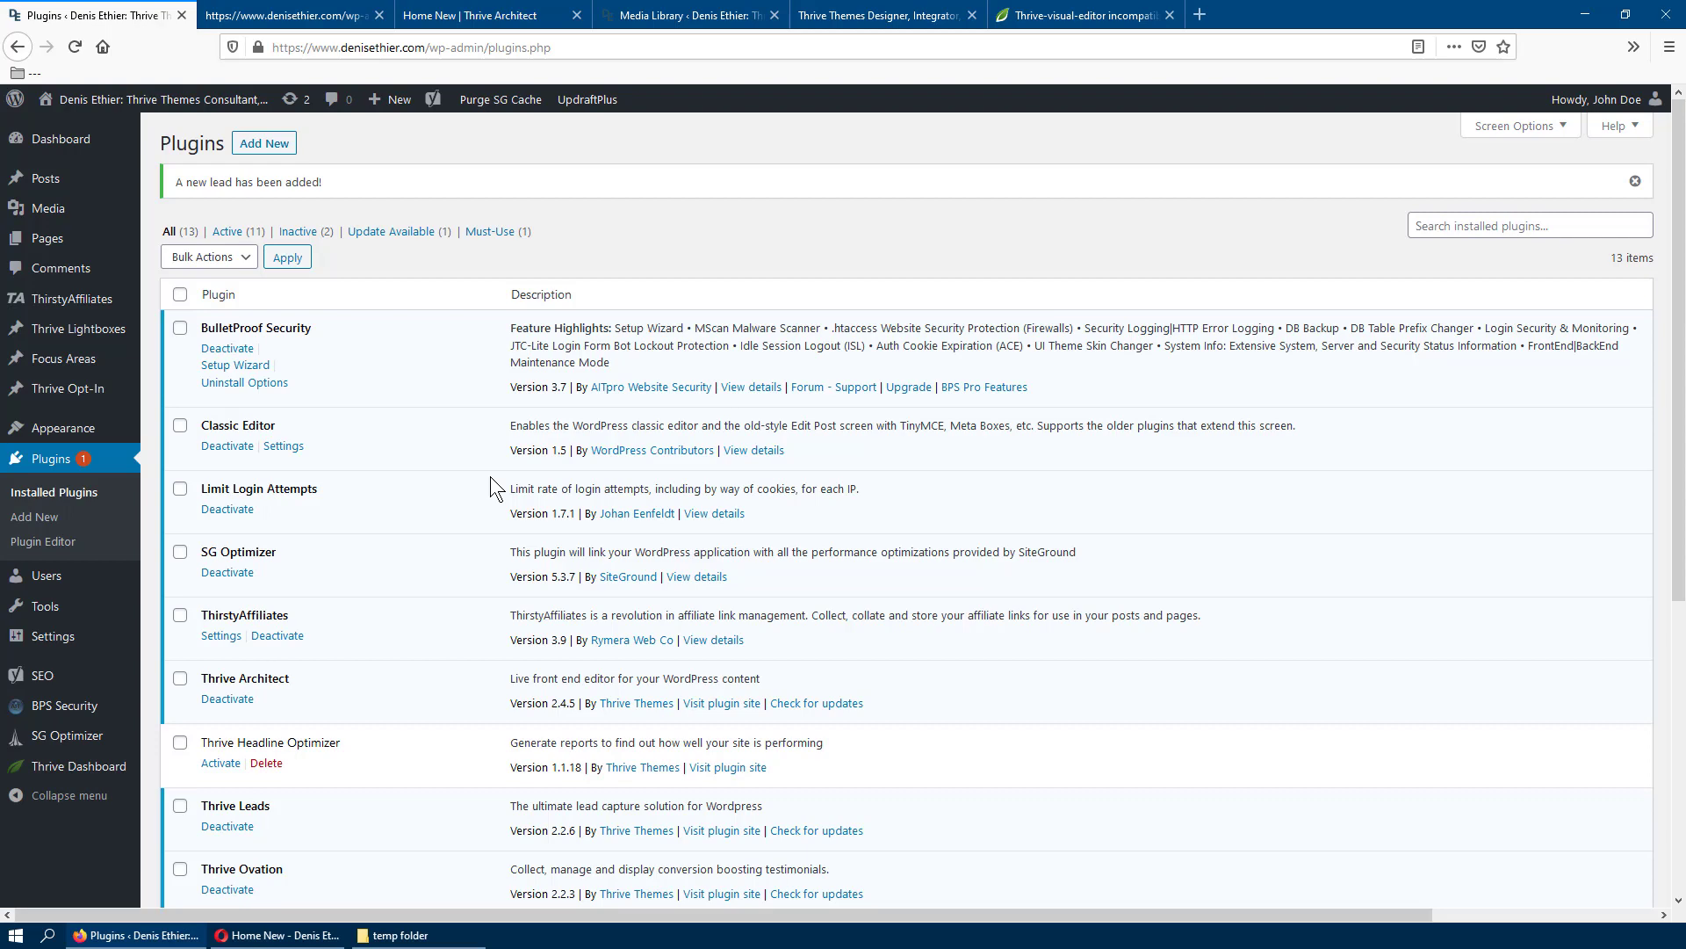
# Step: Reload the Installed Plugins list to confirm no plugin updates remain pending
pyautogui.scroll(-3)
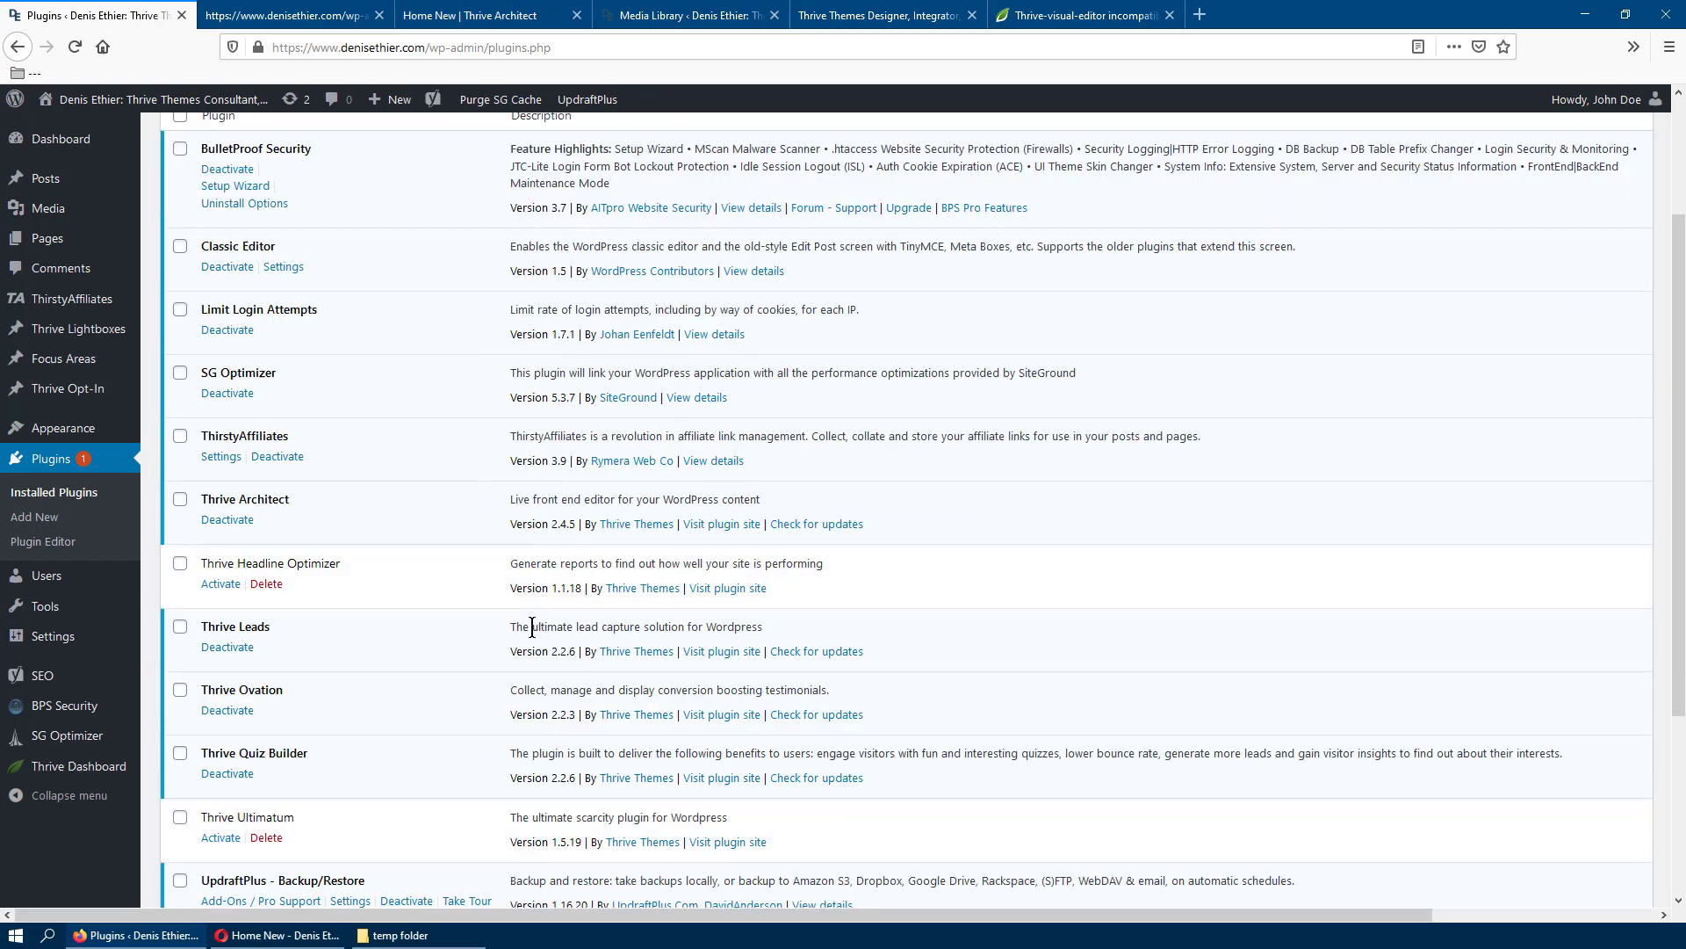
pyautogui.scroll(-3)
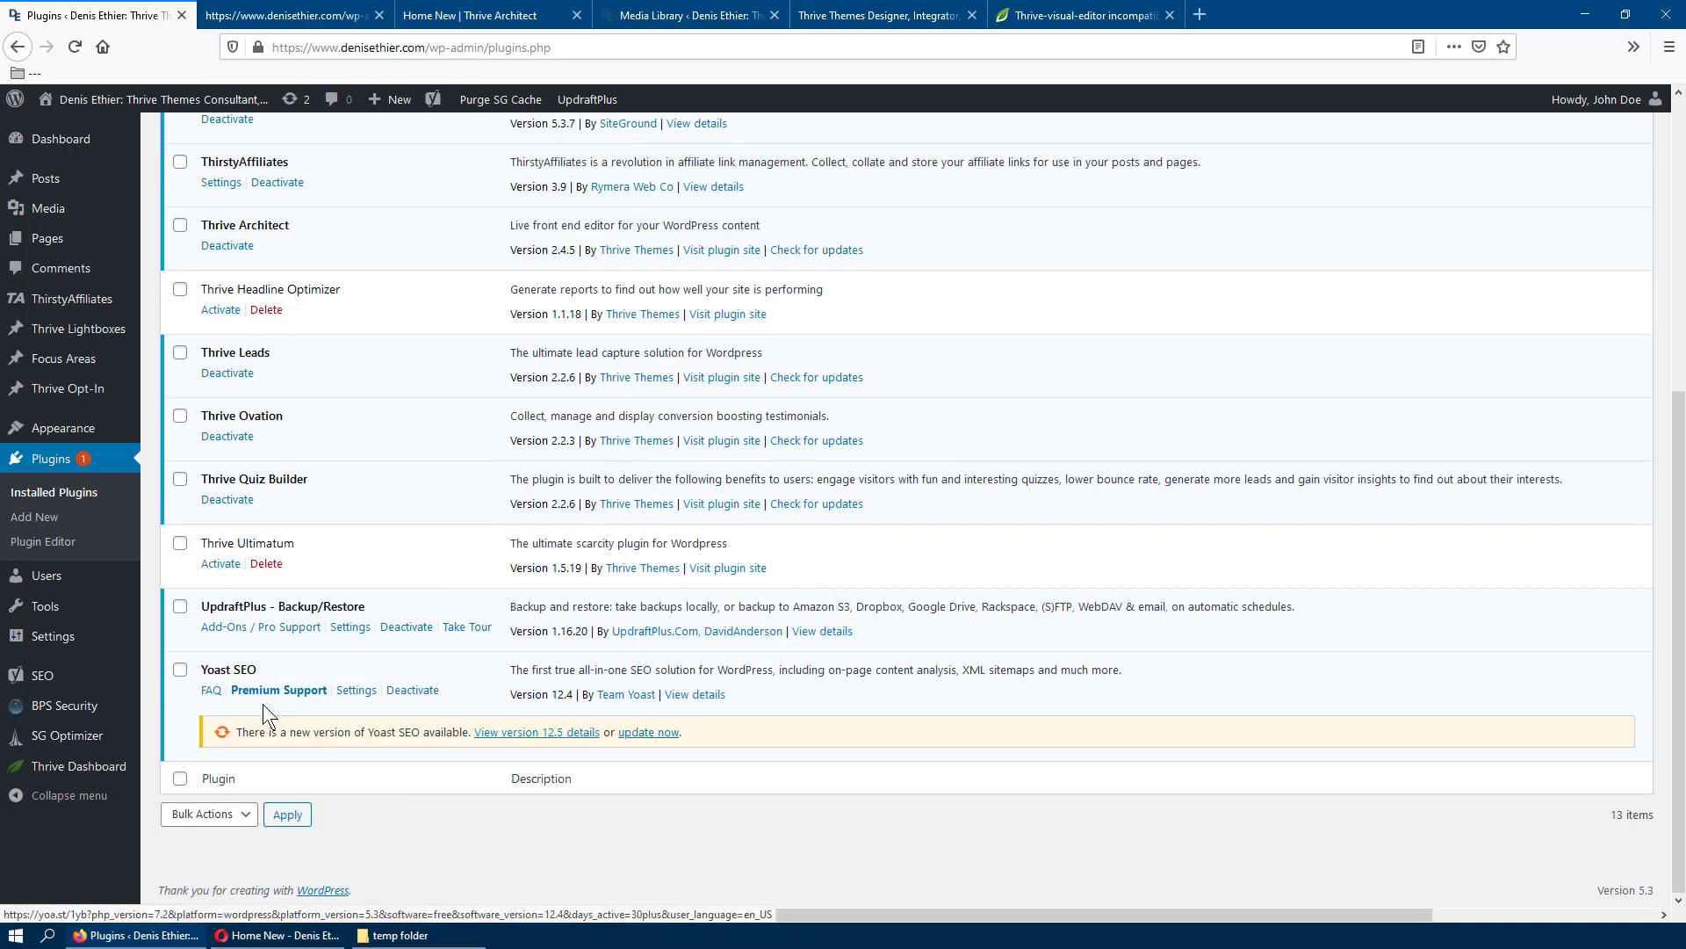
pyautogui.click(647, 732)
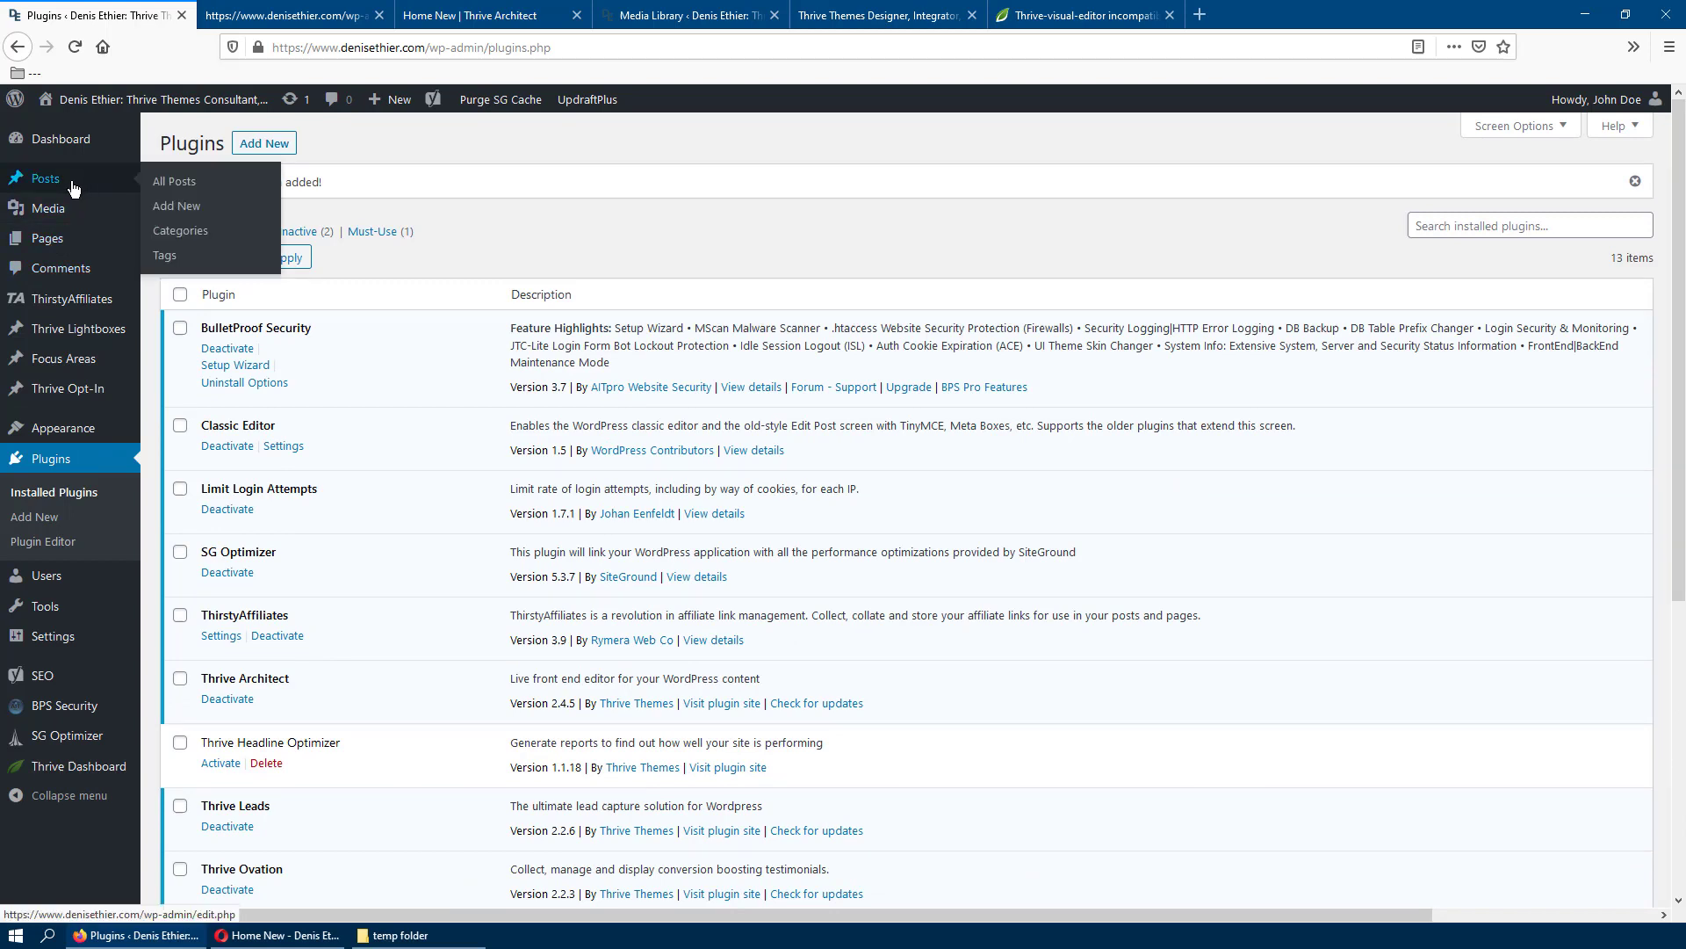
pyautogui.moveTo(899, 169)
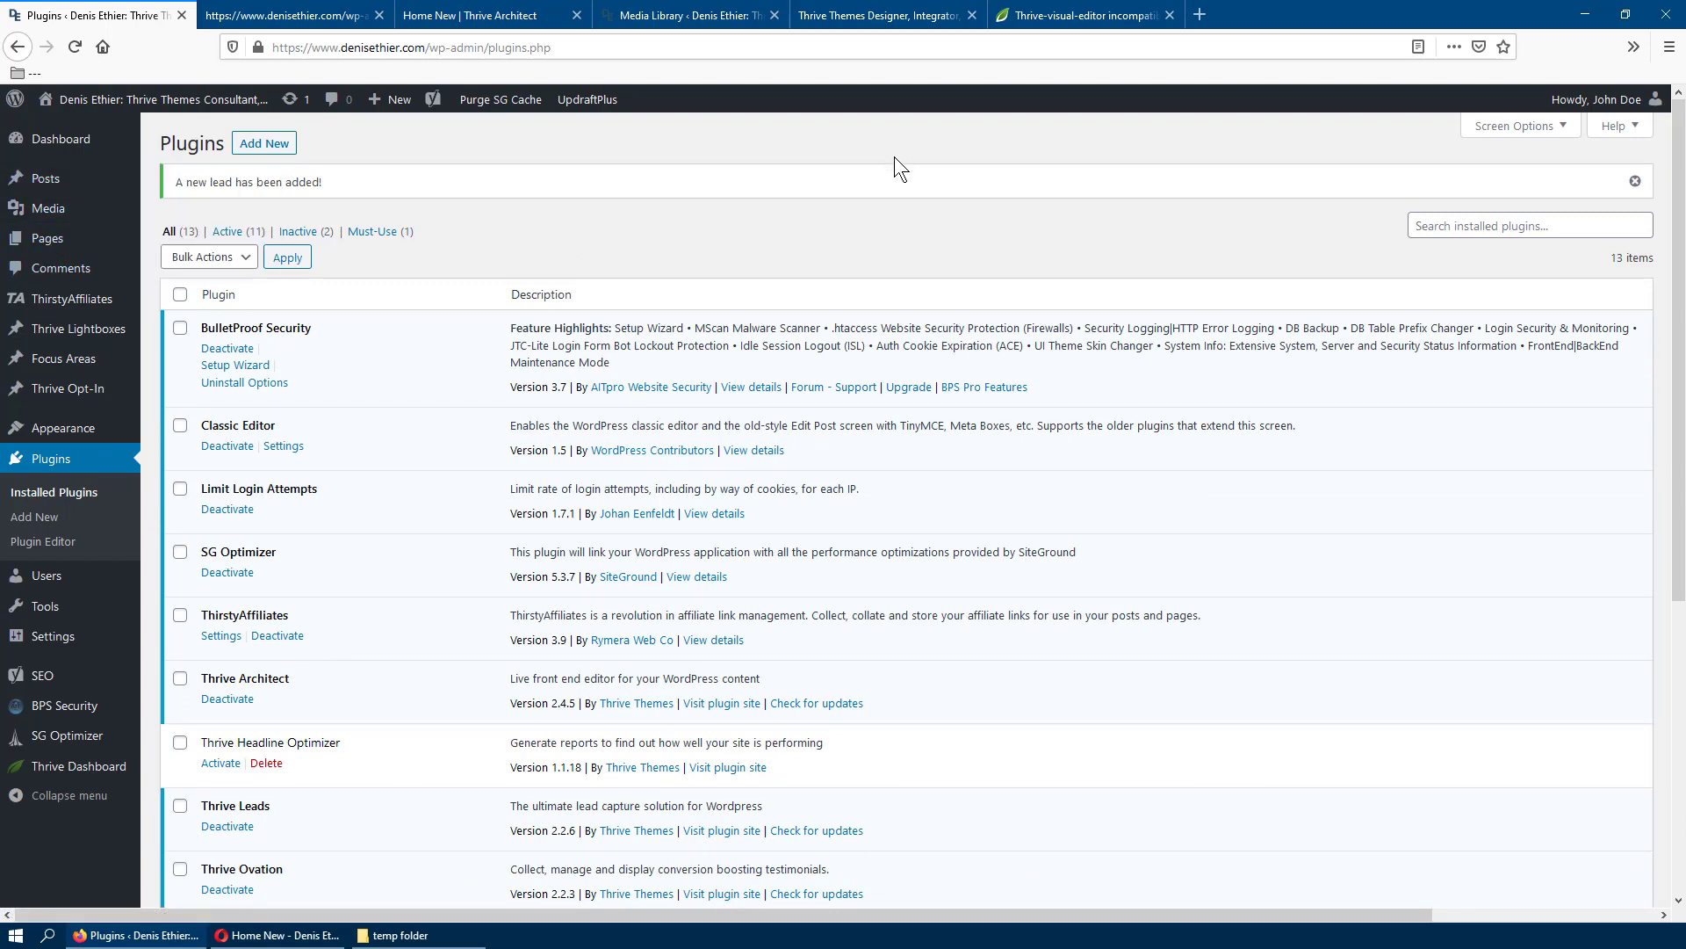
pyautogui.moveTo(873, 211)
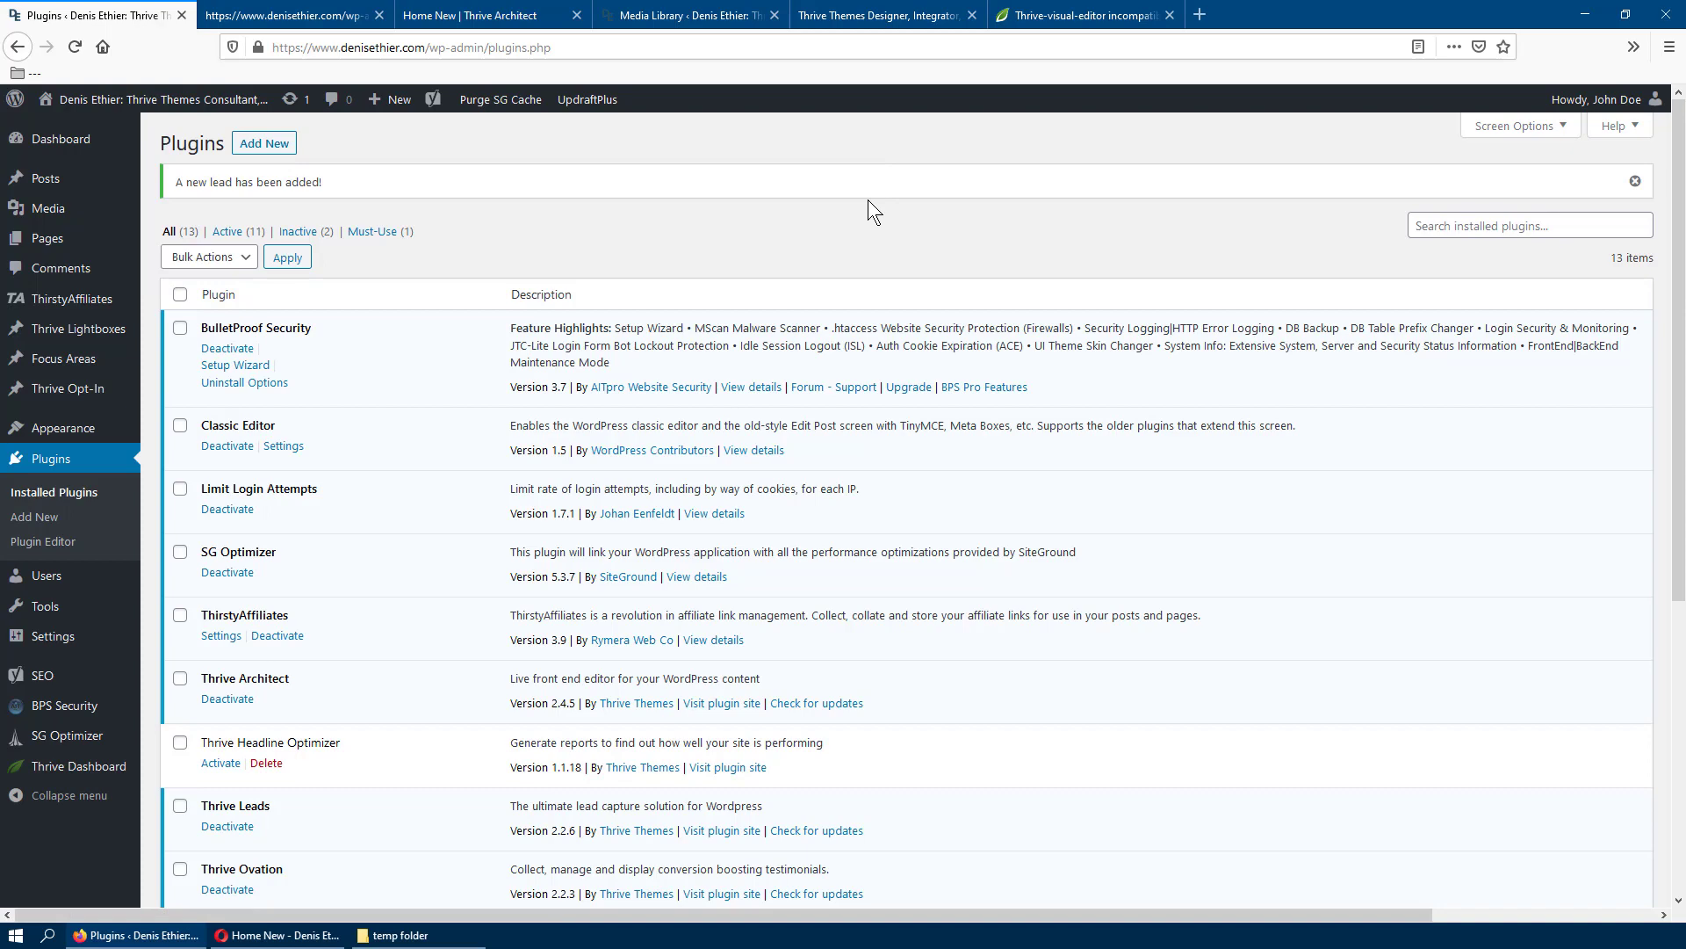